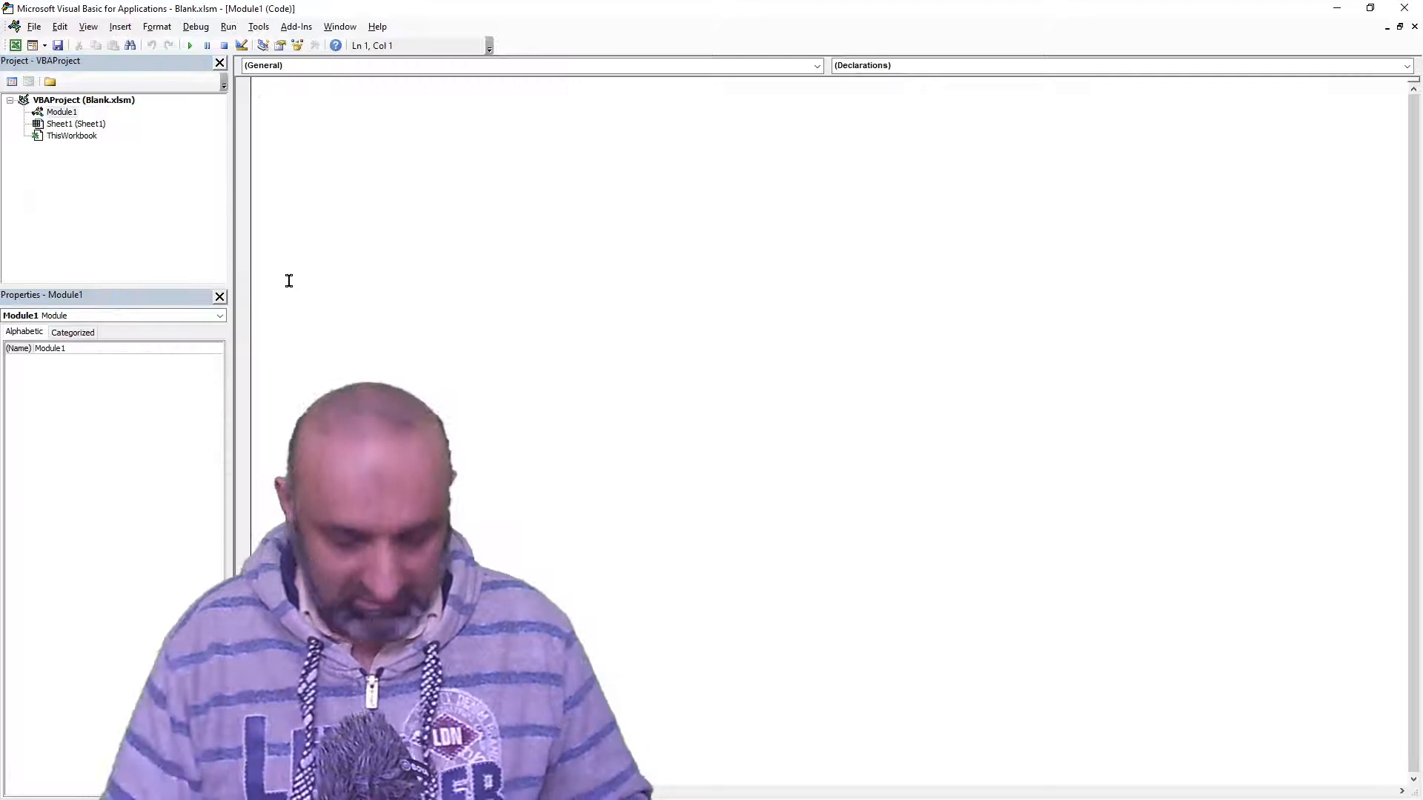
Write Sub vSpeedUp() with an empty For vMyLoop = 1 To 15000 … Next vMyLoop loop.
text(Sub)
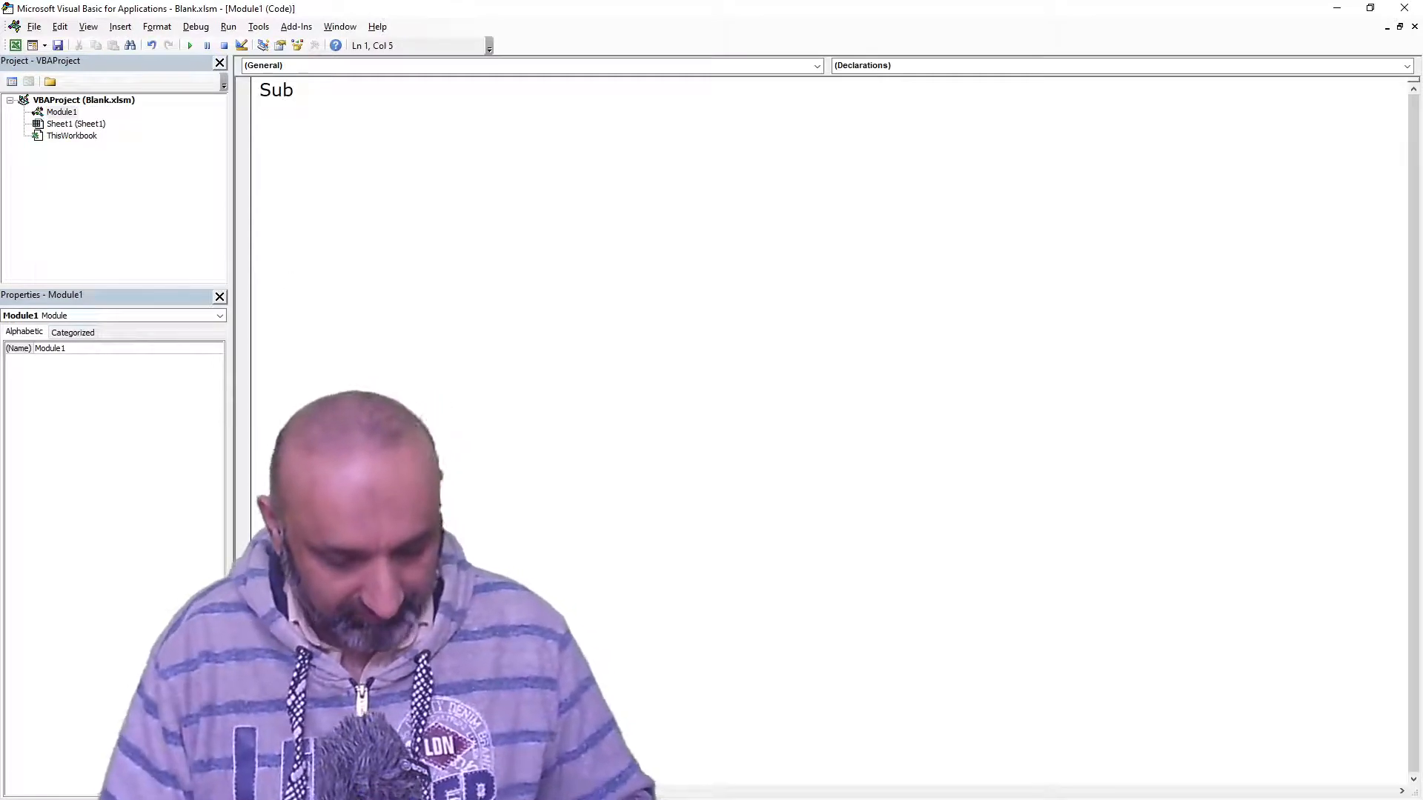
text(vSpeedUp()
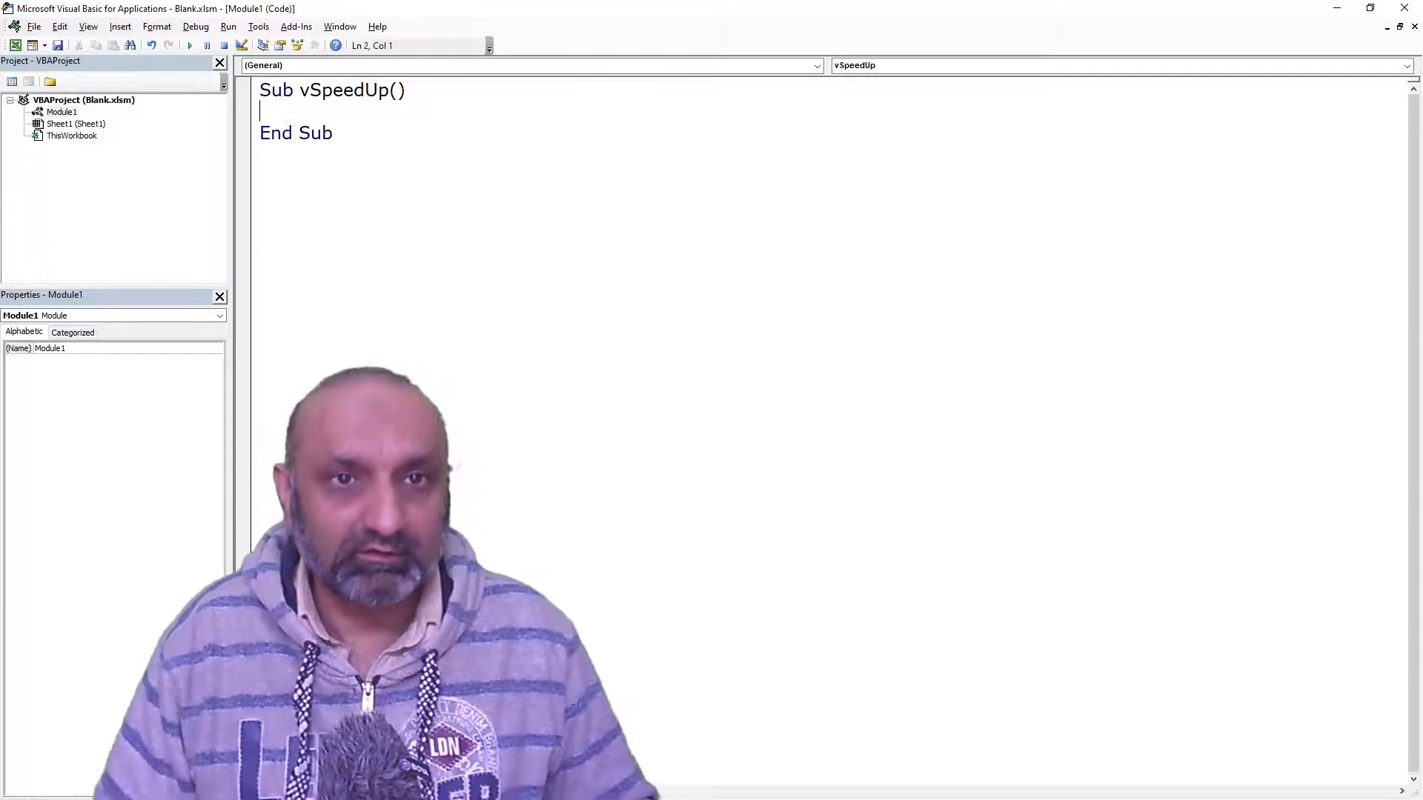
text(For)
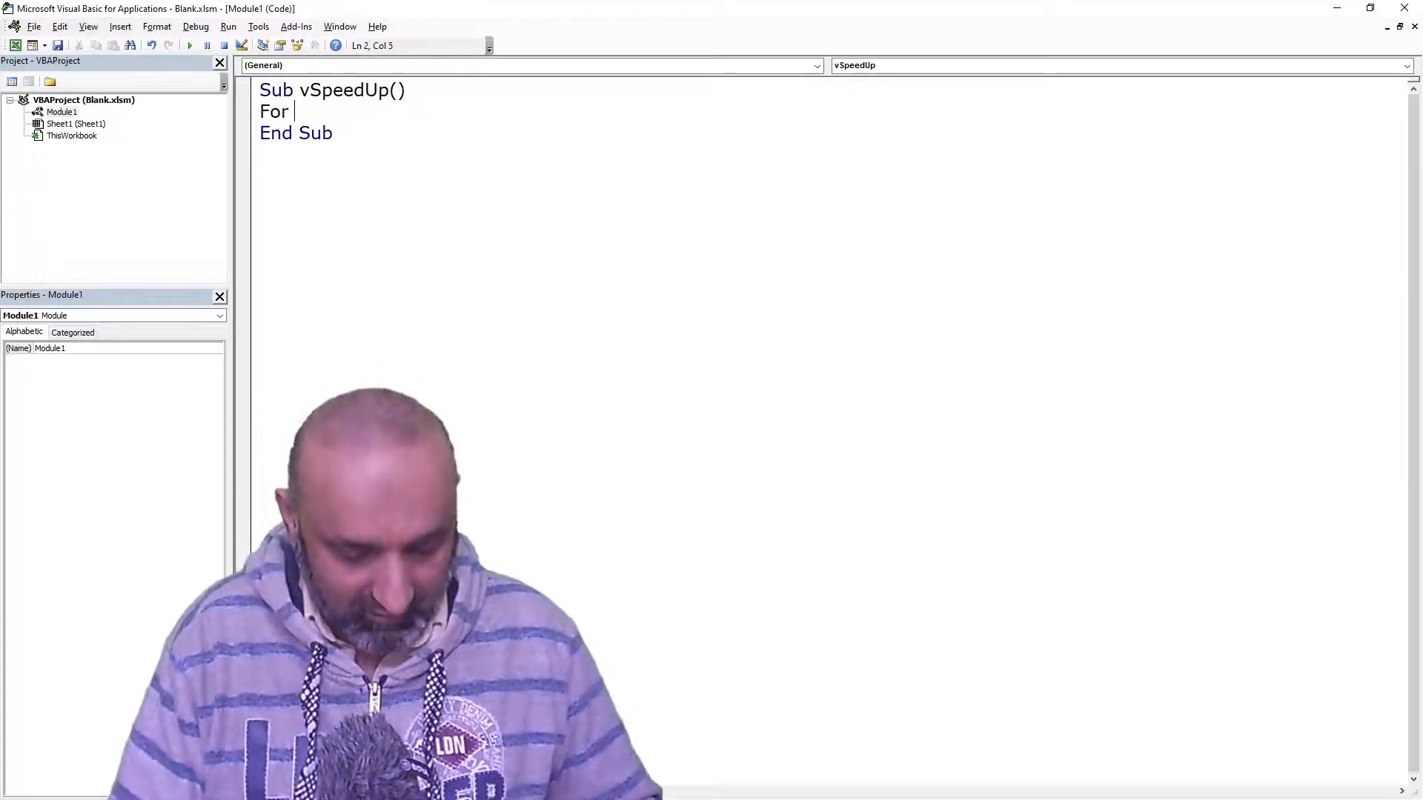
text(vMyLo)
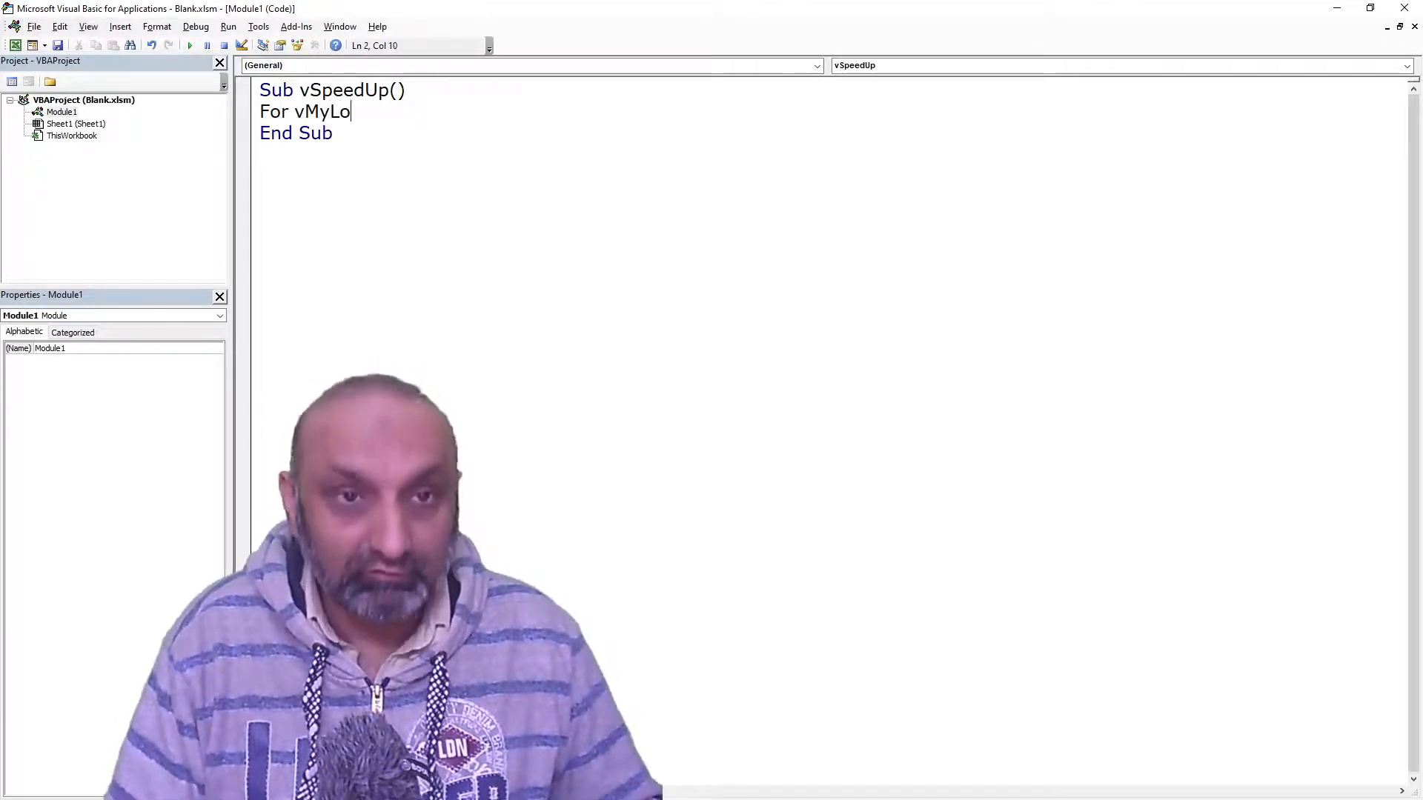
text(op =)
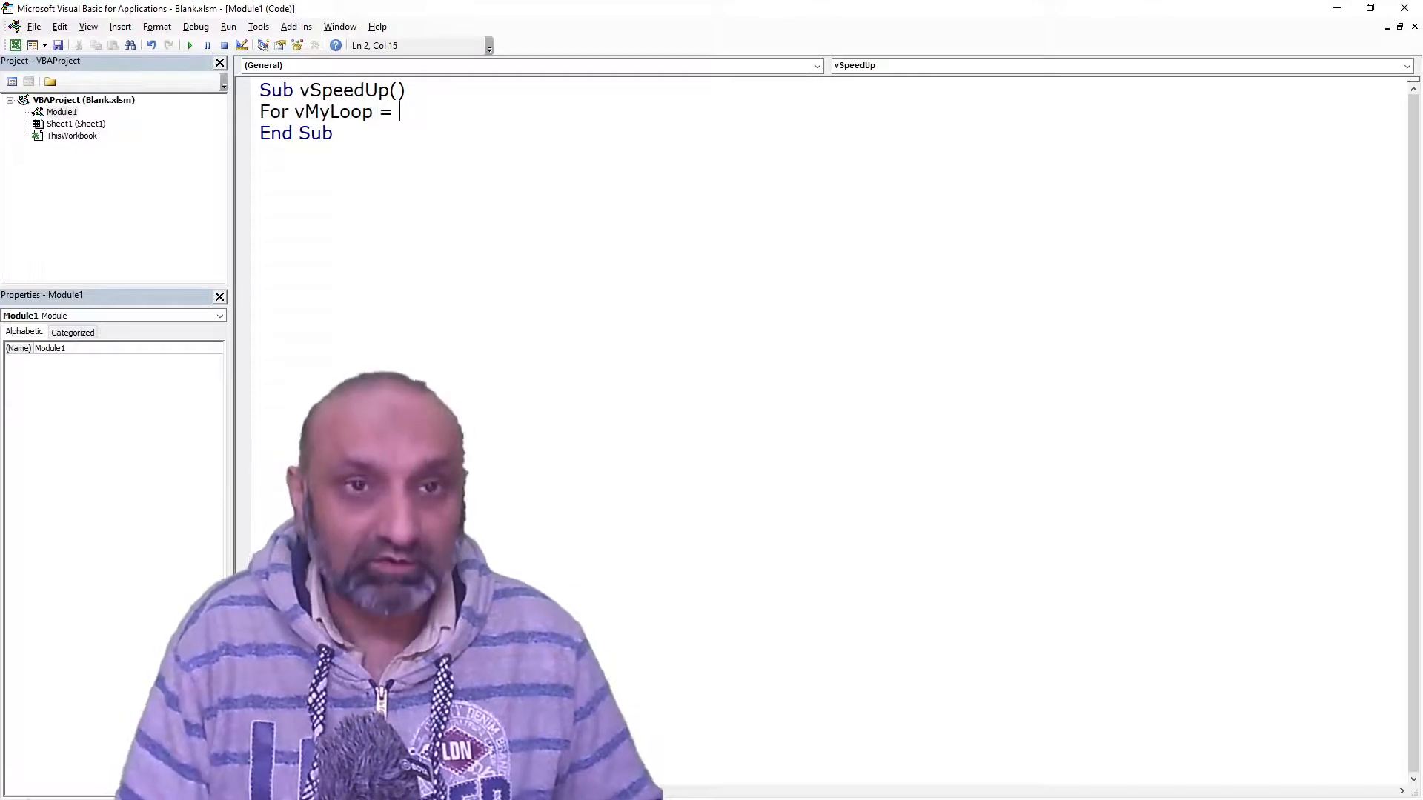
text(1 to)
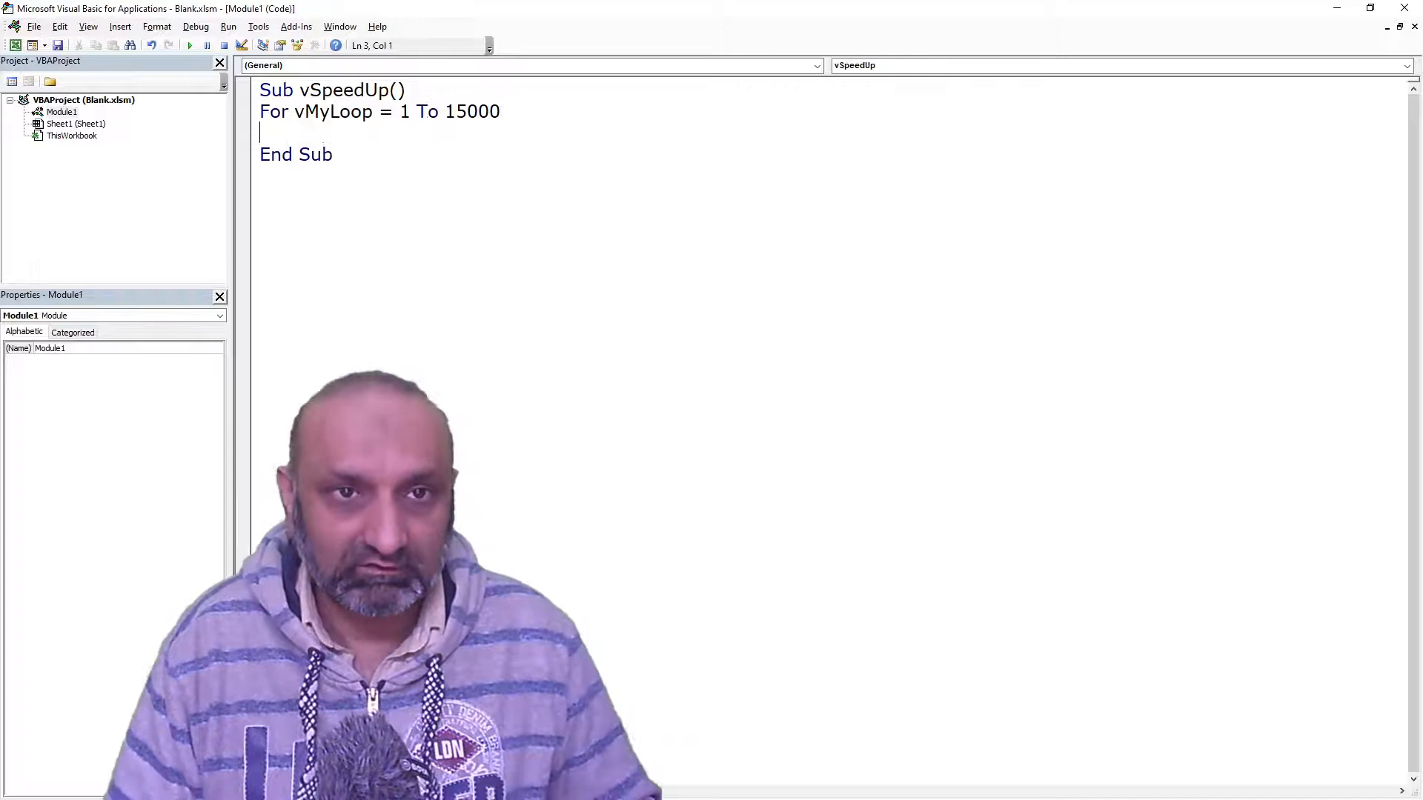
text(Next)
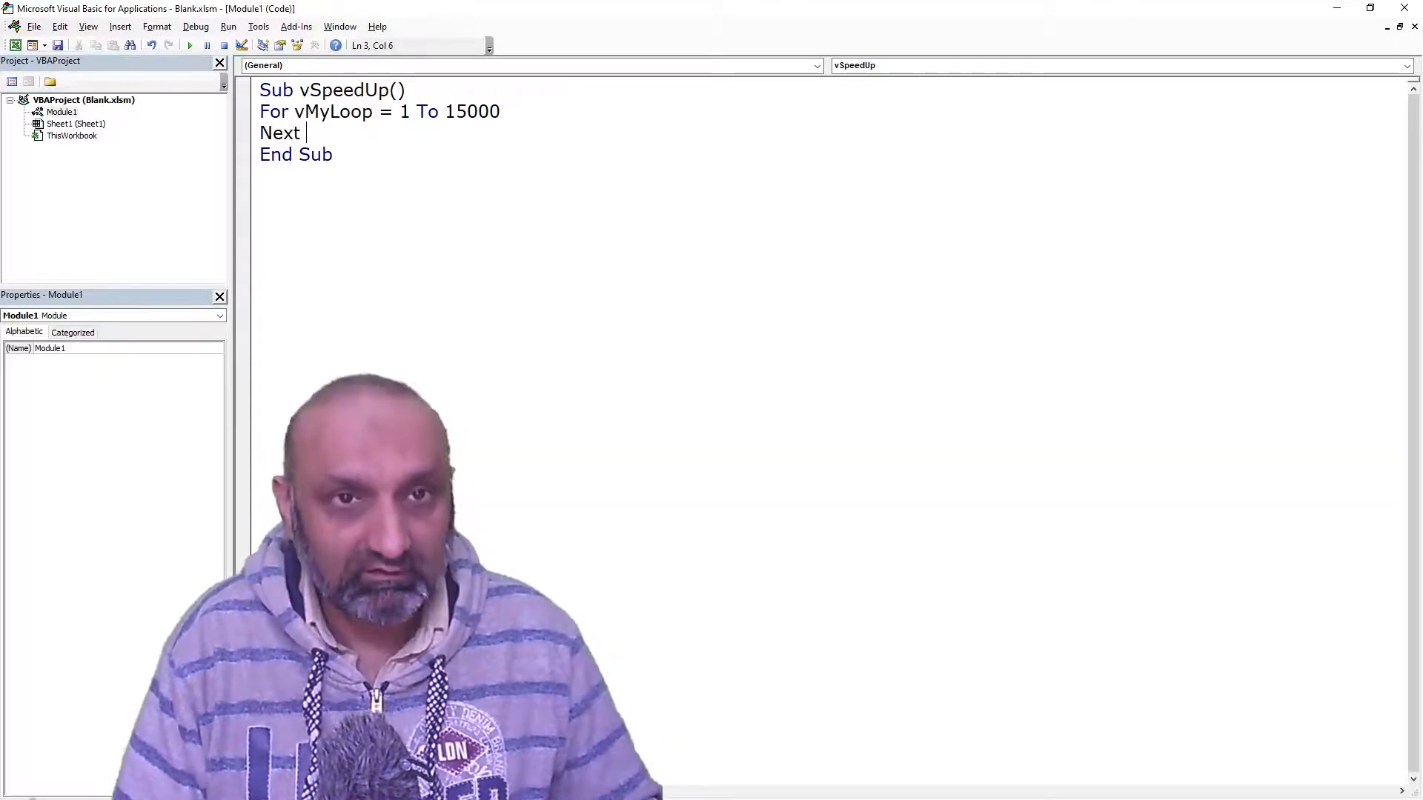
text(vMyLoop)
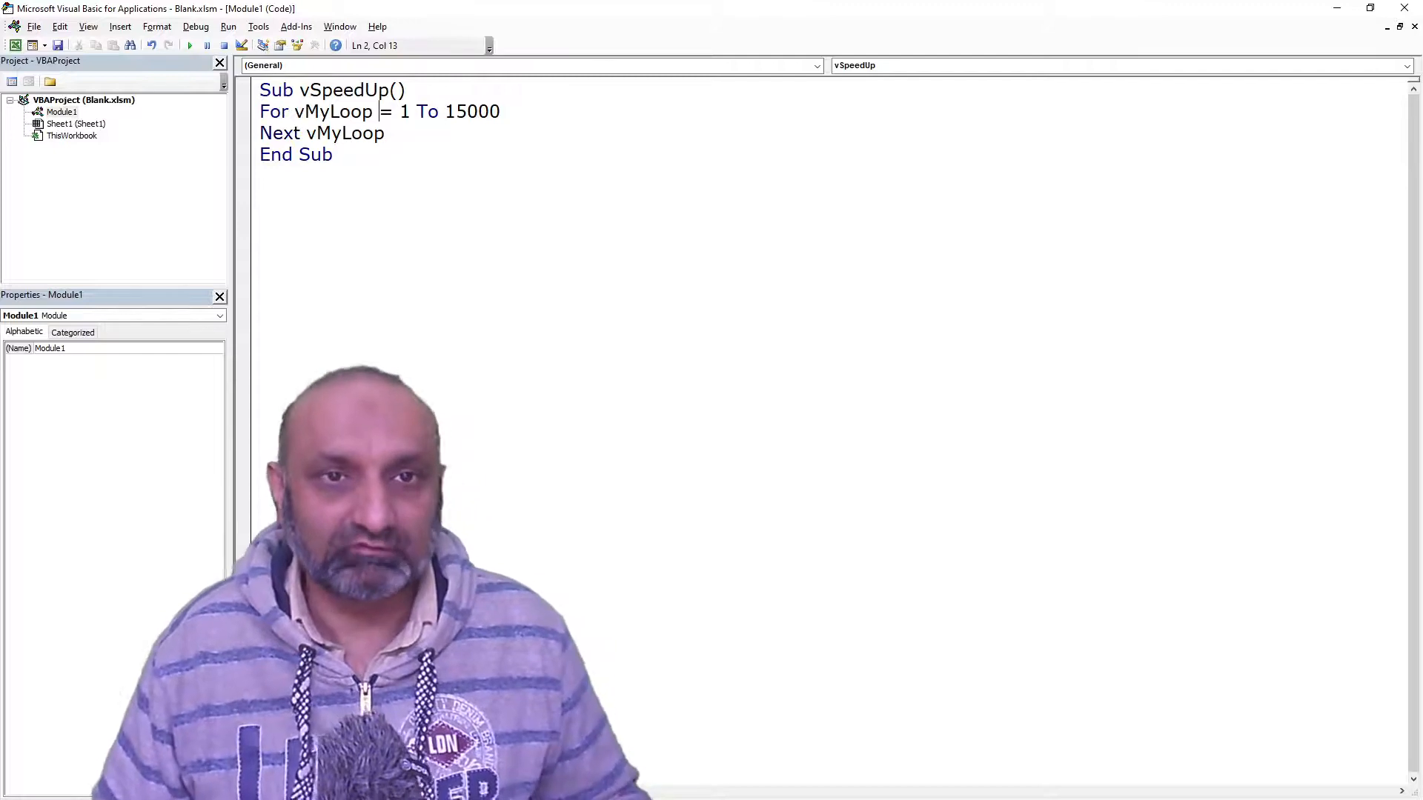
Inside the loop add Range("A1").Value = Range("A1").Value + 1, and begin the A1 reset line.
key(Enter)
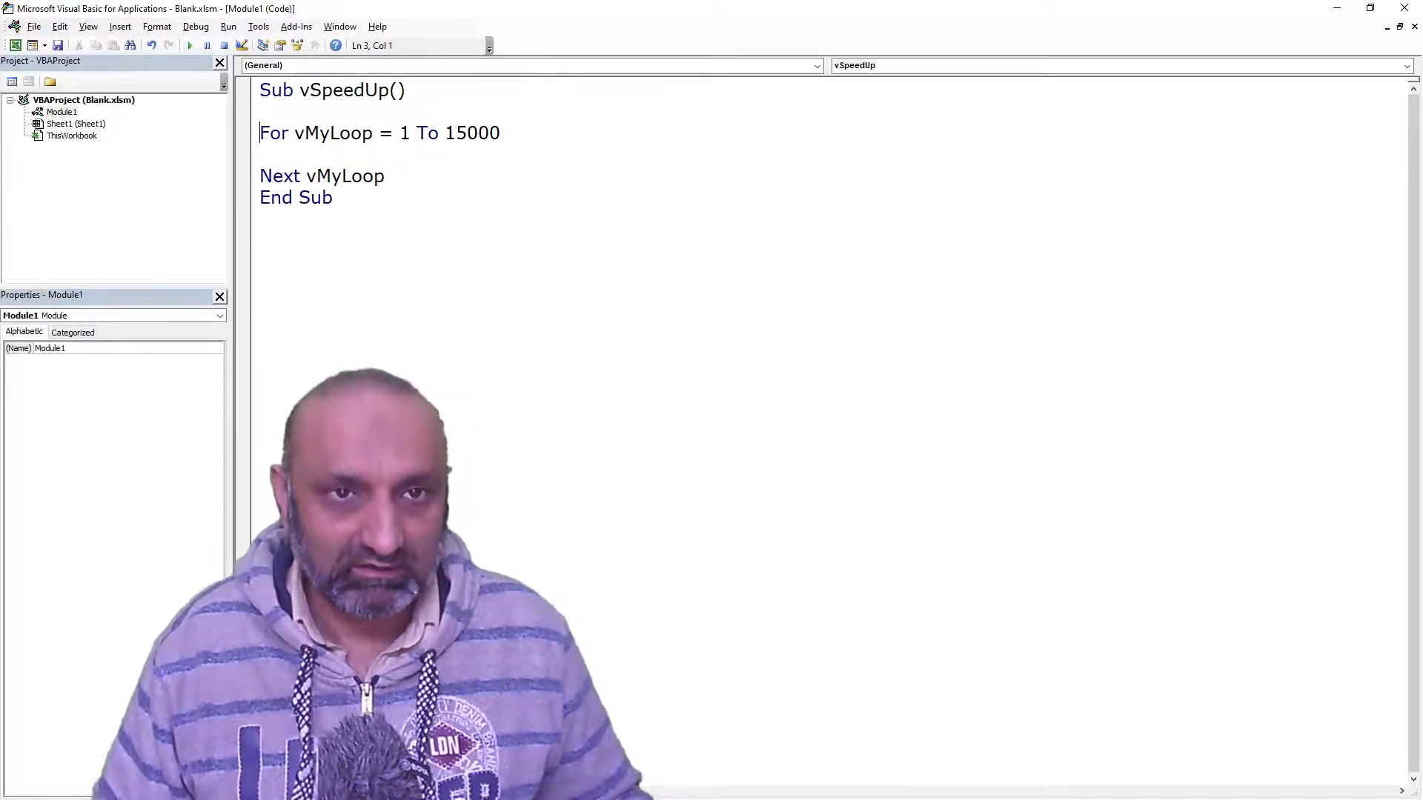
key(Enter)
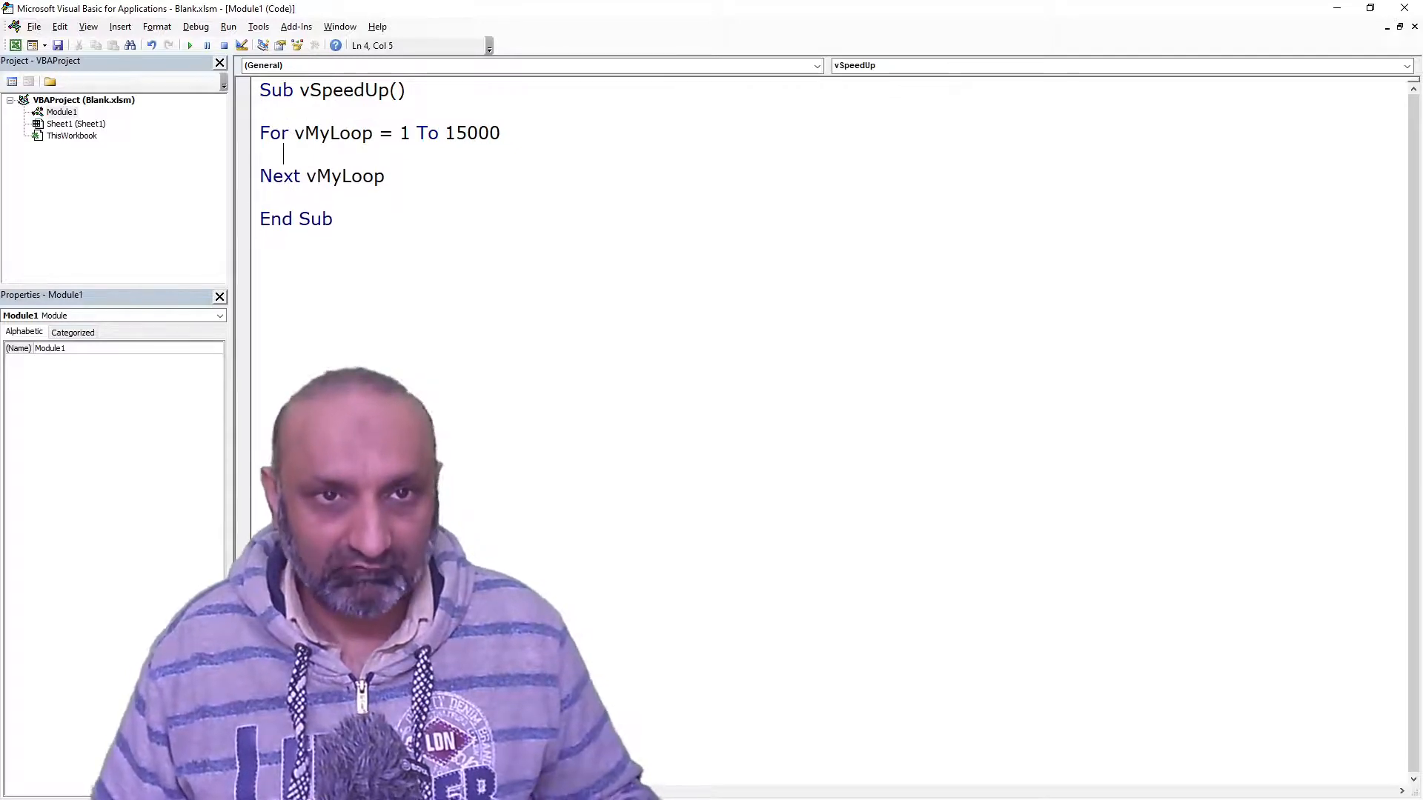
text(Range)
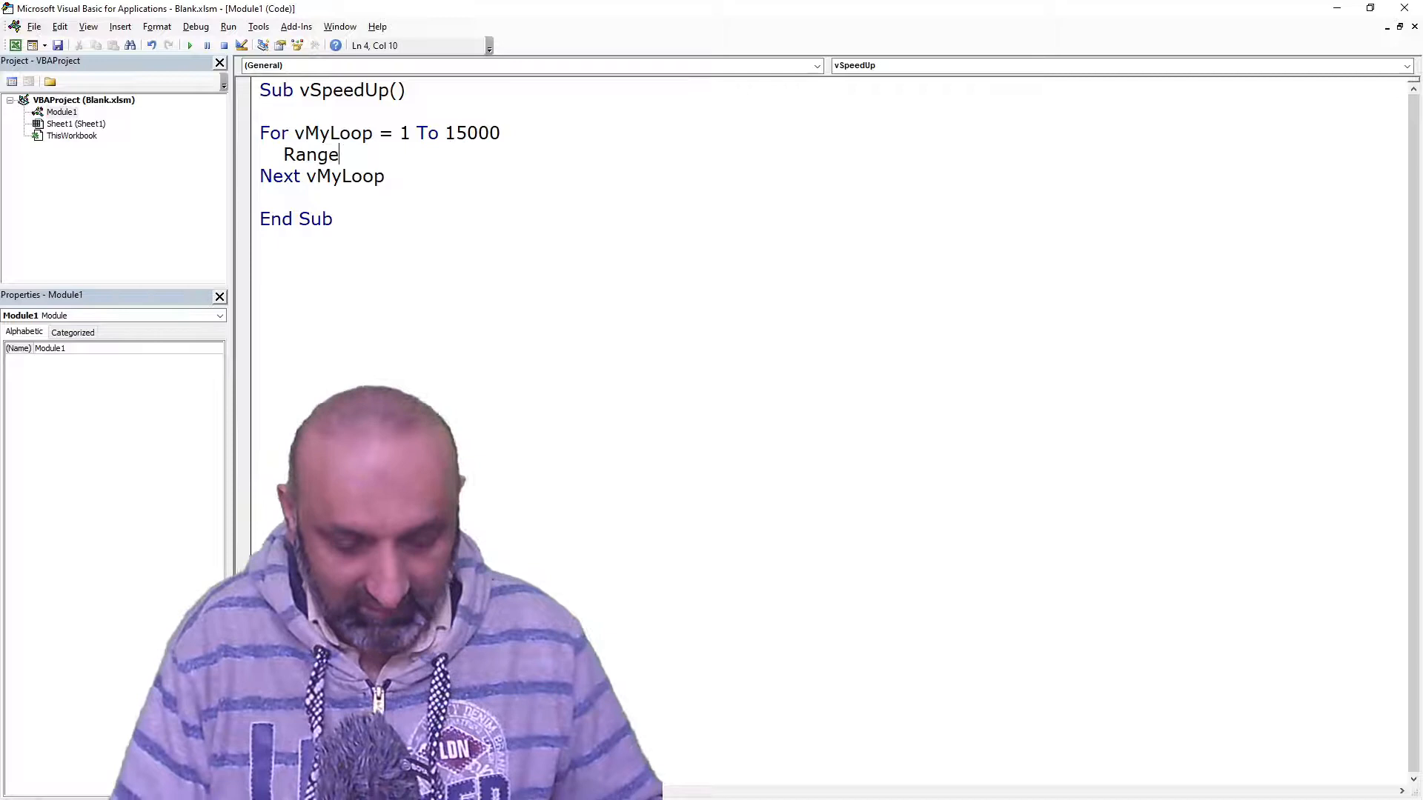
text(("A1)
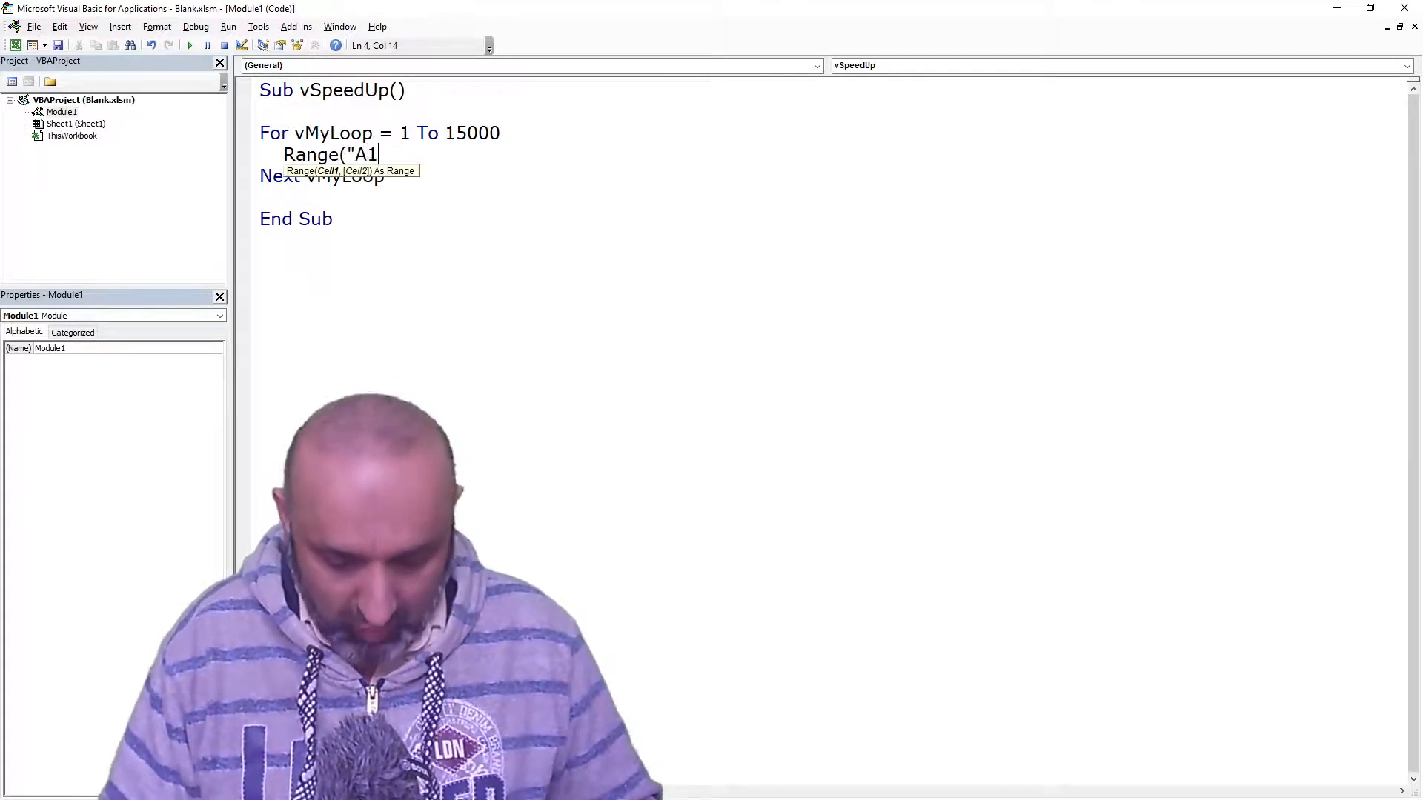
text(").)
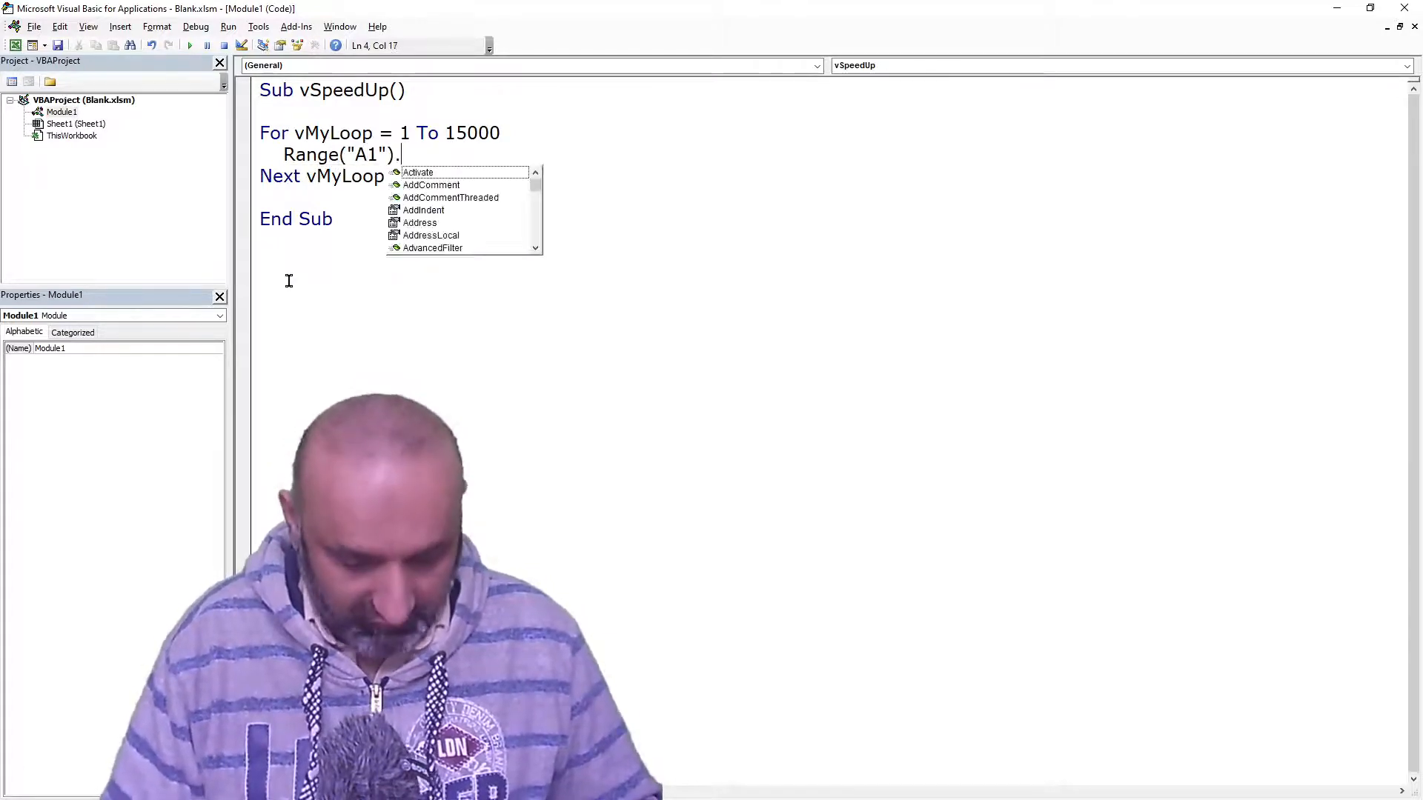
text(Value)
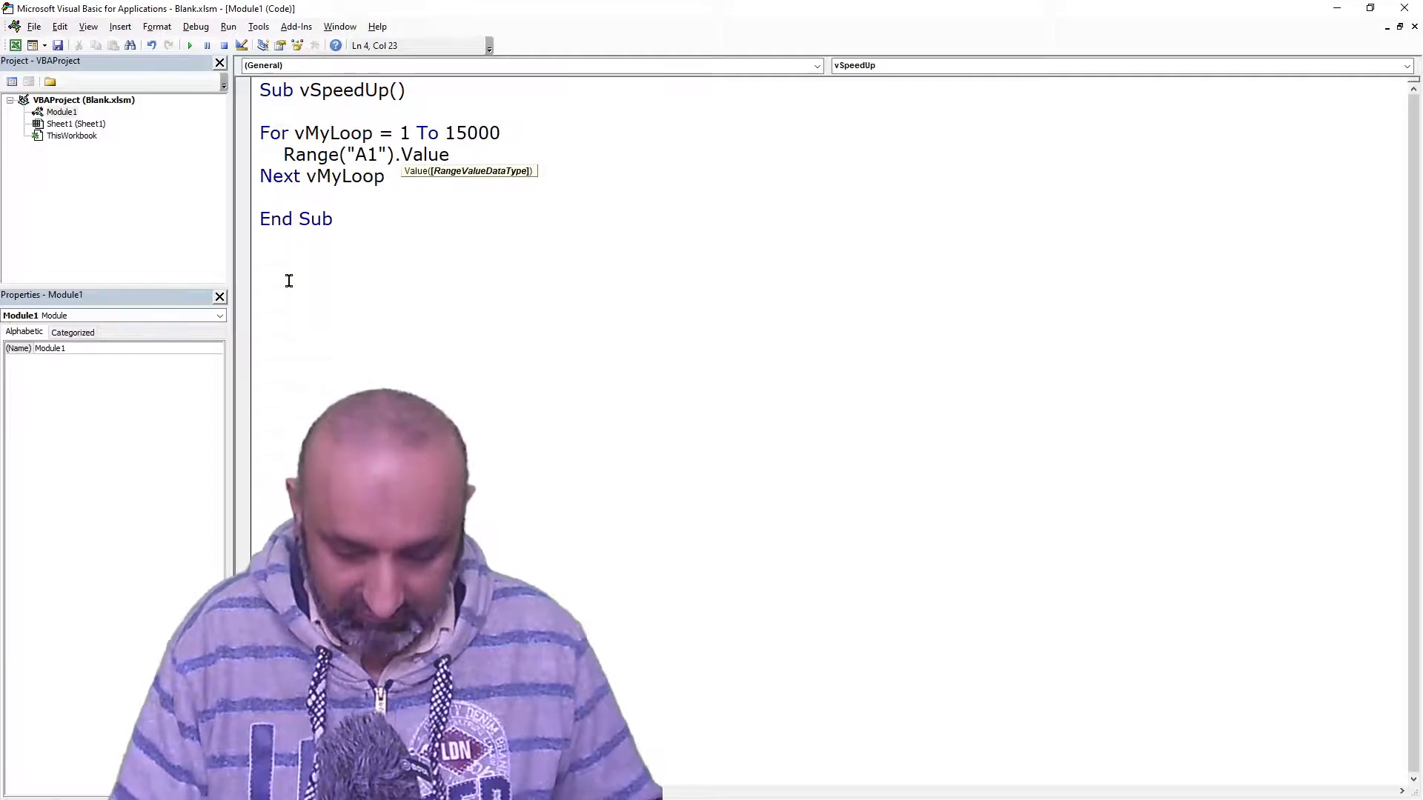
text(=)
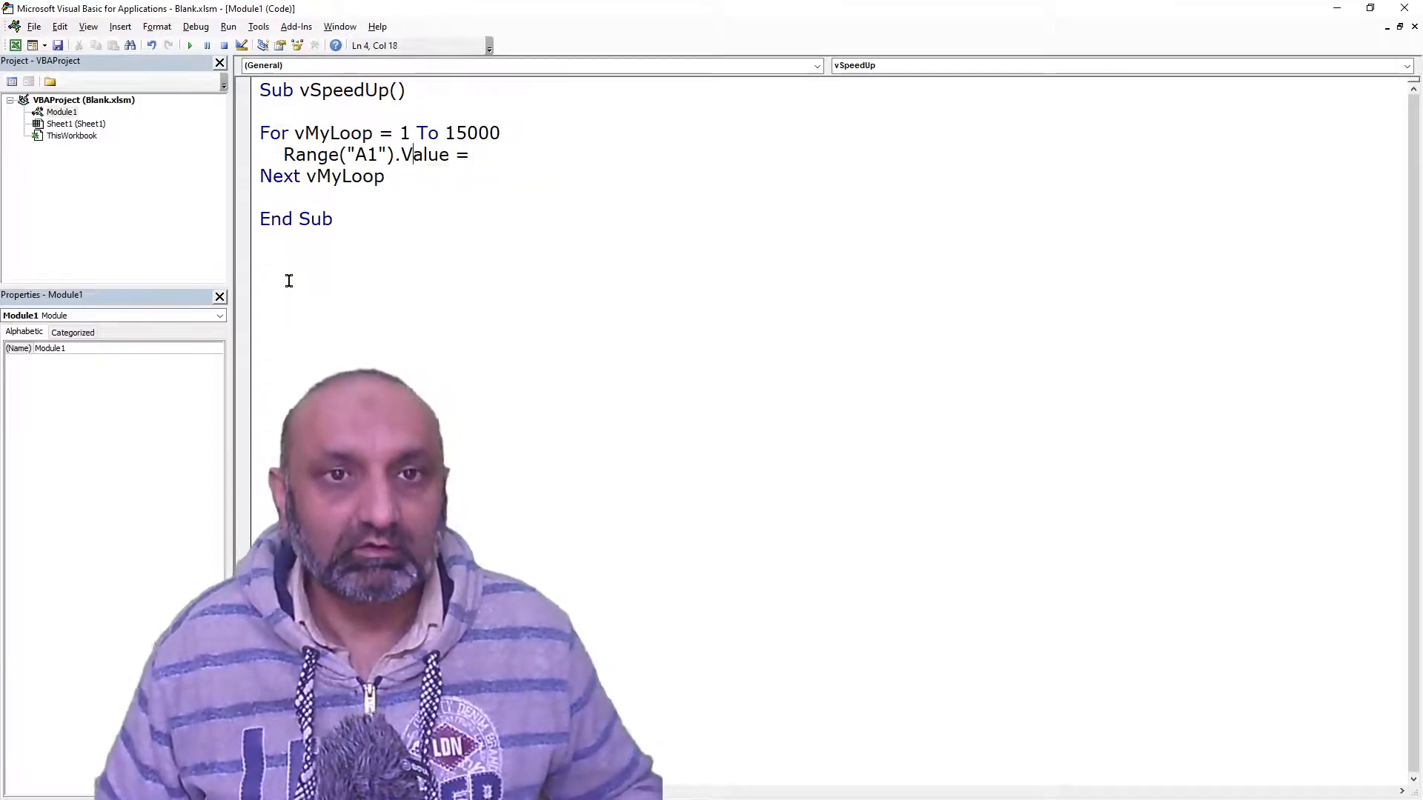
drag(283, 154, 452, 154)
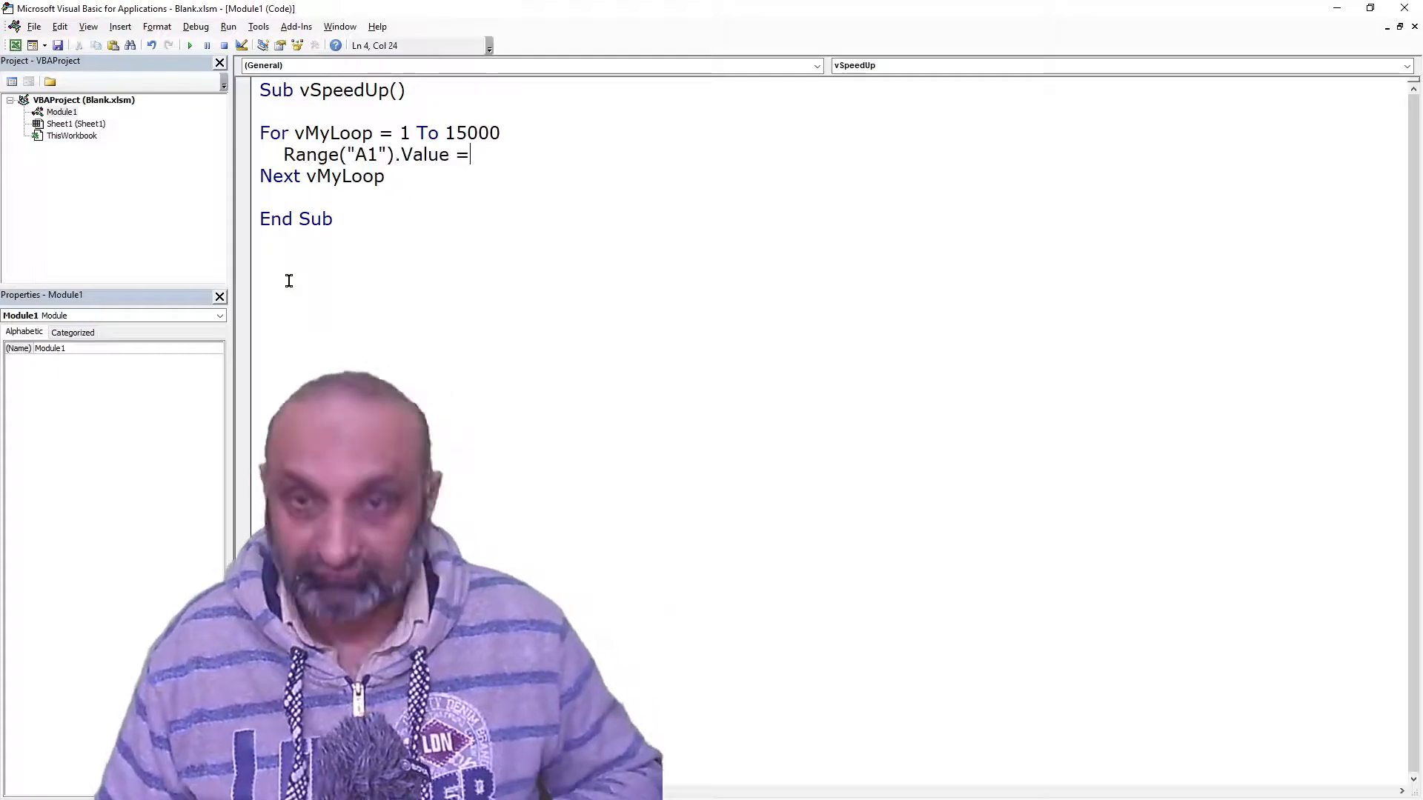
text(Range("A1").Value +)
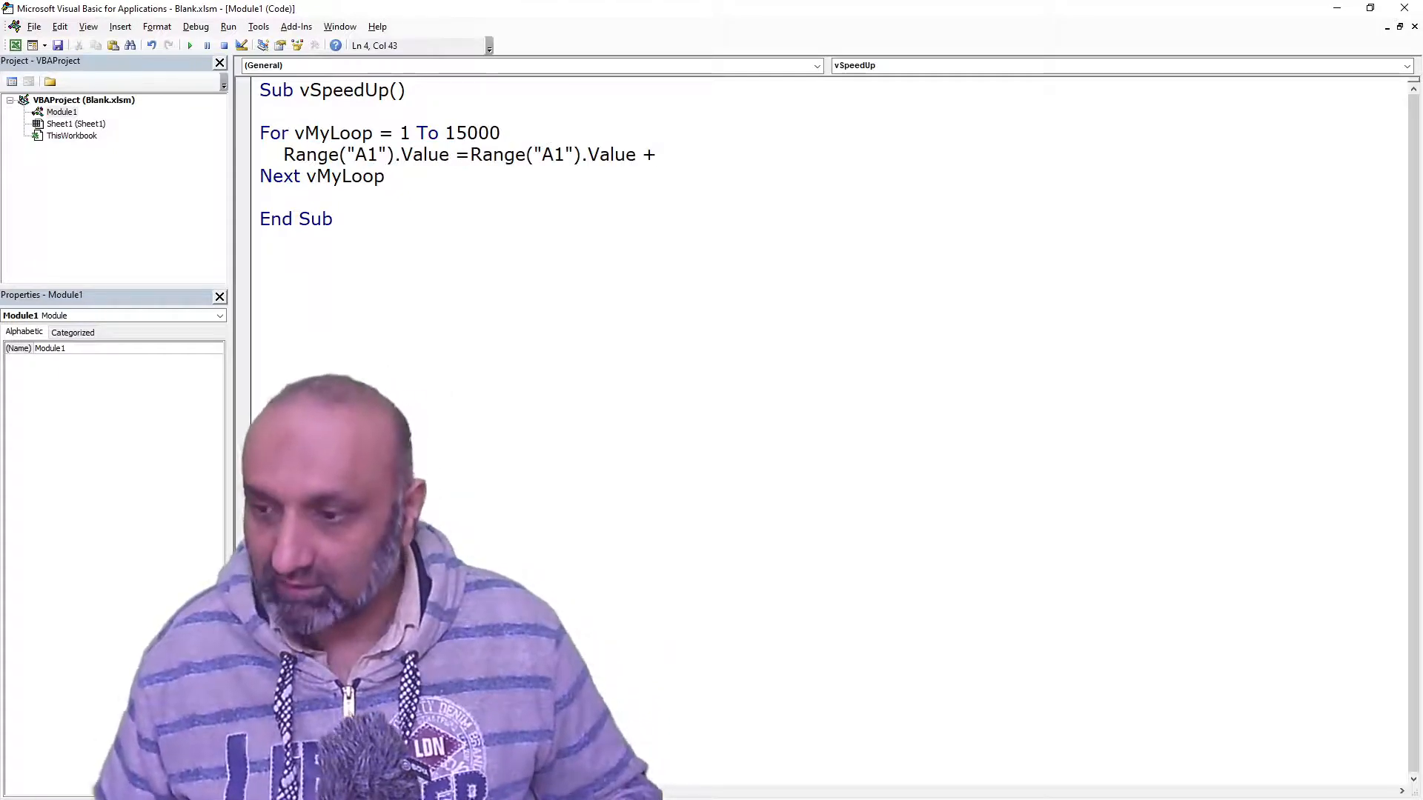
text(1)
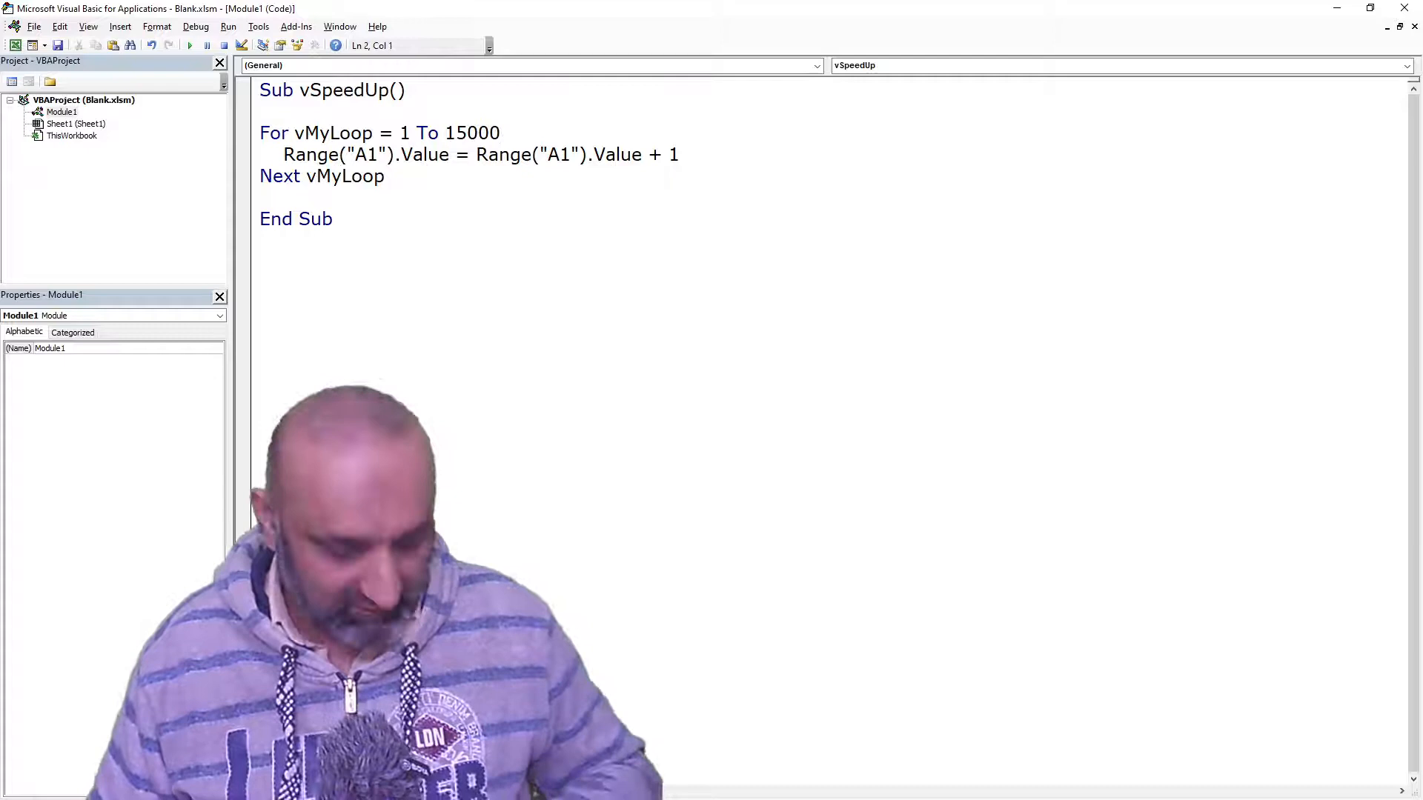
text(Range("A1").Value = 0)
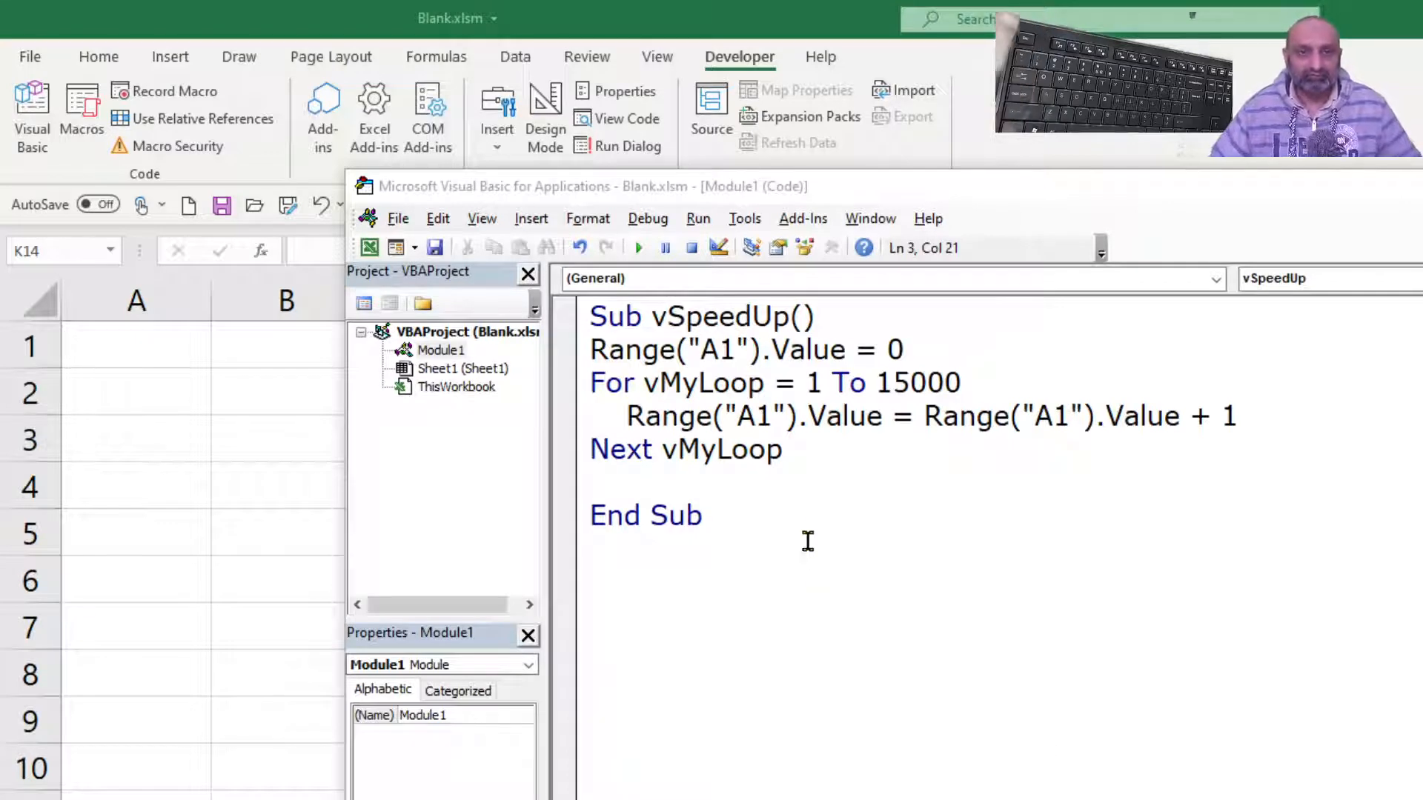
Run vSpeedUp so A1 counts up to 15000, then place the cursor below the Sub heading.
click(638, 247)
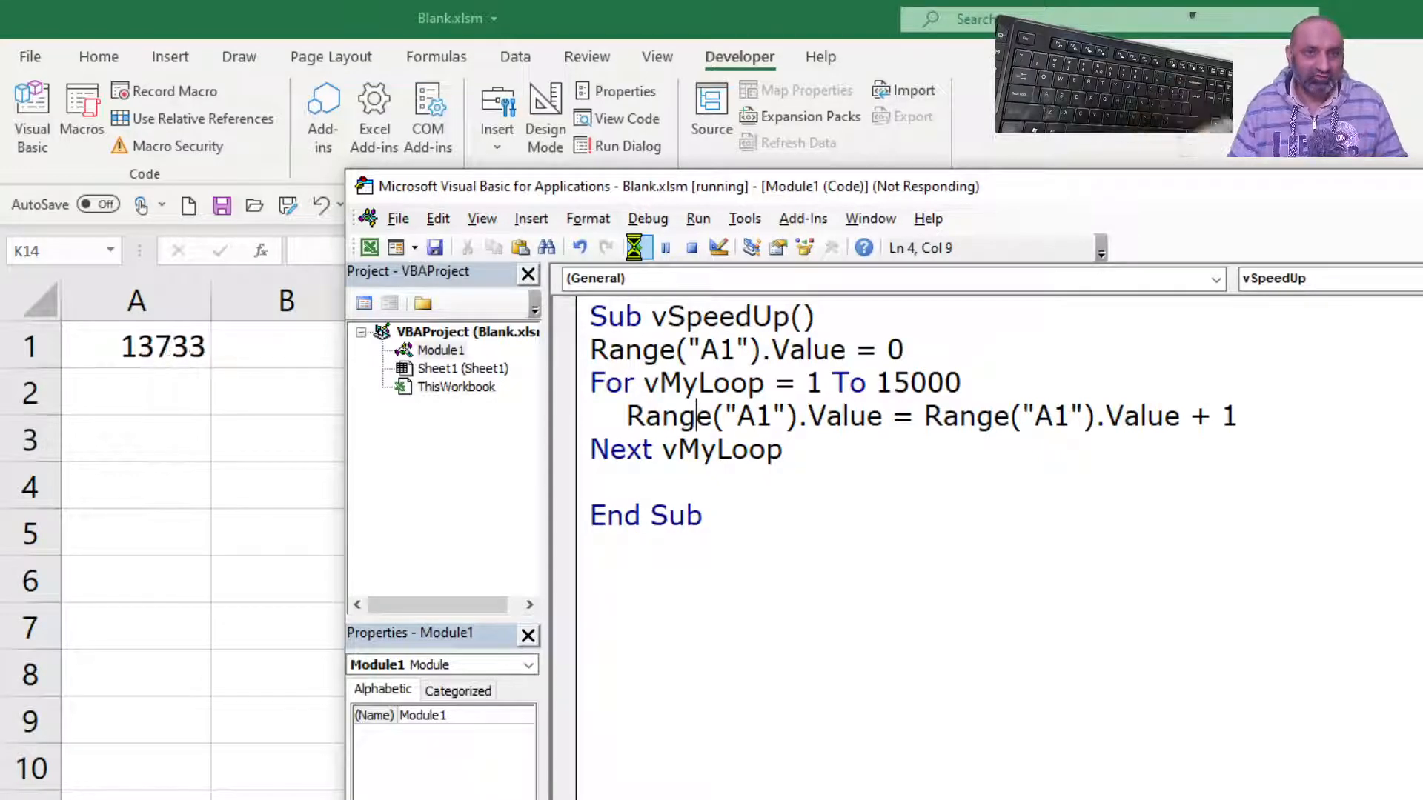
click(639, 248)
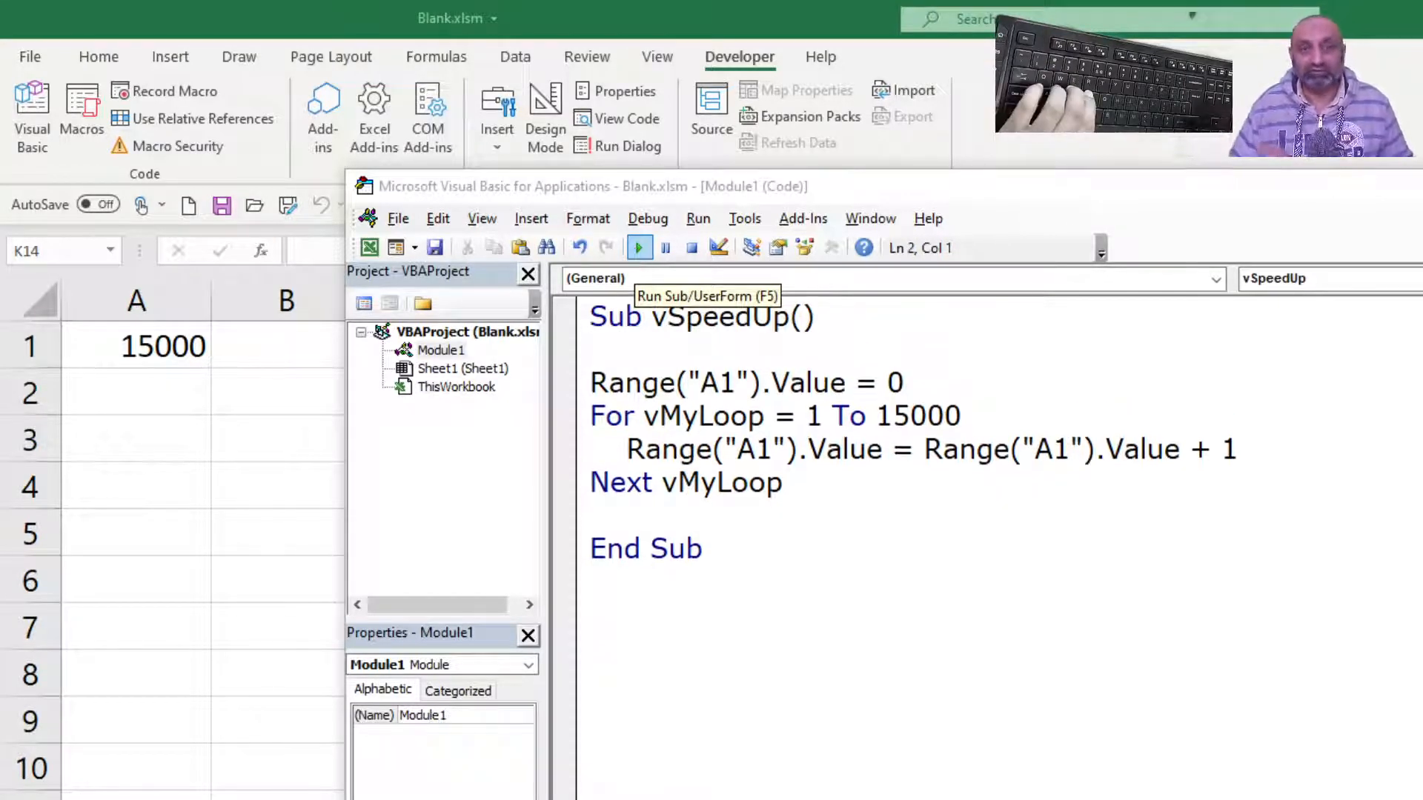
Add Application.ScreenUpdating = False right after Sub vSpeedUp(), fixing a mistyped first attempt.
click(639, 247)
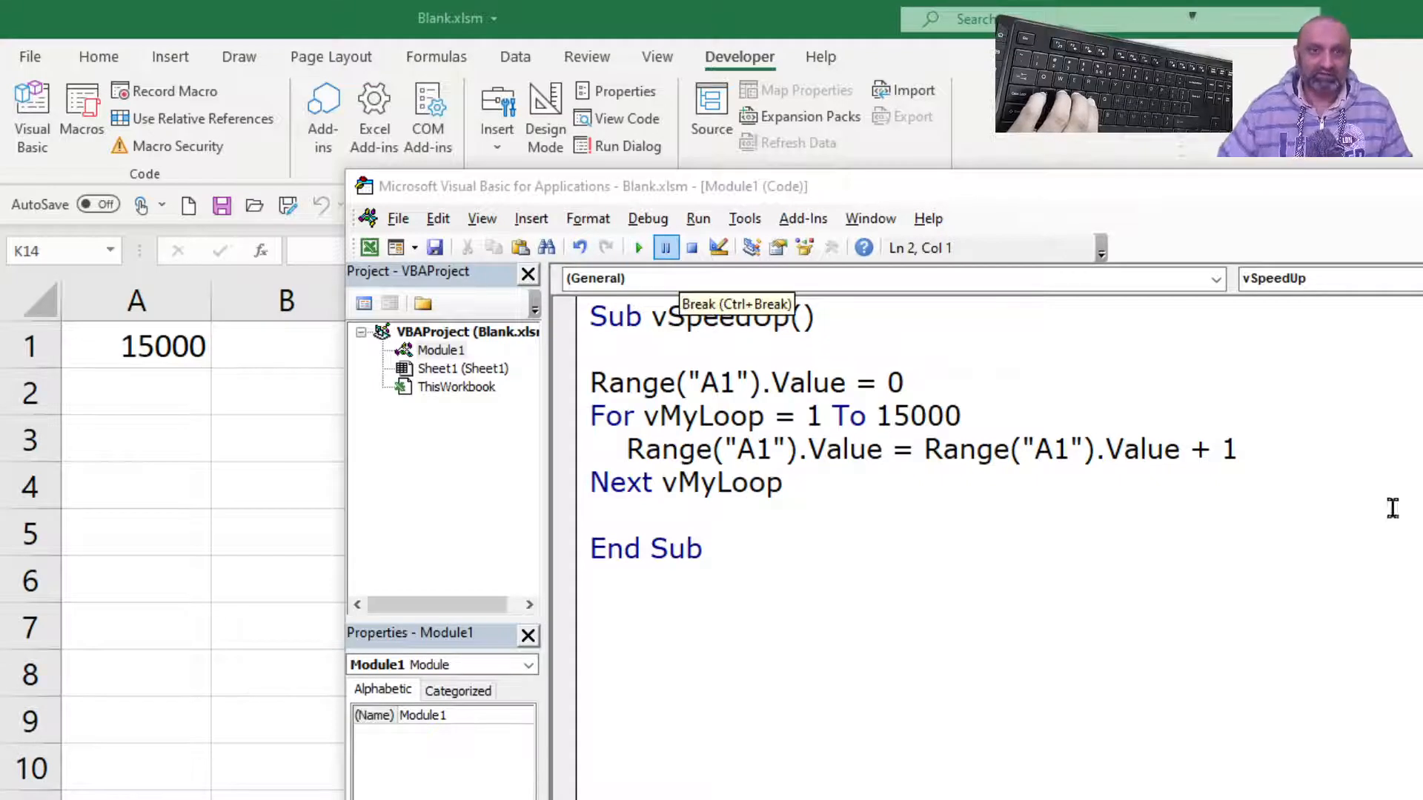
text(App)
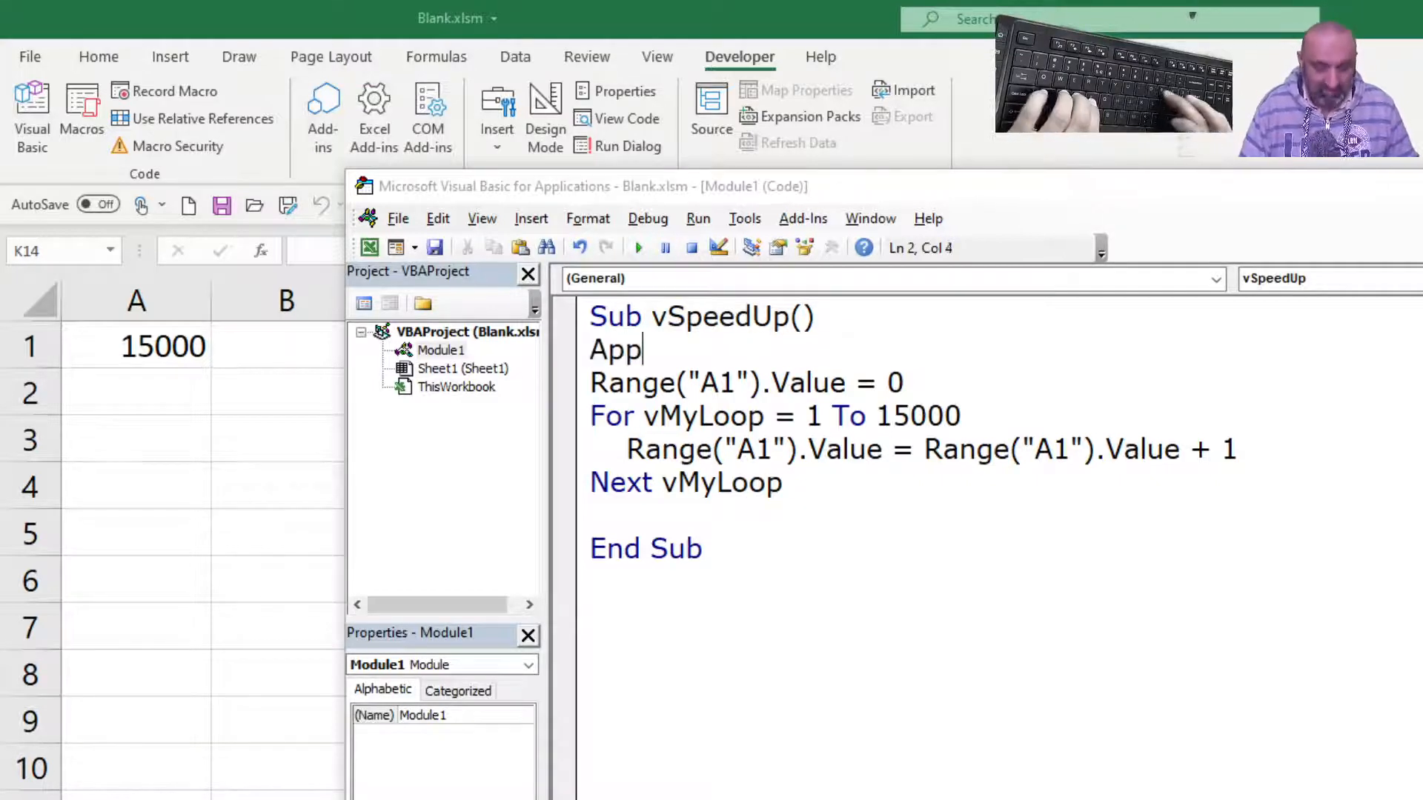
text(icaton ,.)
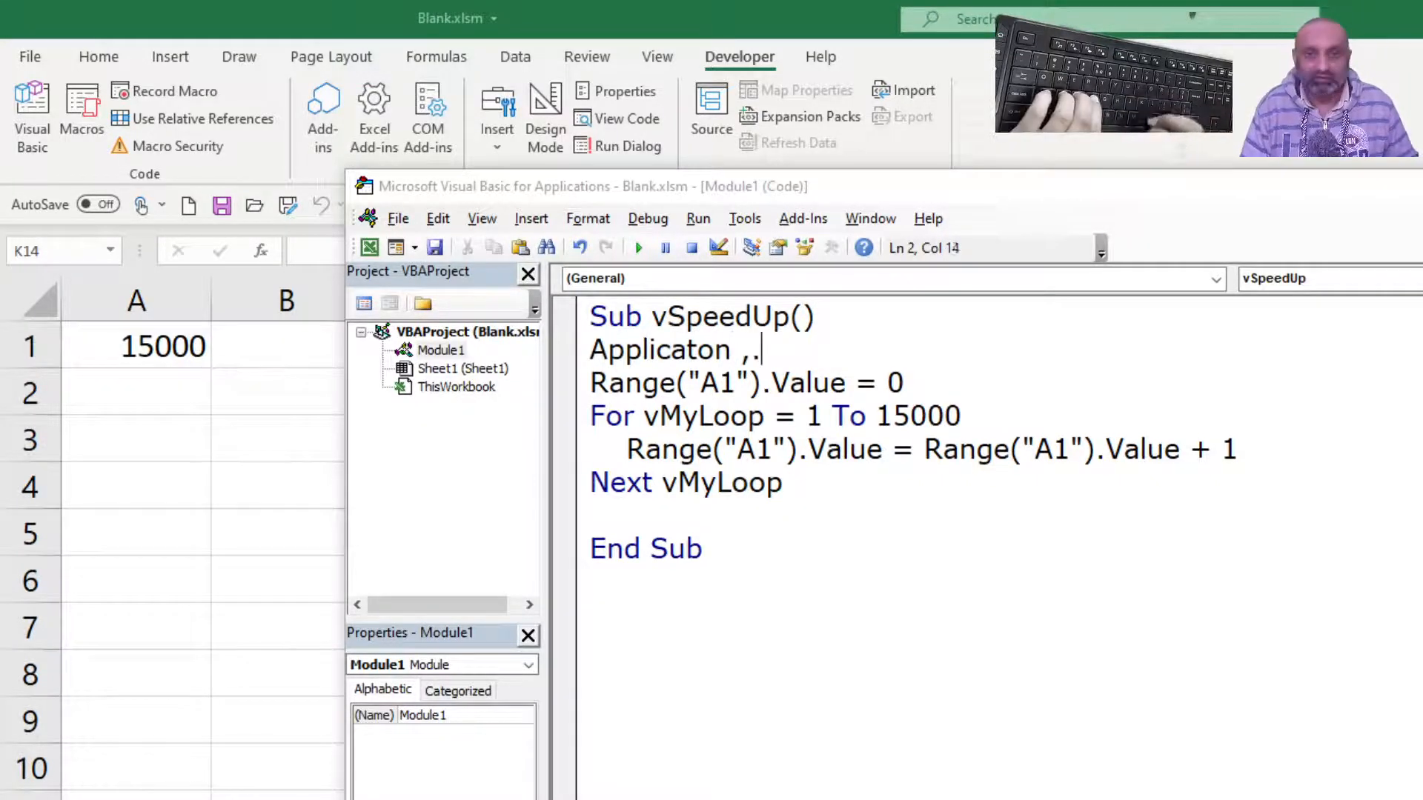
key(Backspace)
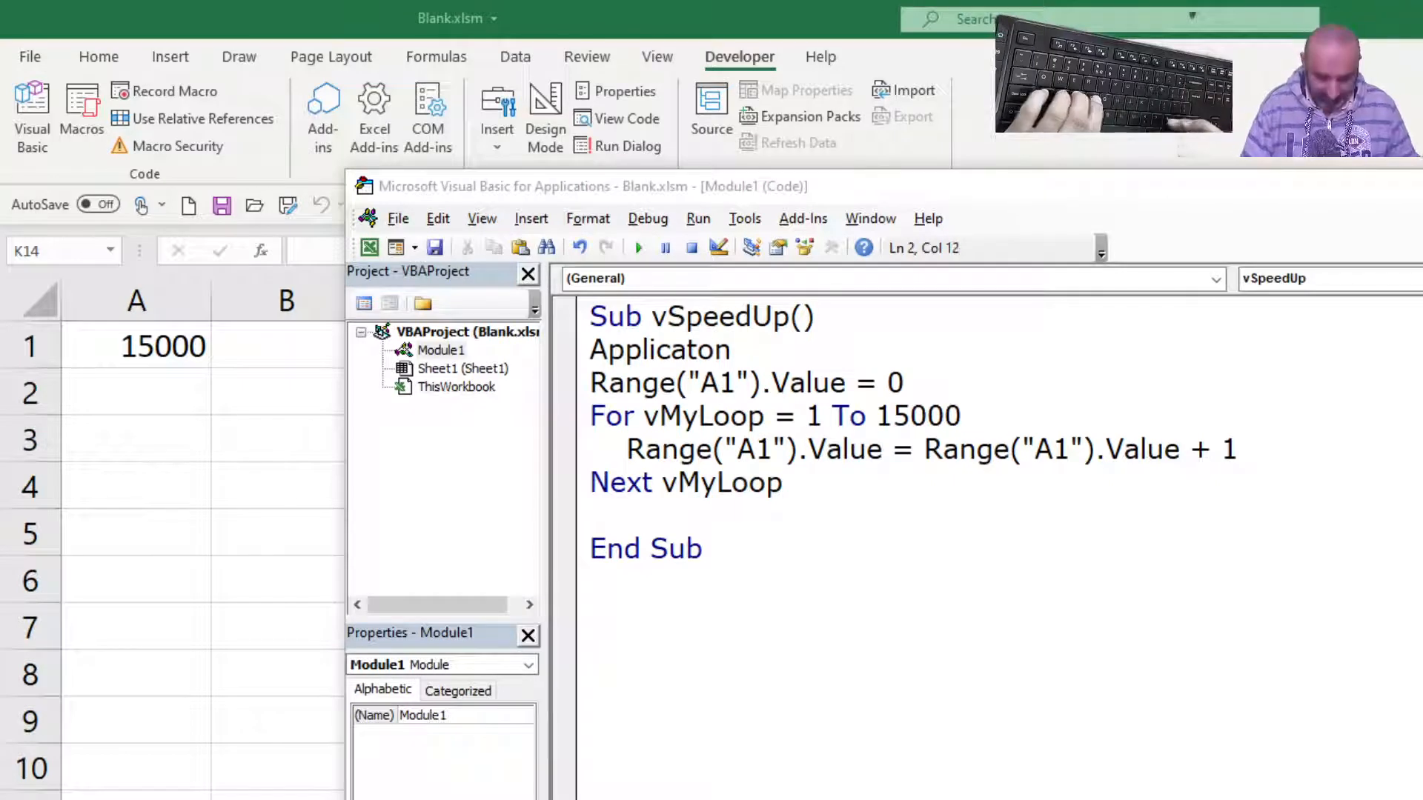
text(.scre)
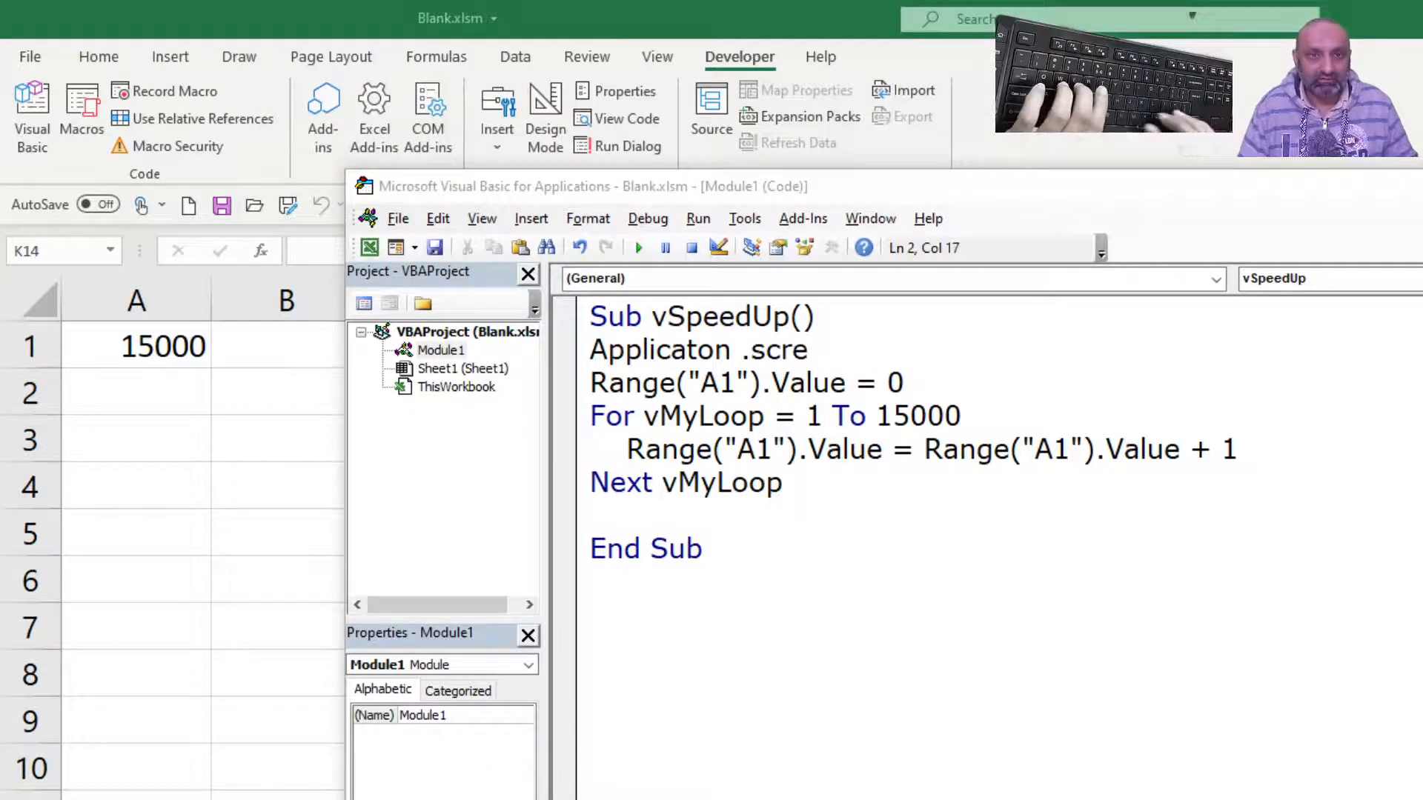
key(Backspace)
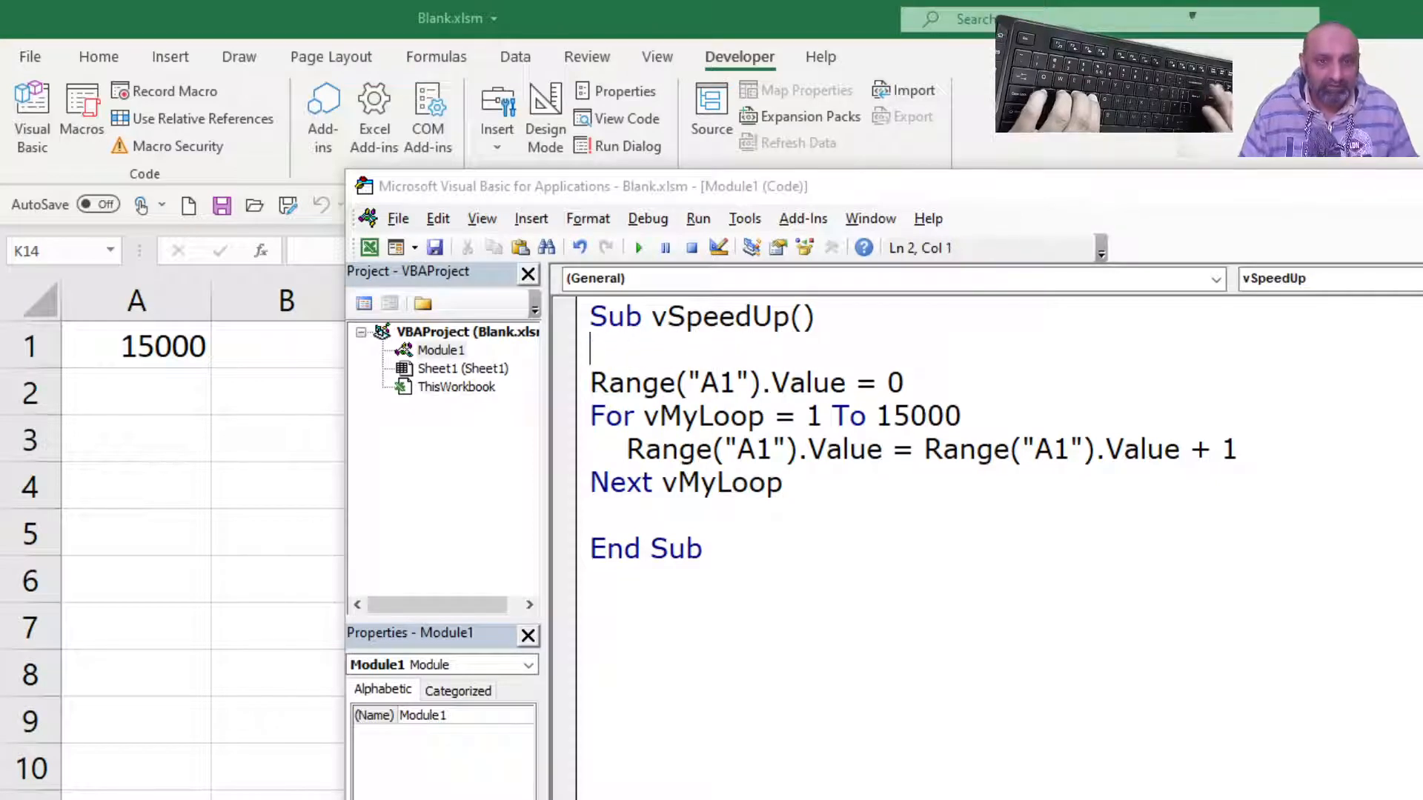
text(Application)
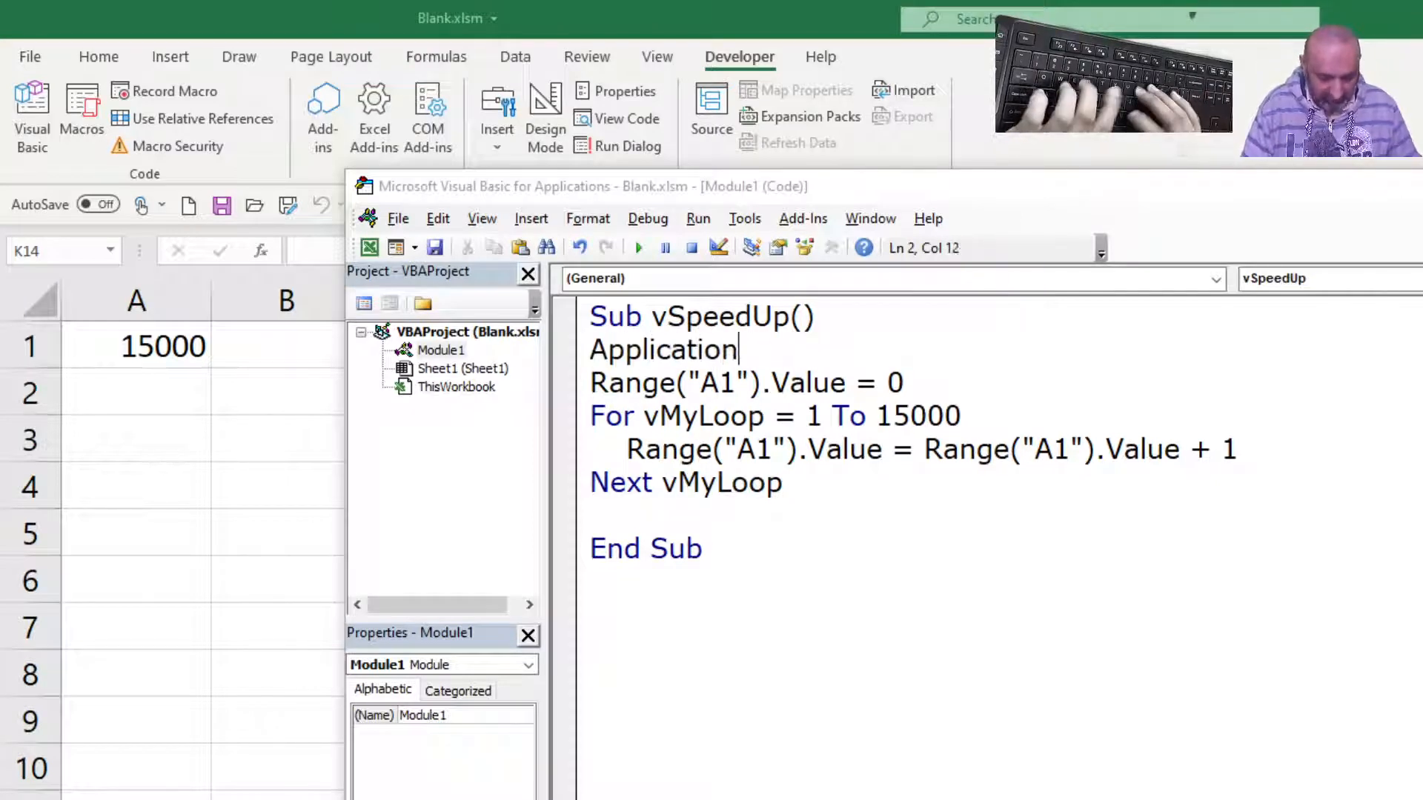
text(.)
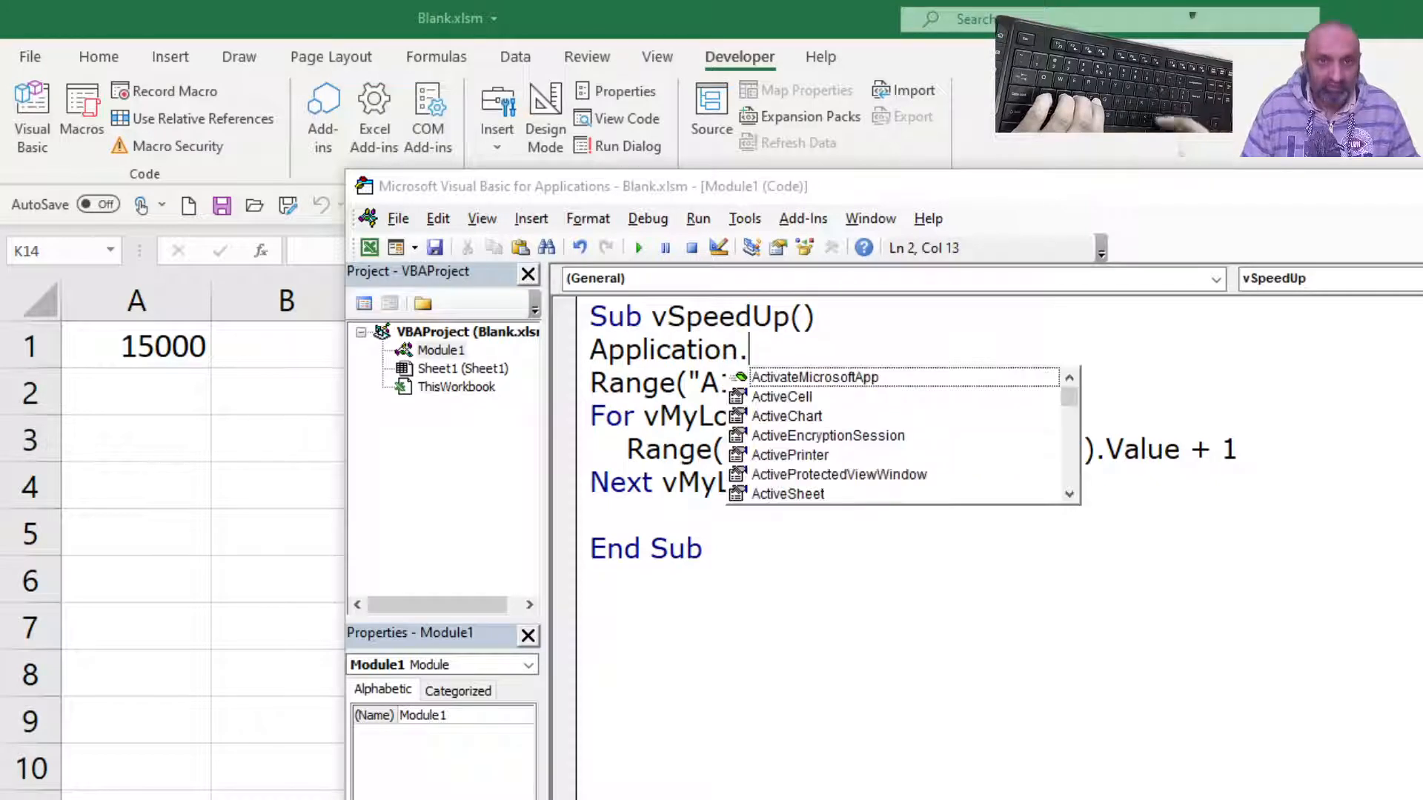
text(ScreenUpdating)
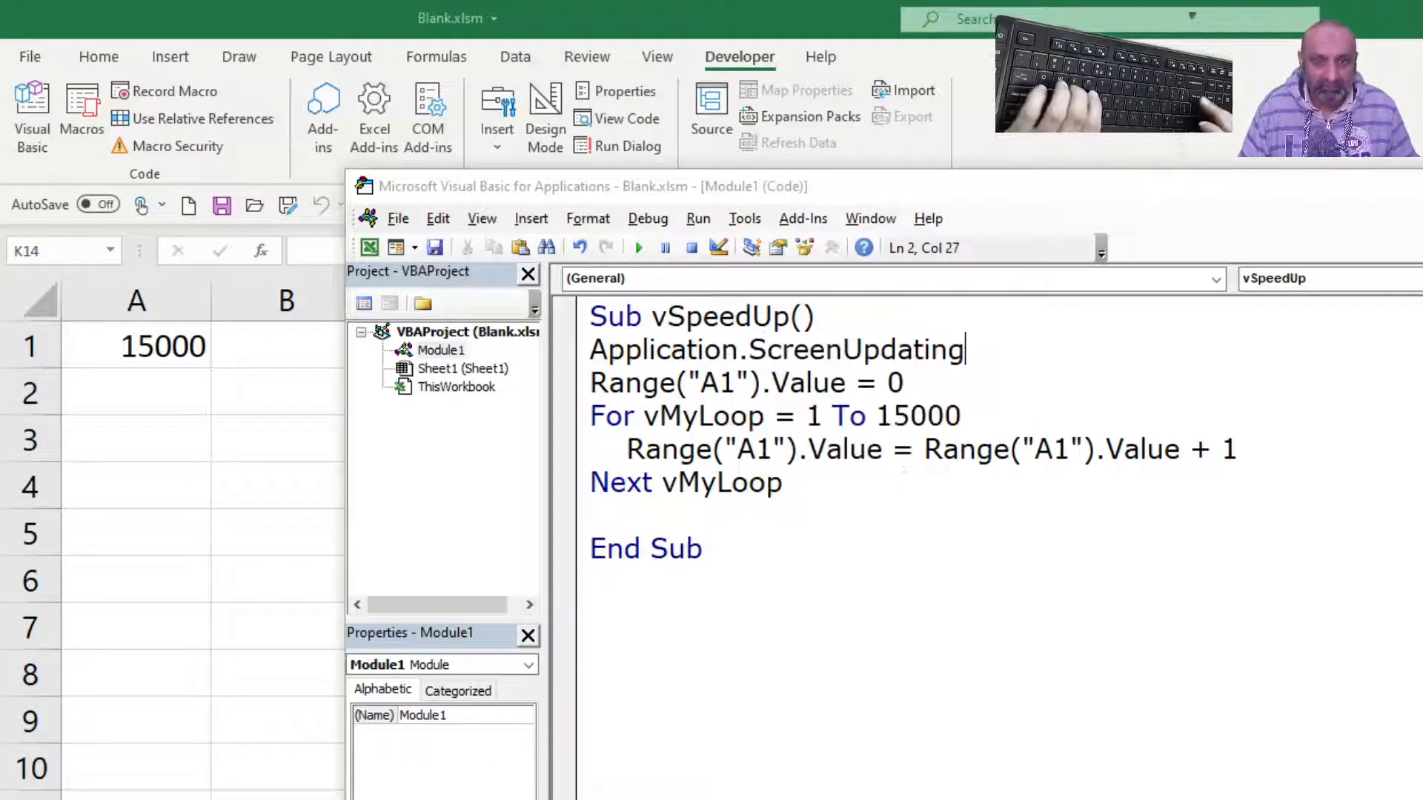
text(=false)
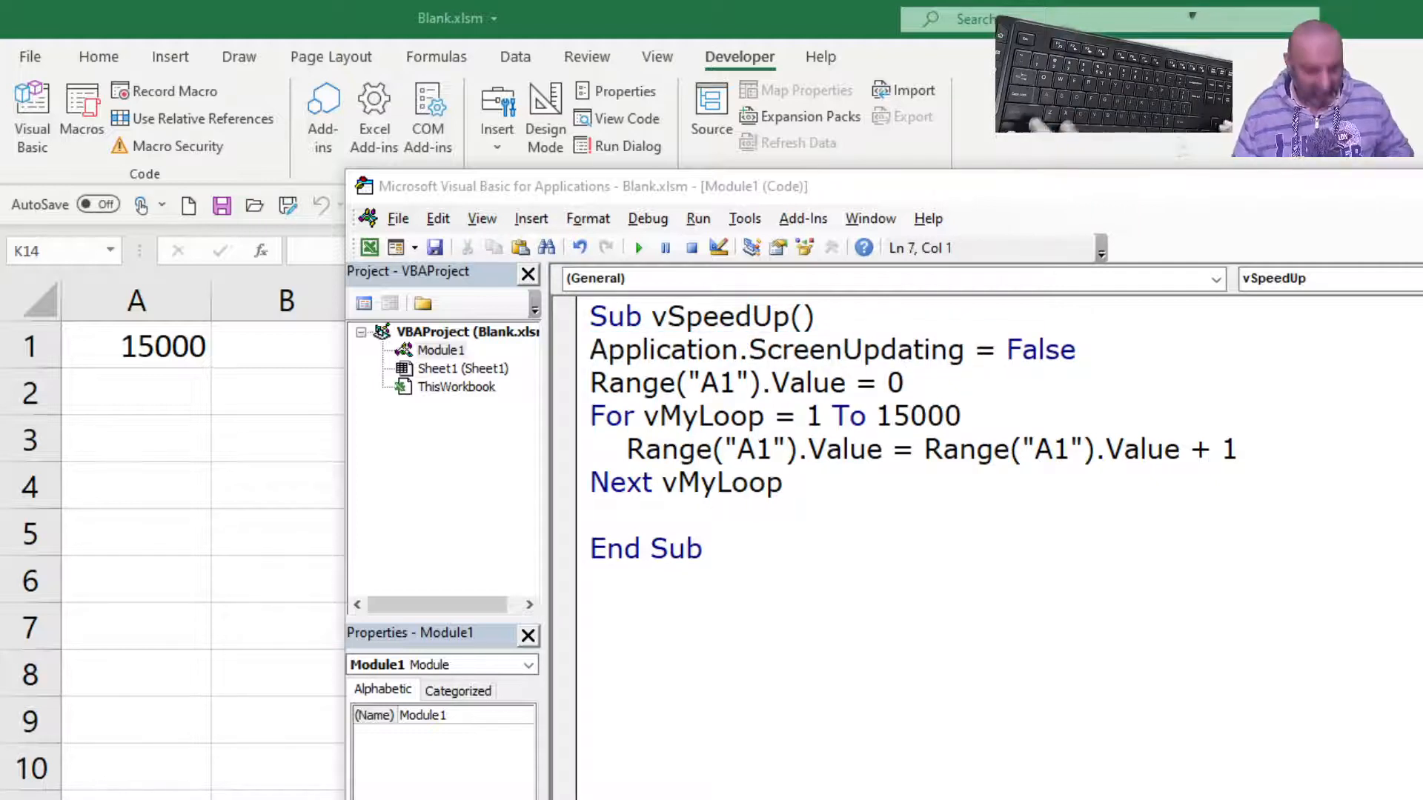
Add Application.ScreenUpdating = True before End Sub.
text(Application.ScreenUpdating = Fal)
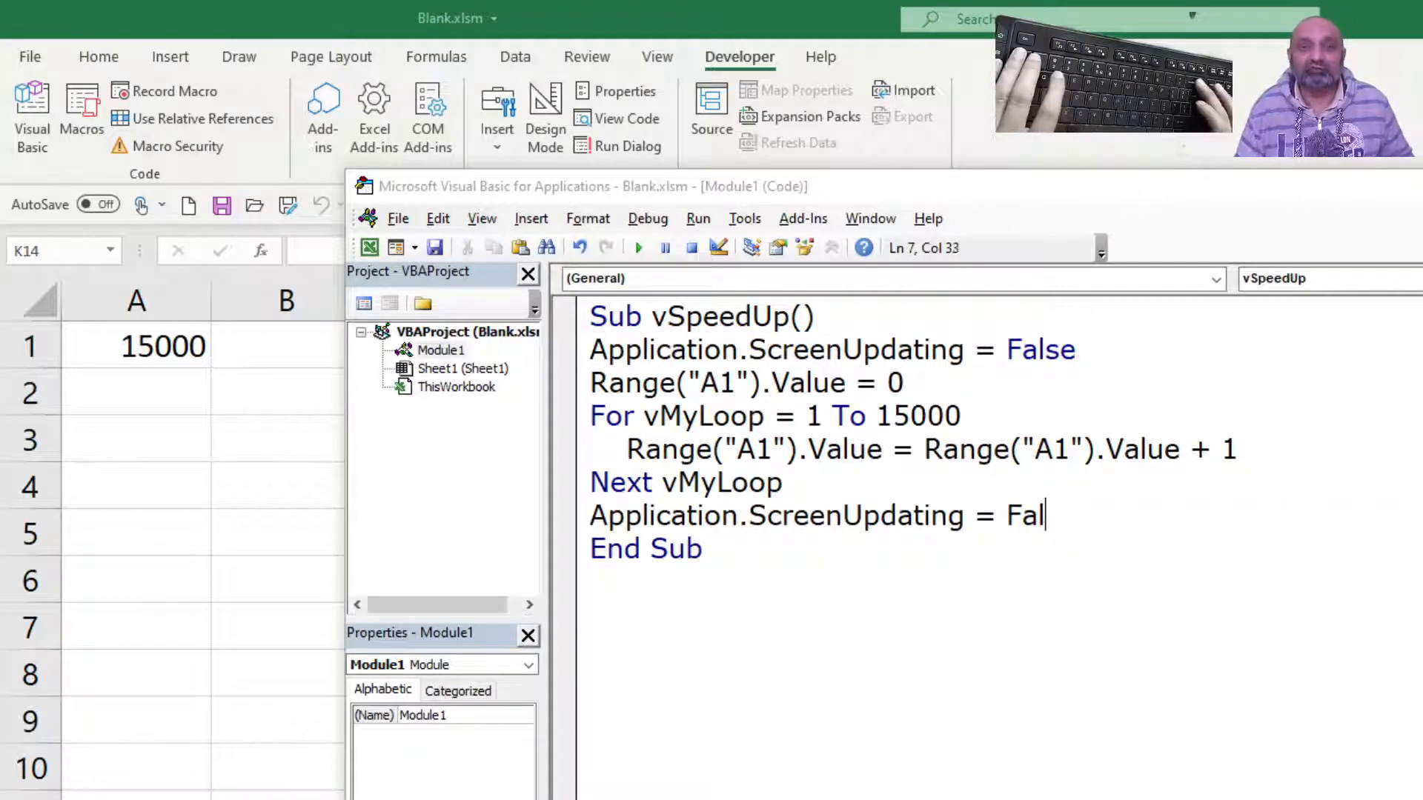
text(Tr)
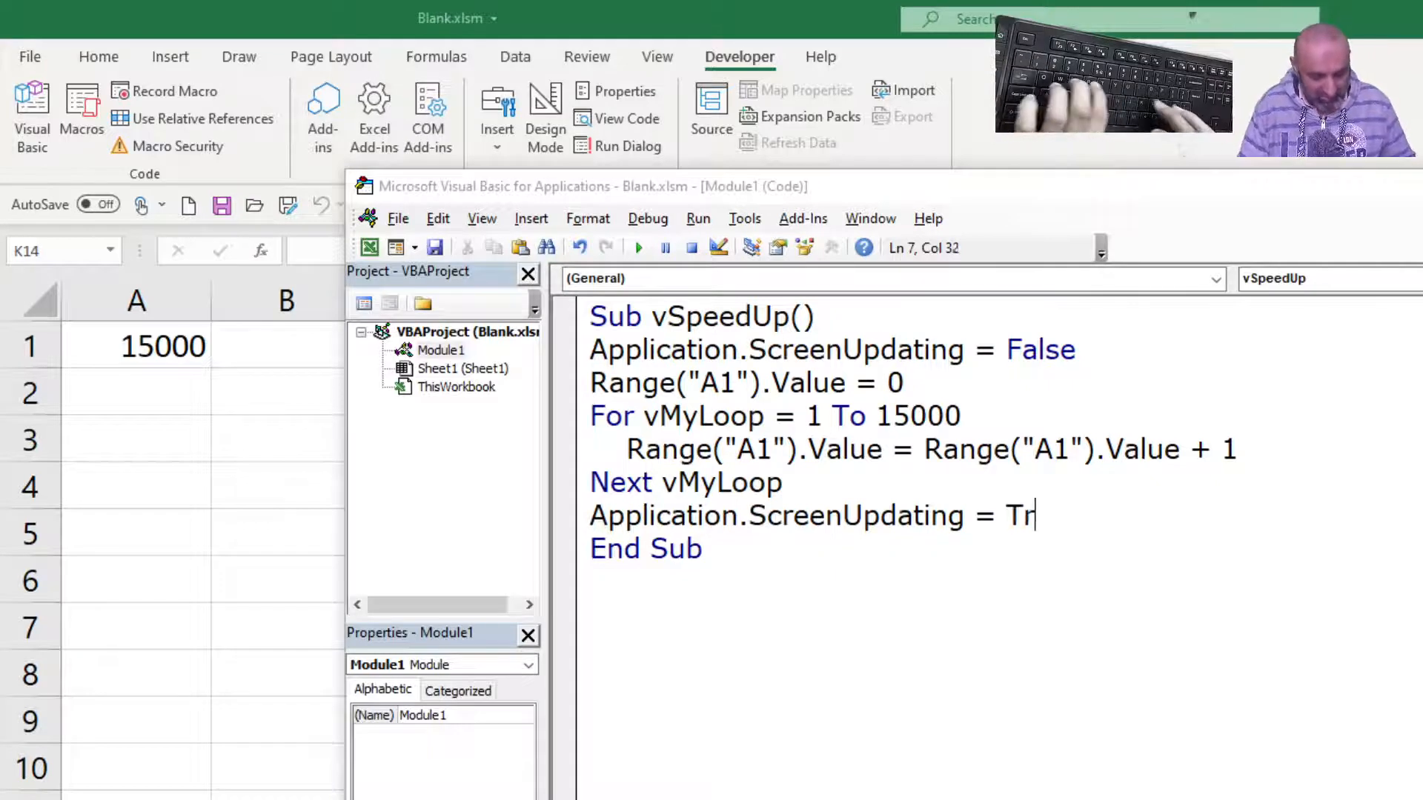
text(ue)
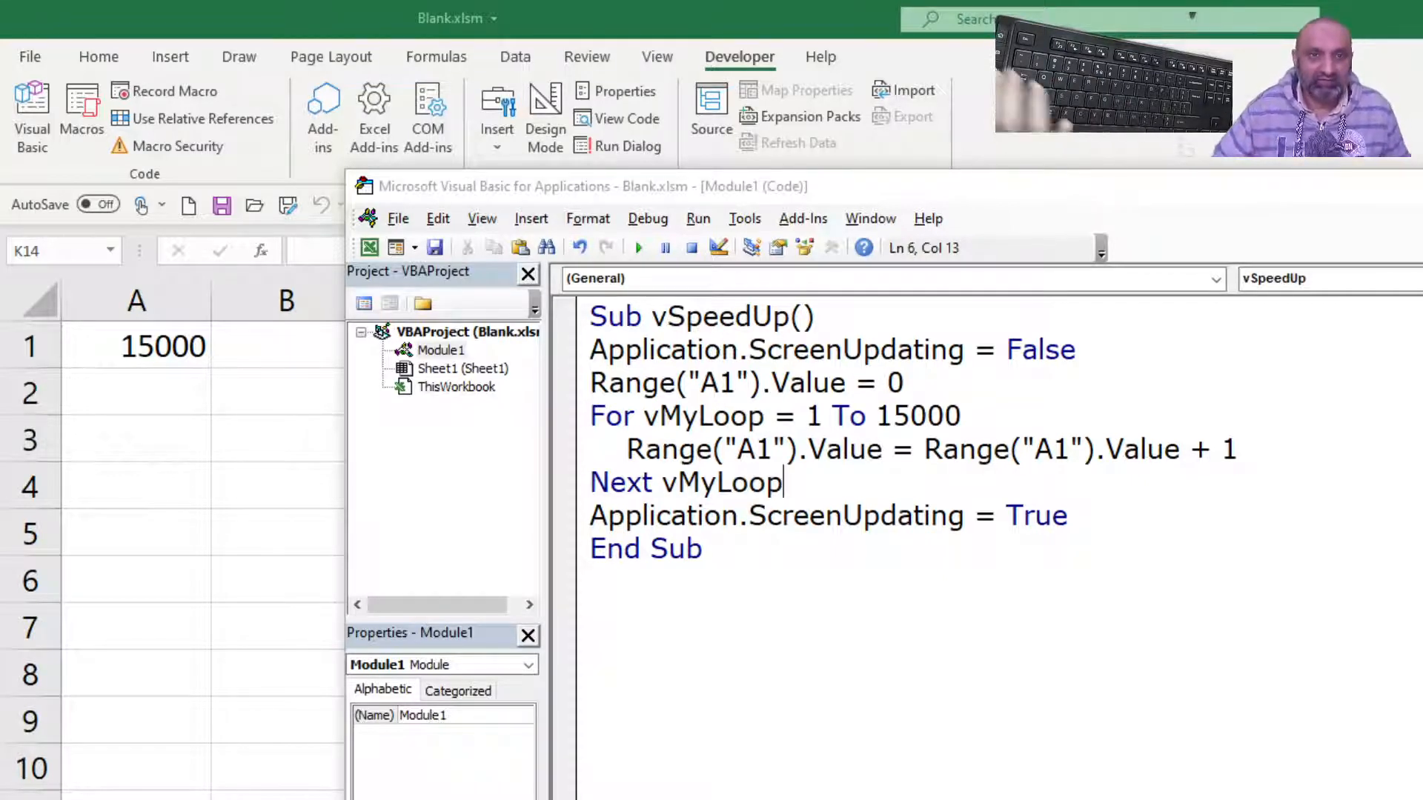
Run the screen-updating version of vSpeedUp so A1 again reaches 15000.
click(639, 248)
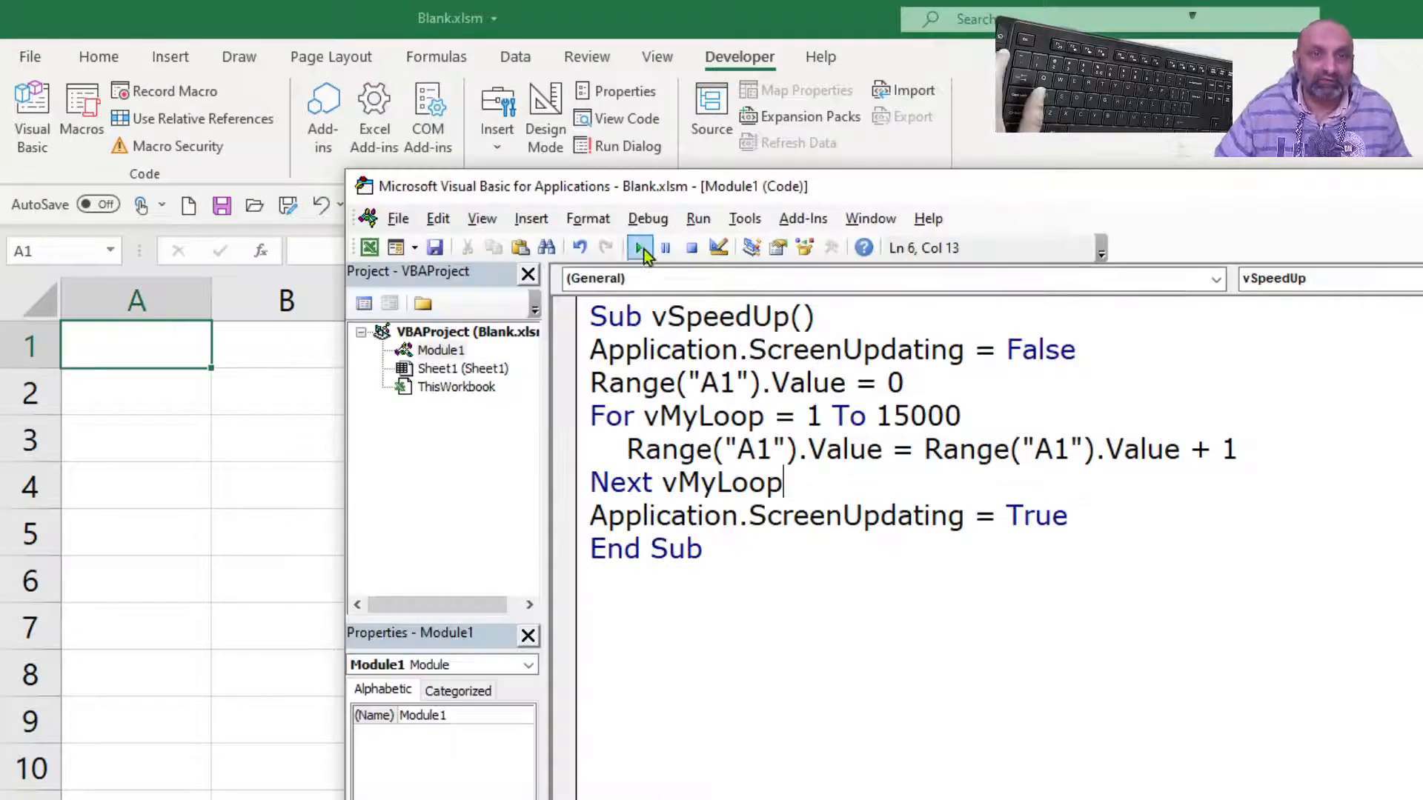
click(640, 248)
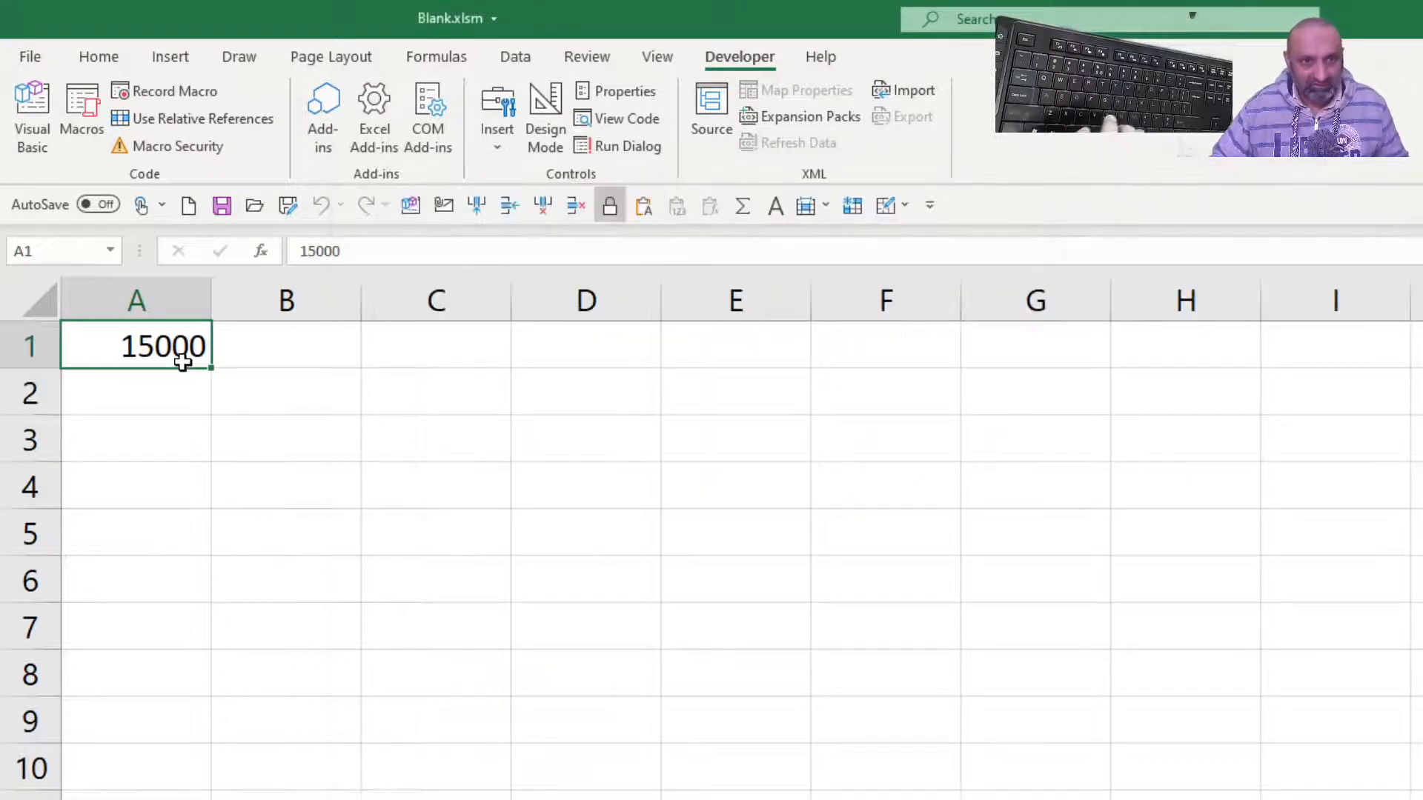
Clear cell A1, return to the macro code and rerun vSpeedUp so A1 reads 15000.
key(Delete)
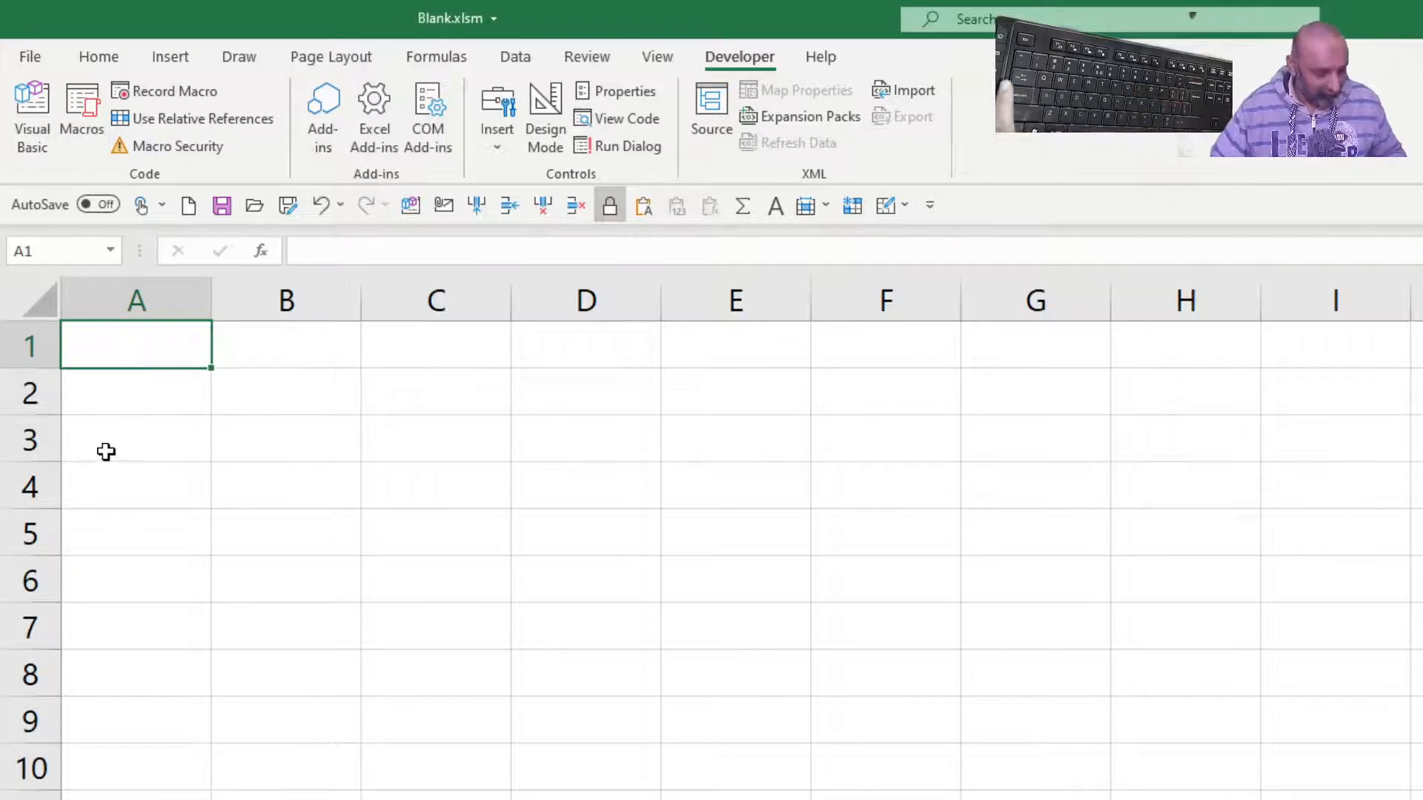
click(33, 112)
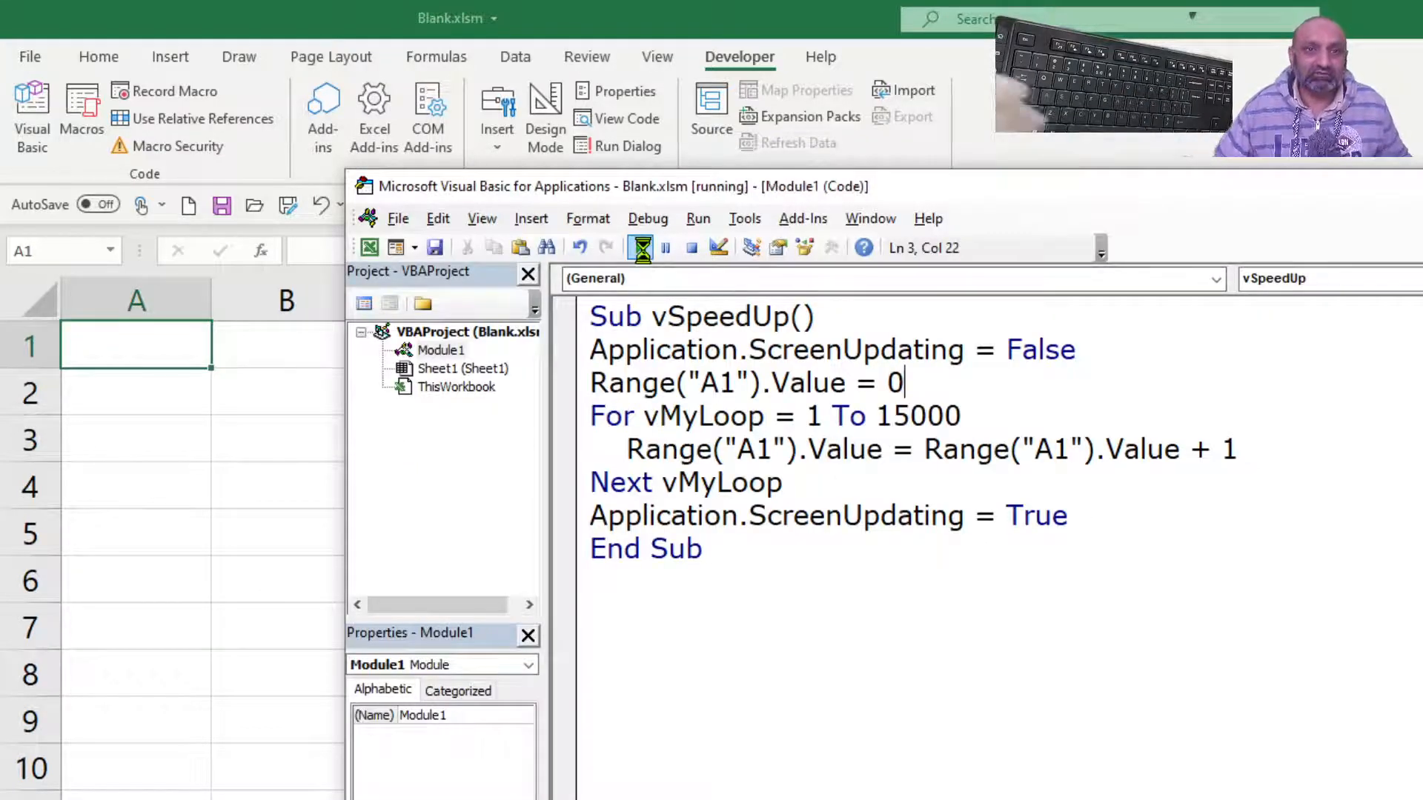
click(639, 247)
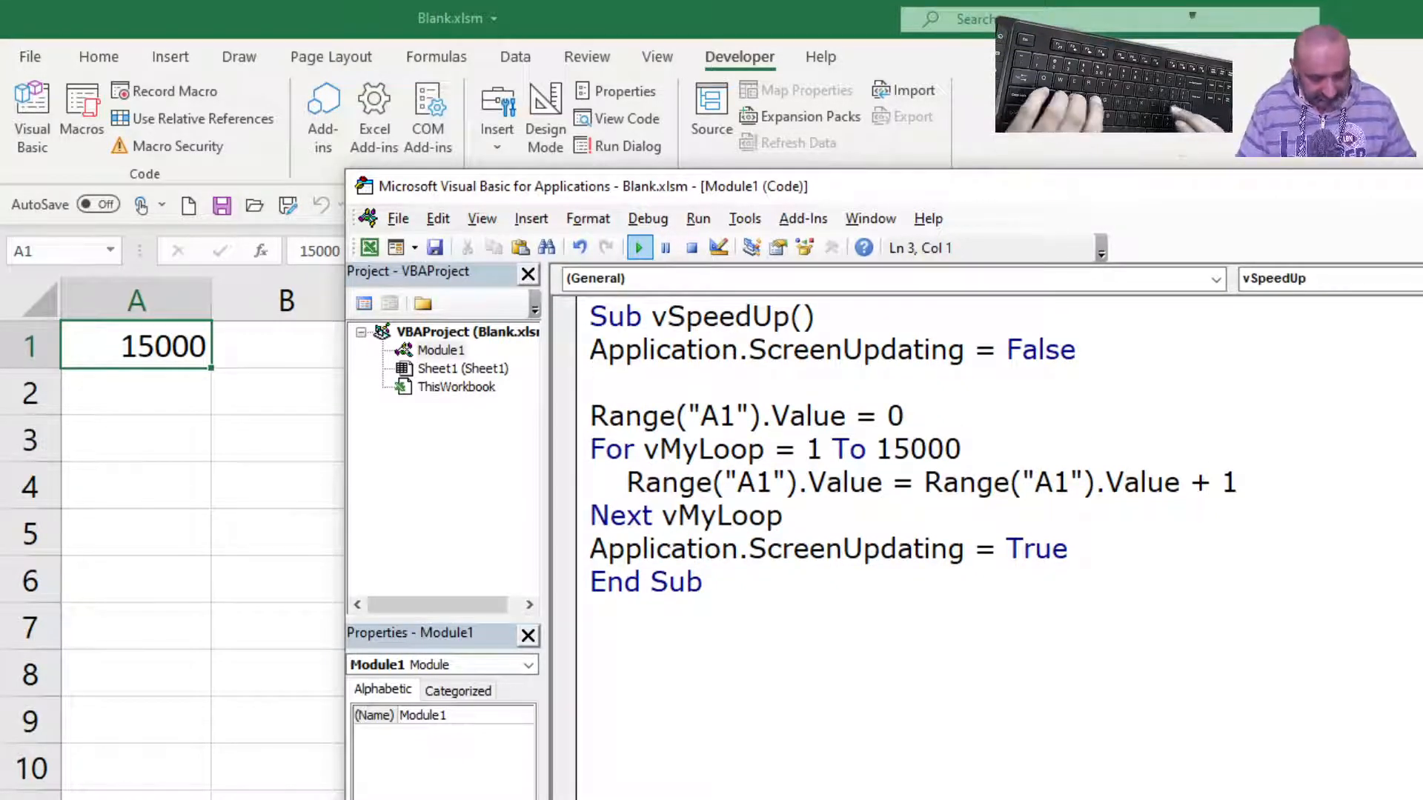
Inside the loop add Application.StatusBar = vMyLoop to show the counter.
text(Ap)
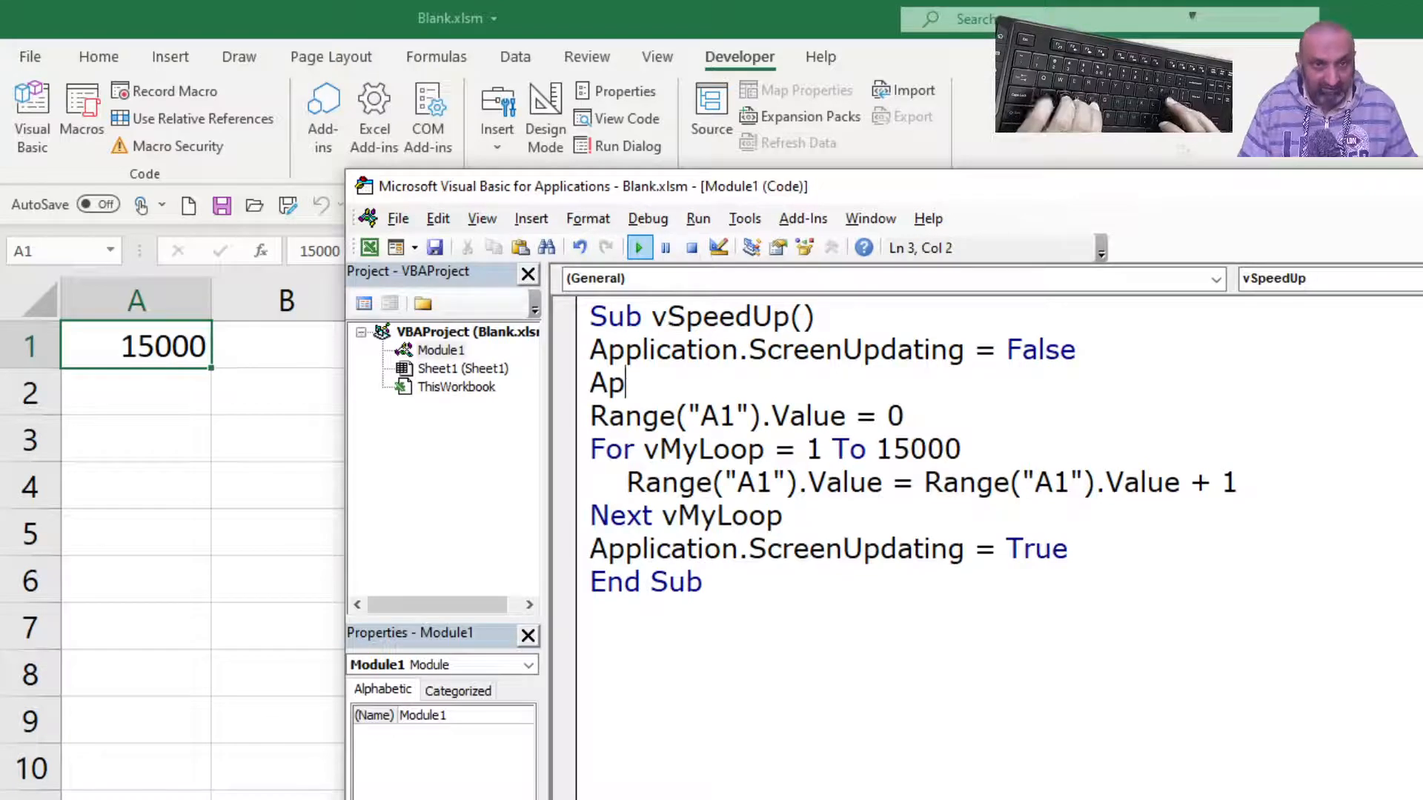
text(plicatio)
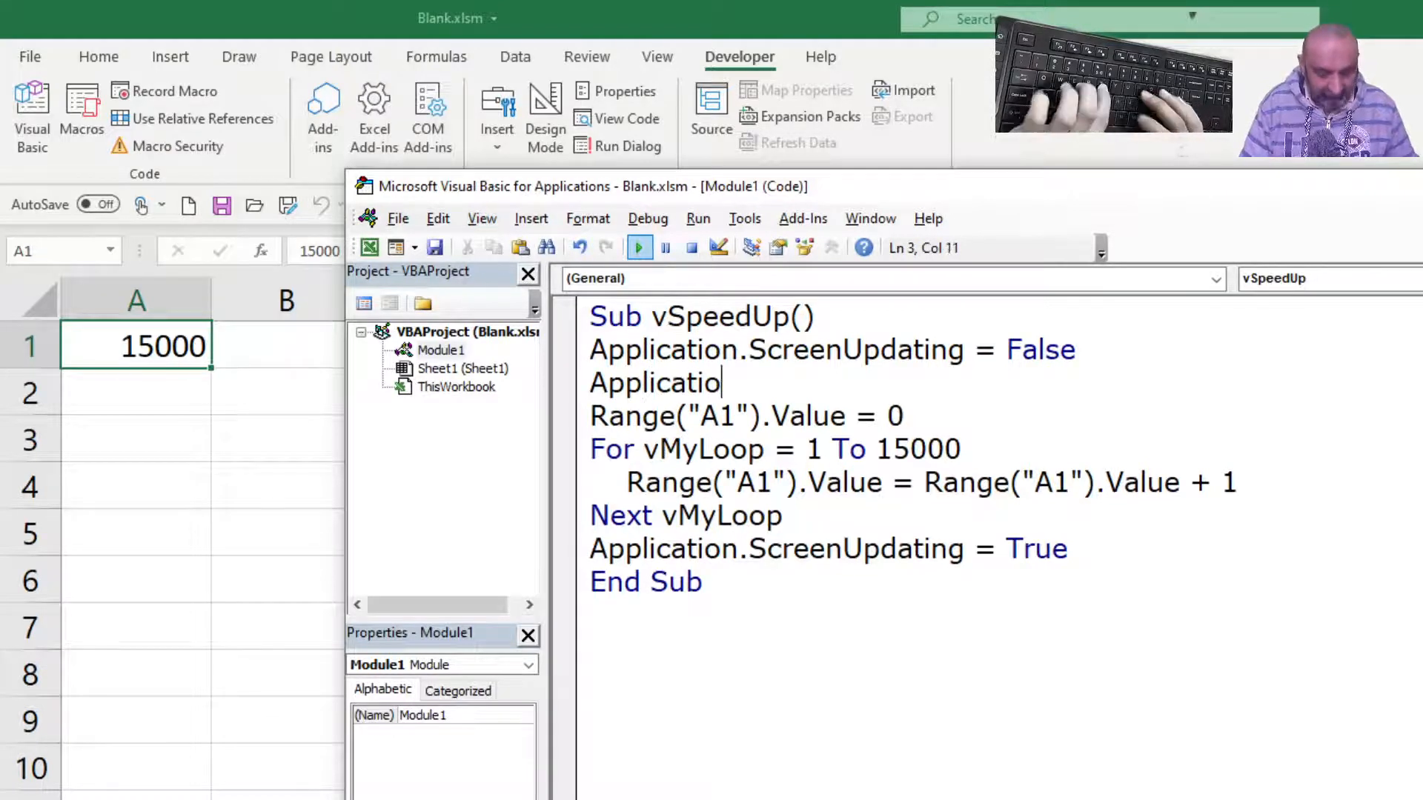
text(.)
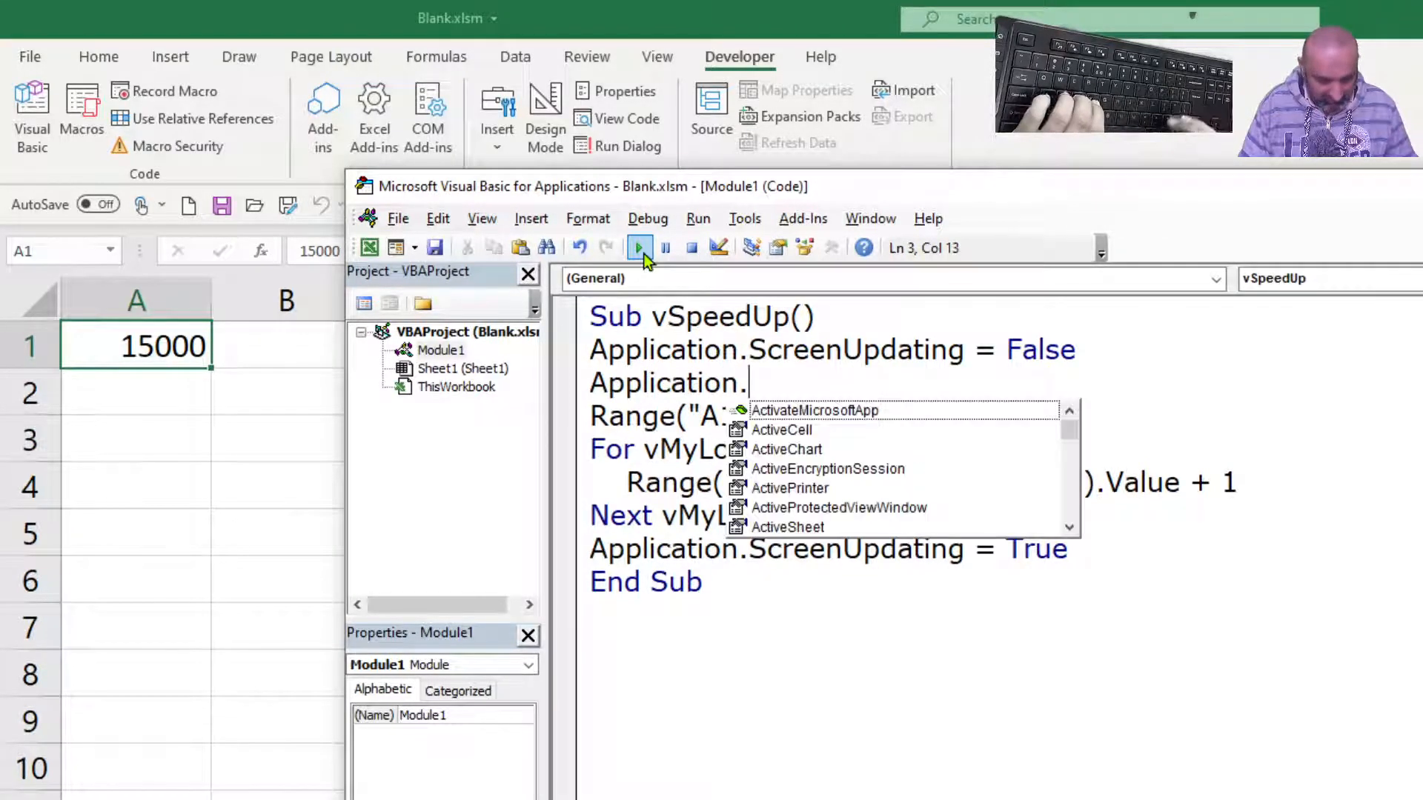
text(Status)
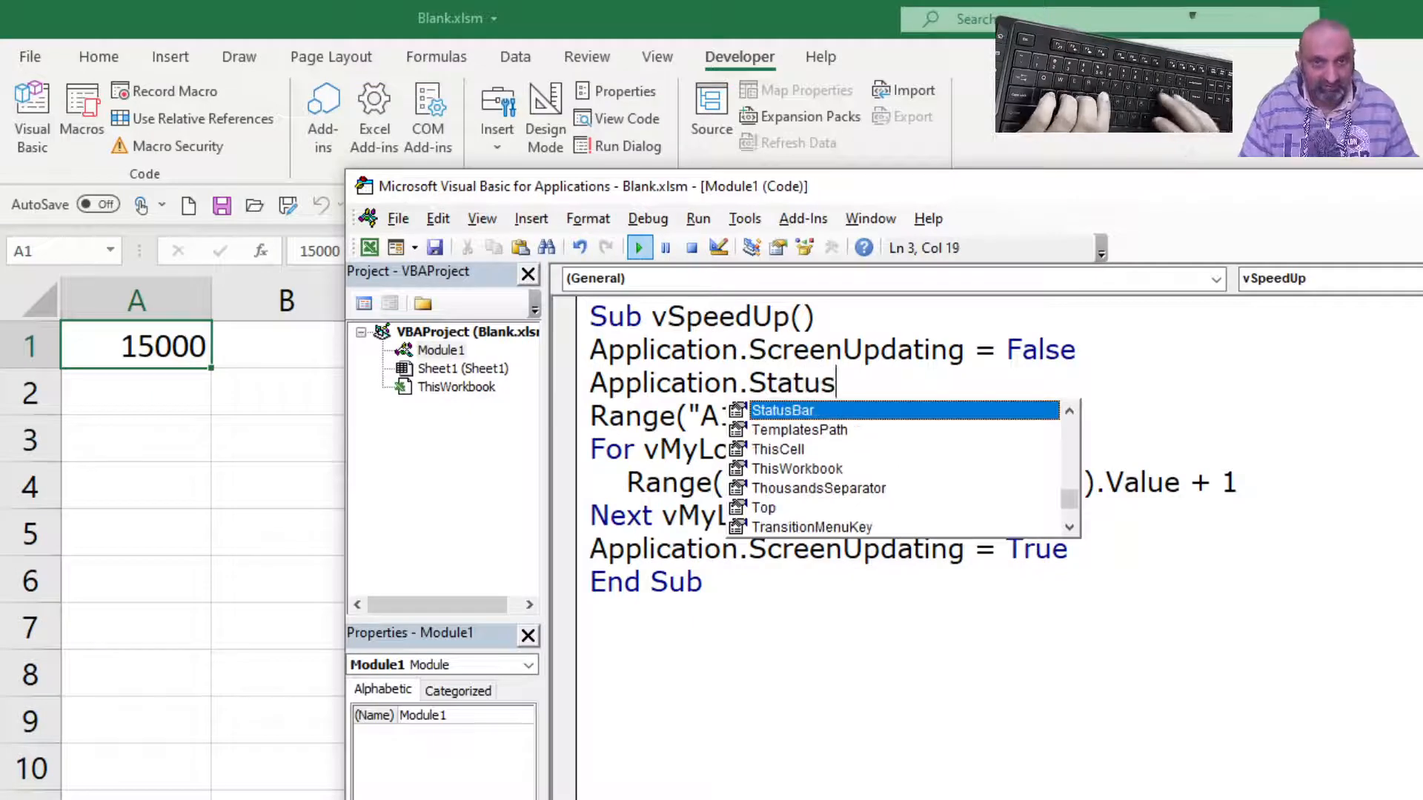
text(Bar)
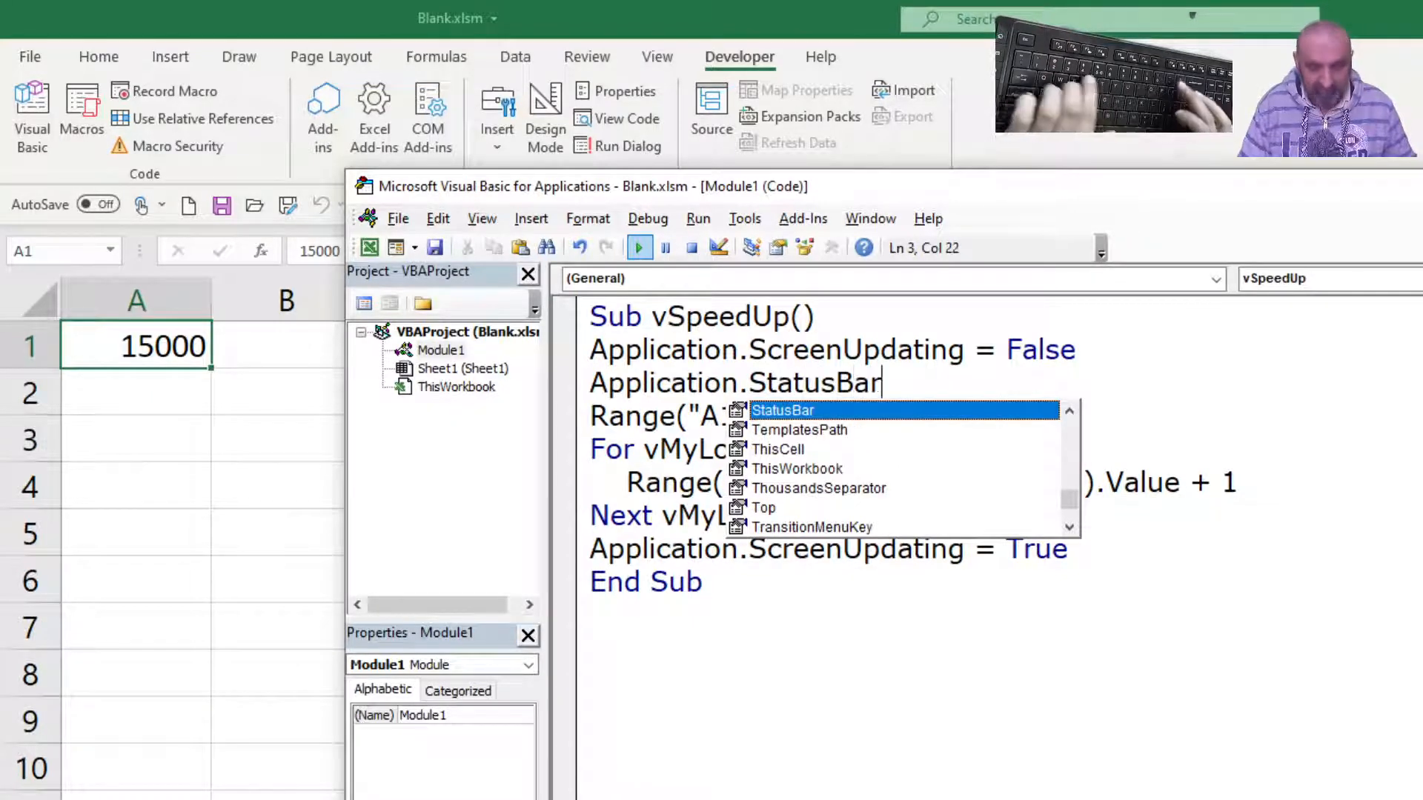
text(=1)
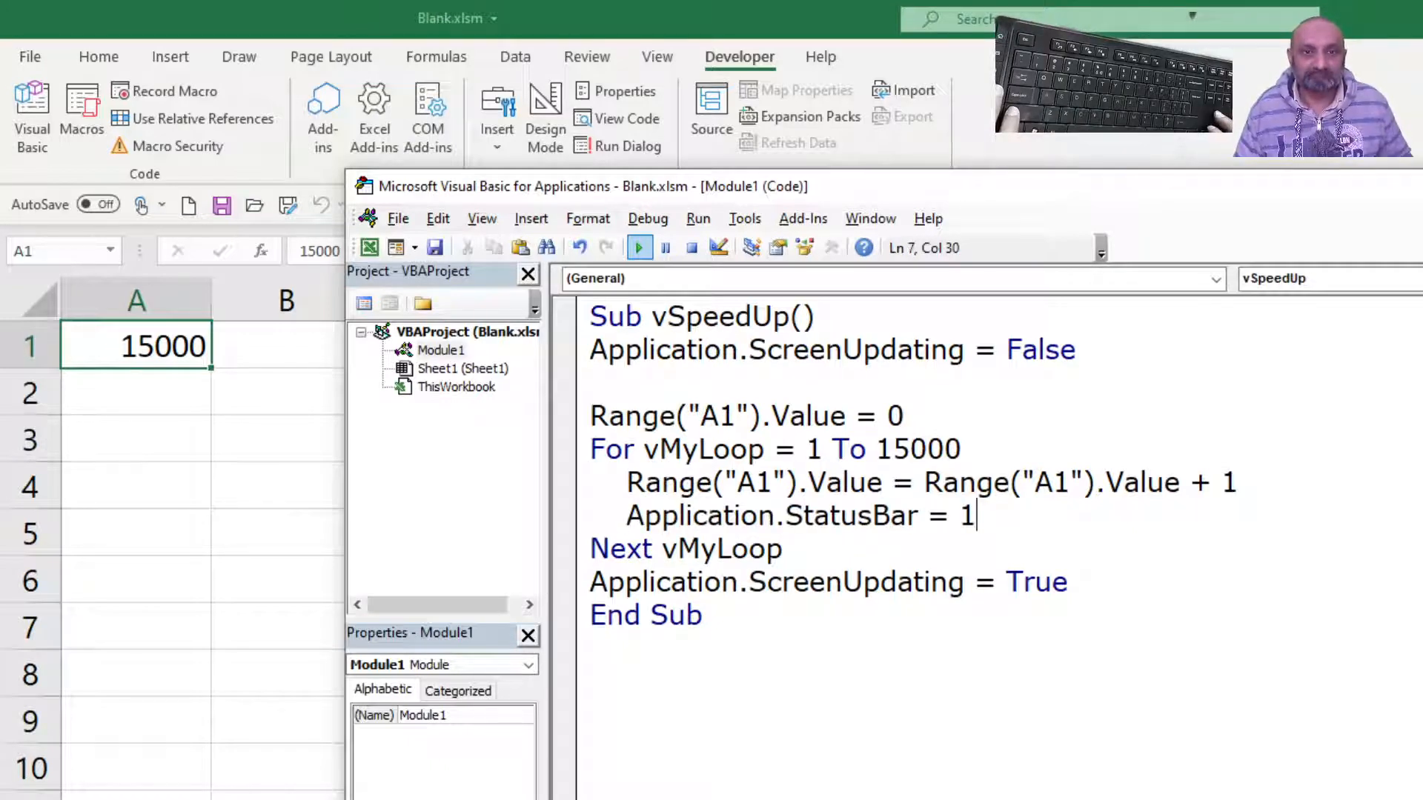
text(vM)
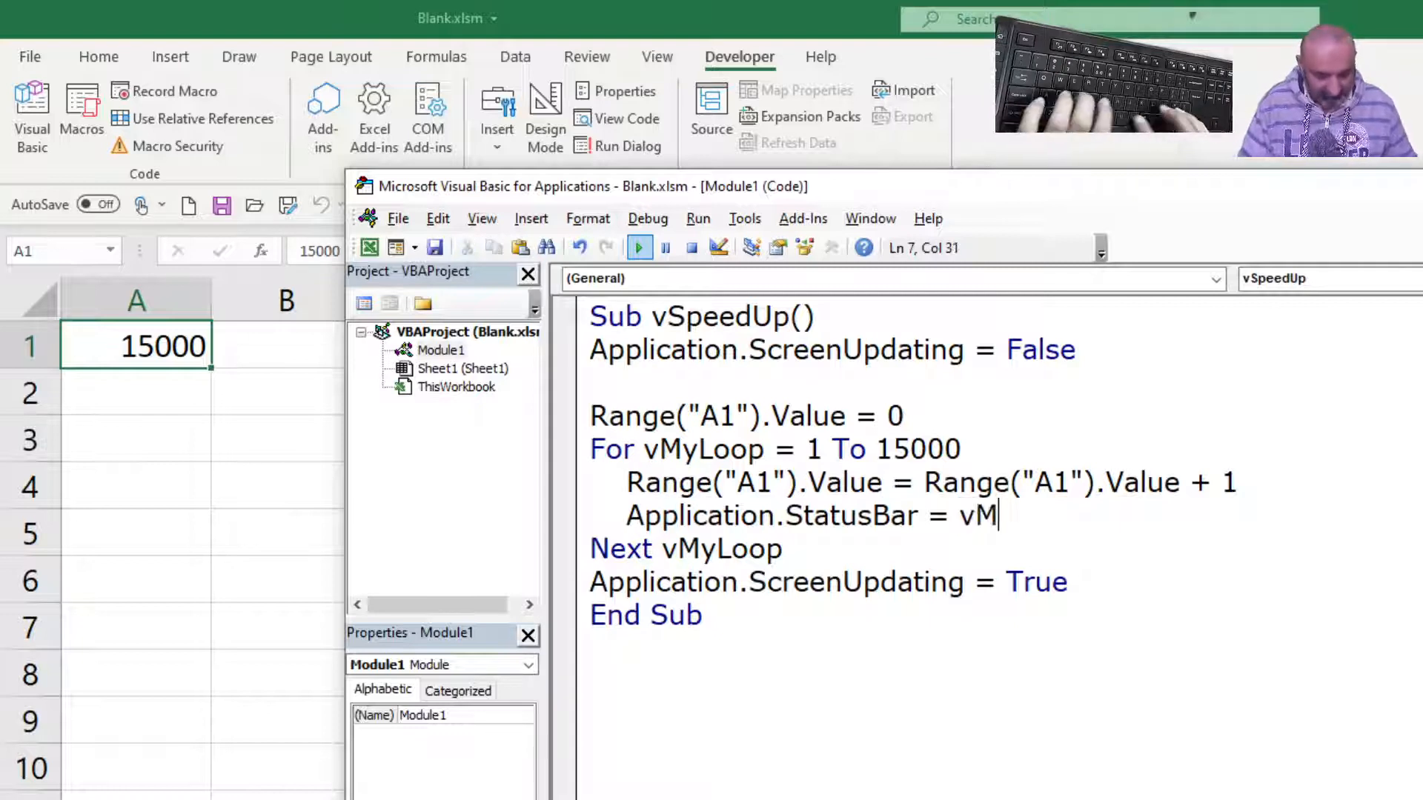
text(y)
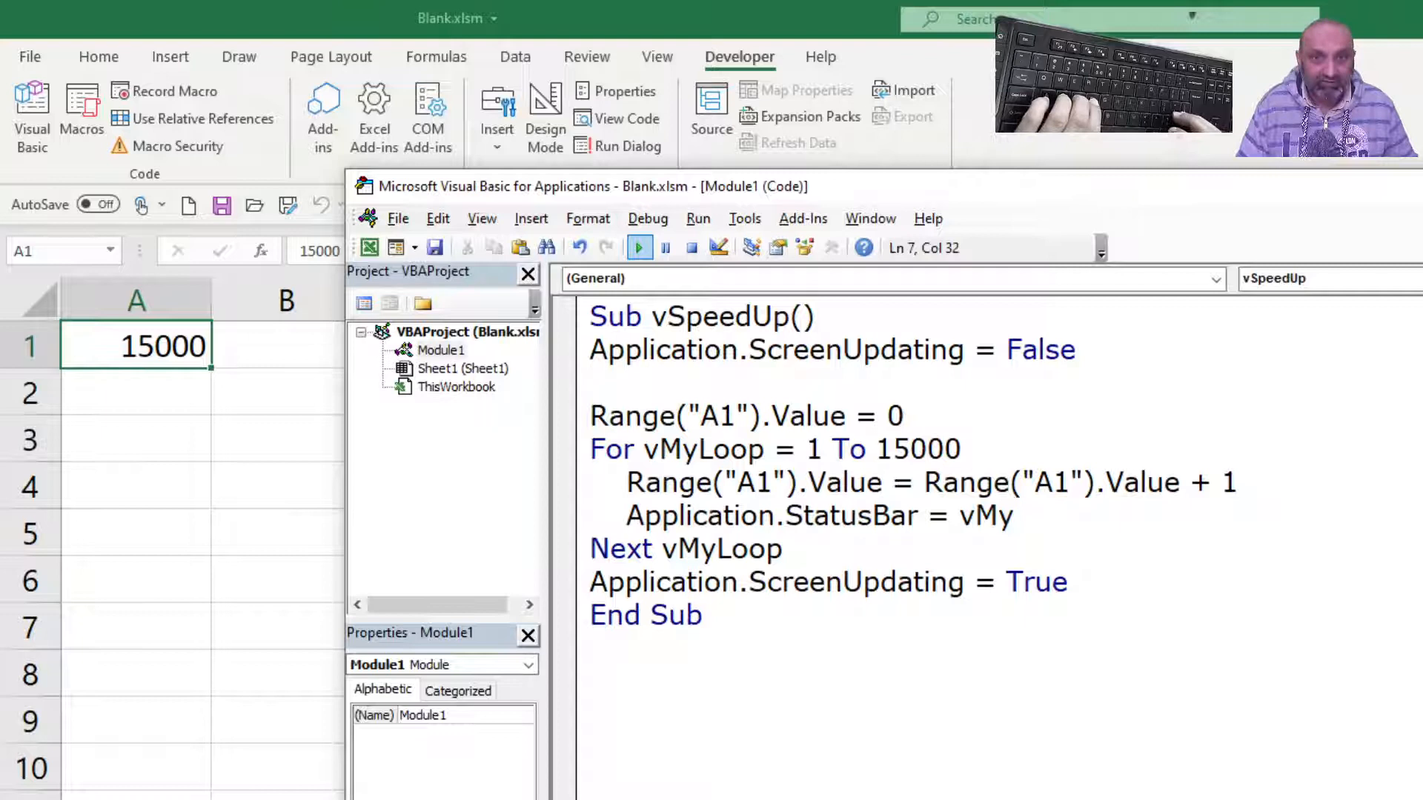
text(Loop)
text(Application.StatusBar = vMy)
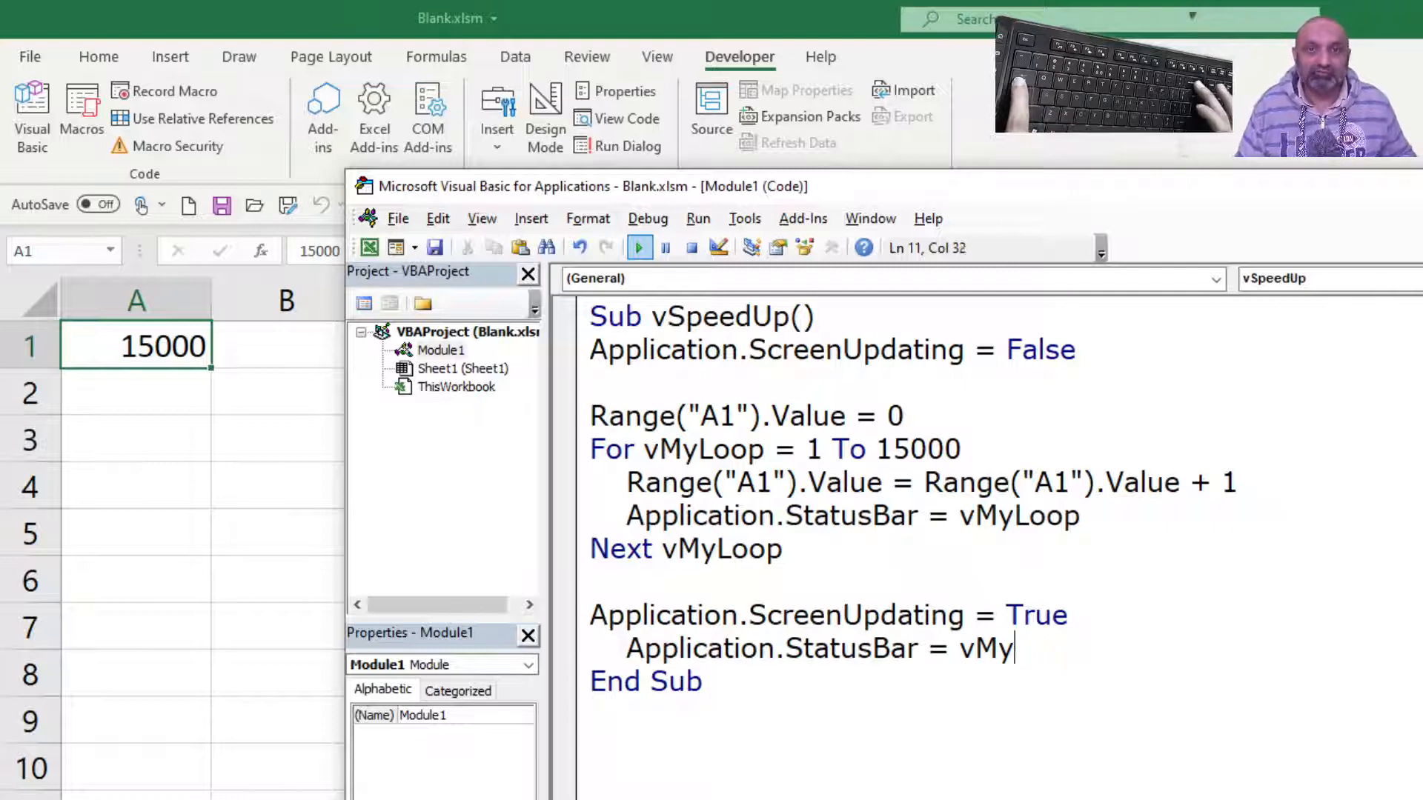
Before End Sub add Application.StatusBar = False to reset the status bar.
text(Fa)
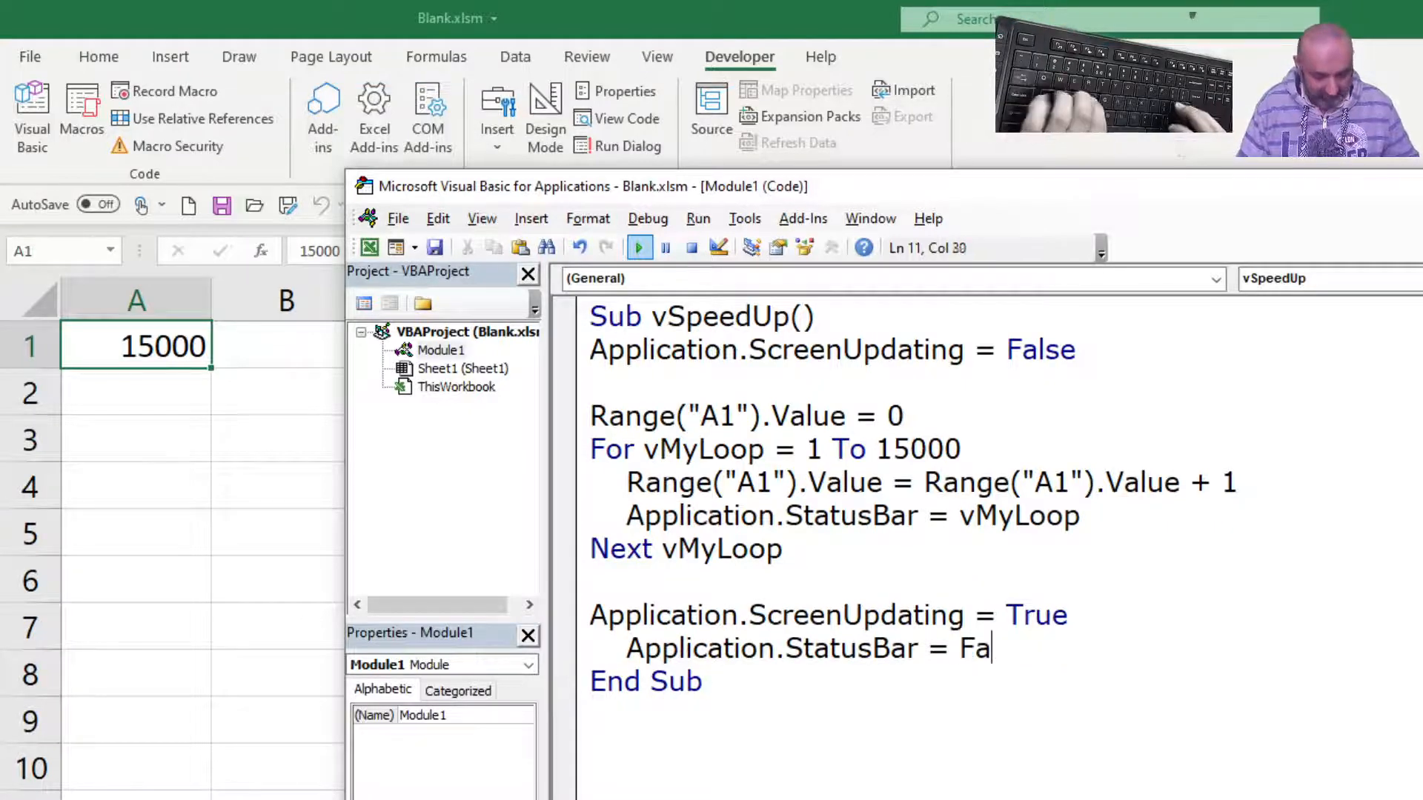
text(lse)
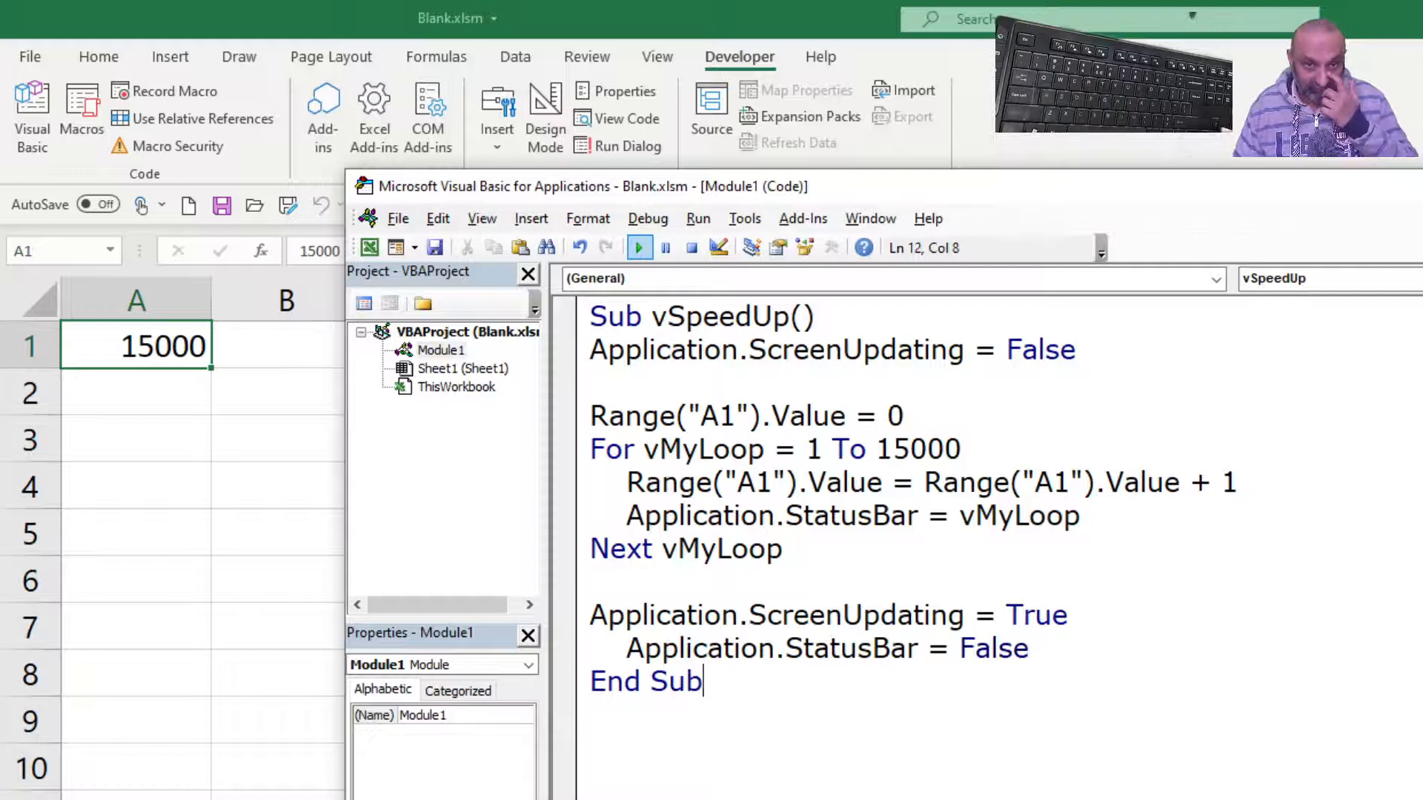
key(Enter)
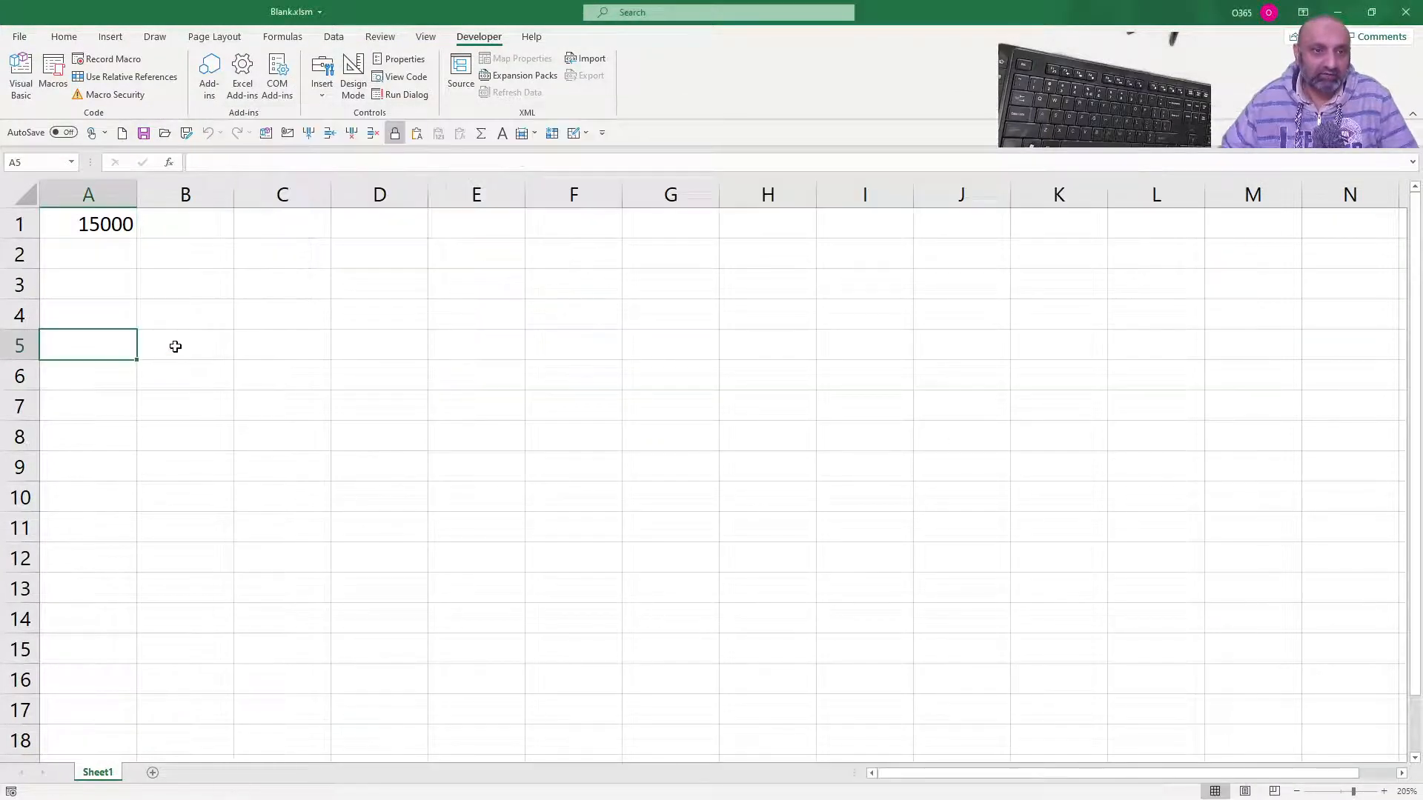
Switch to the new Book1 workbook holding the vSpeedUp macro code.
click(186, 346)
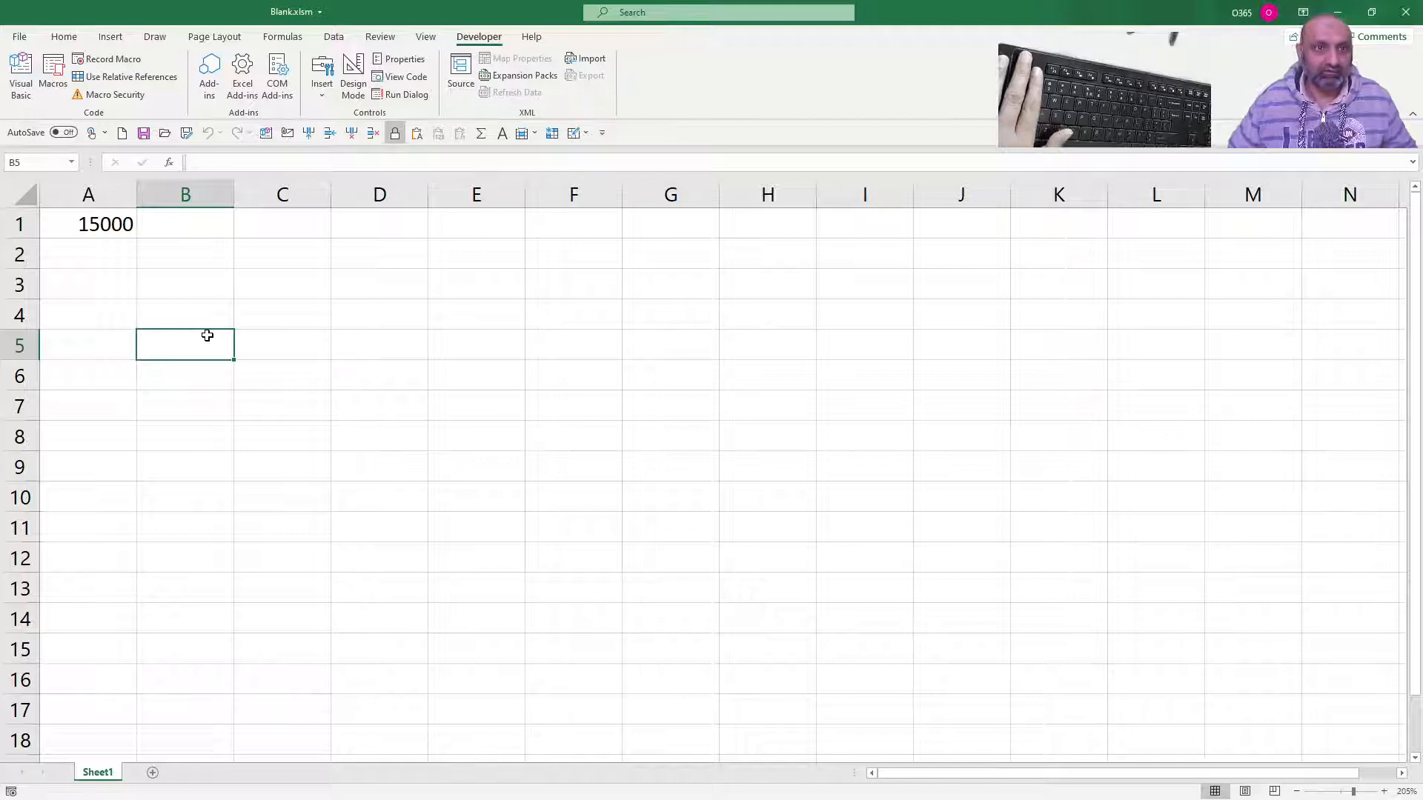
mouse_move(309, 166)
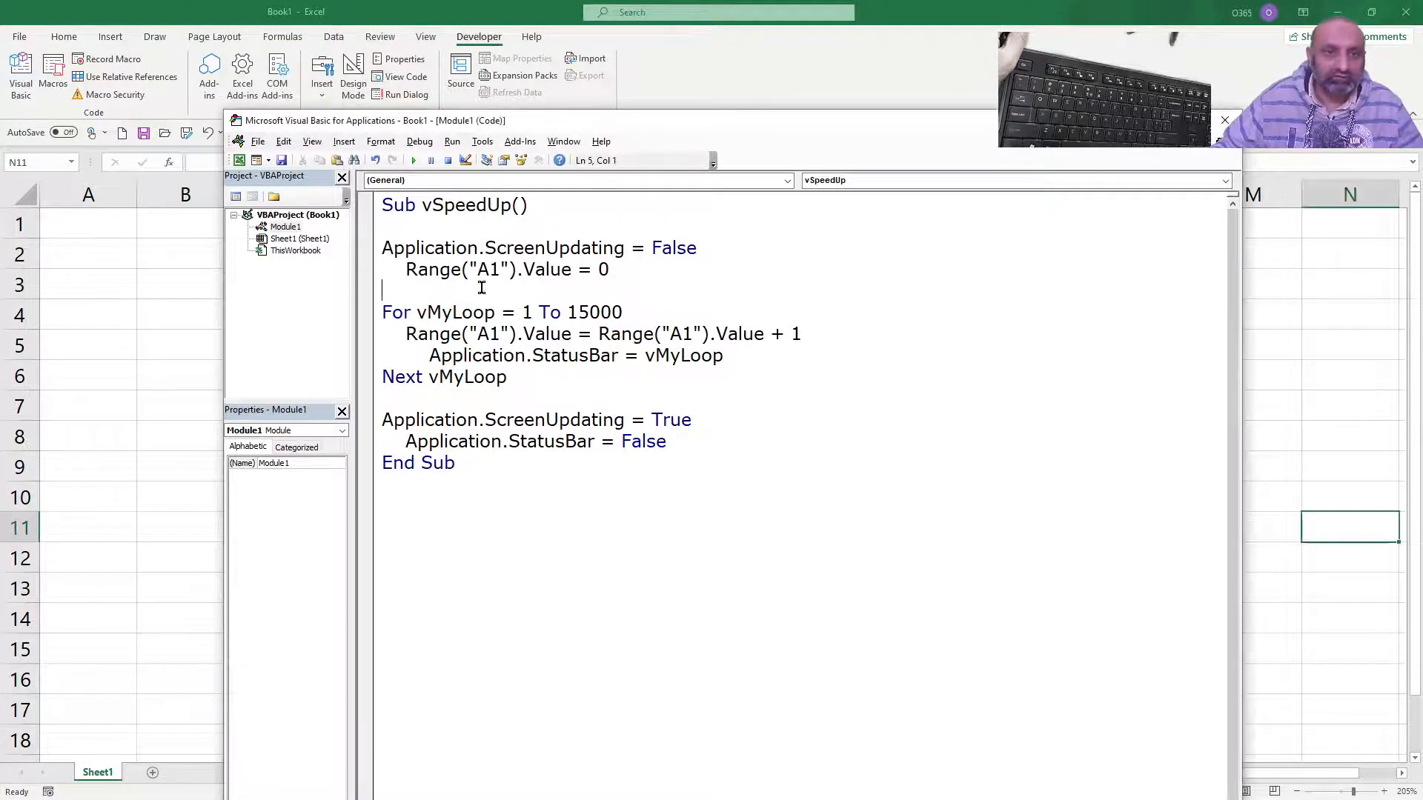
Run vSpeedUp in Book1 so its cell A1 counts up to 15000.
click(413, 159)
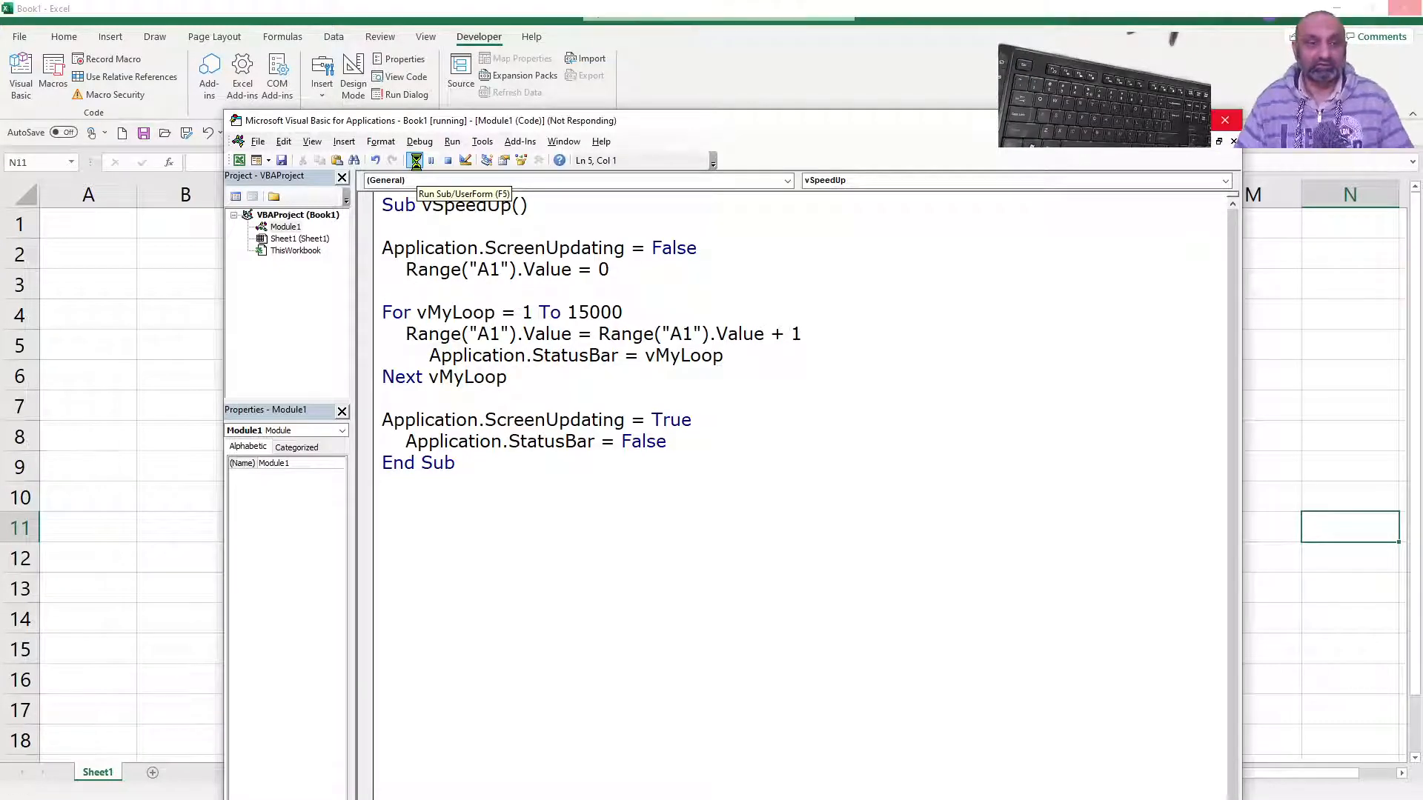
click(414, 160)
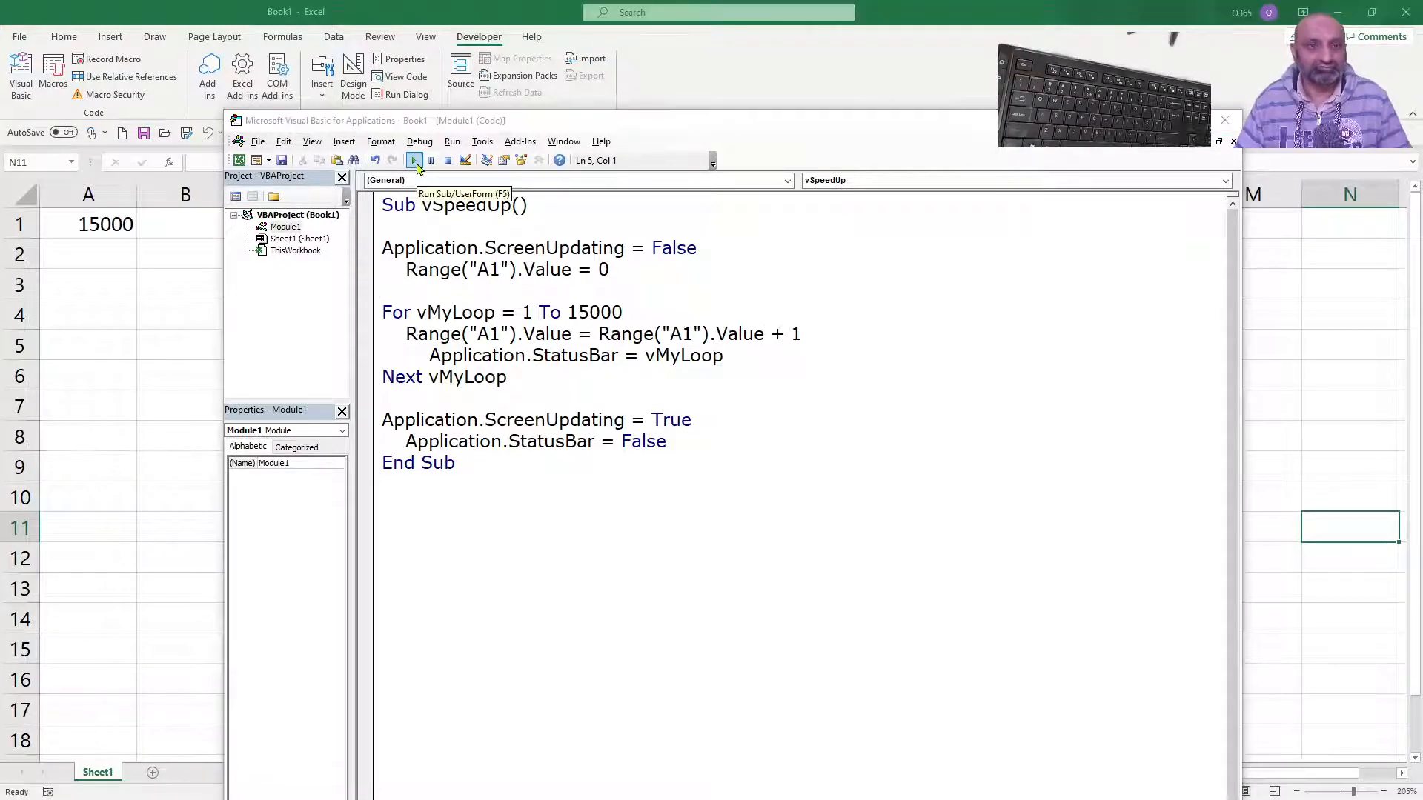
click(414, 160)
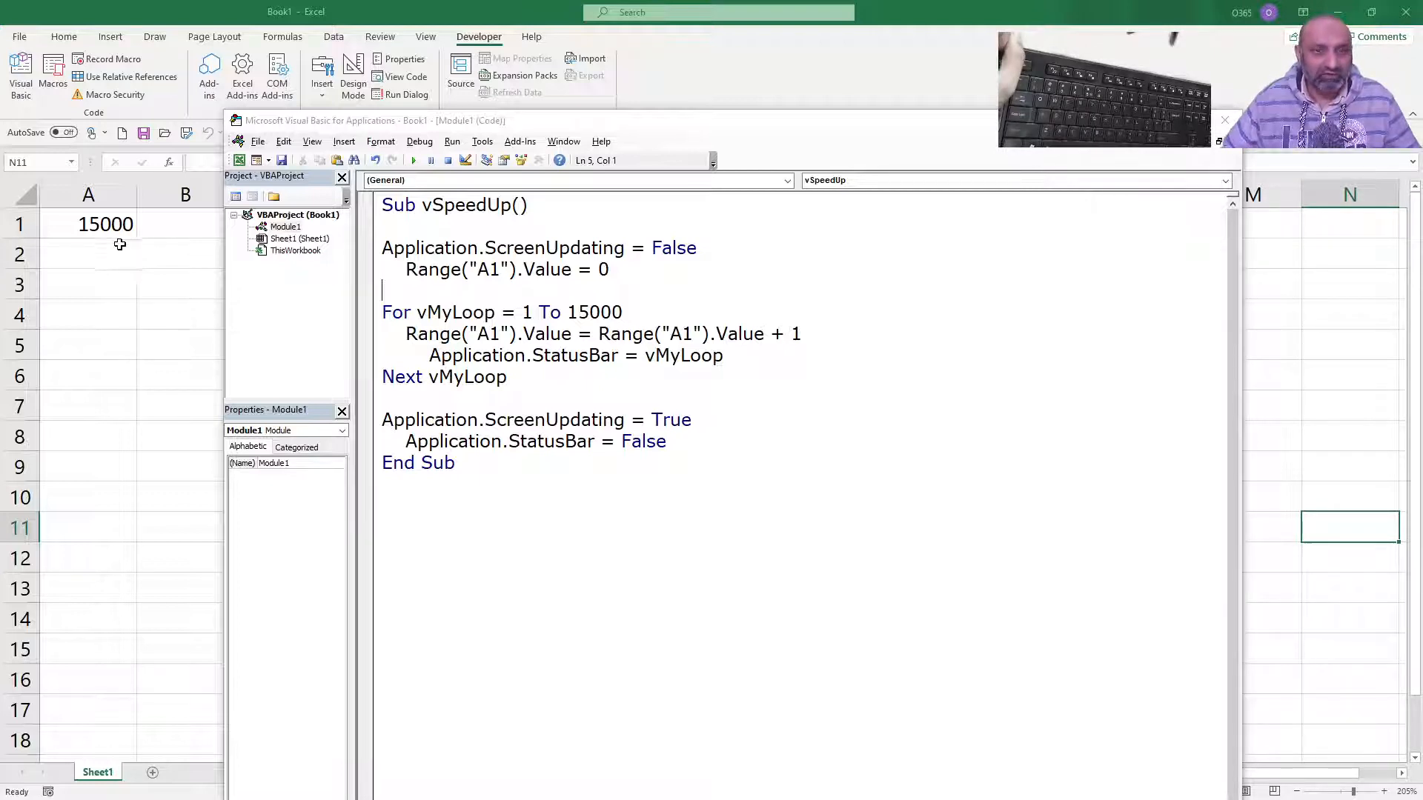
mouse_move(792, 135)
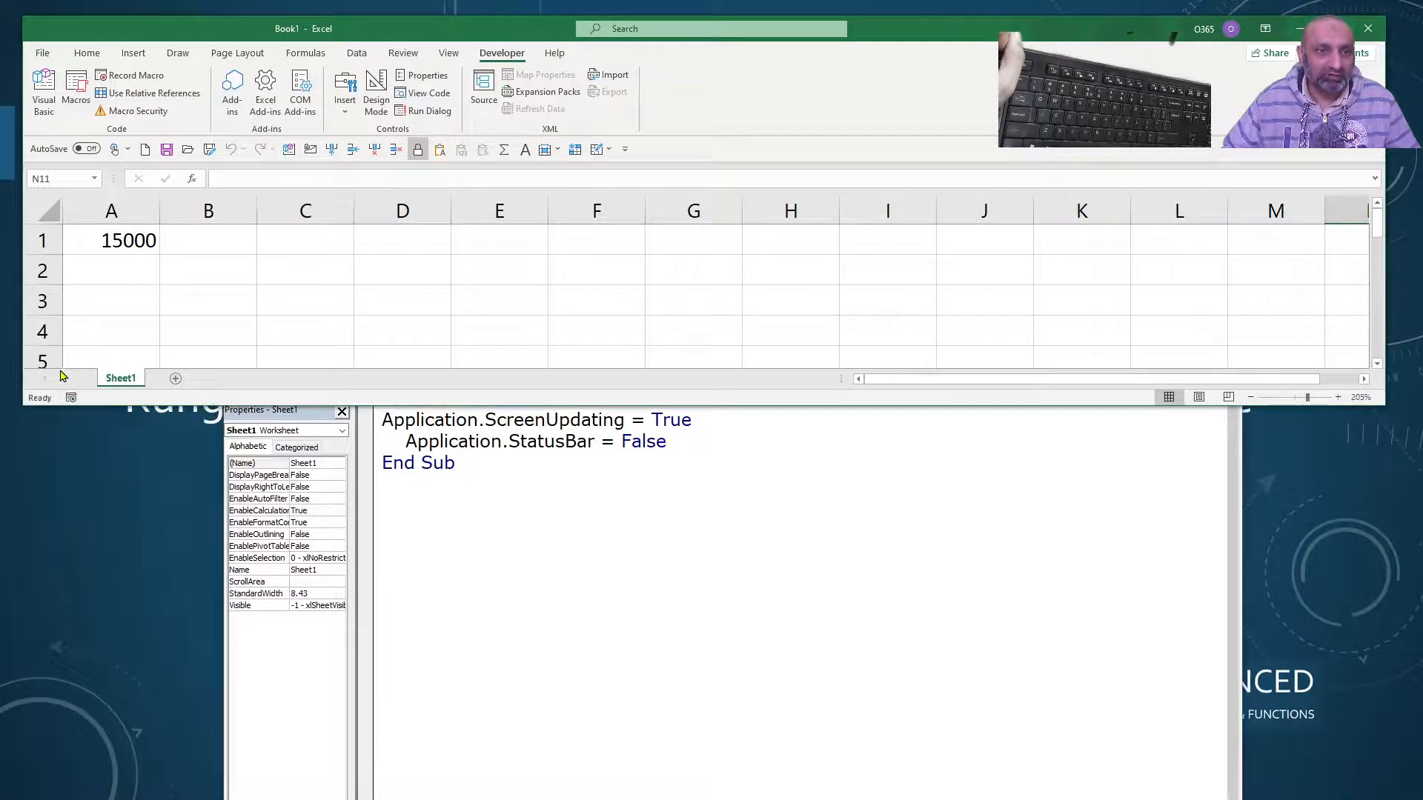
mouse_move(100, 479)
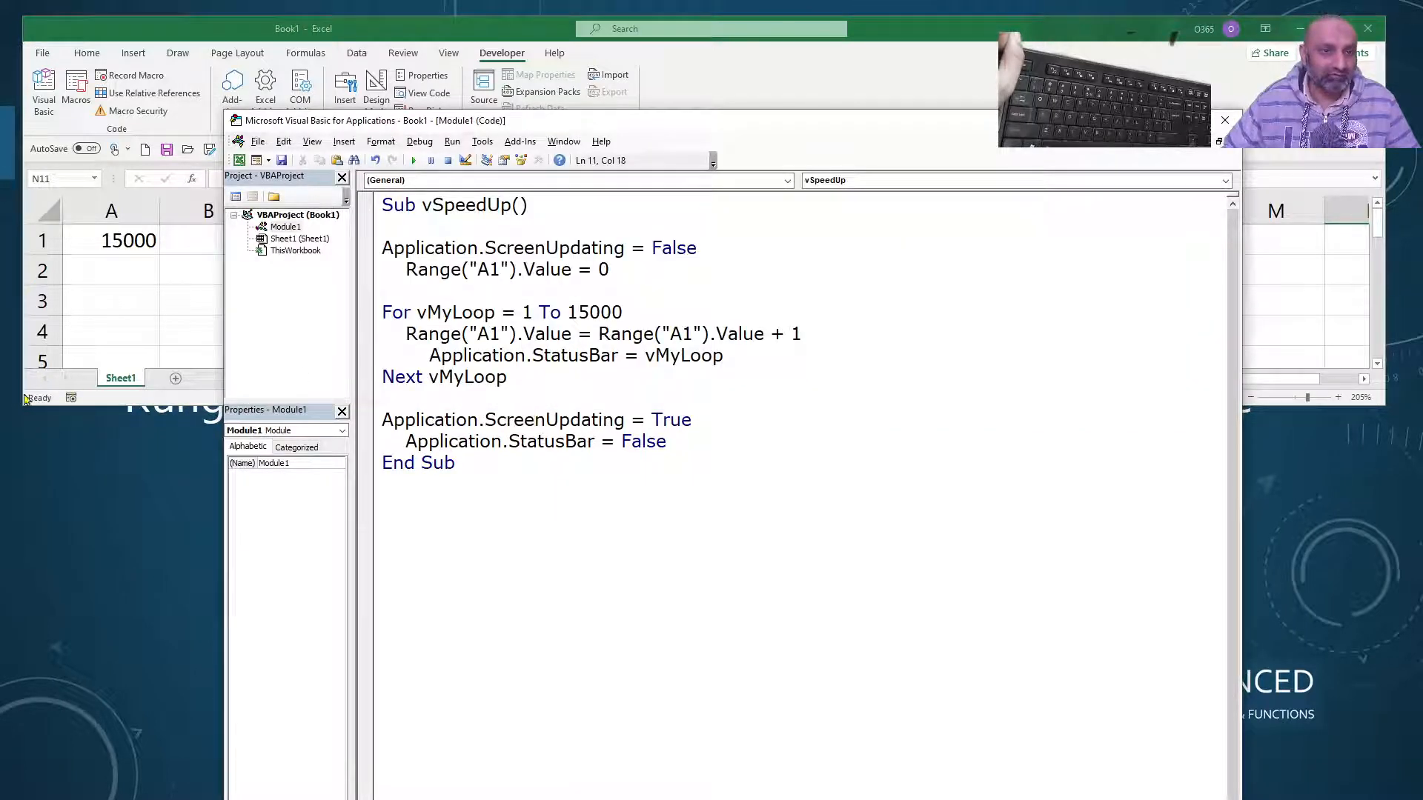
mouse_move(412, 160)
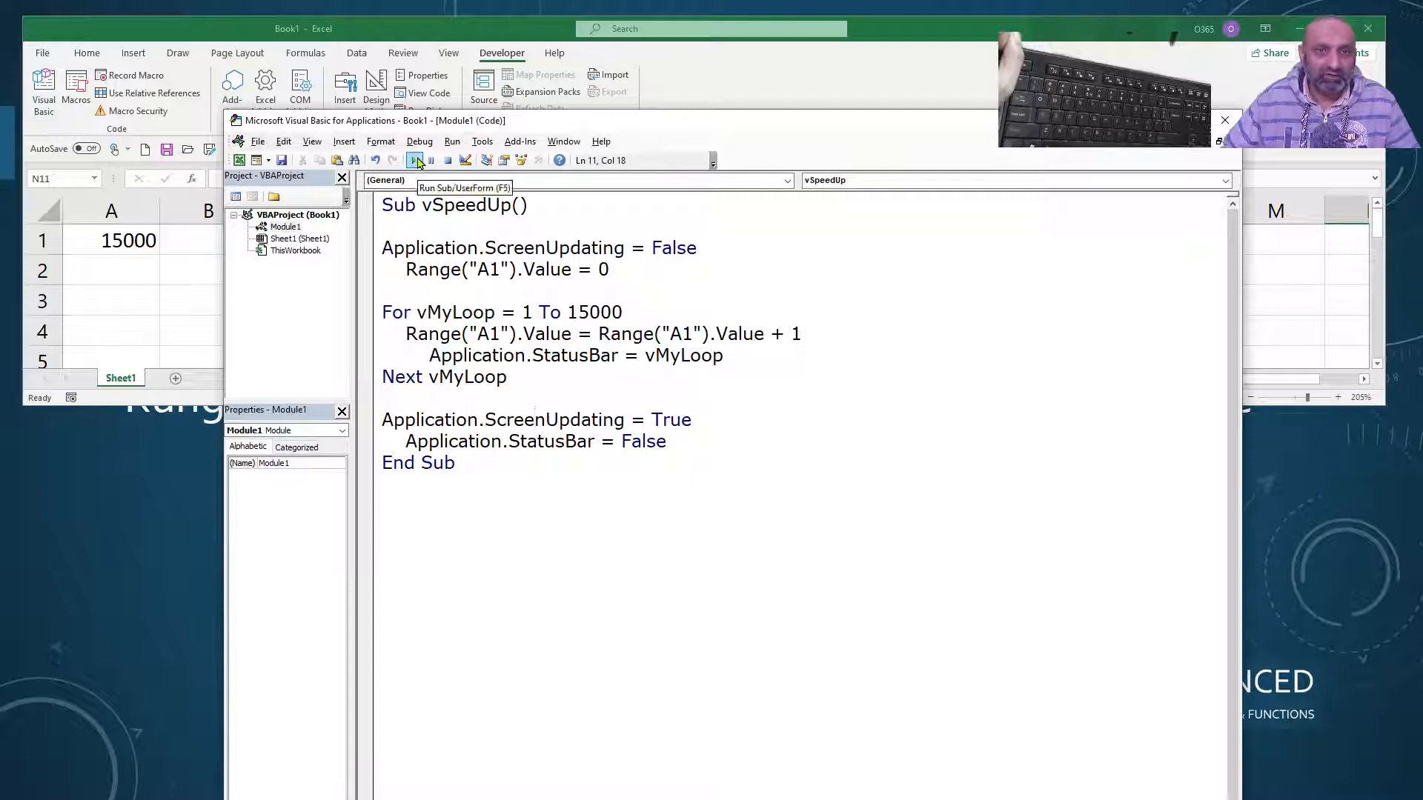
Rerun vSpeedUp to count A1 up to 15000 once more.
click(413, 161)
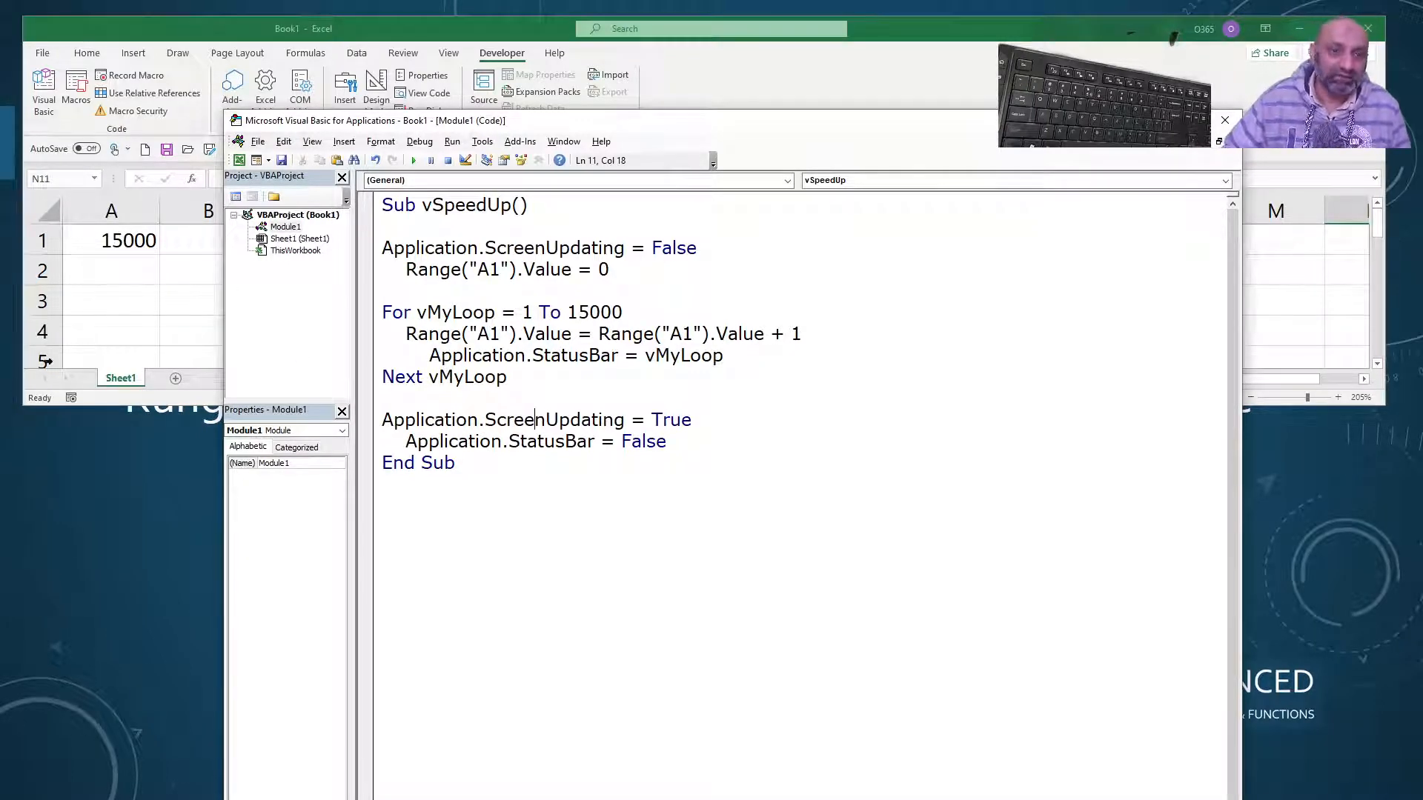
mouse_move(420, 383)
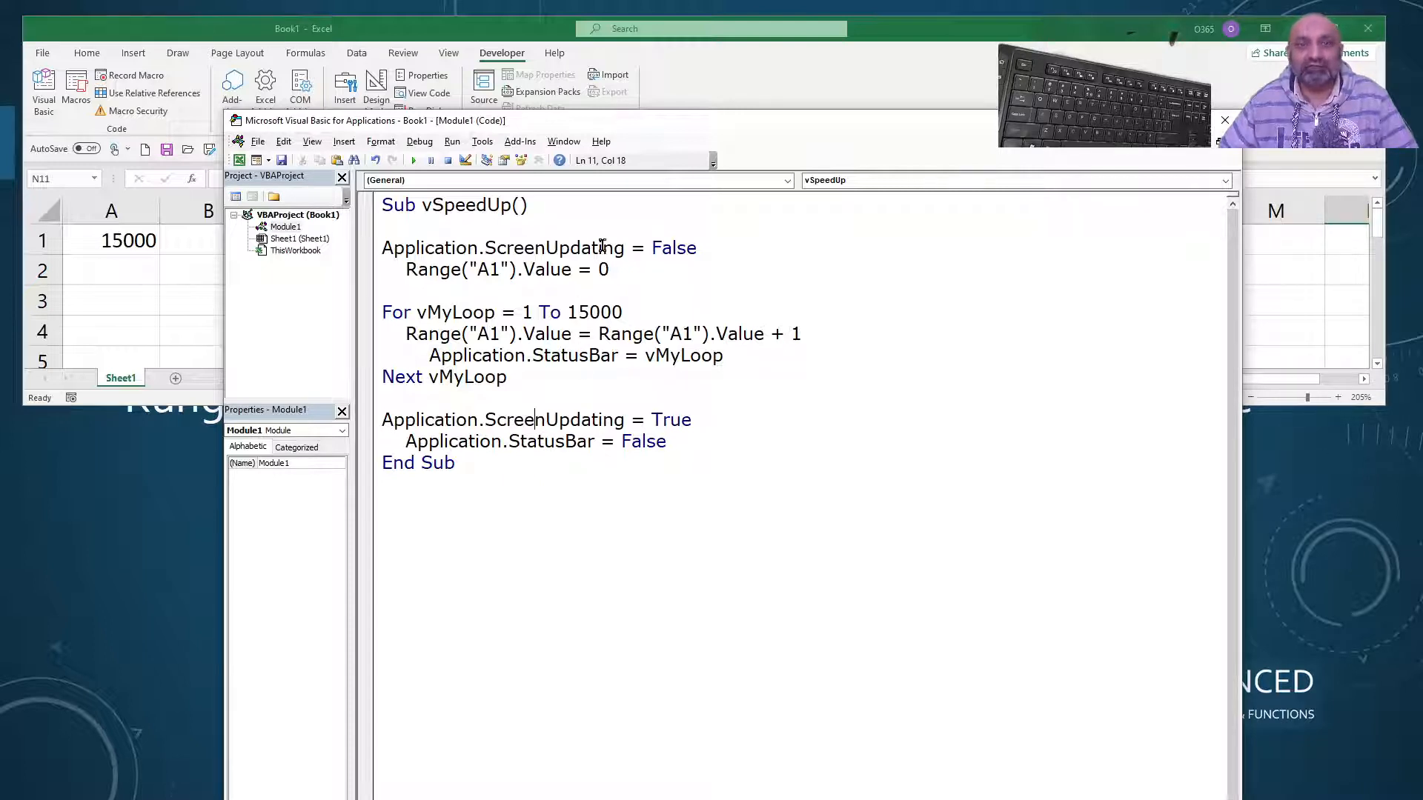
mouse_move(662, 241)
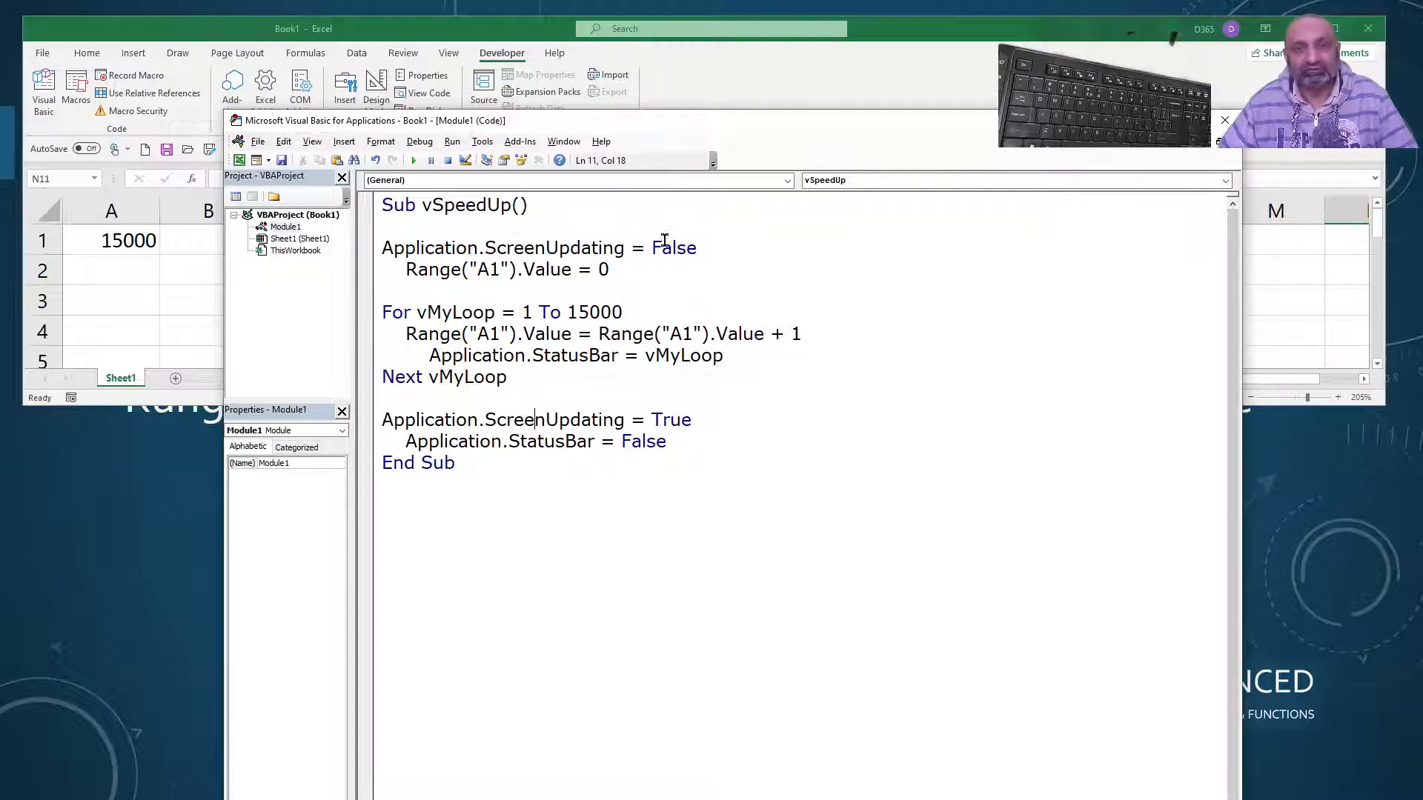
mouse_move(638, 267)
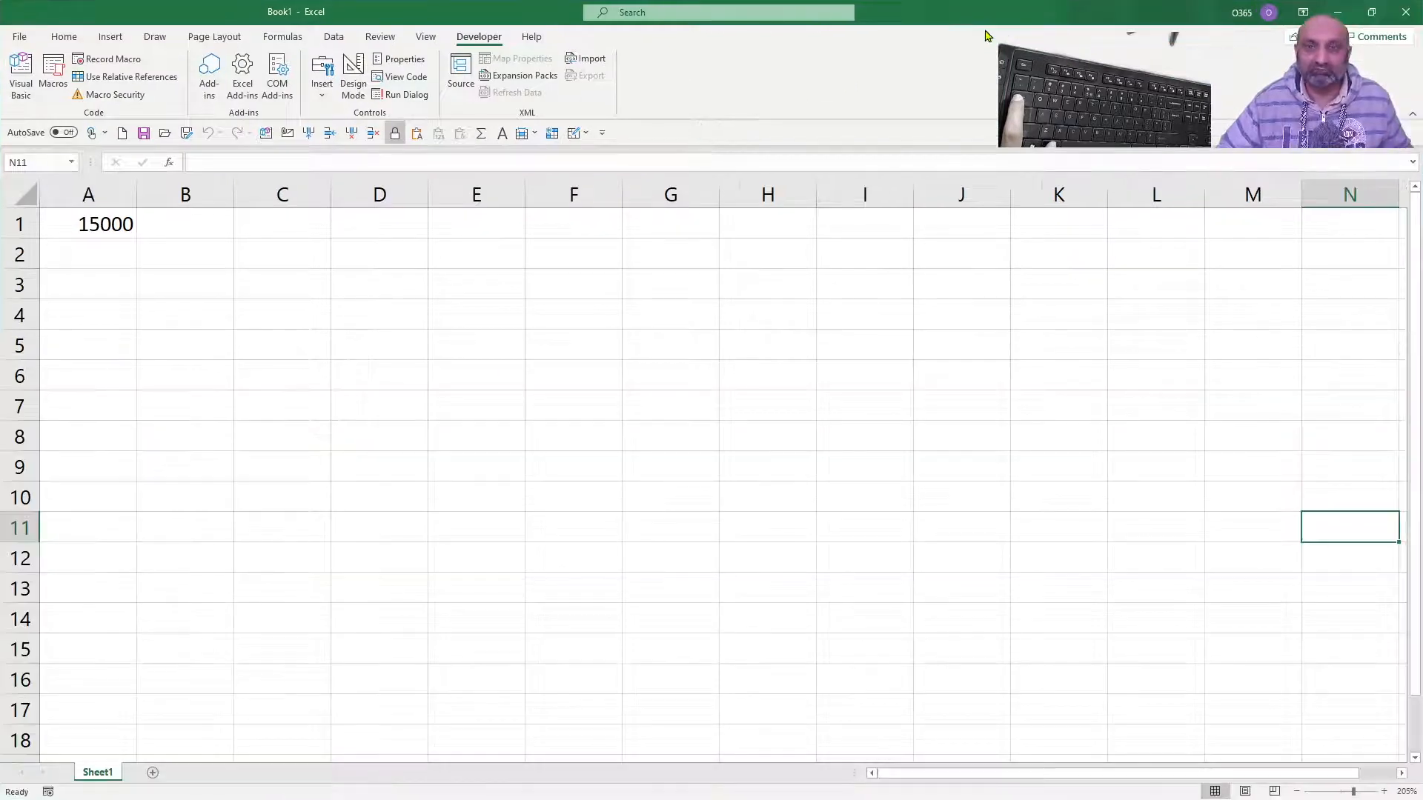
Write Sub vPaster() with Range("A1:A25000").Value = Range("B1:B25000").Value.
click(16, 67)
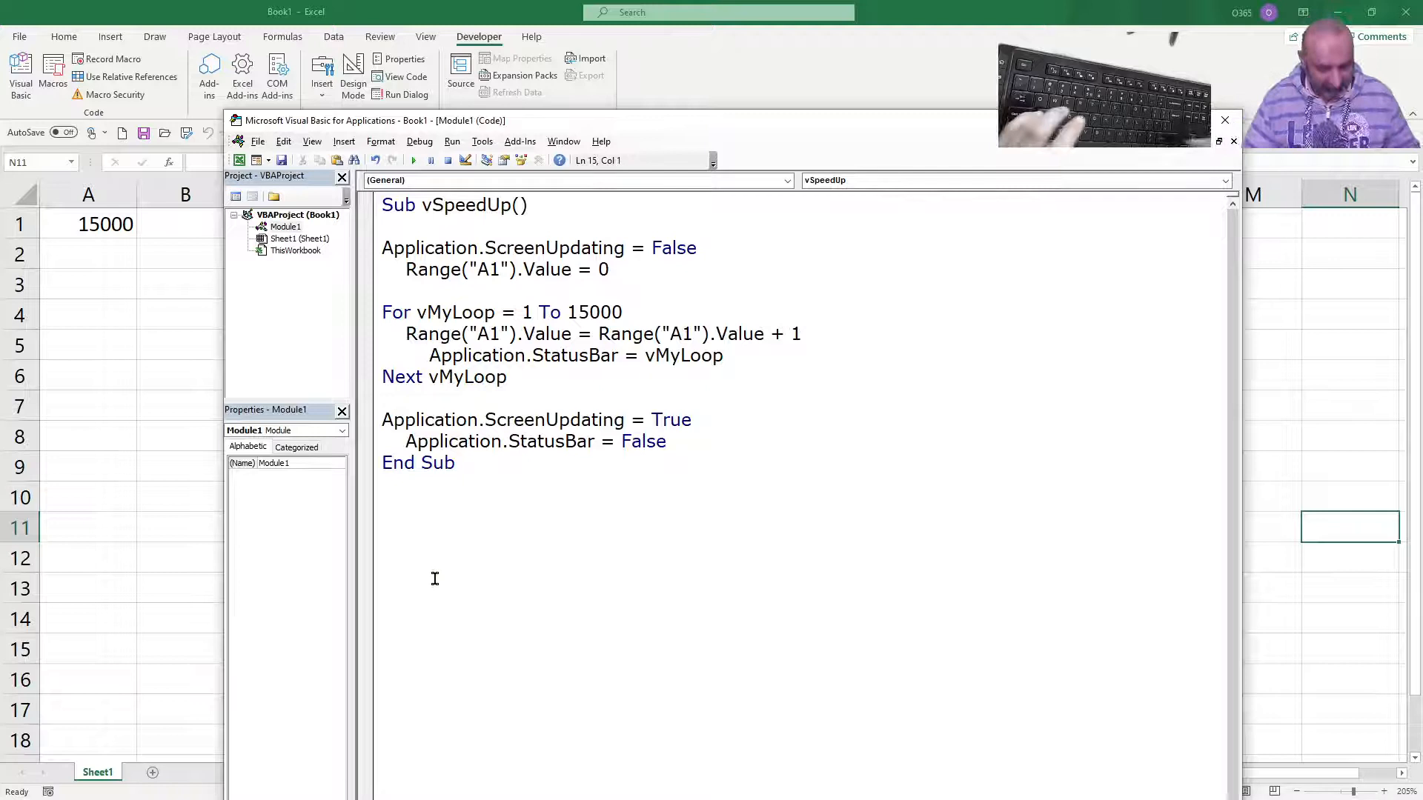
text(sub)
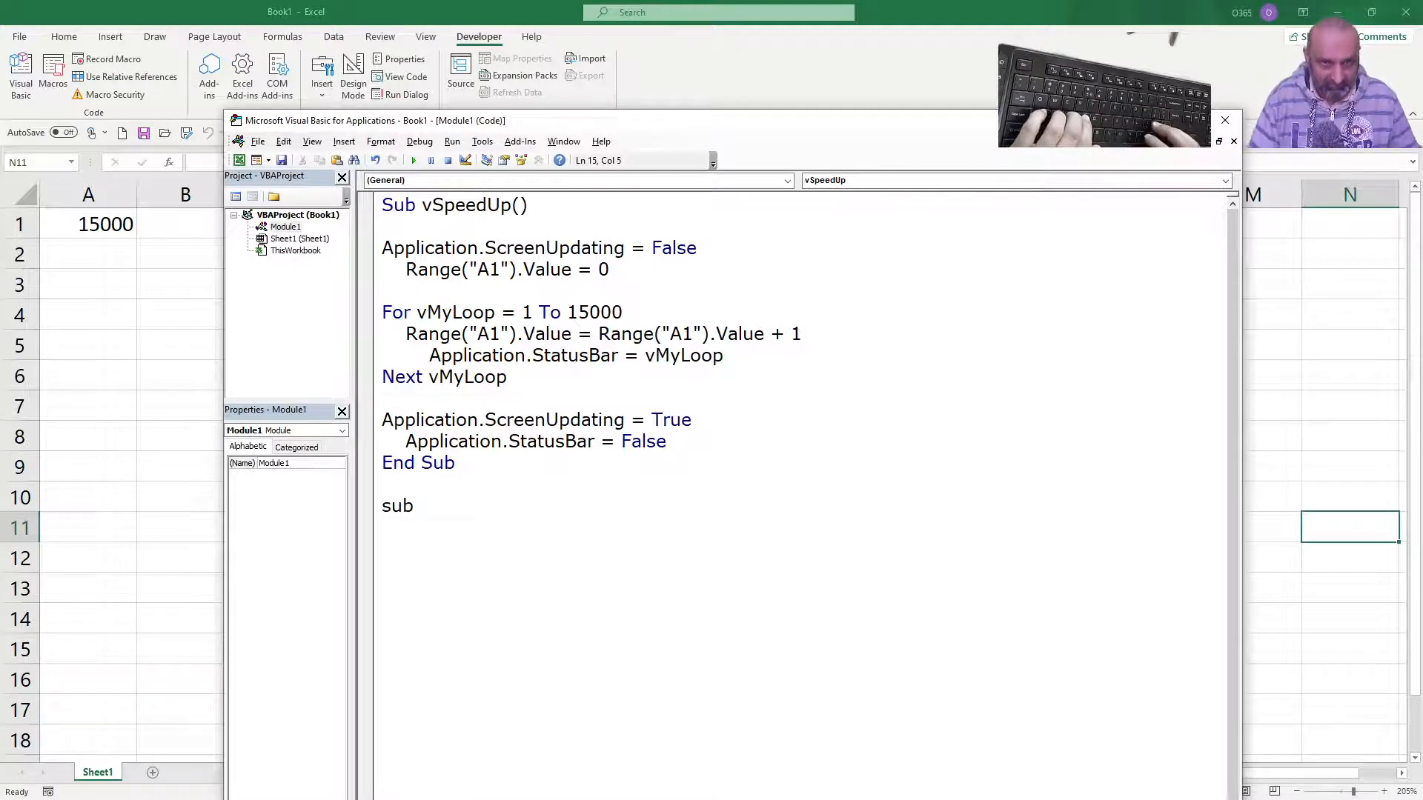
text(v)
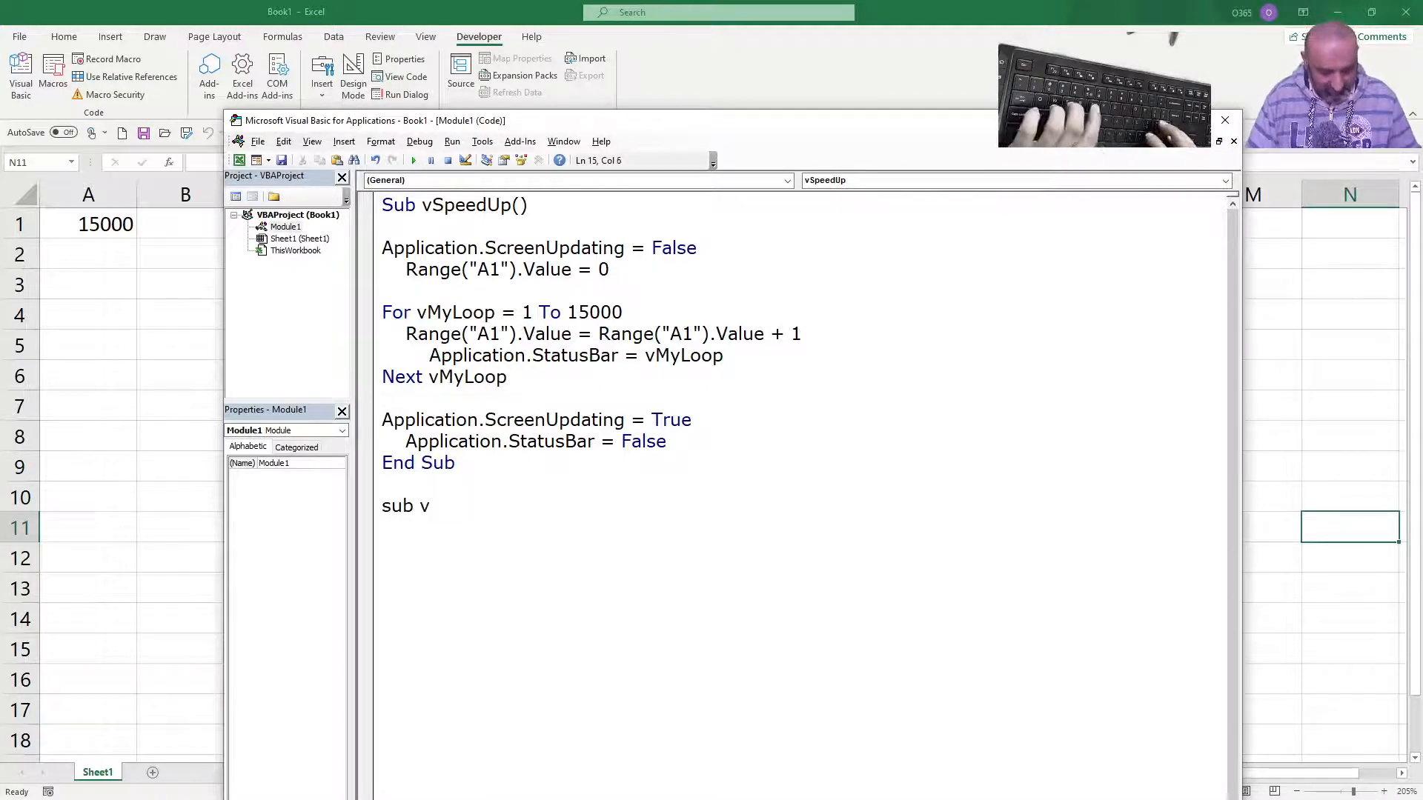
text(Pas)
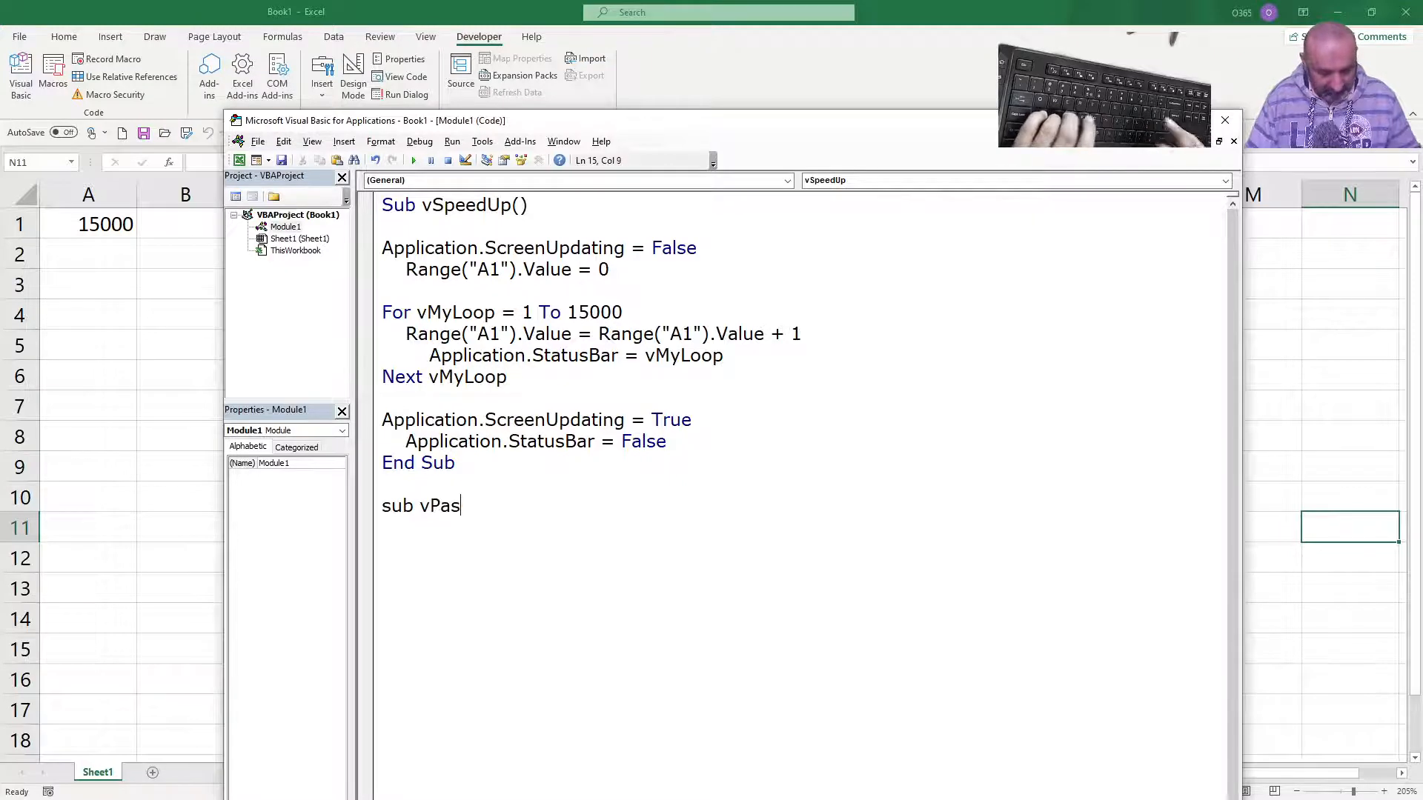
text(er()
text(Range)
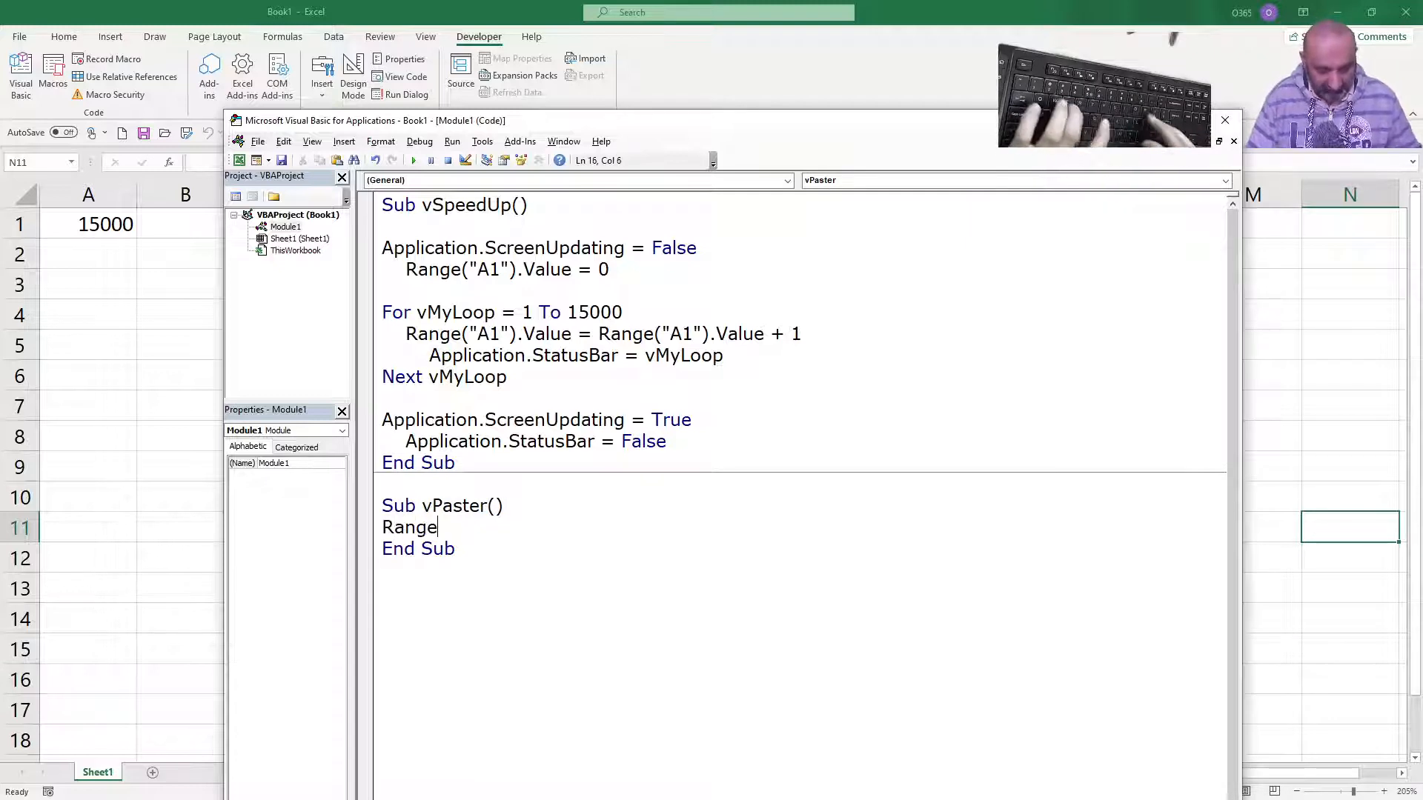
text(("A1)
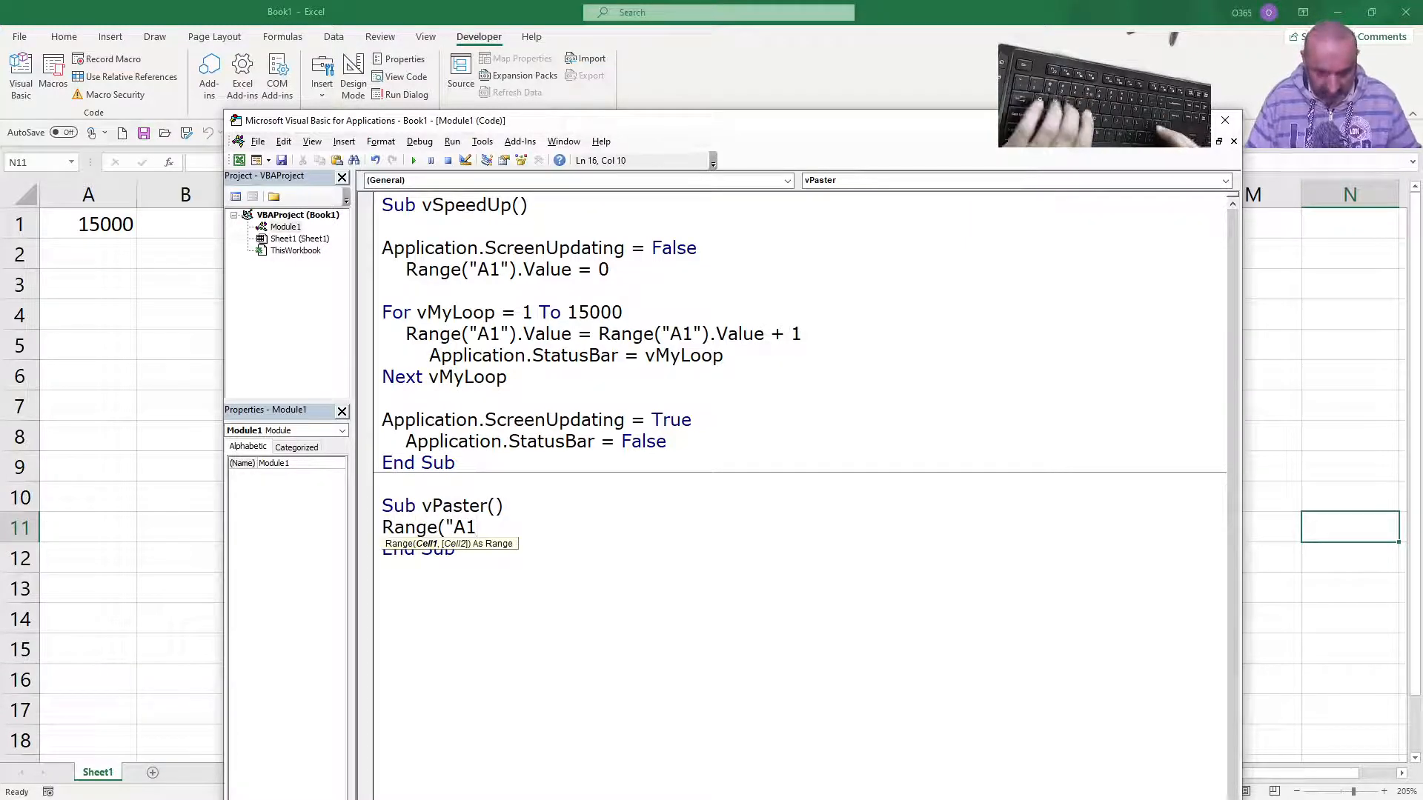
text(:A1)
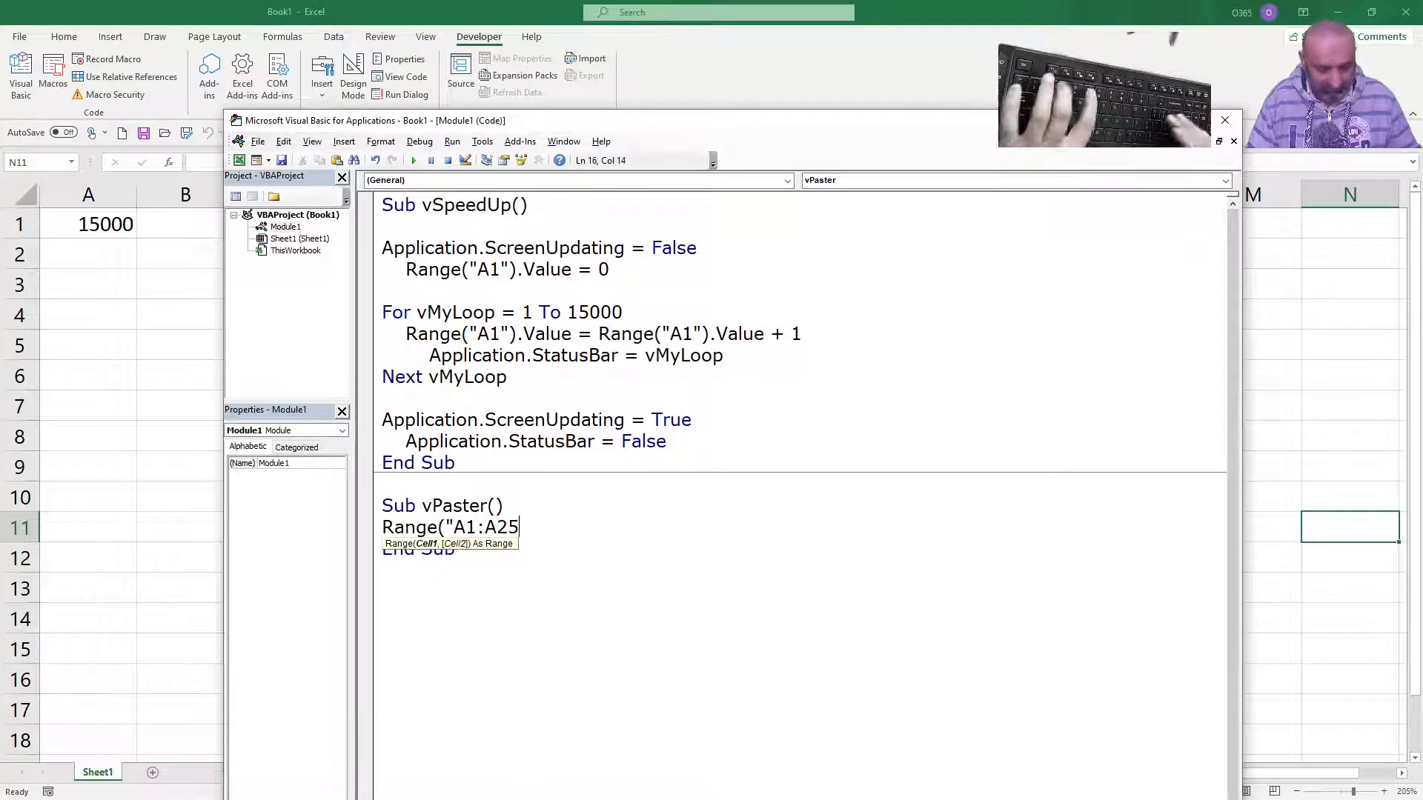
text(000)
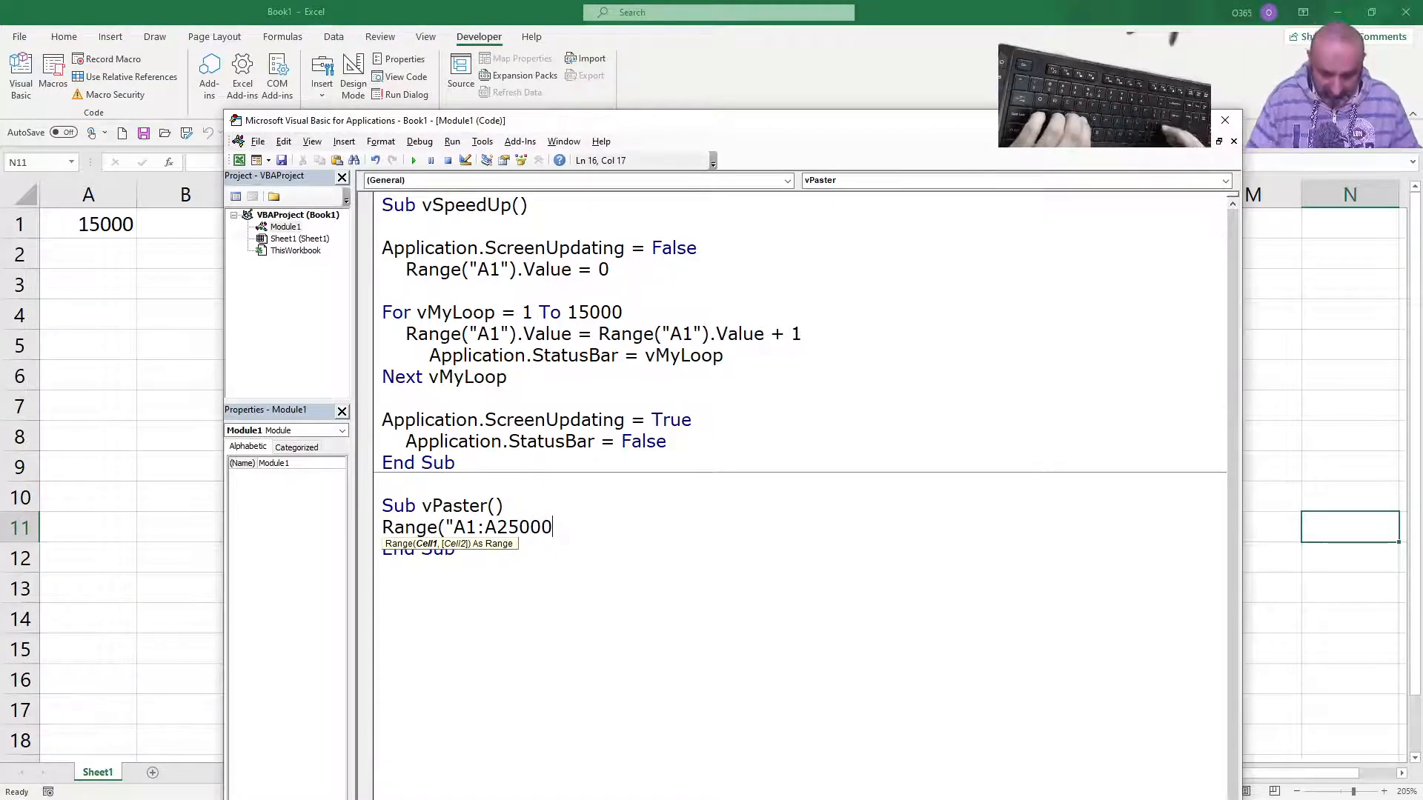
text(").Value)
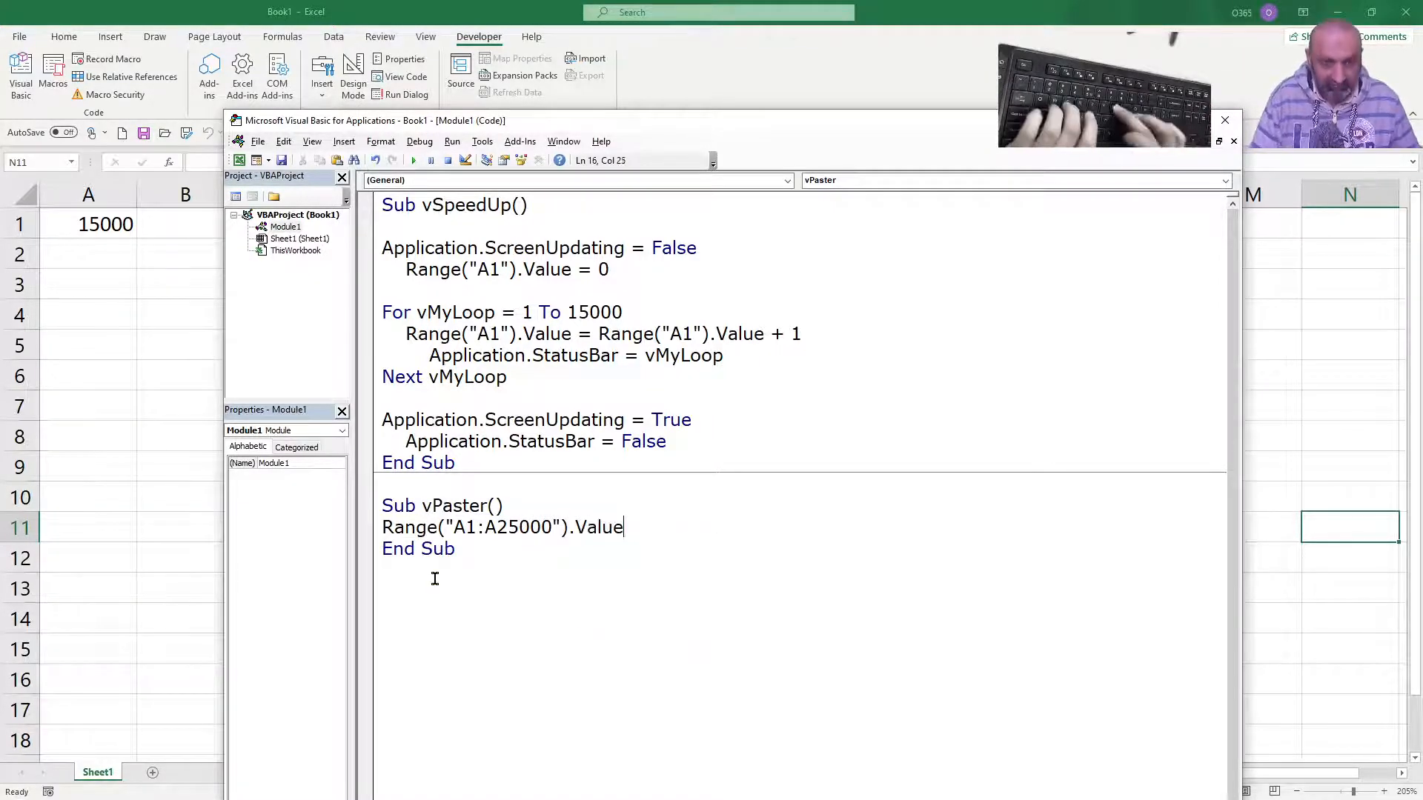
text(=)
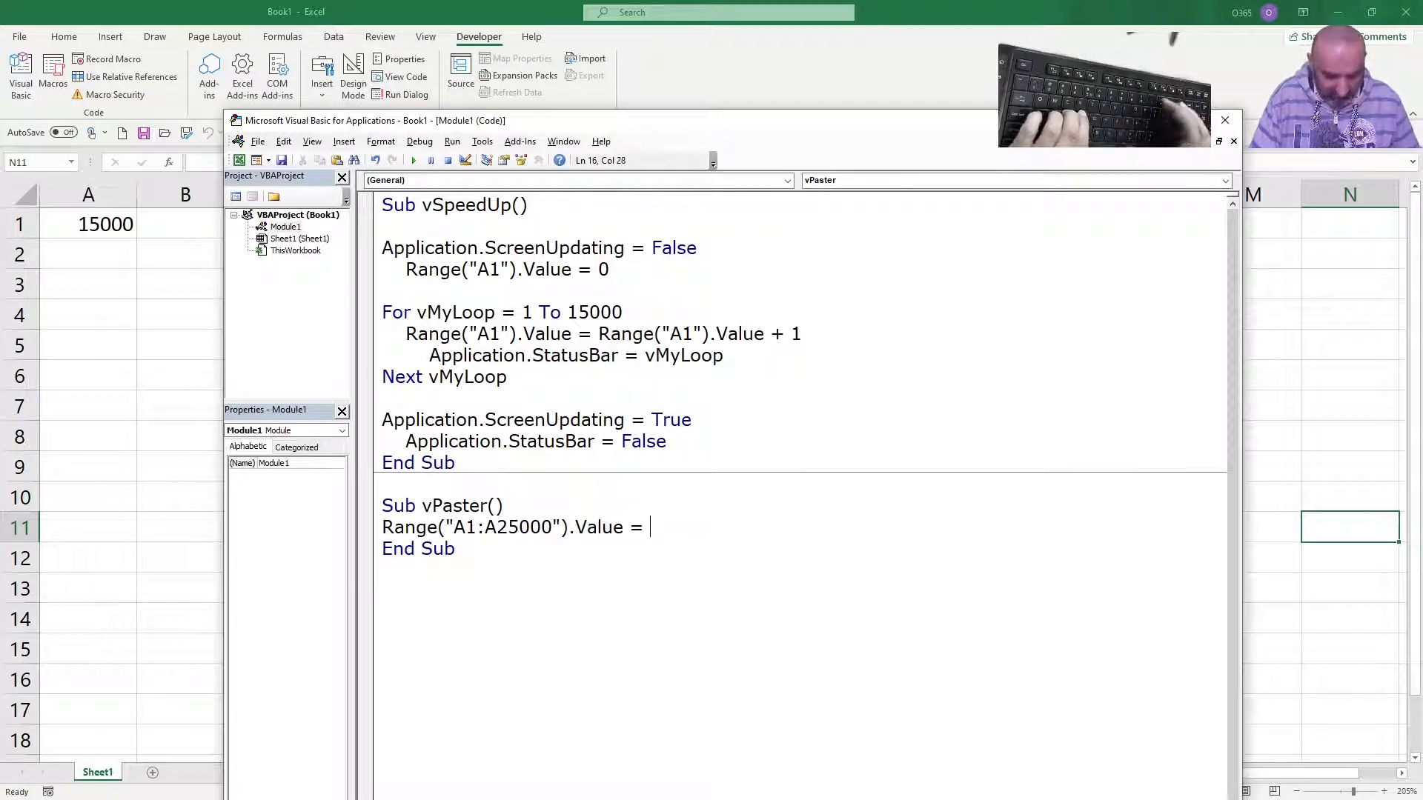
text(Range)
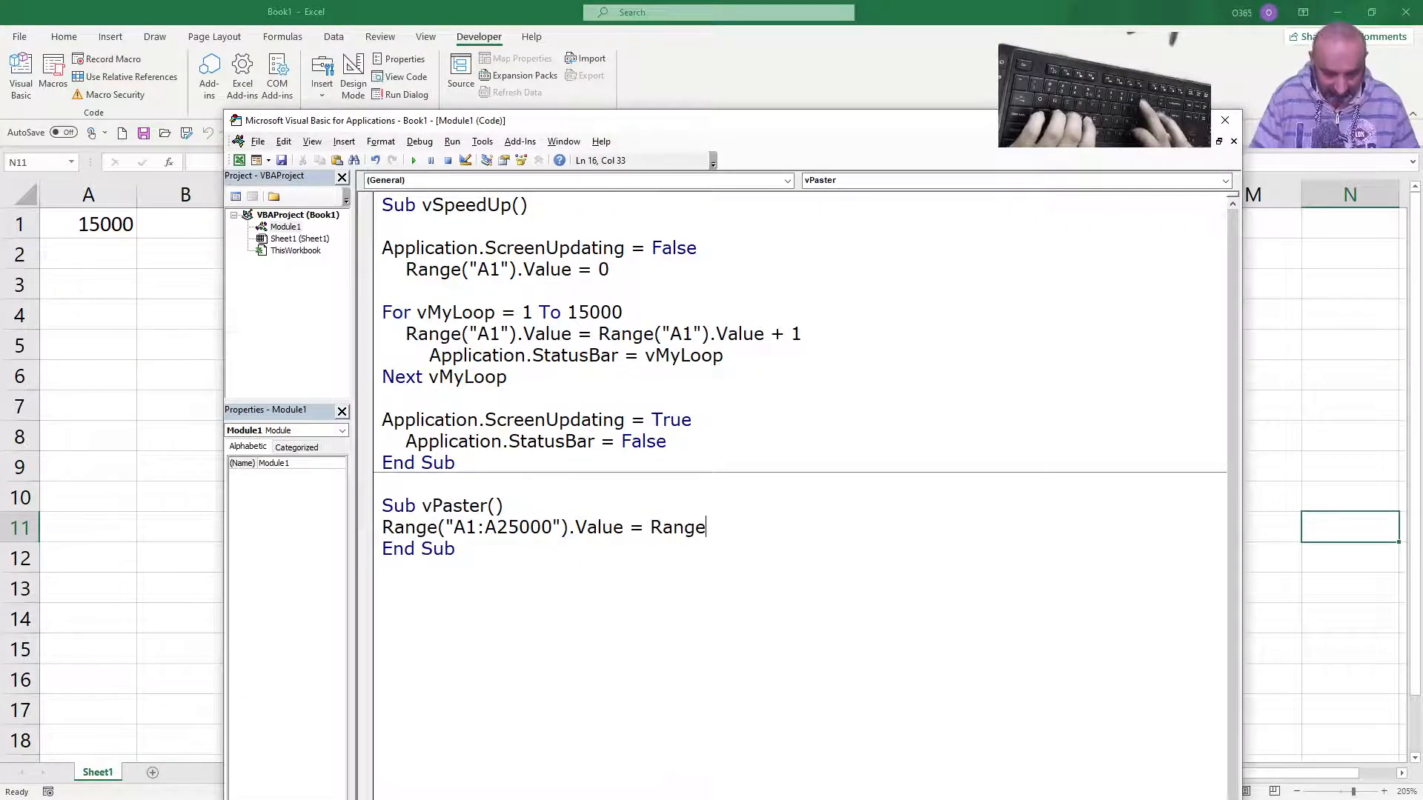
text(("B1)
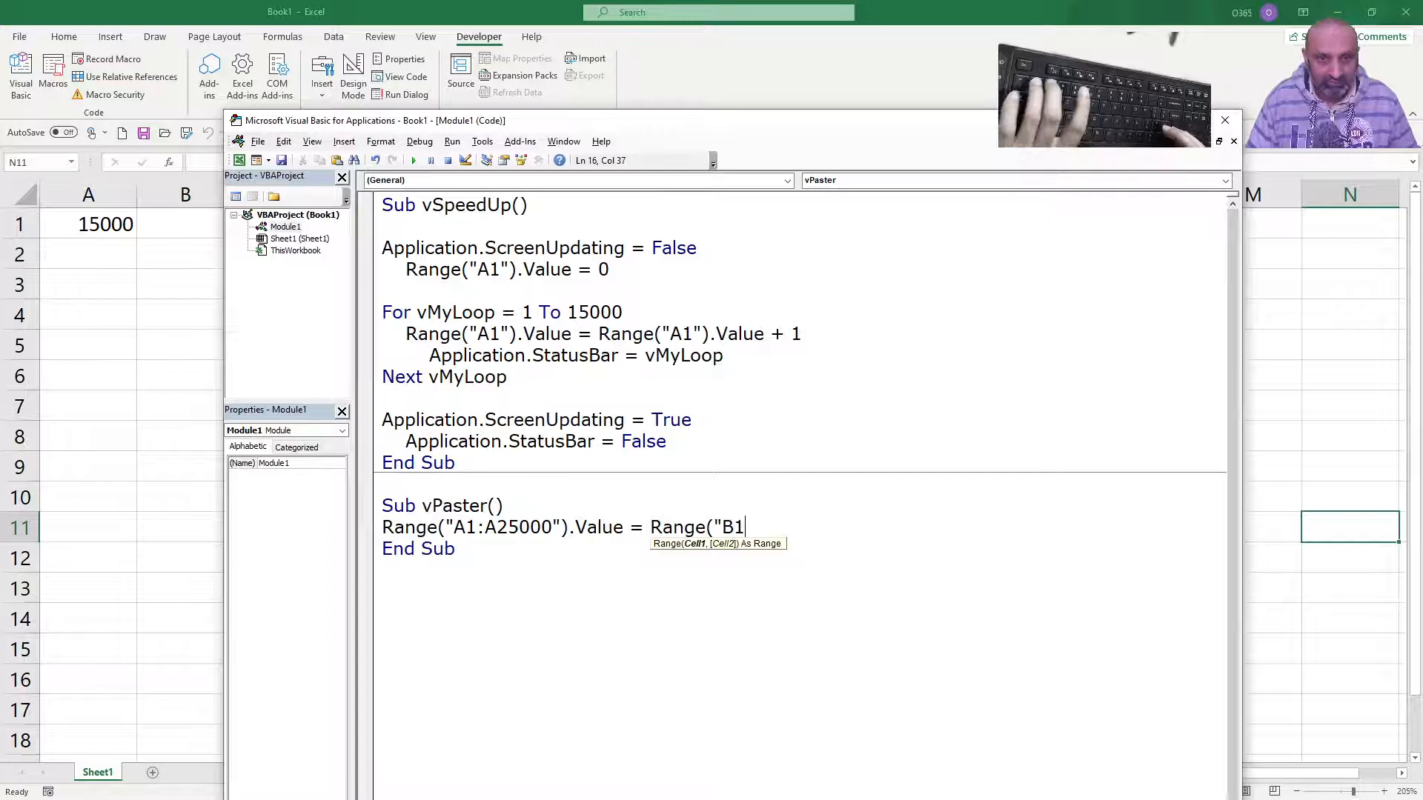
text(:B)
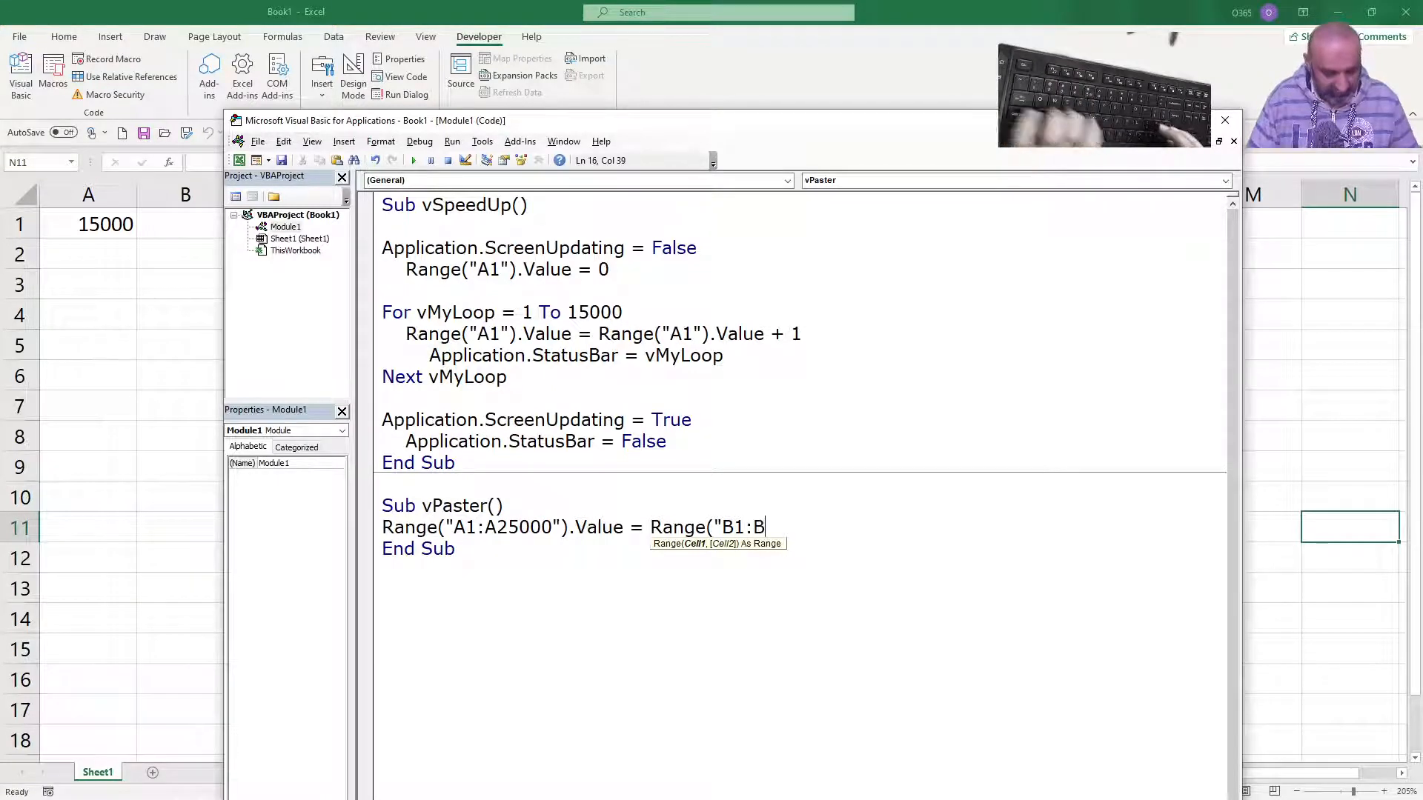
text(25000").Value)
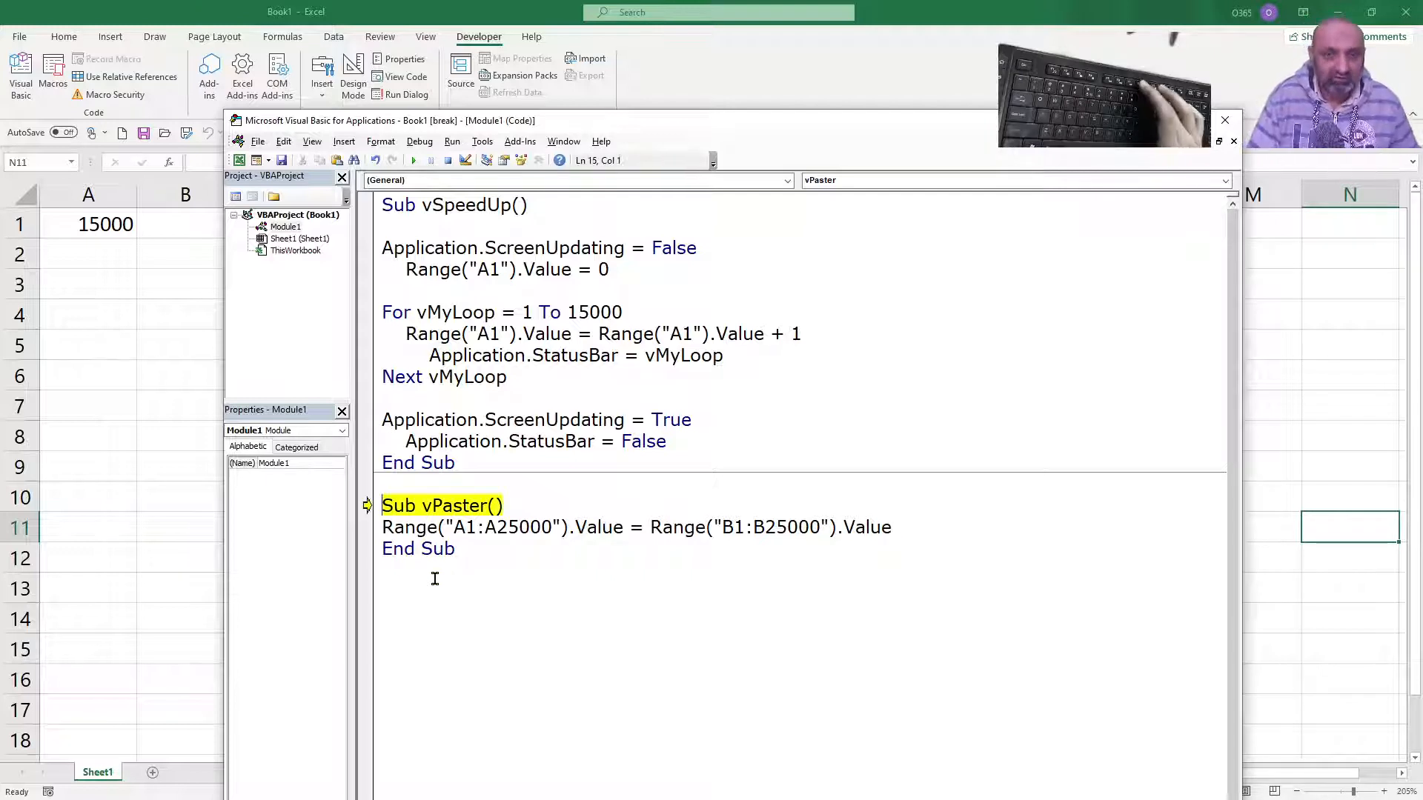
Start stepping through vPaster line by line with F8.
key(F8)
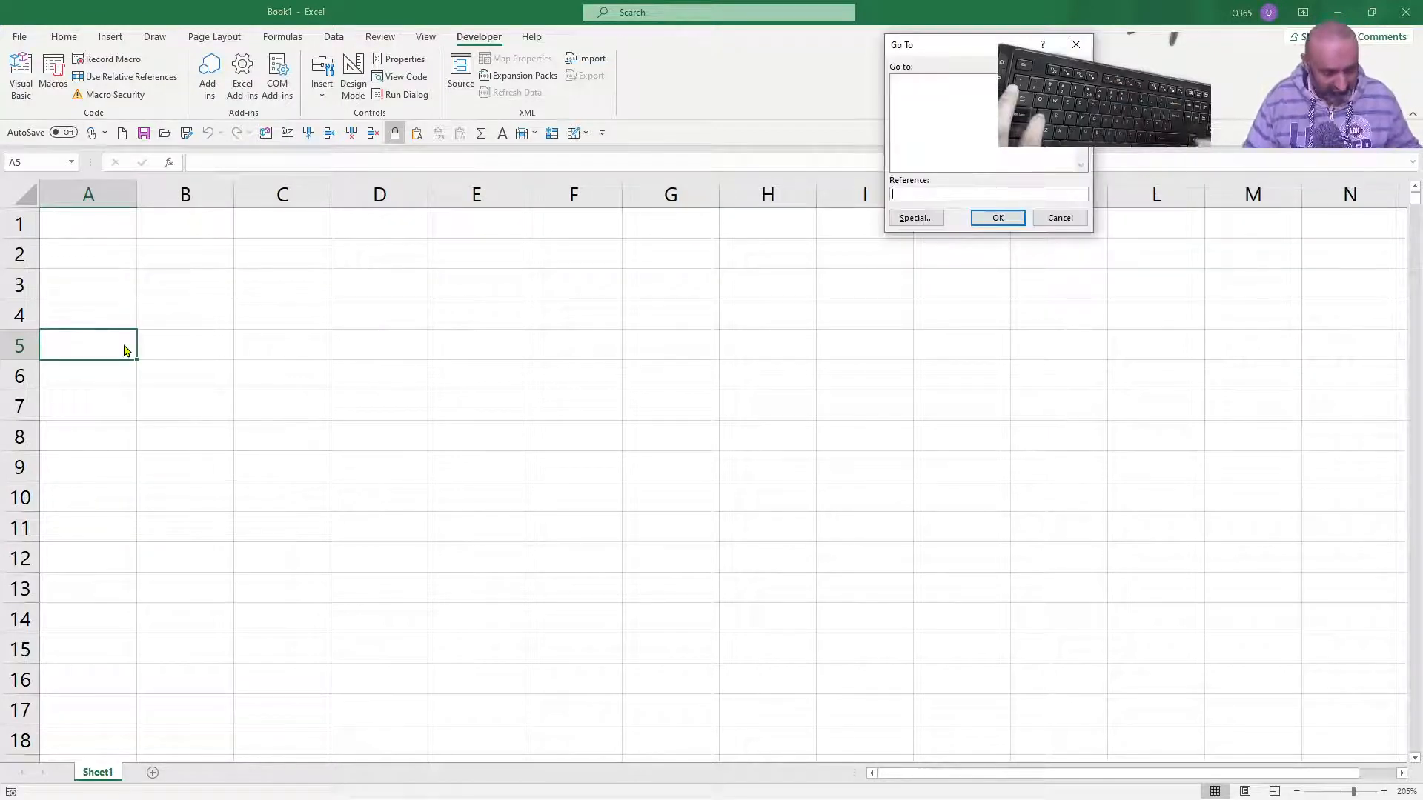
Fill B1:B25000 with the value 9.
text(b1)
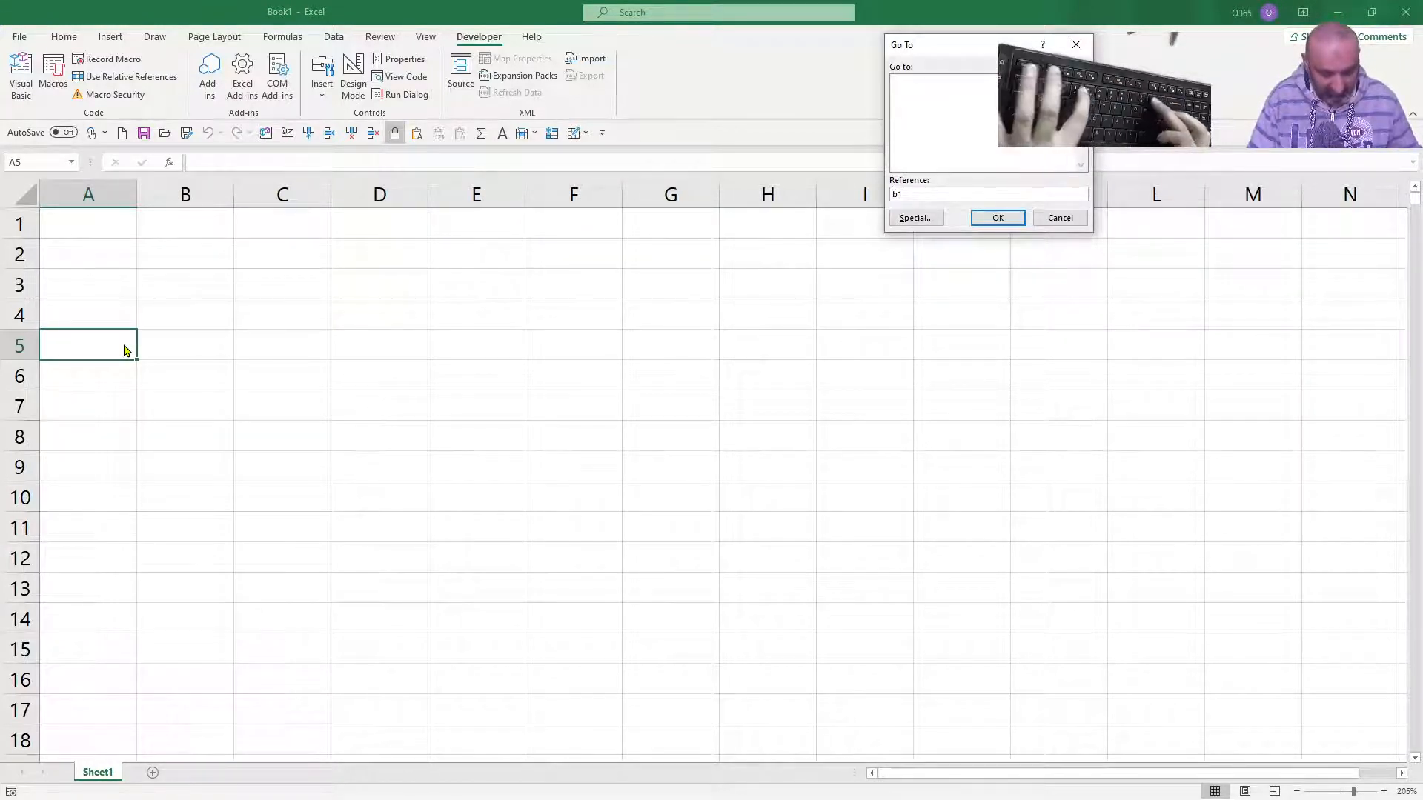
text(25000)
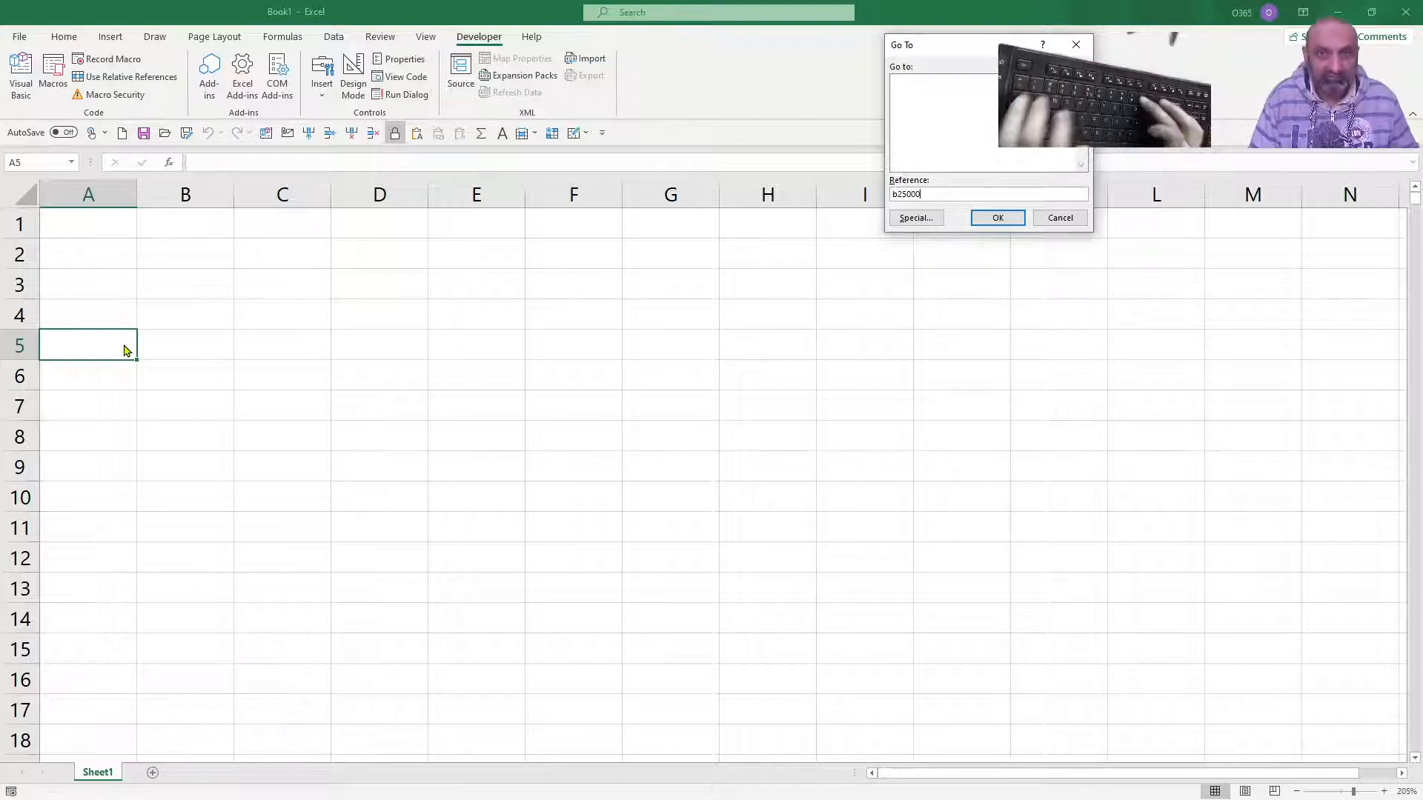
click(997, 217)
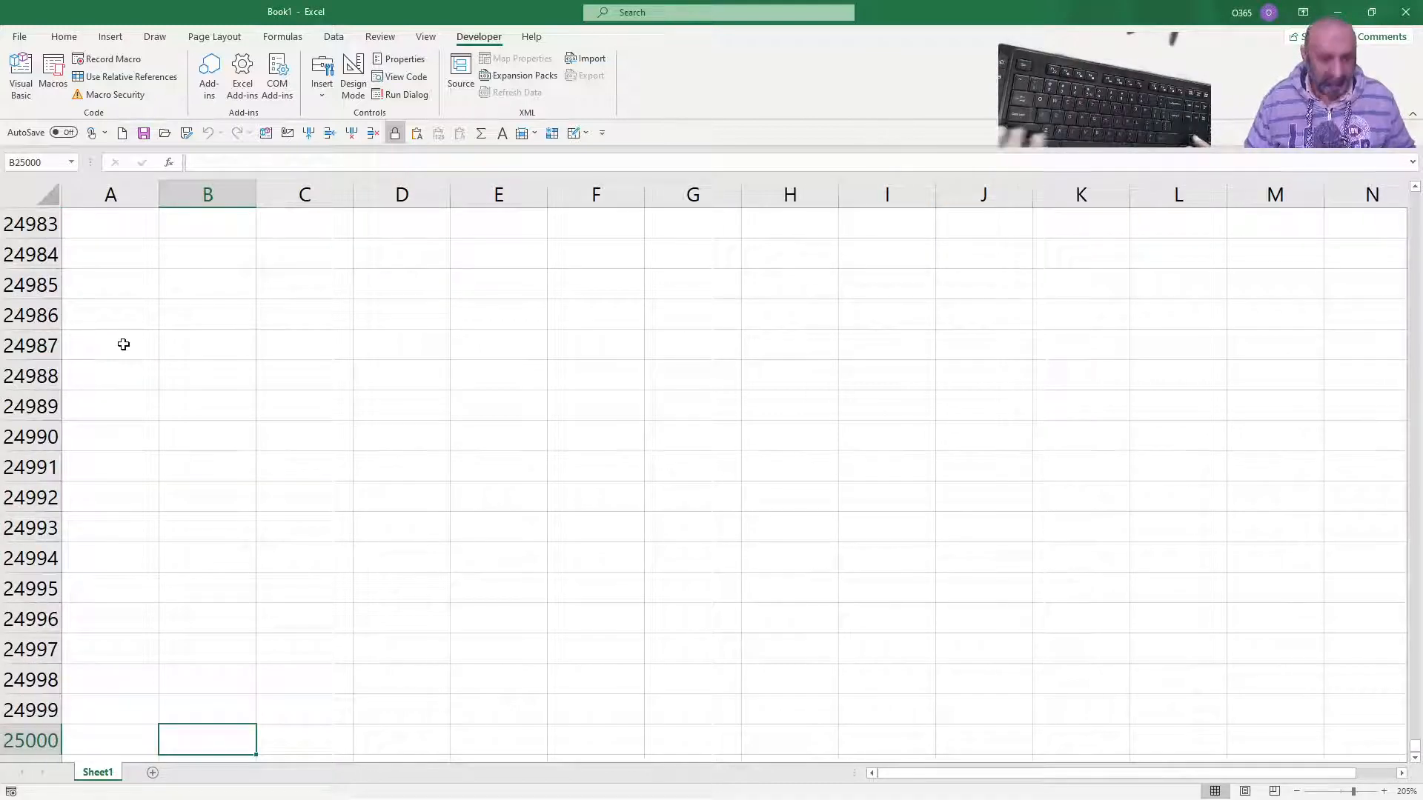
text(9)
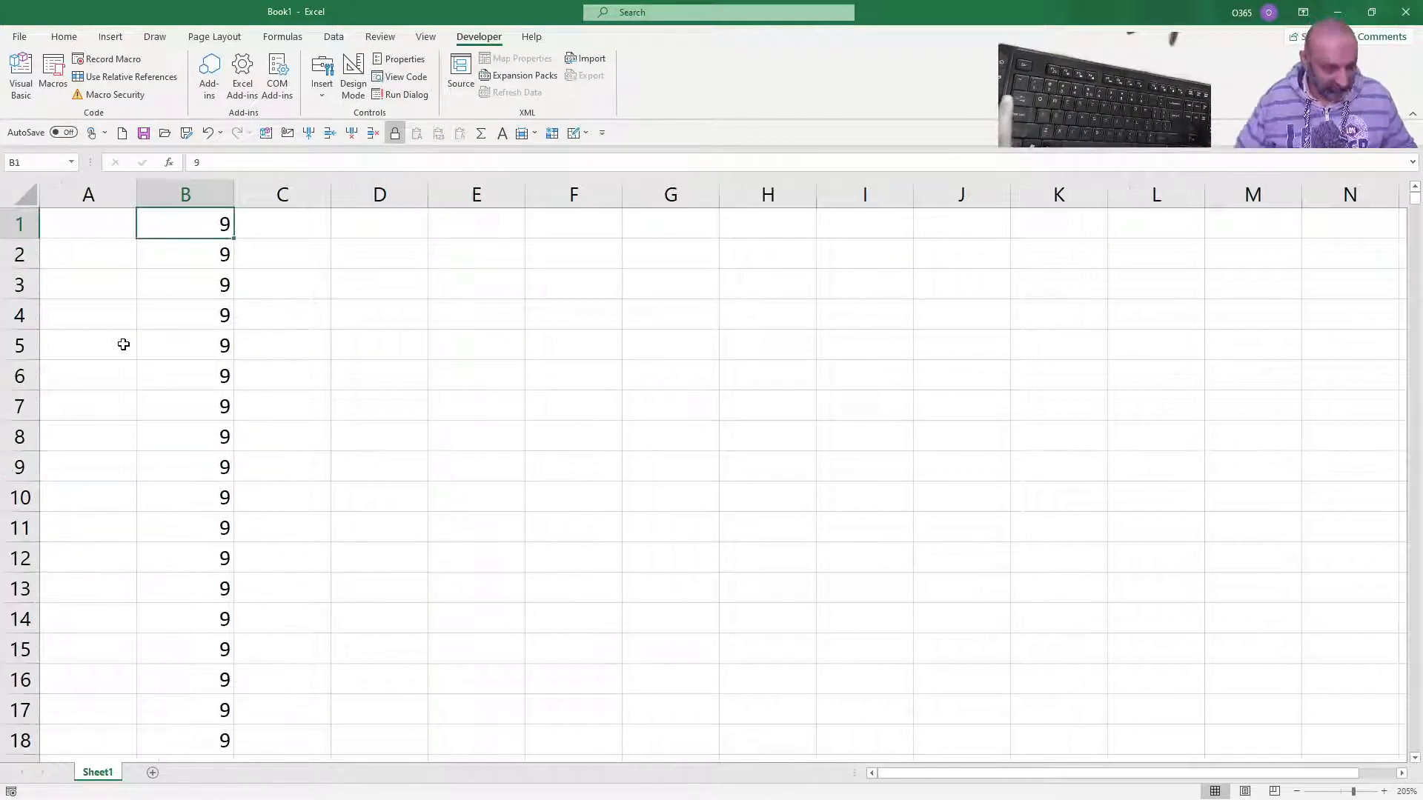
Run vPaster to copy column B into column A, then return to the code.
click(15, 71)
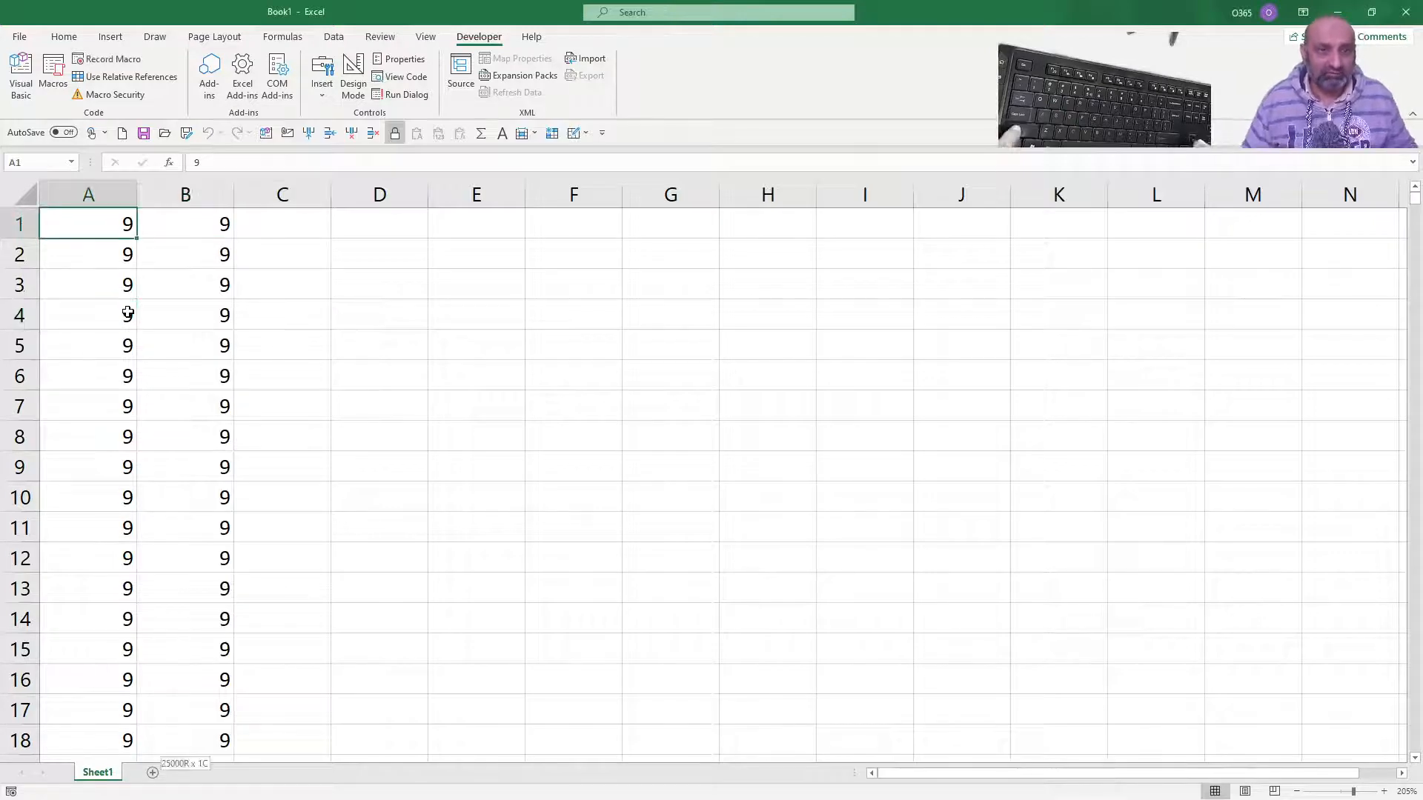
key(Delete)
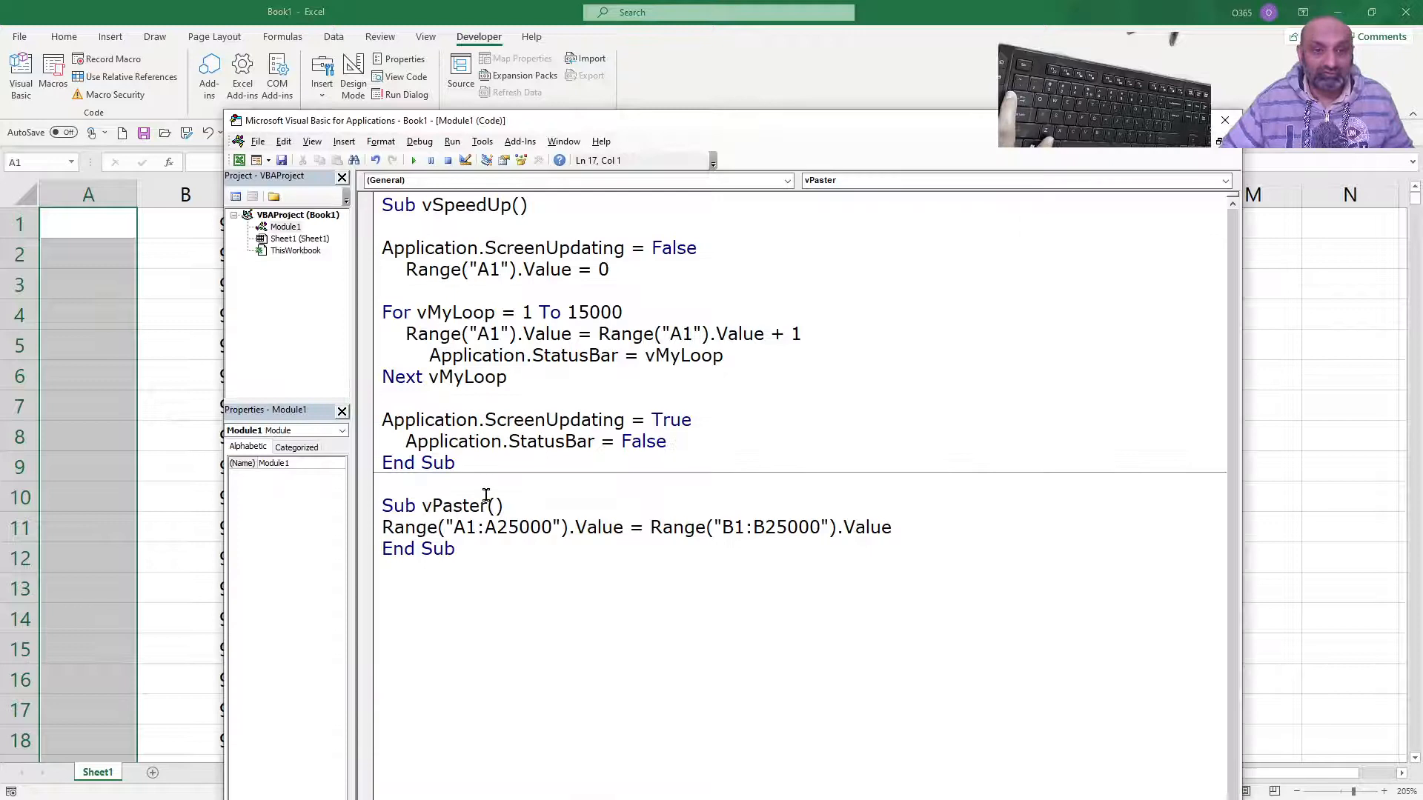
Comment out the Range value line and start a fresh statement below it.
key(Enter)
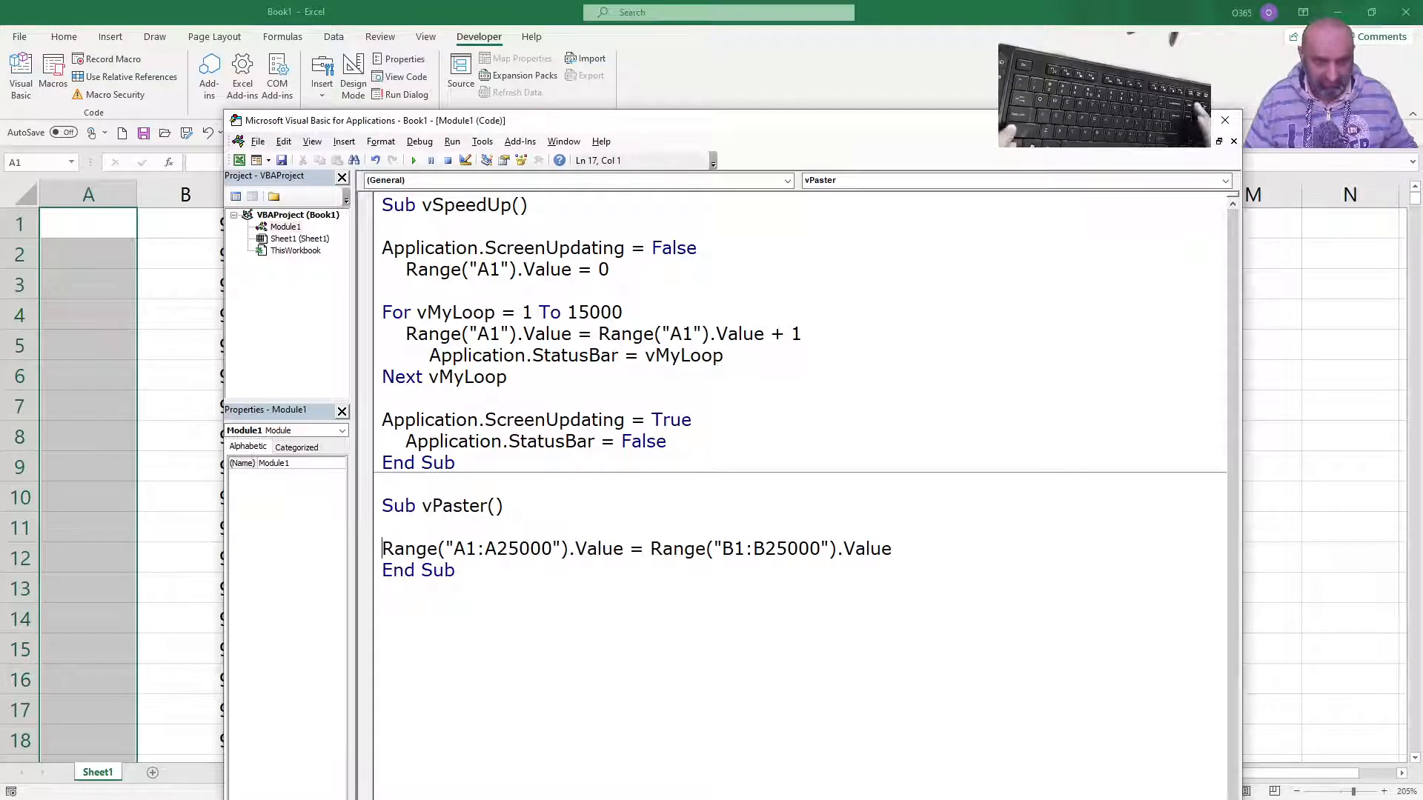
text(')
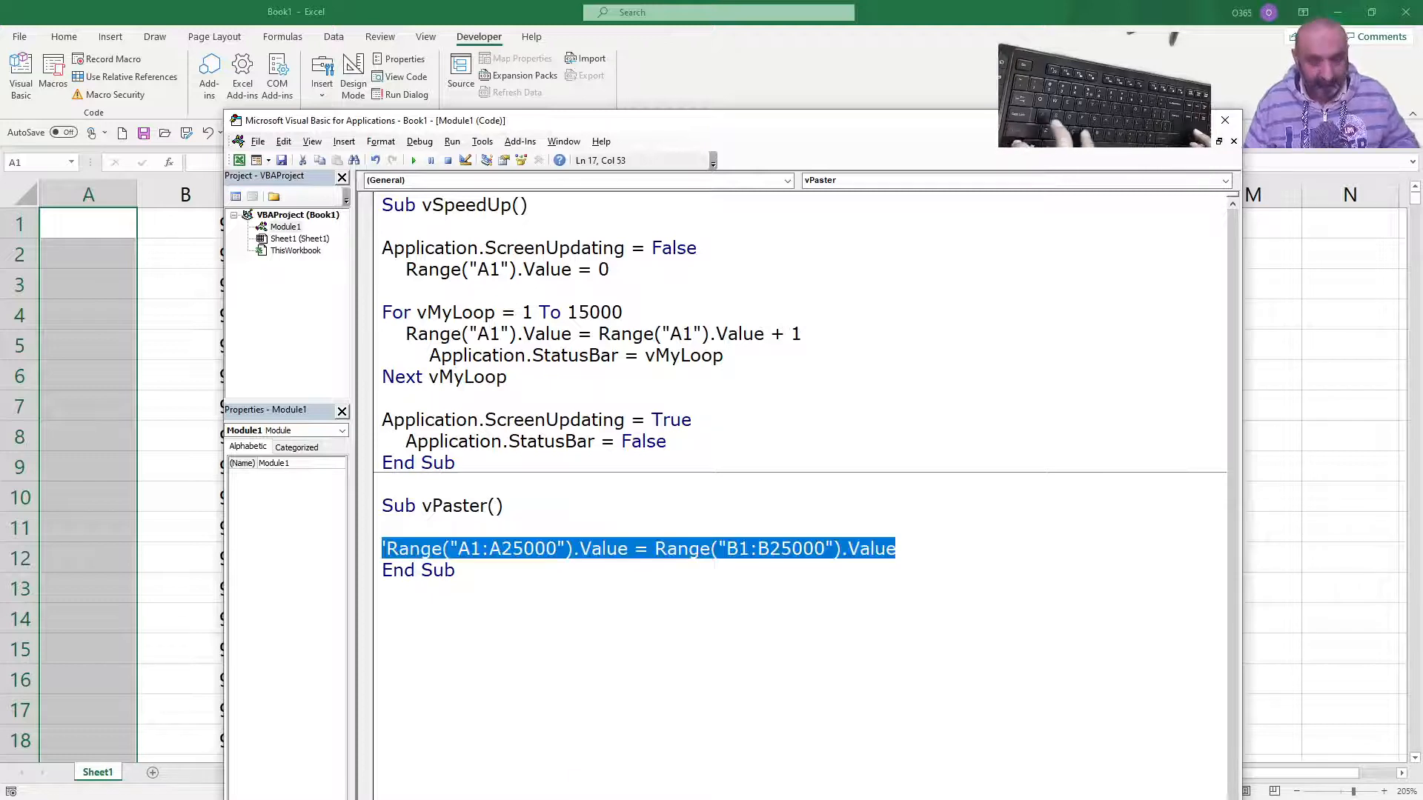
key(Enter)
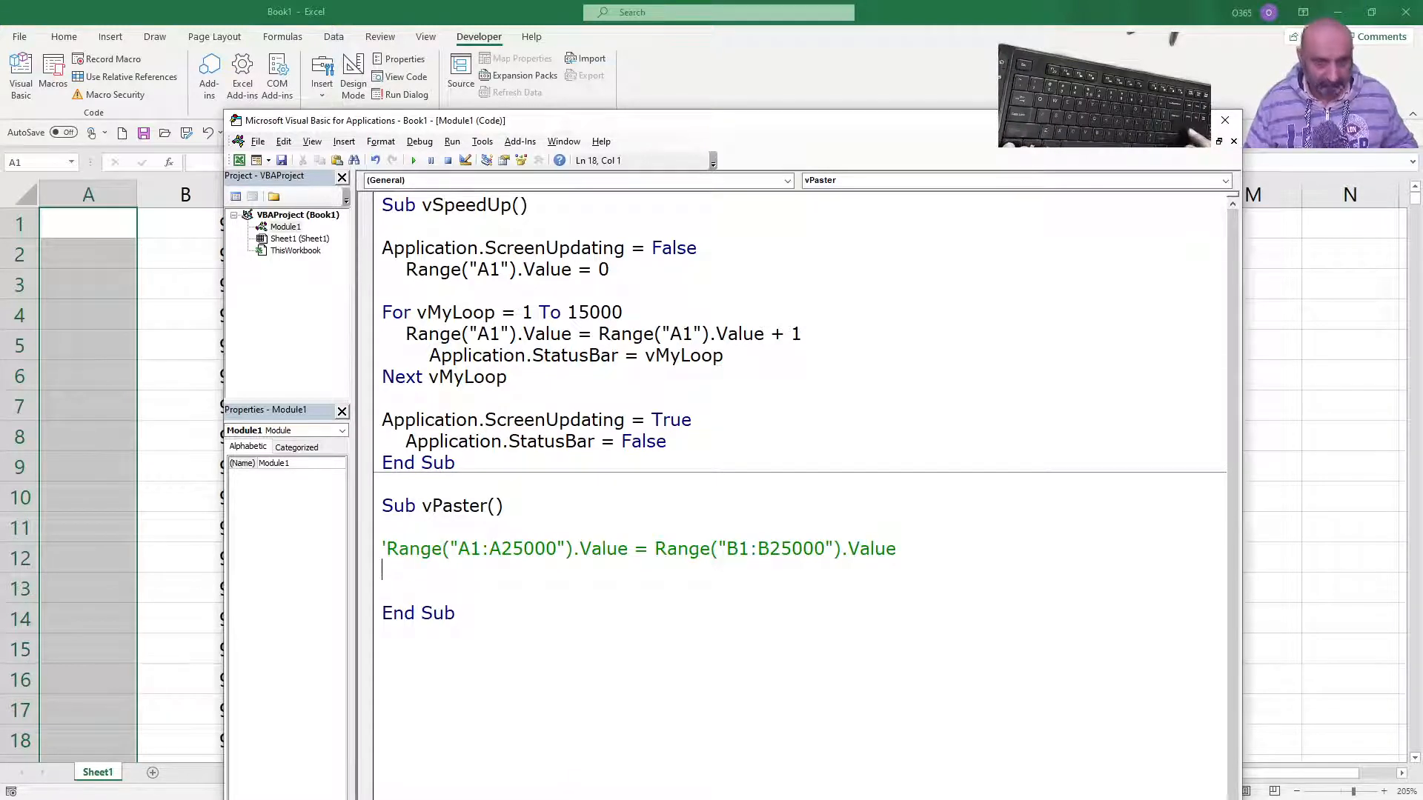
text('Range("A1:A25000").Value = Range("B1:B25000").Valu)
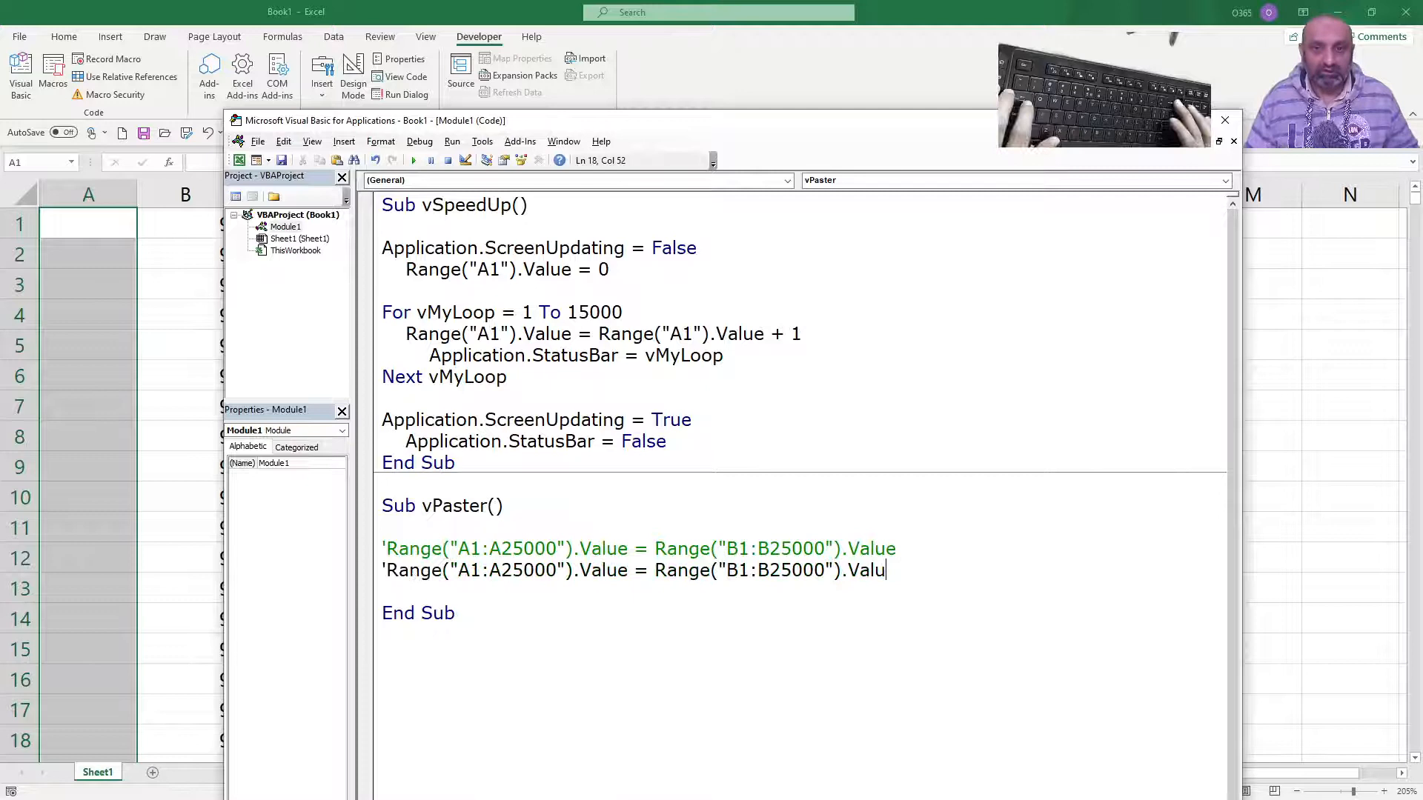
key(Backspace)
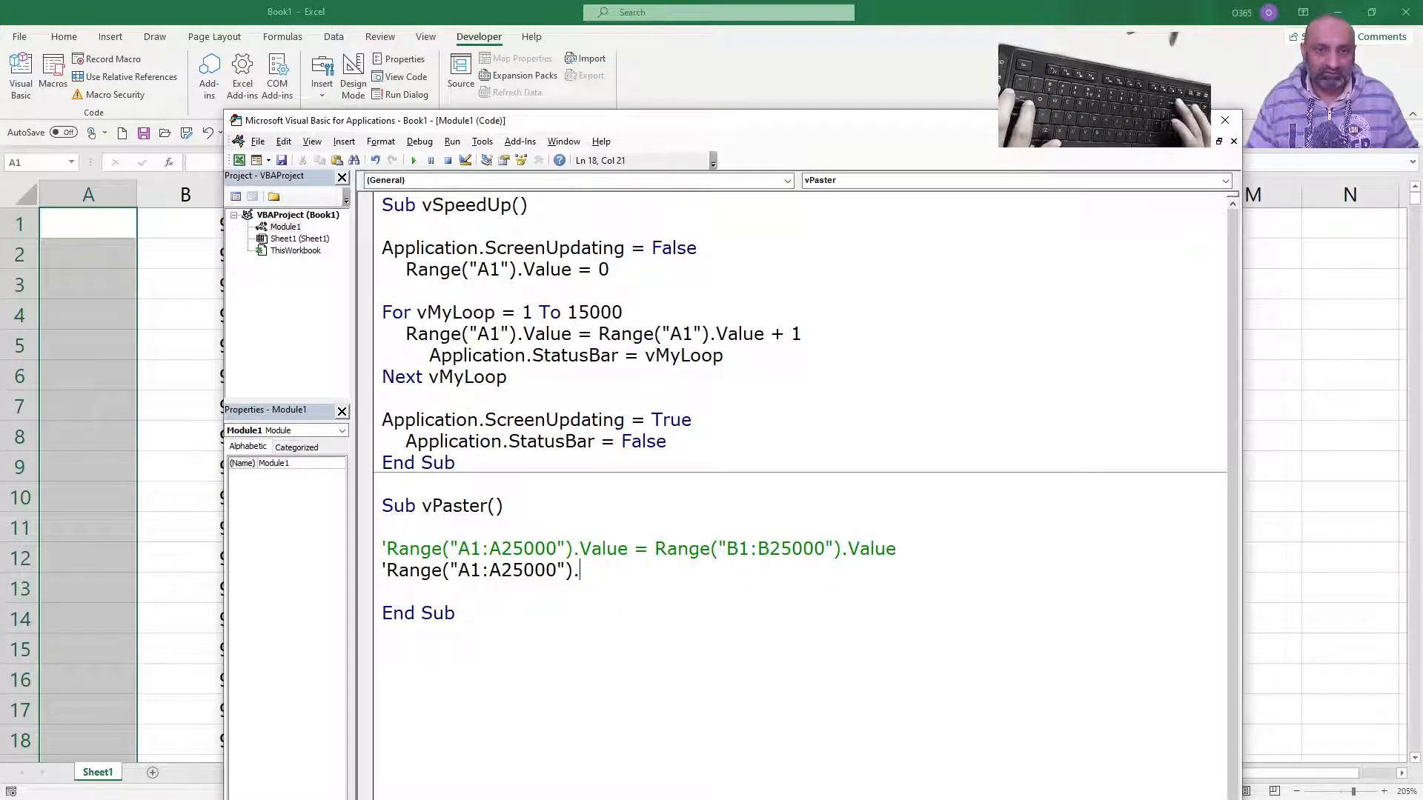
Add Range("B1:B25000").Select and Selection.Copy to vPaster.
text(Se)
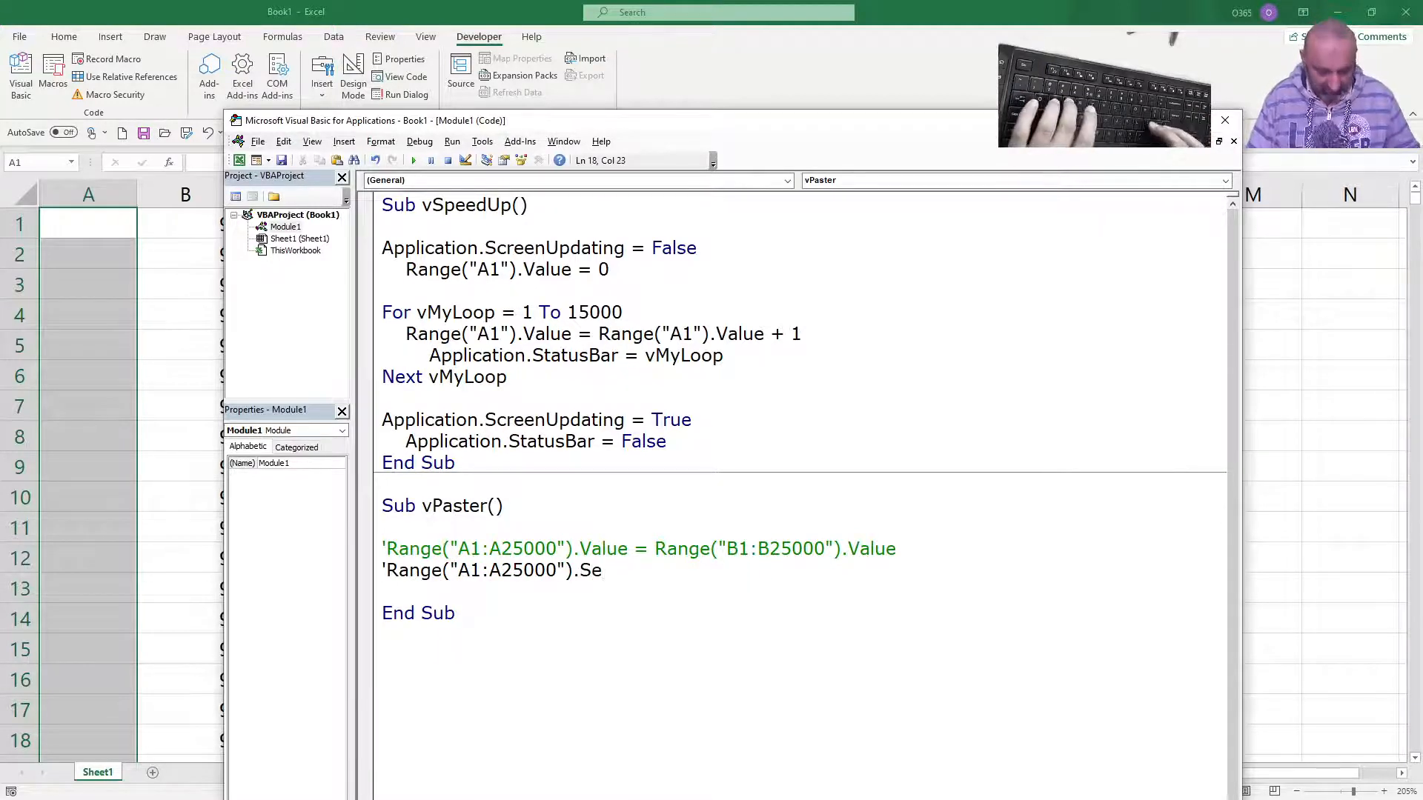
text(lect)
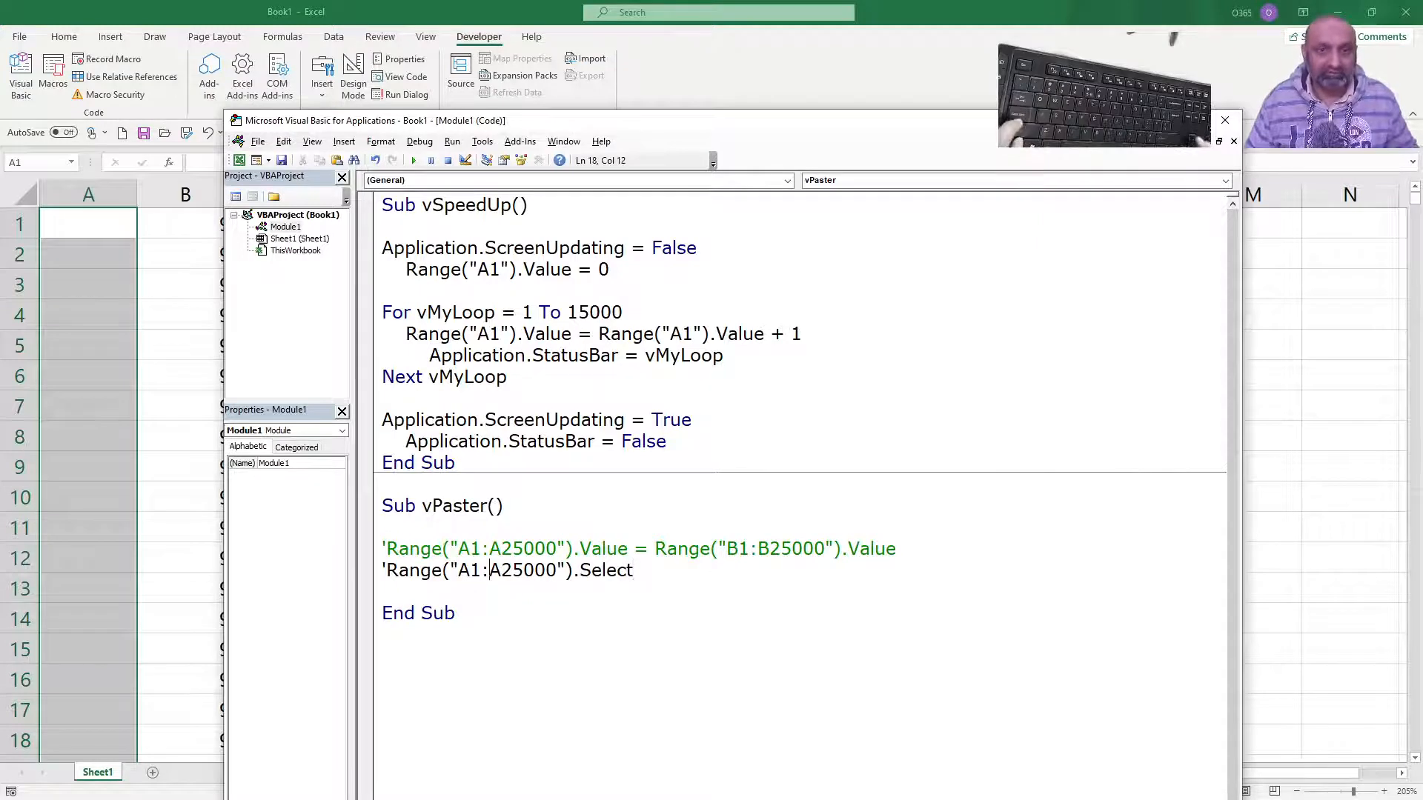
text(B)
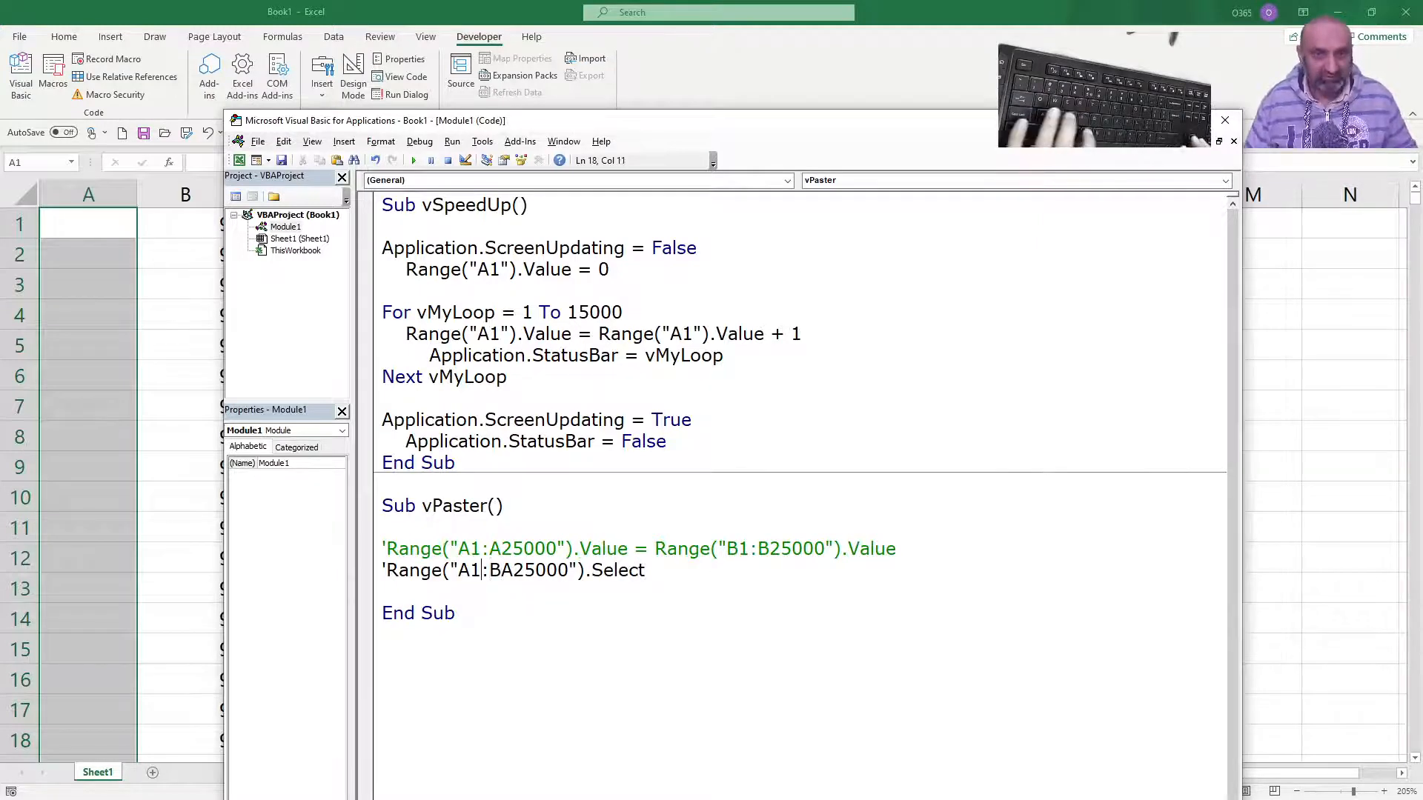
text(B)
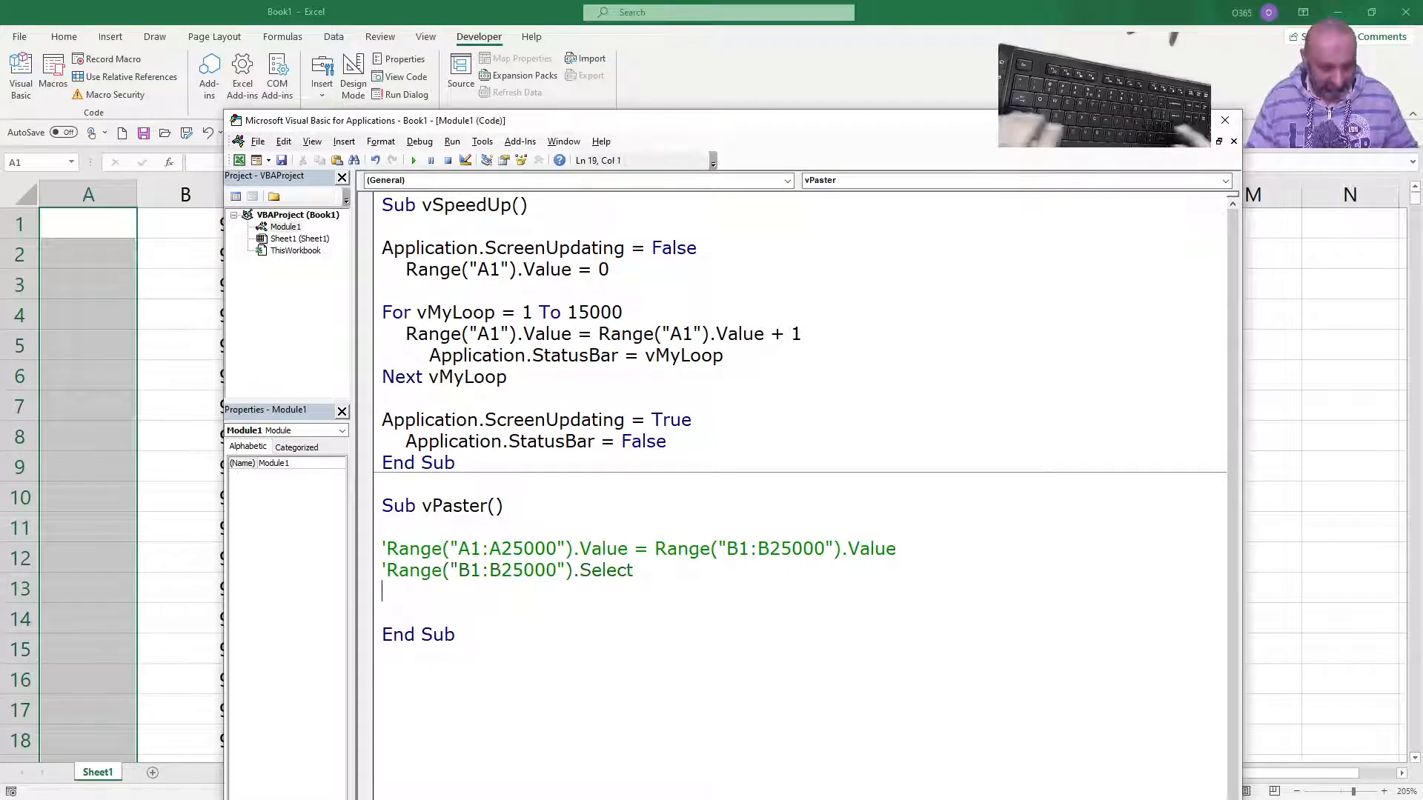
text(Selection.Copy)
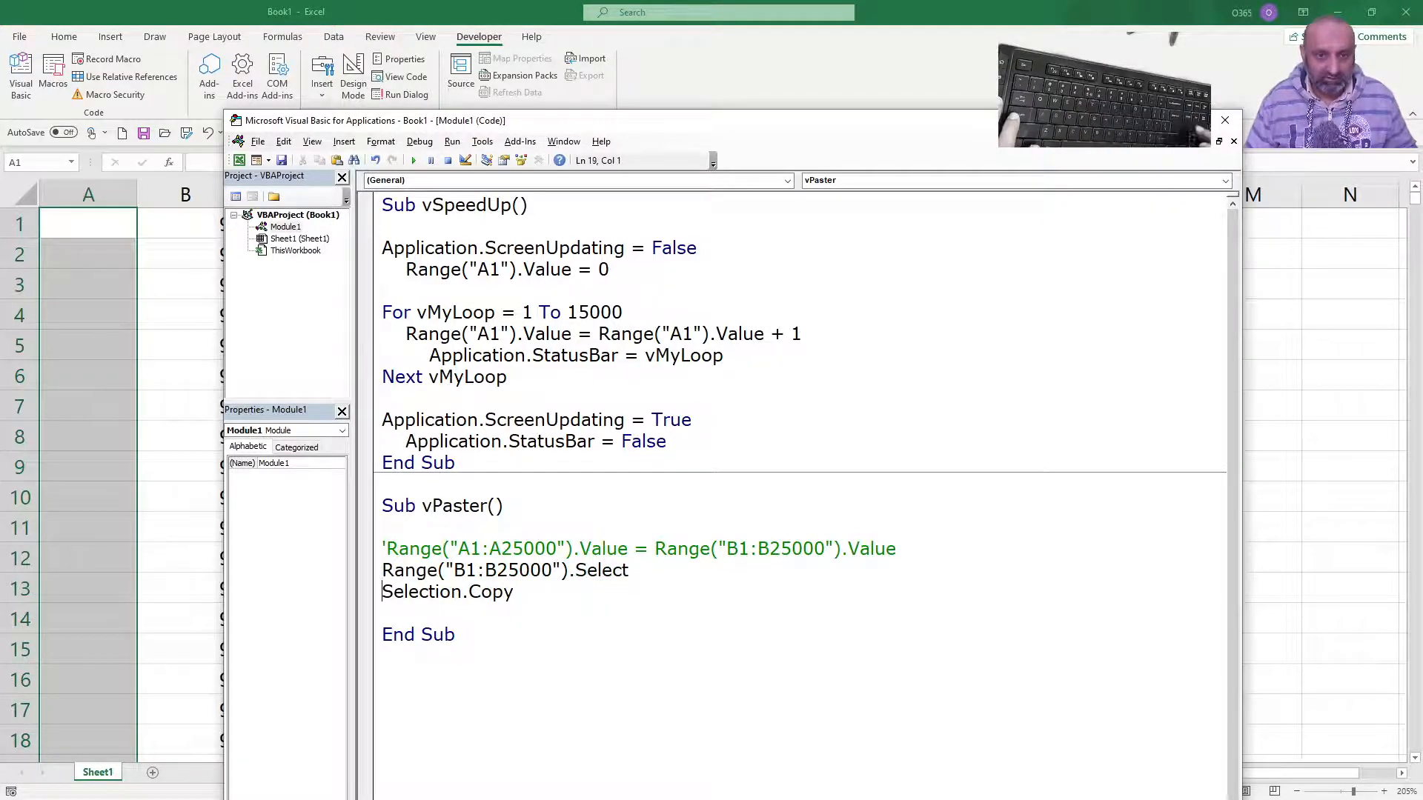
Add Range("A1").Select and an ActiveSheet.Paste statement (misspelled Activbesheet).
text(Range)
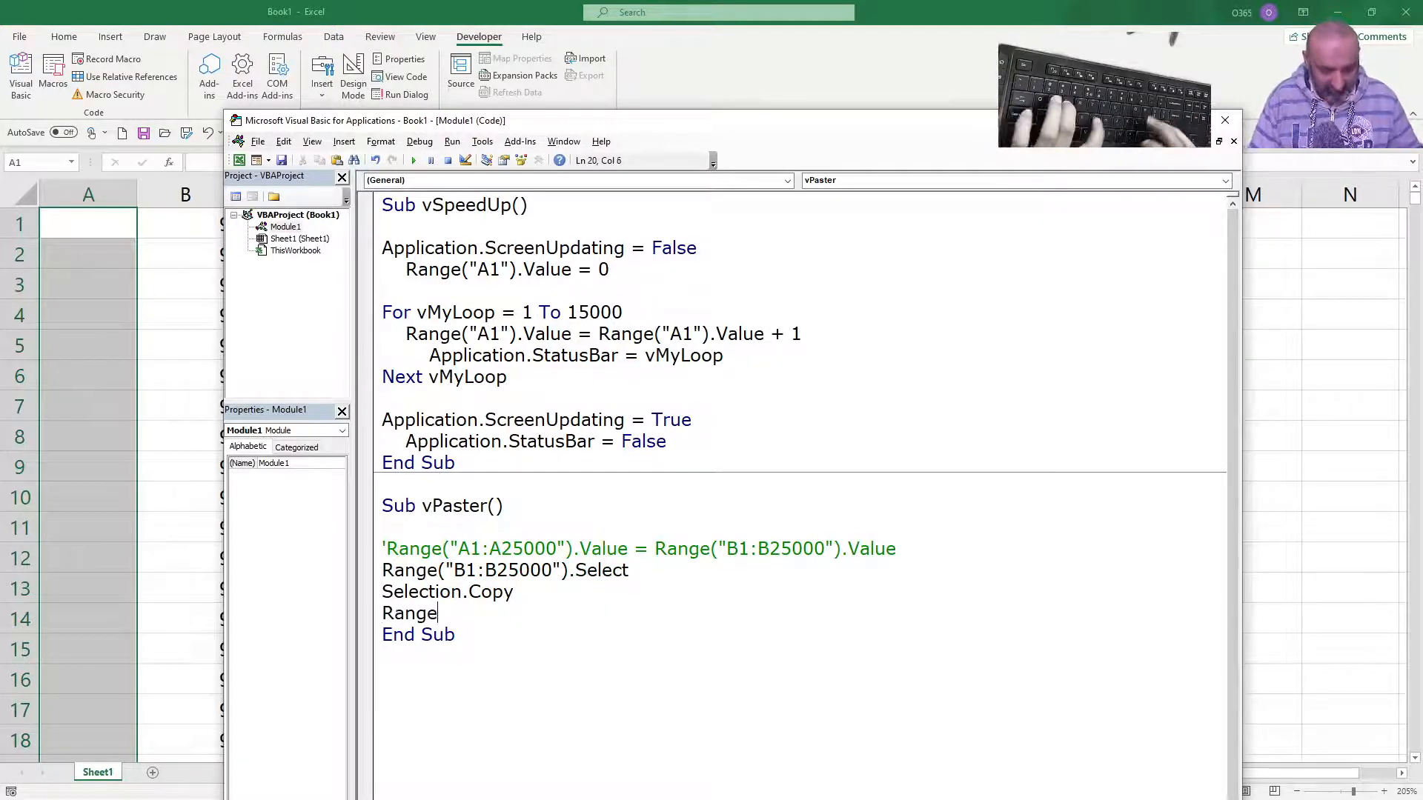
text(("A1").Select)
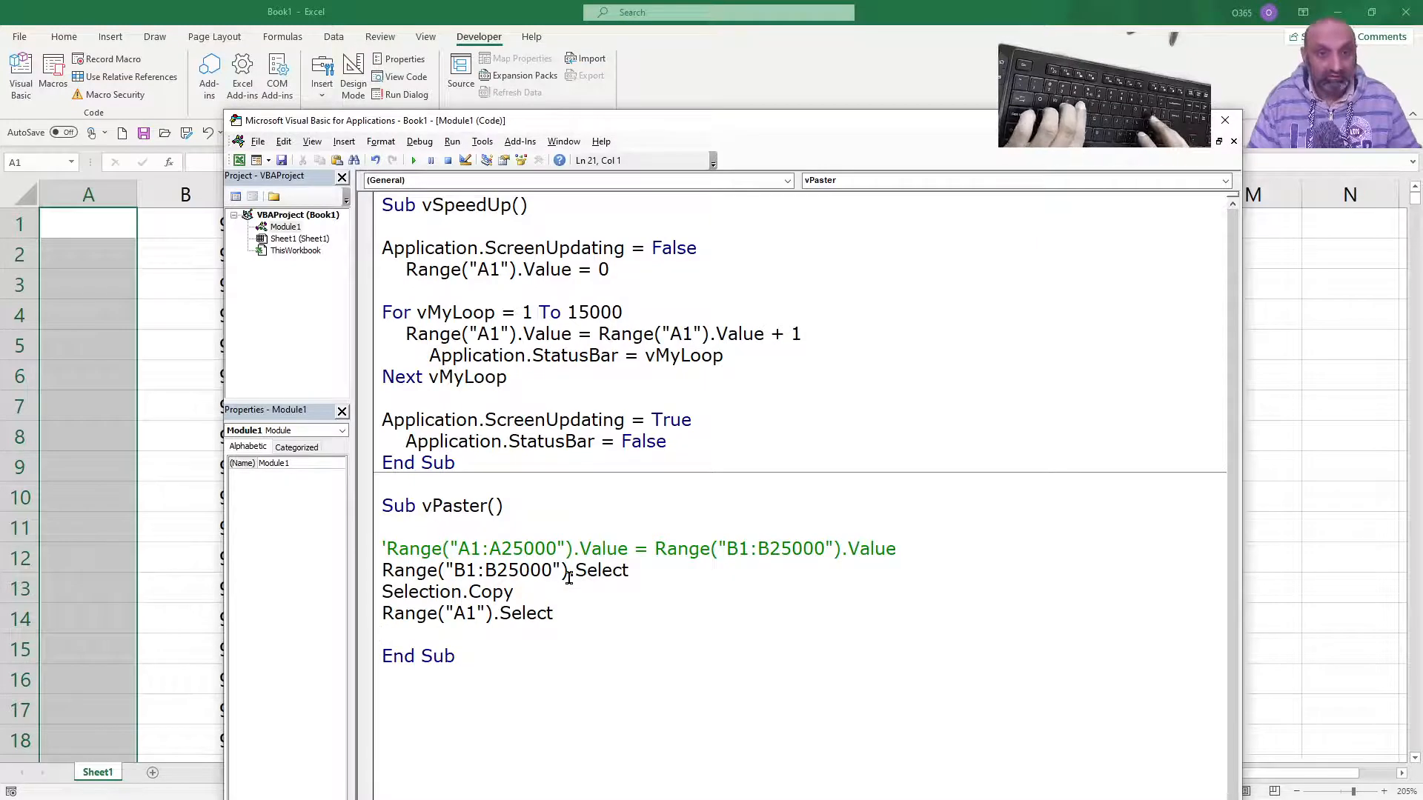
text(A)
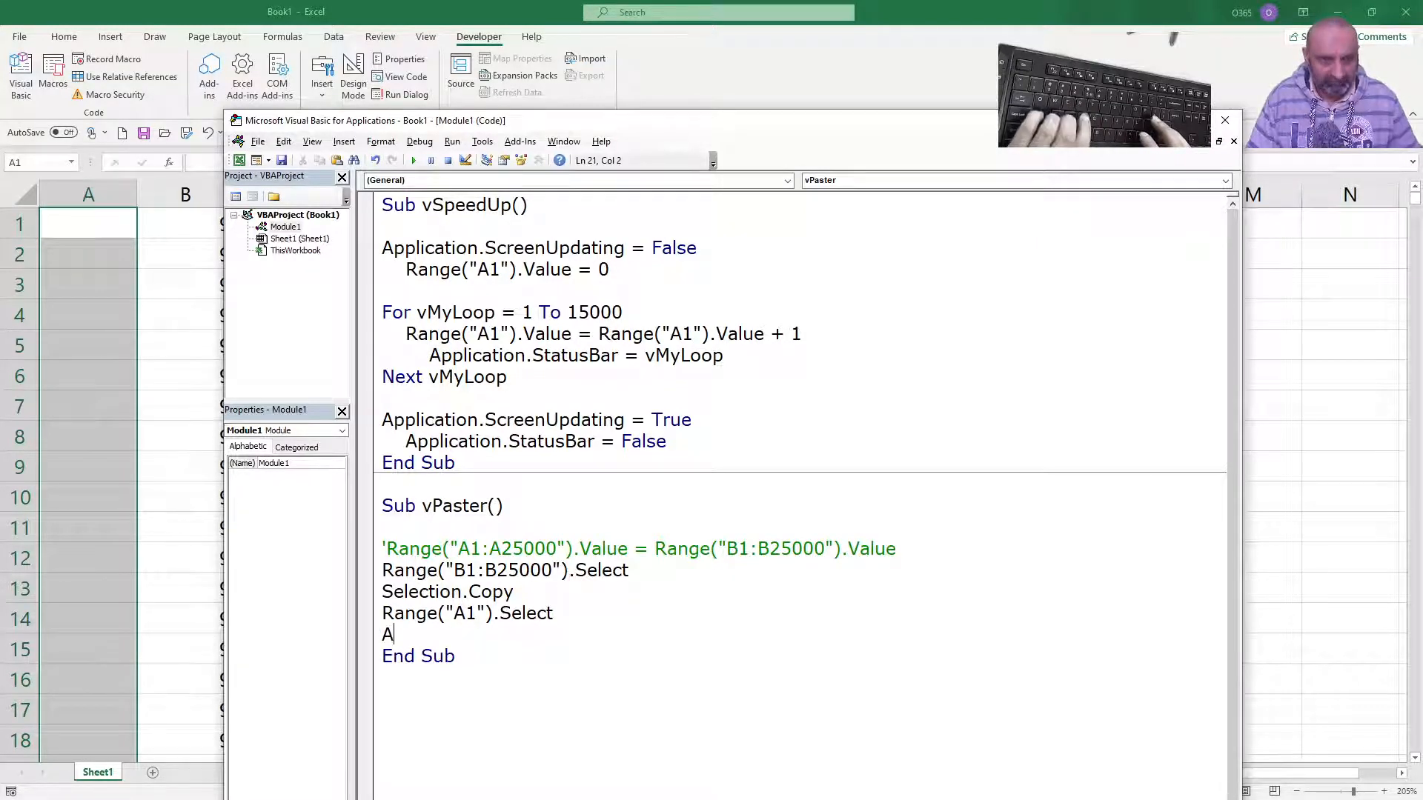
text(ctivbe)
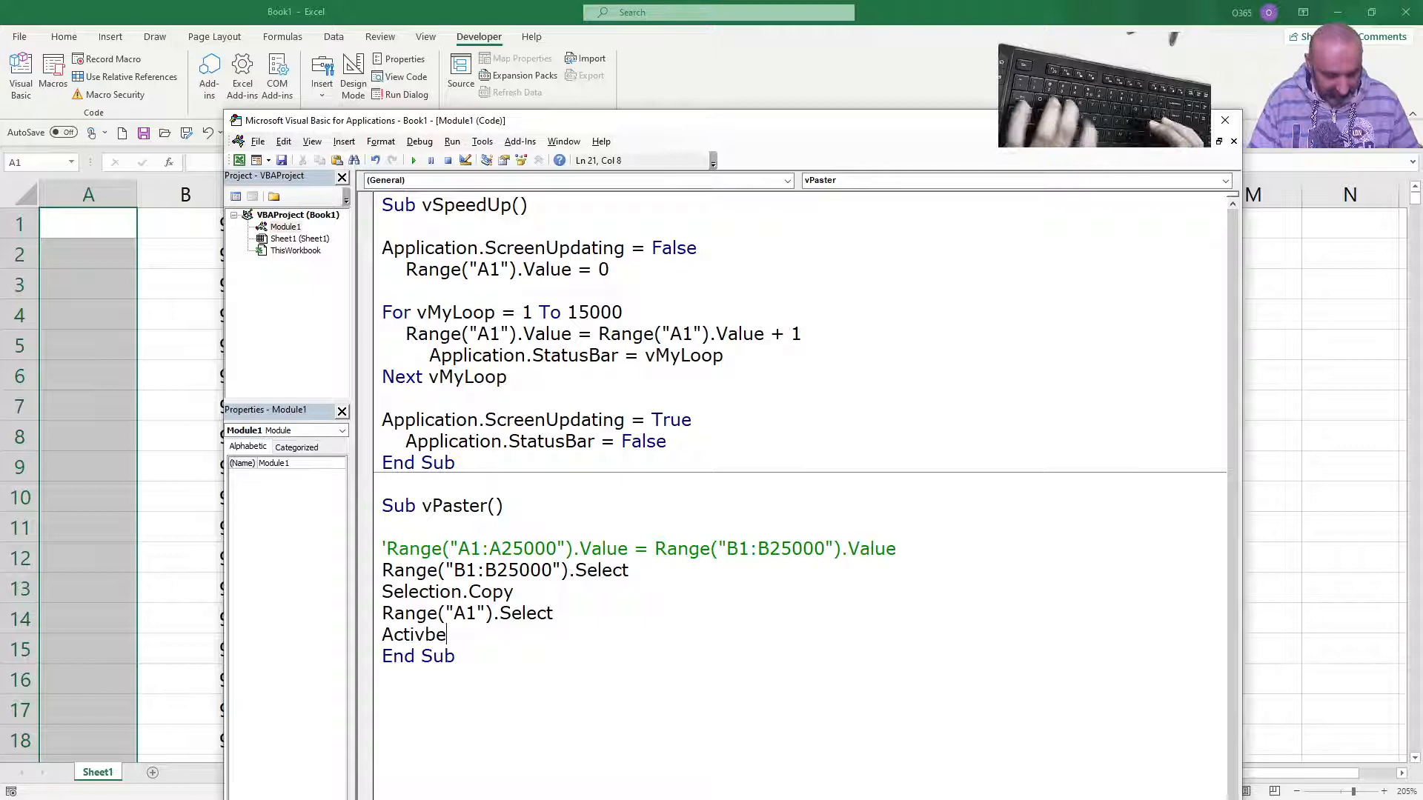
text(sheet.pas)
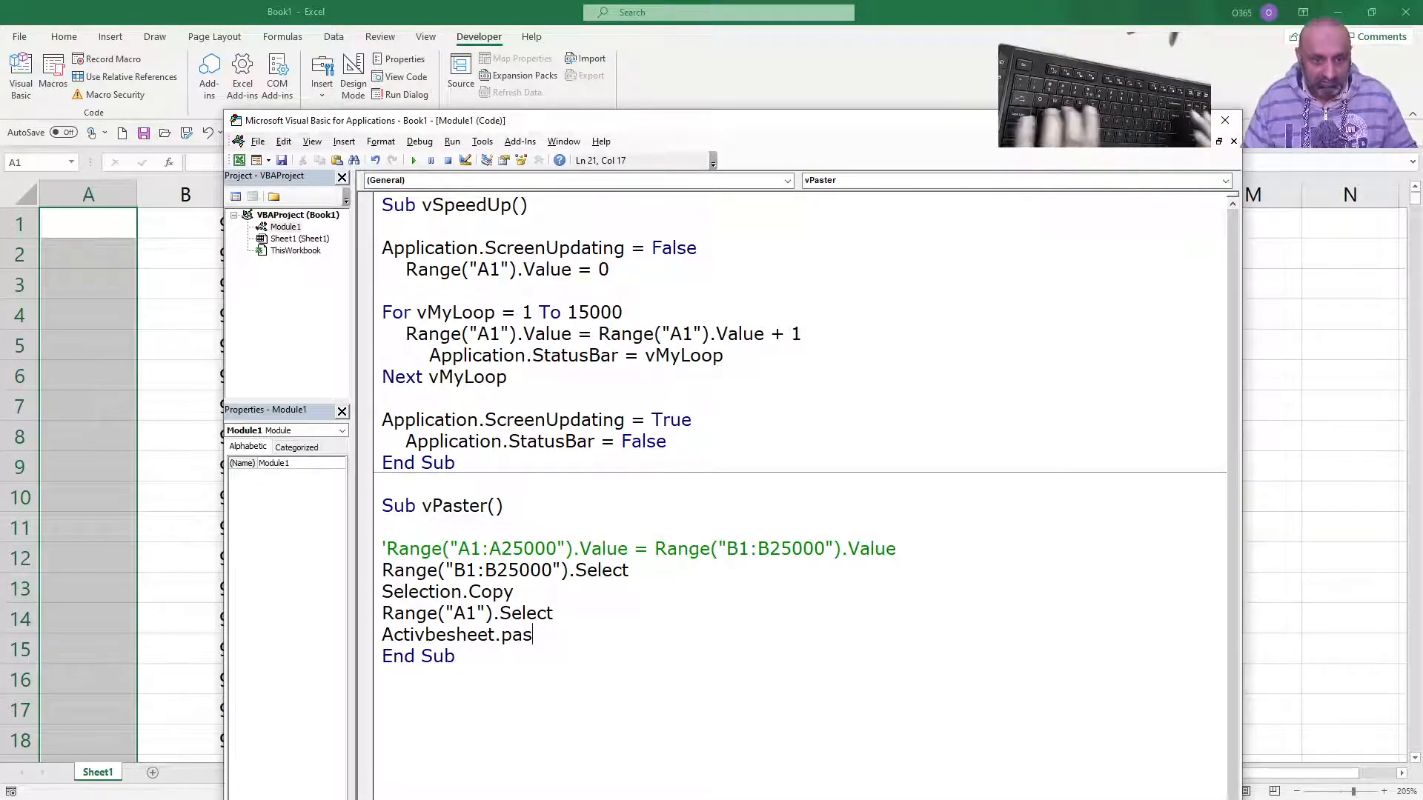
text(te)
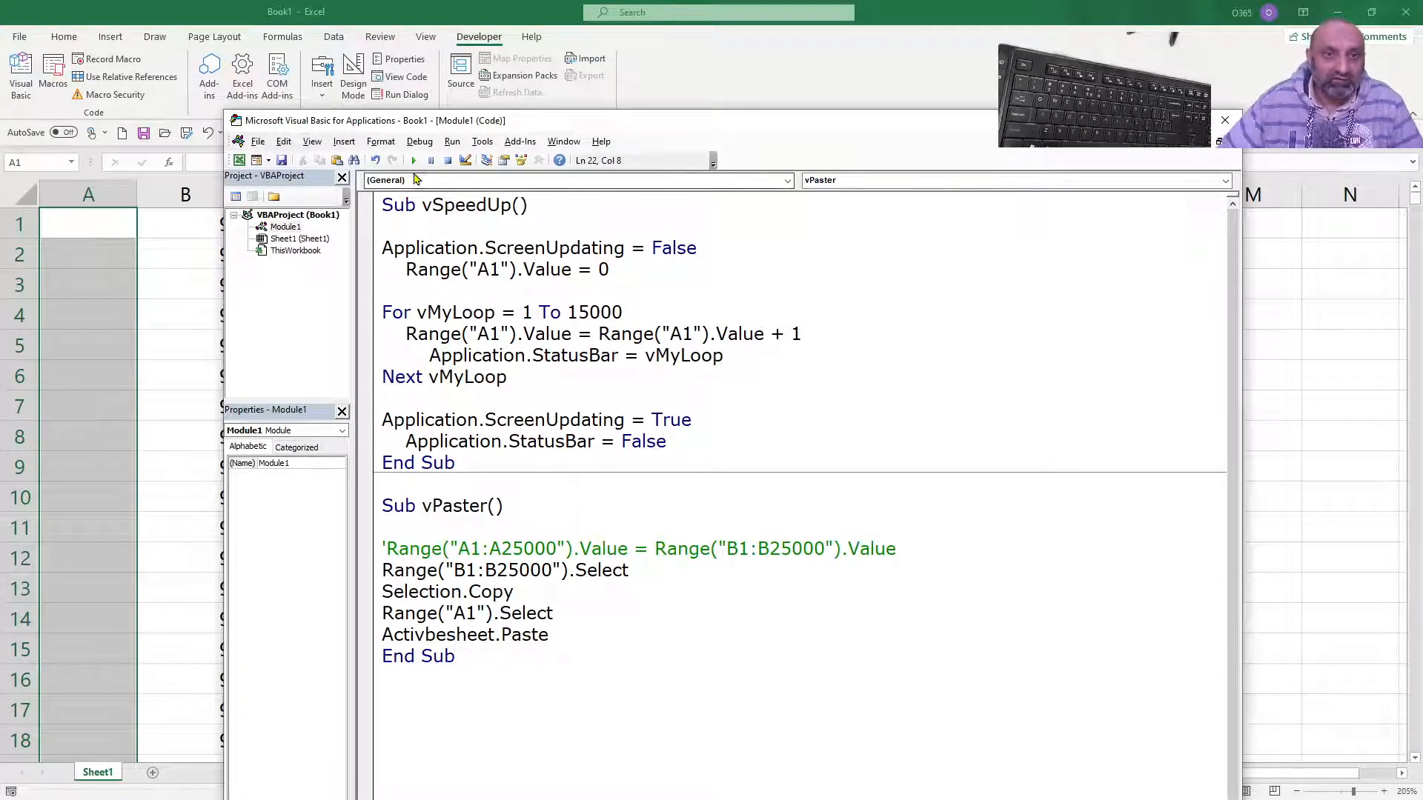
Run vPaster, end on error 424, correct the Activesheet.Paste typo and rerun.
click(412, 160)
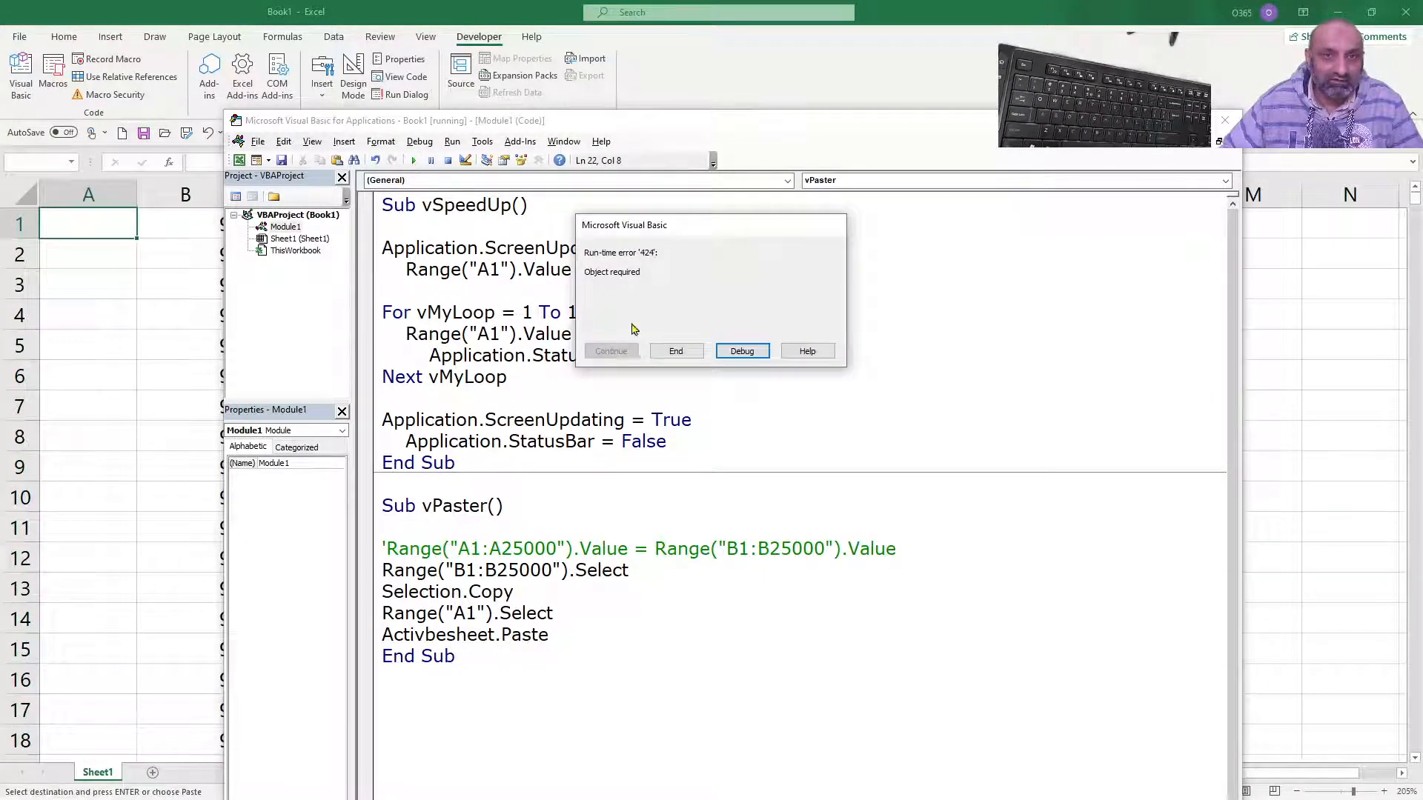
click(742, 351)
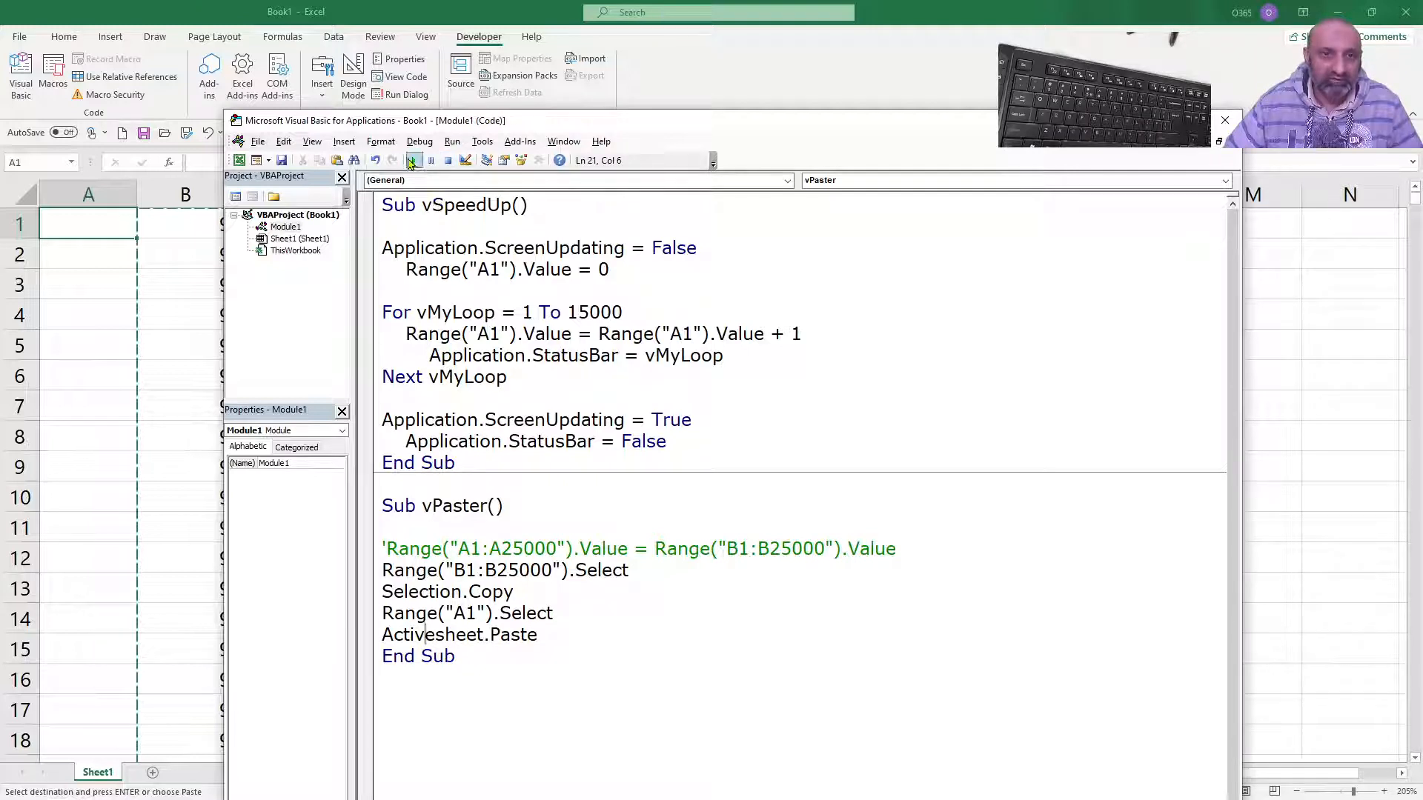
click(413, 159)
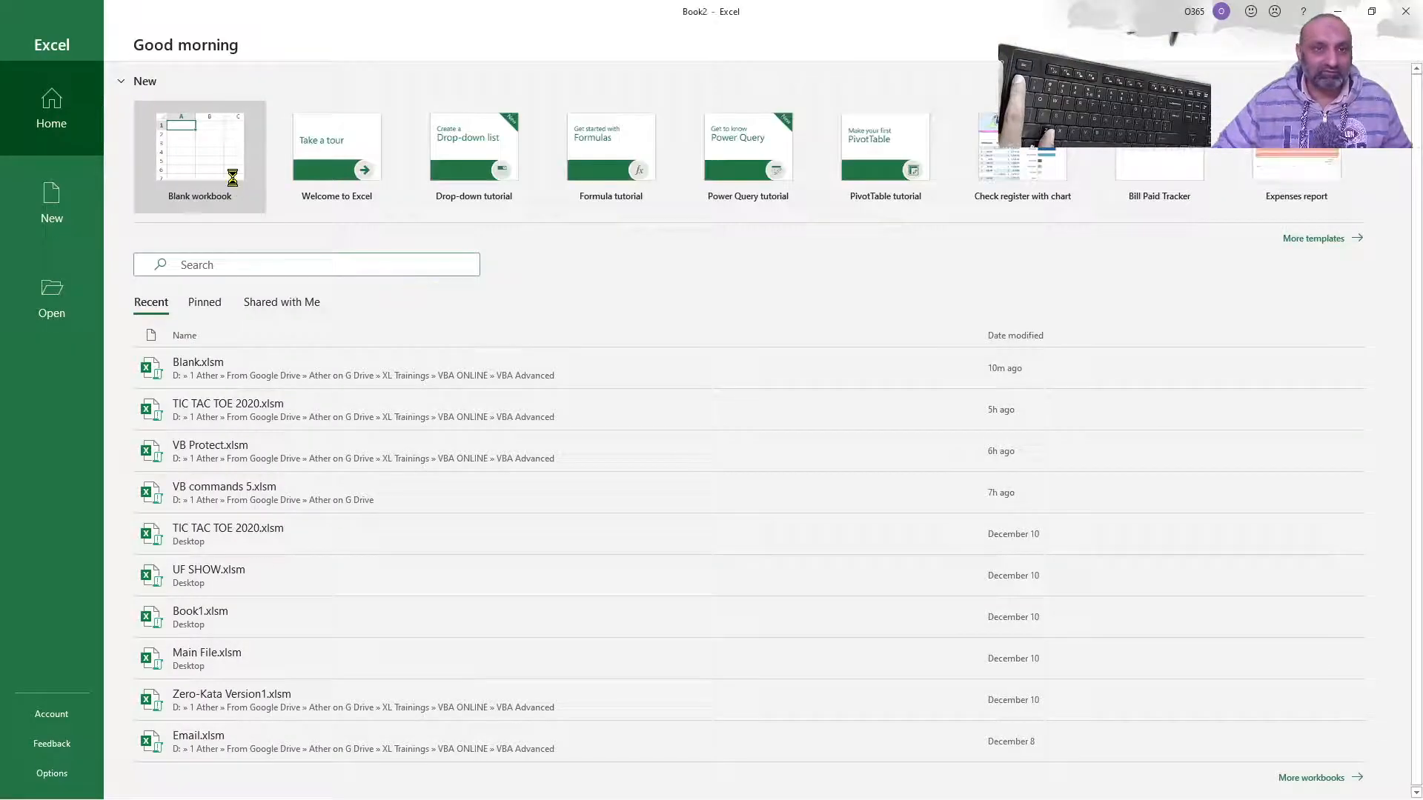
Add Module1 to Book2's project and start a Sub test macro.
click(199, 152)
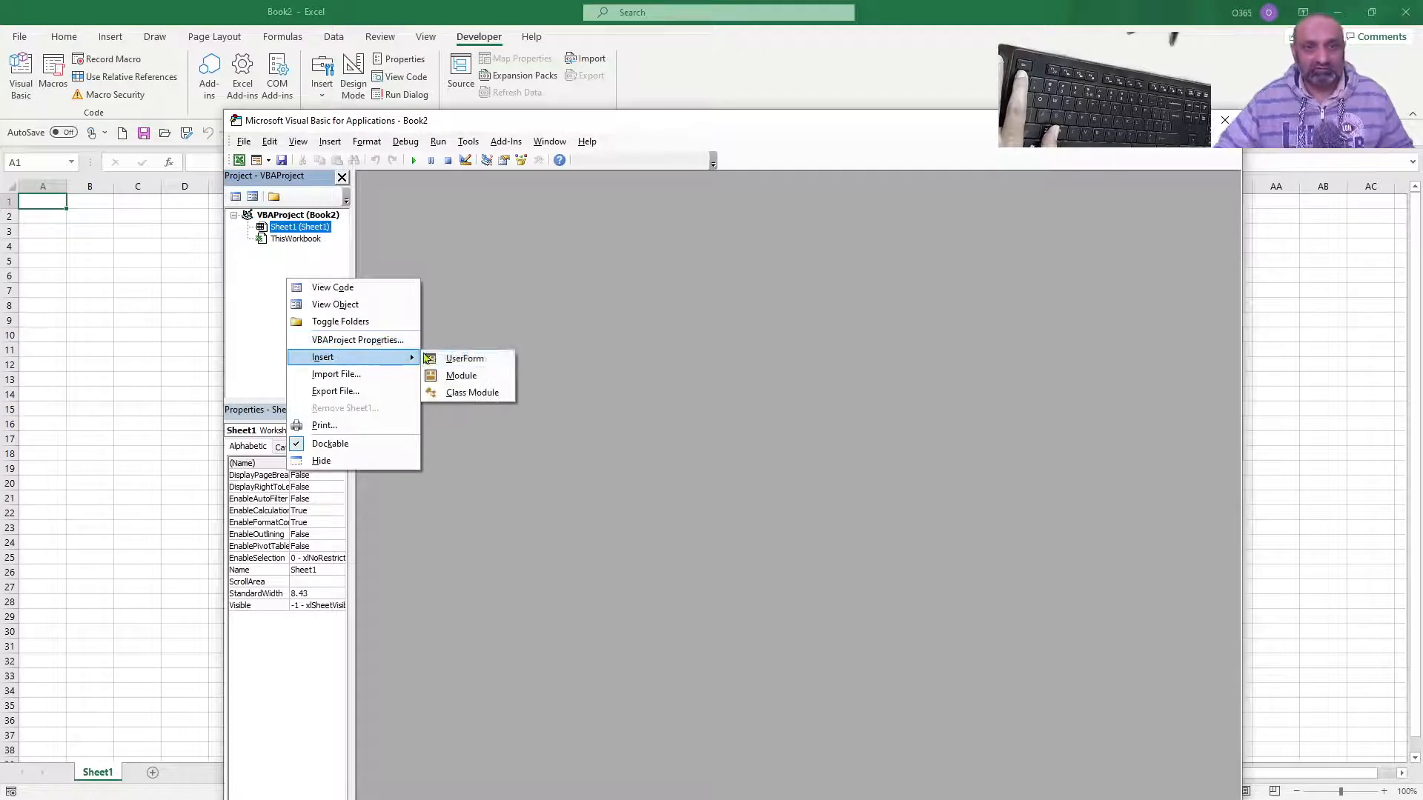
click(461, 375)
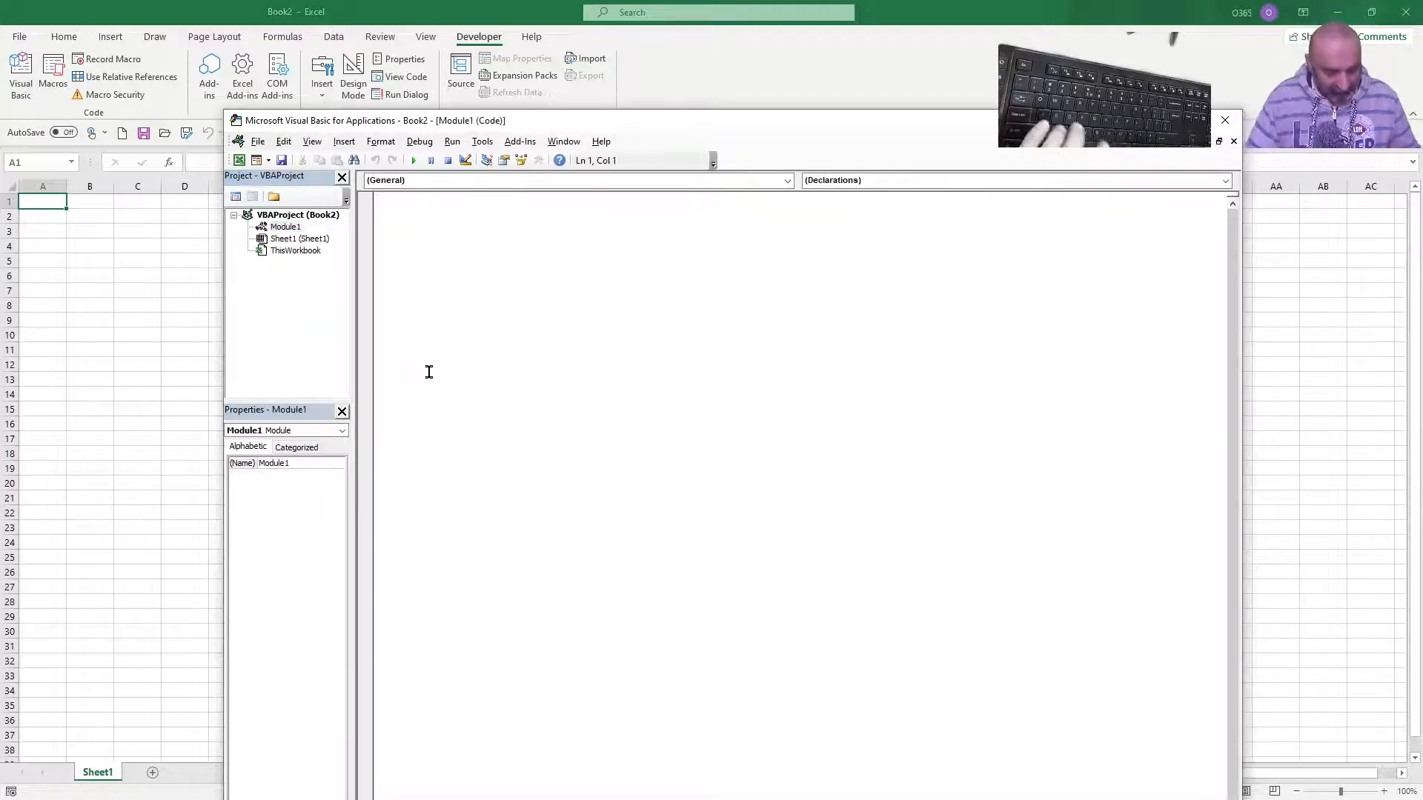
text(sub test()
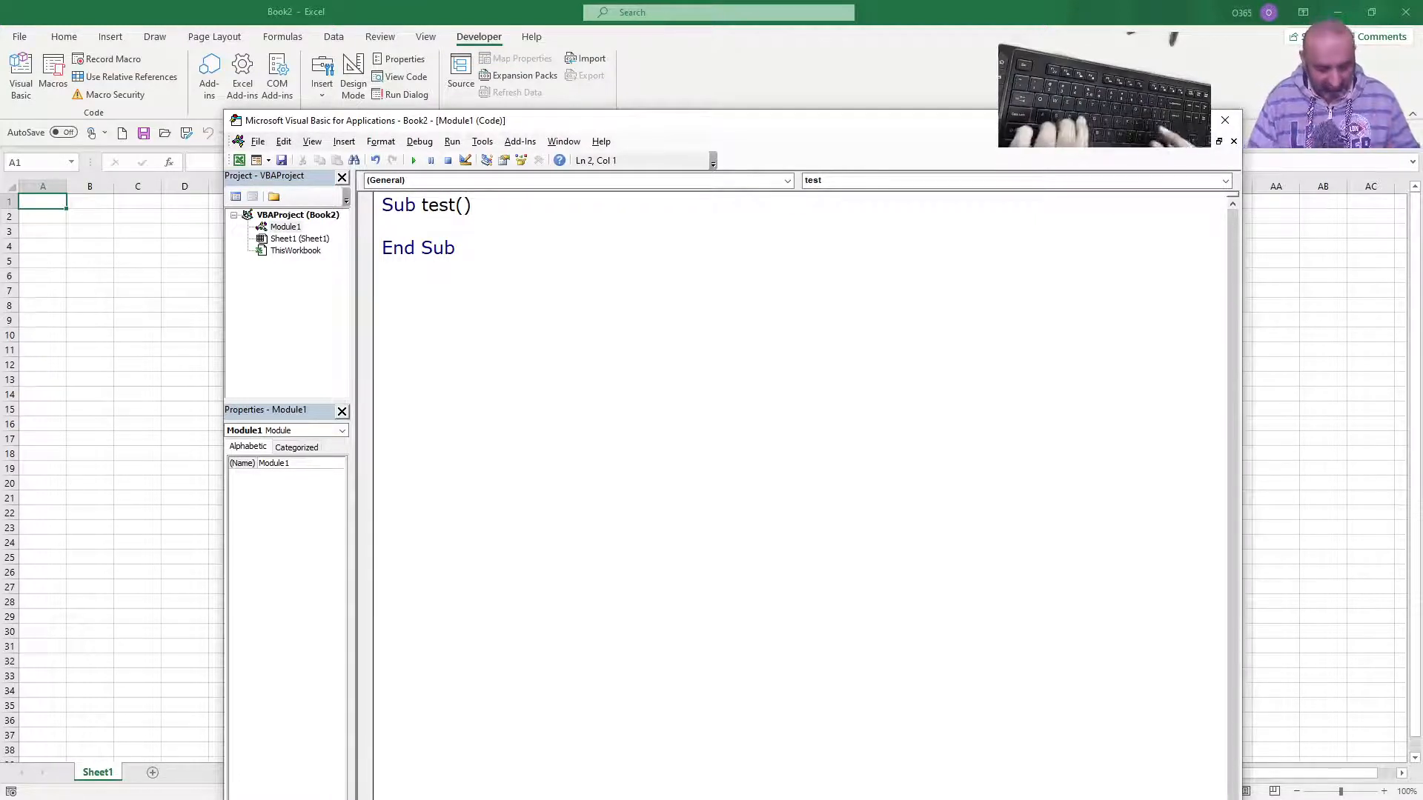
Make the test macro's first statement ThisWorkbook.Activate.
text(This)
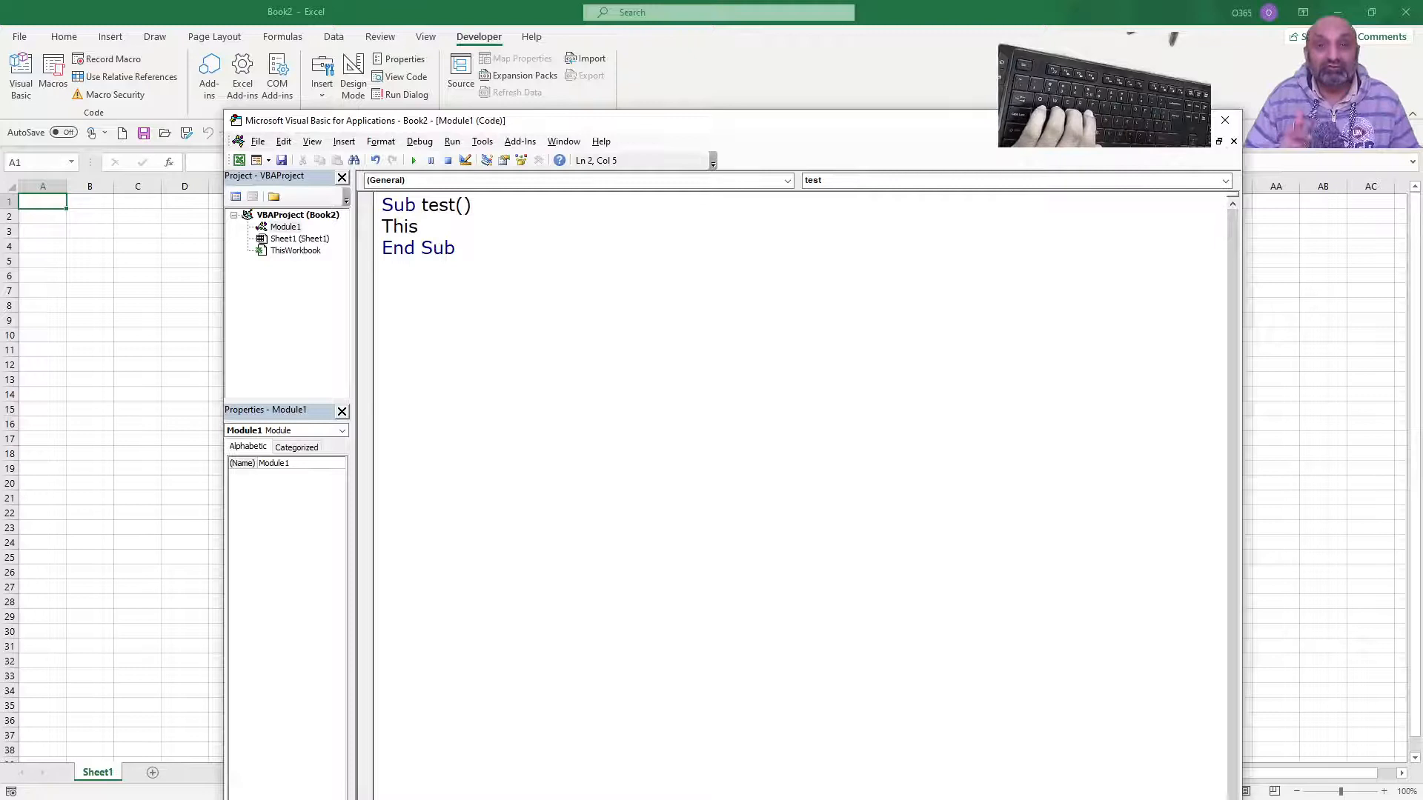
text(wo)
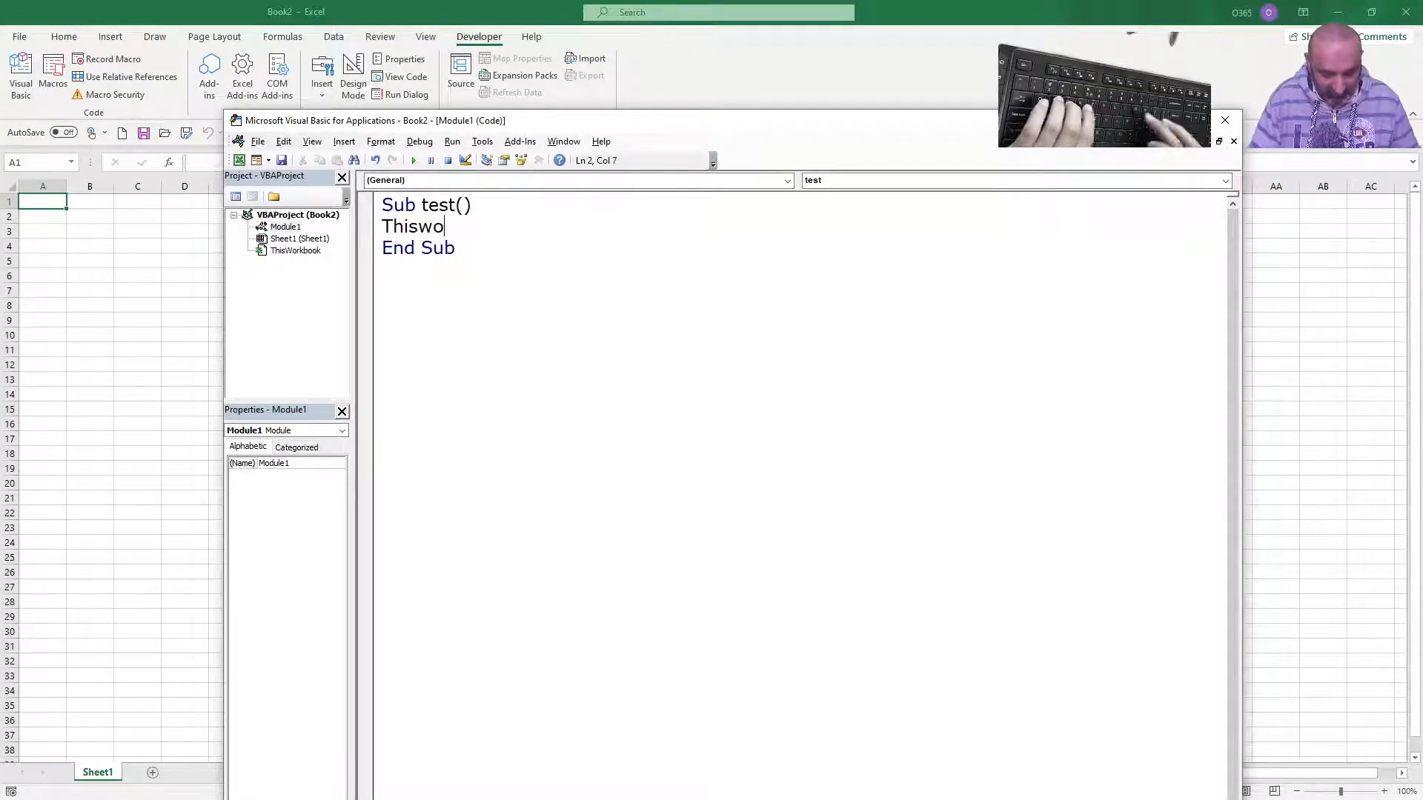
text(rkbook.)
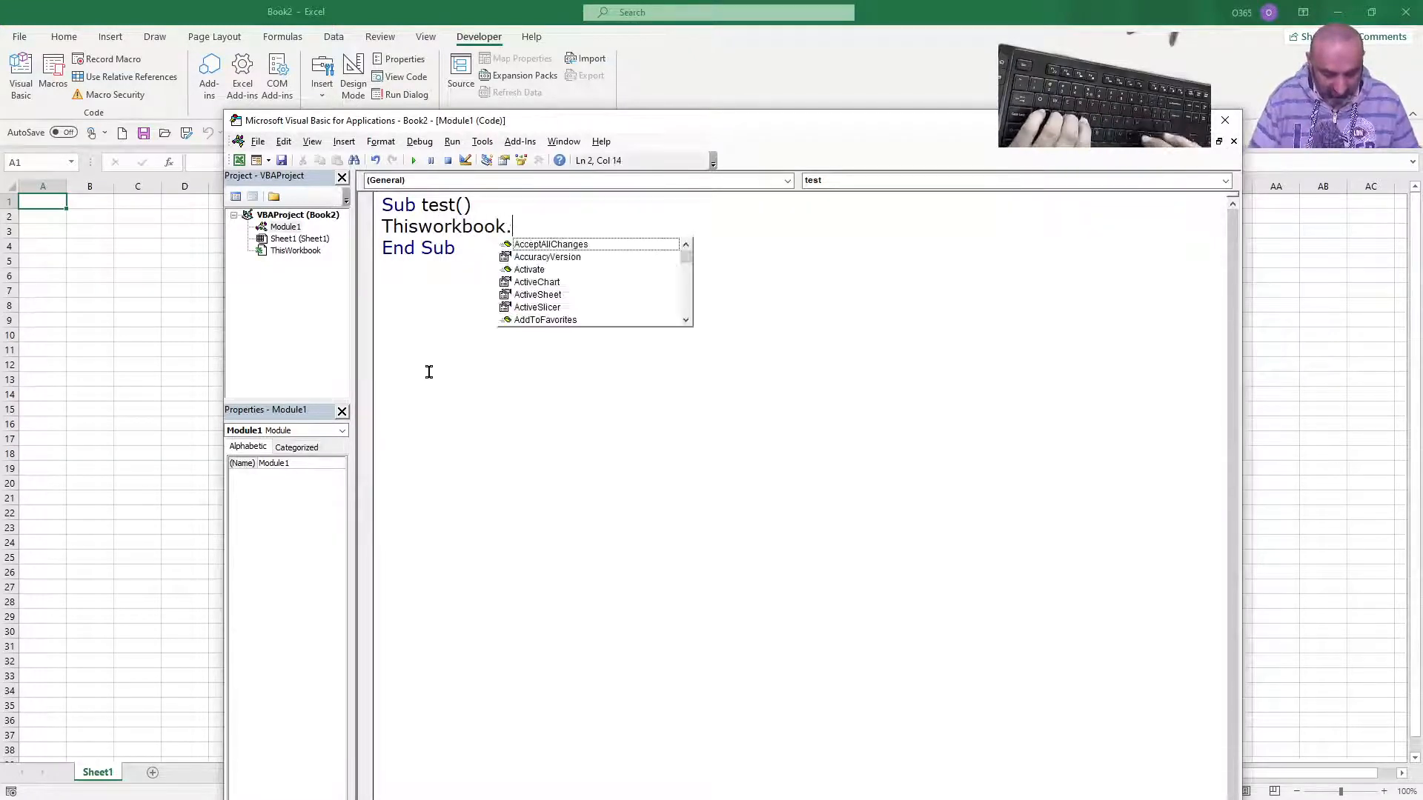
text(ac)
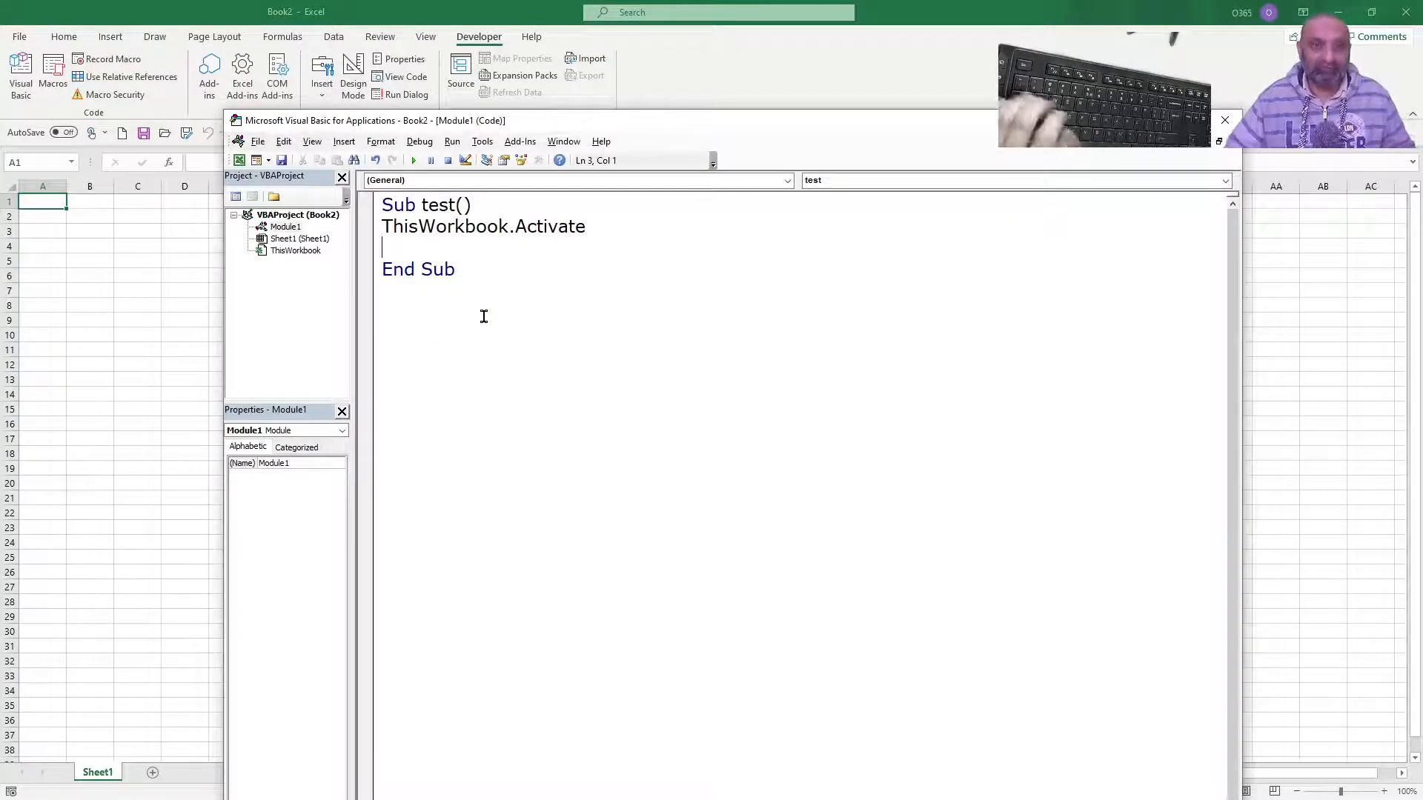
Add Sheets("Analyse").Select to the test macro and return to the workbook.
text(Sheets)
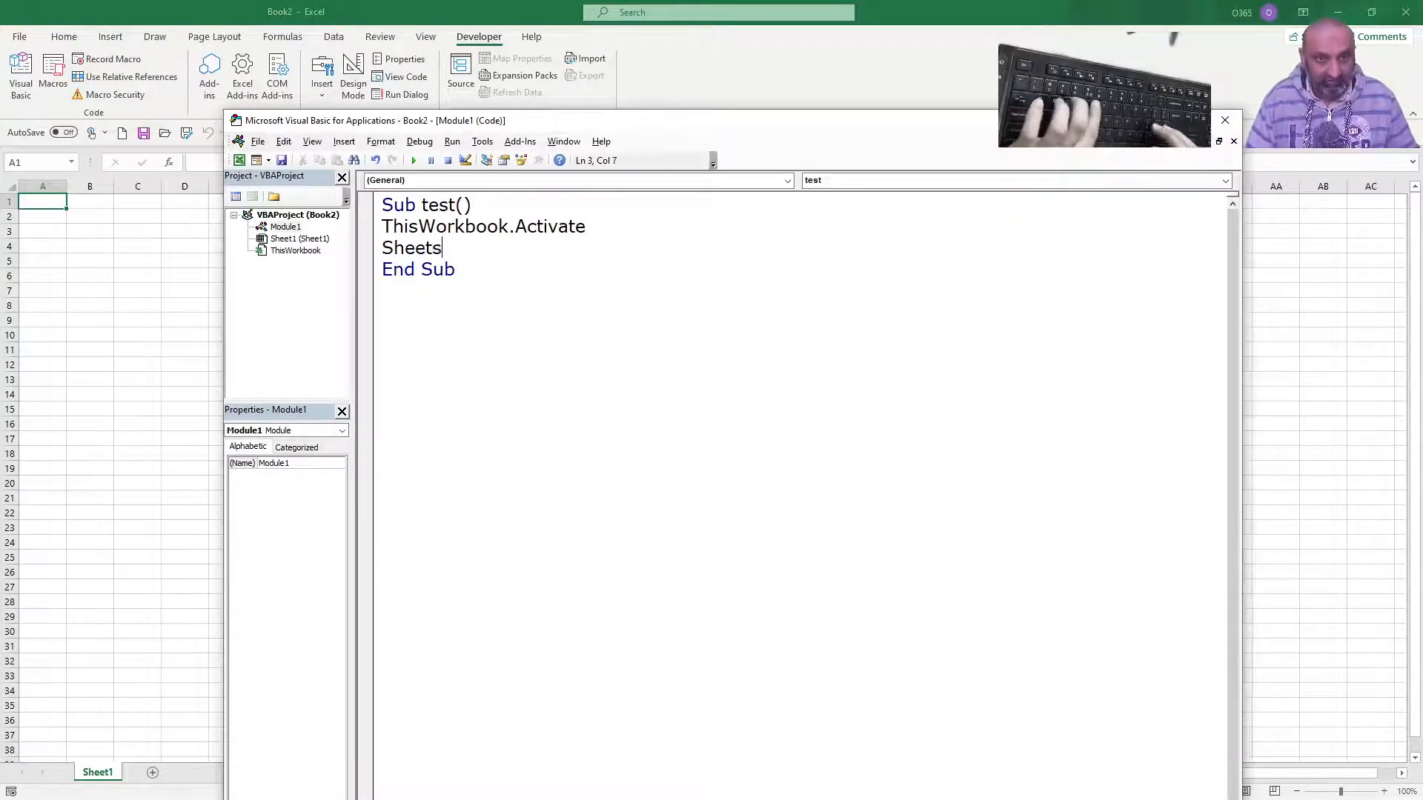
text((")
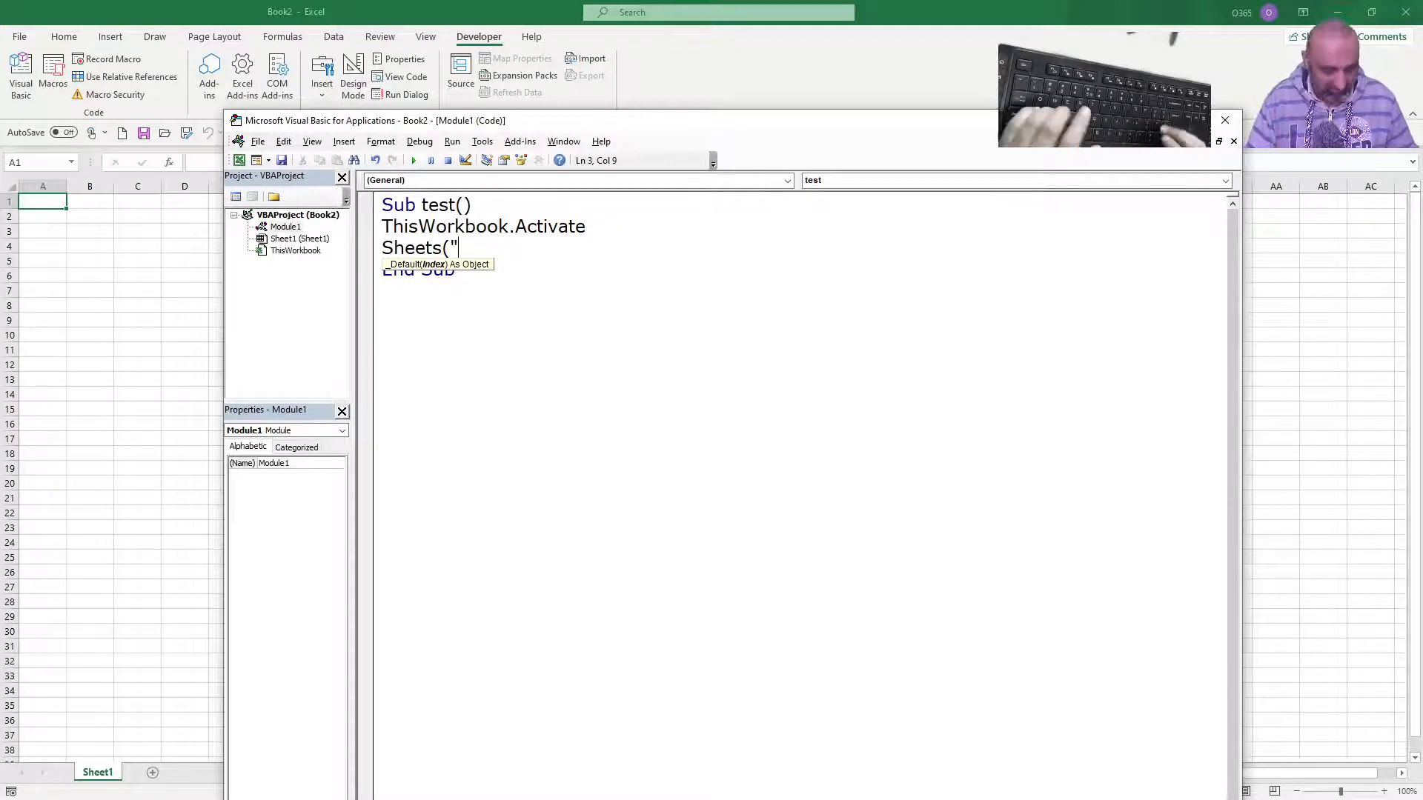
text(Sheet)
click(98, 771)
text(Analyse)
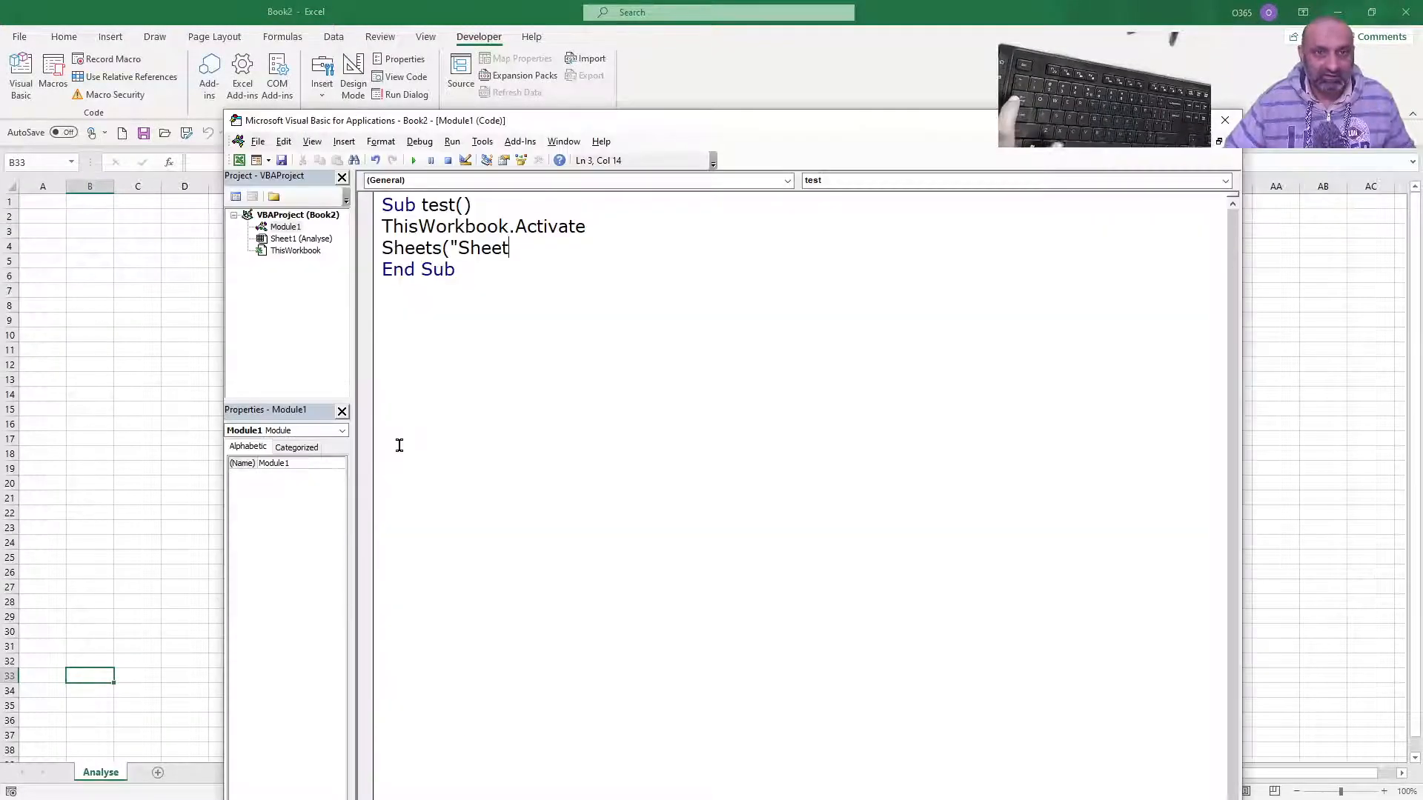
key(BackSpace)
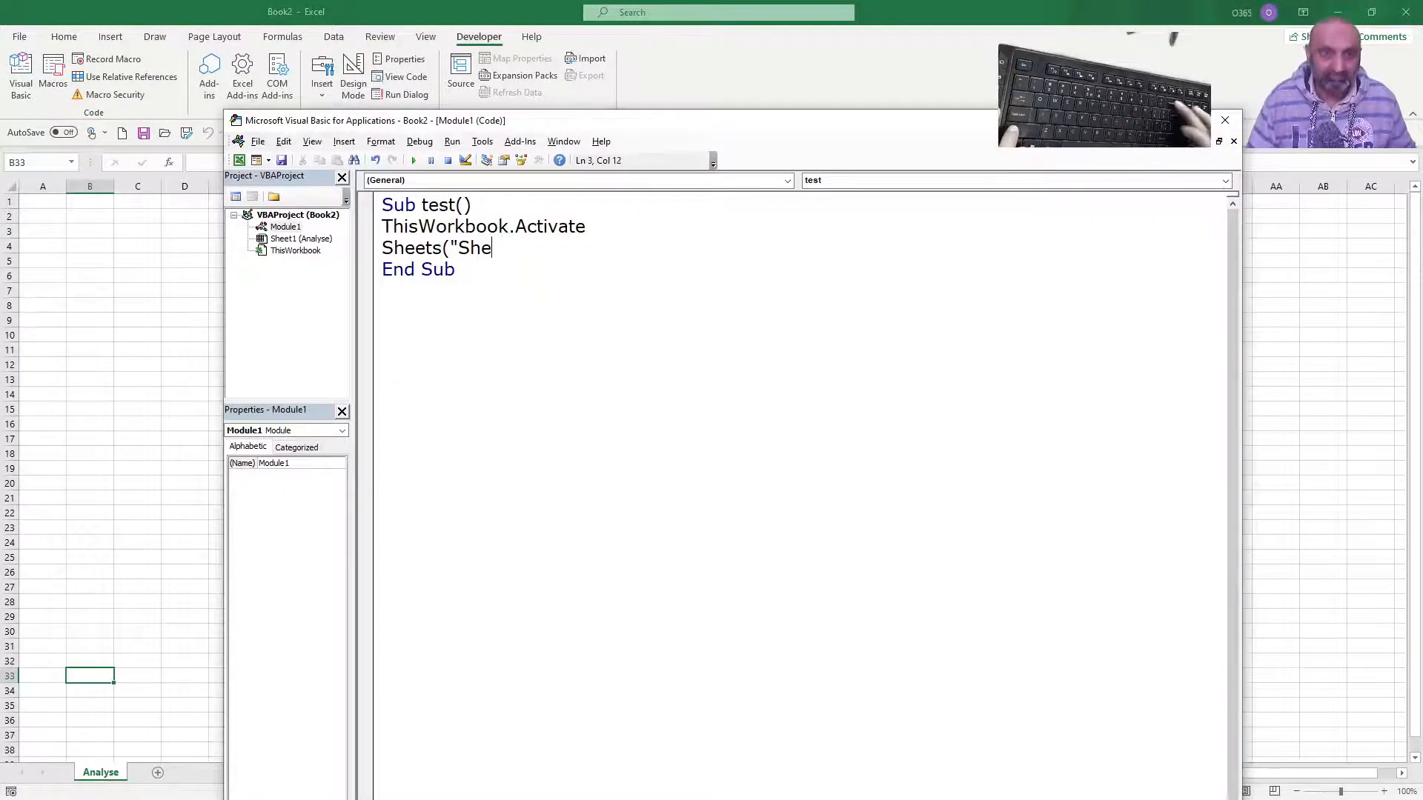
text(Ana)
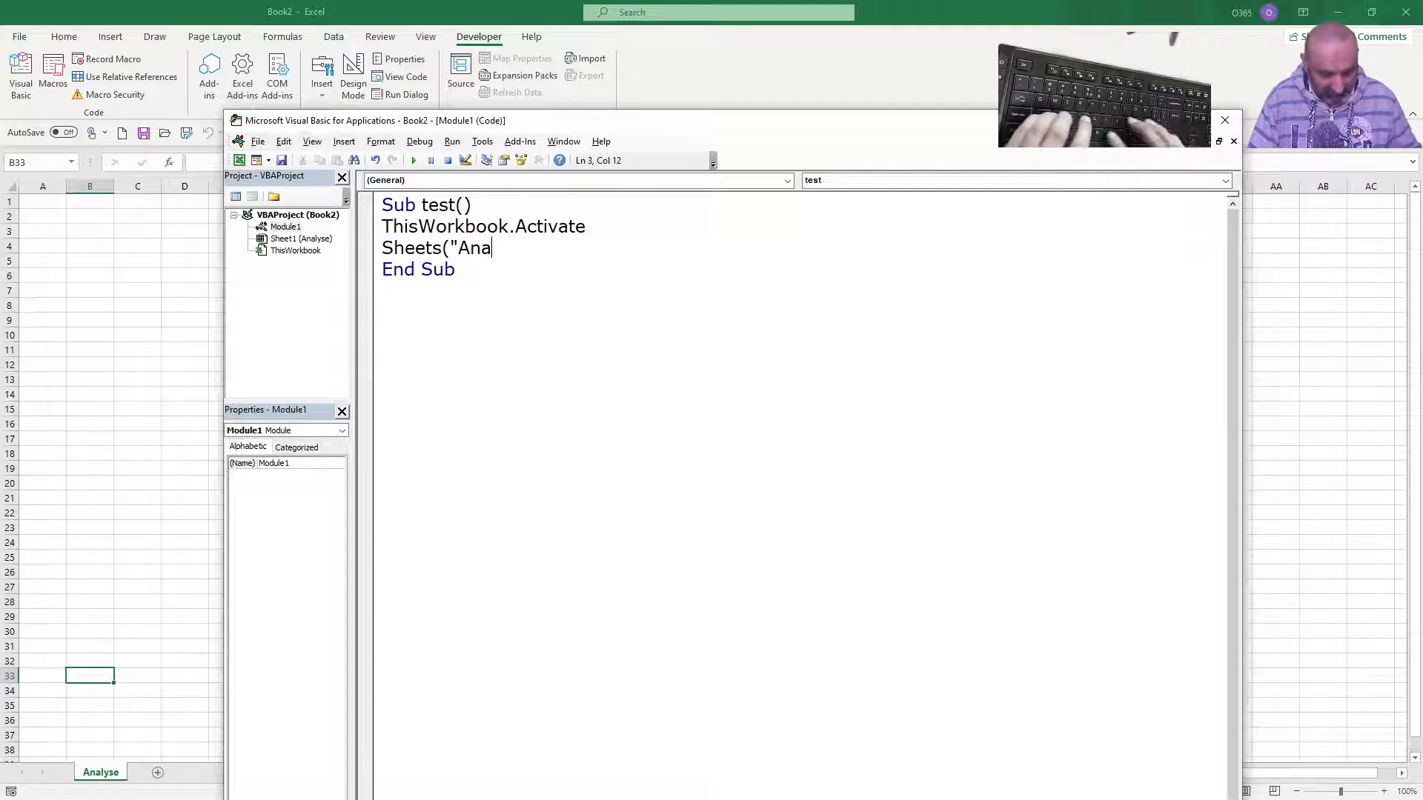
text(lyse")
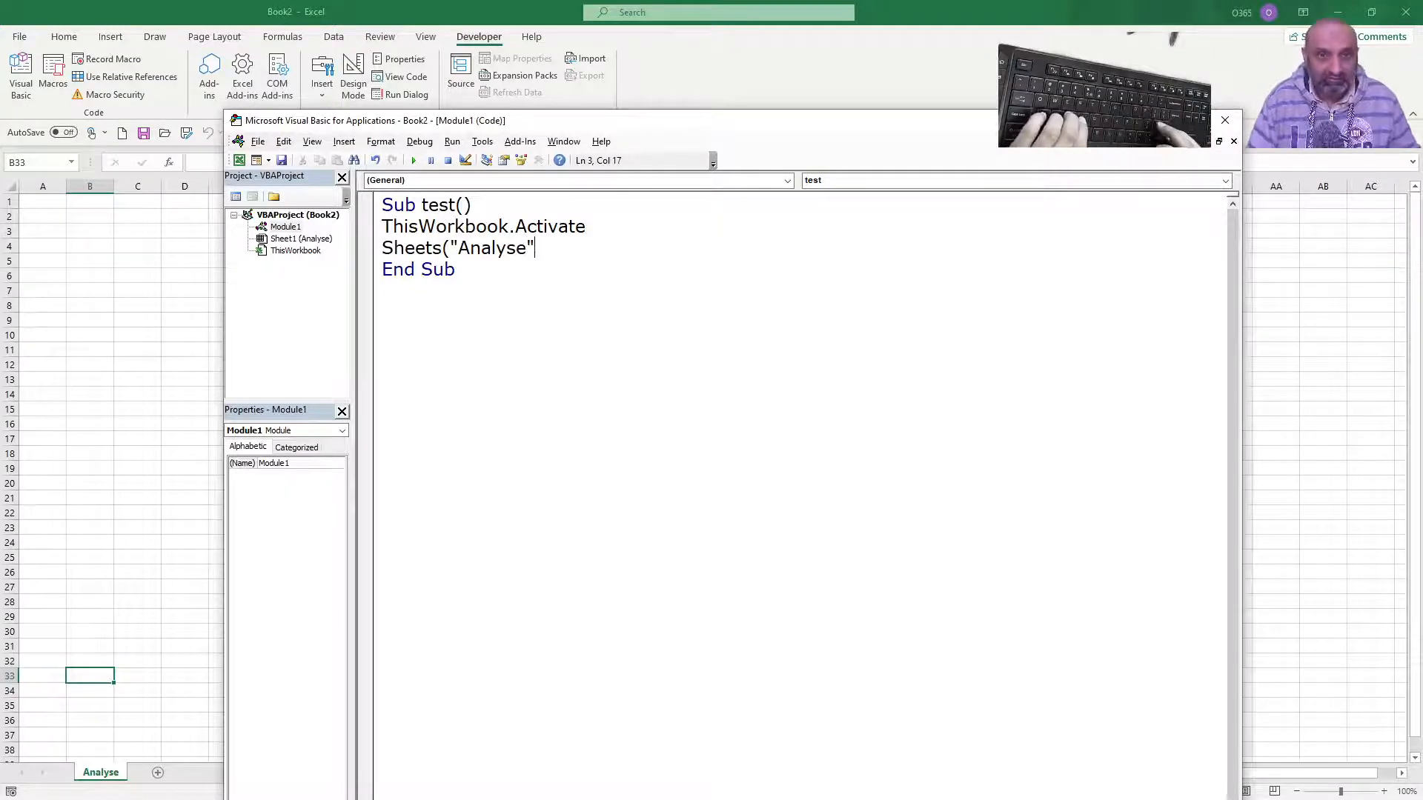
text(.S)
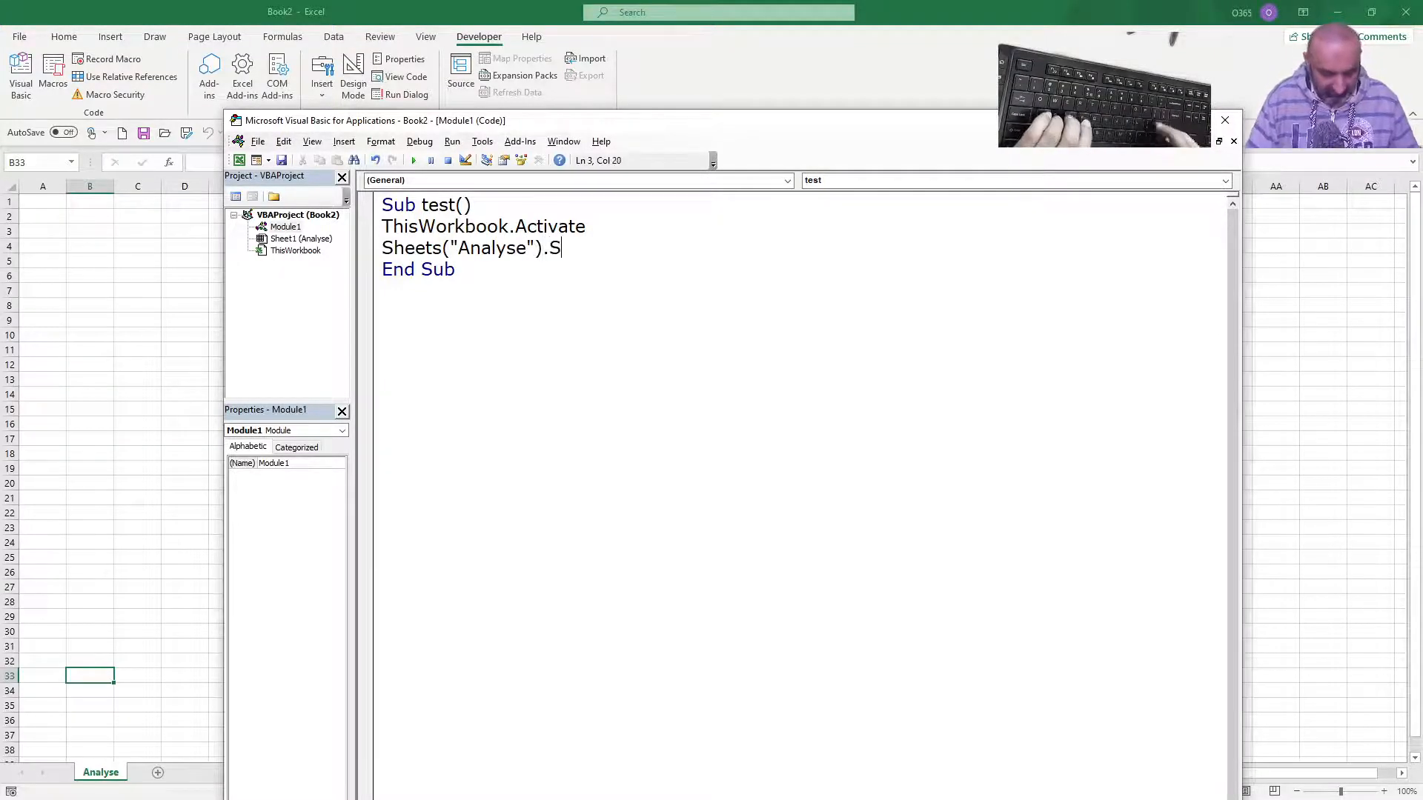
text(elect)
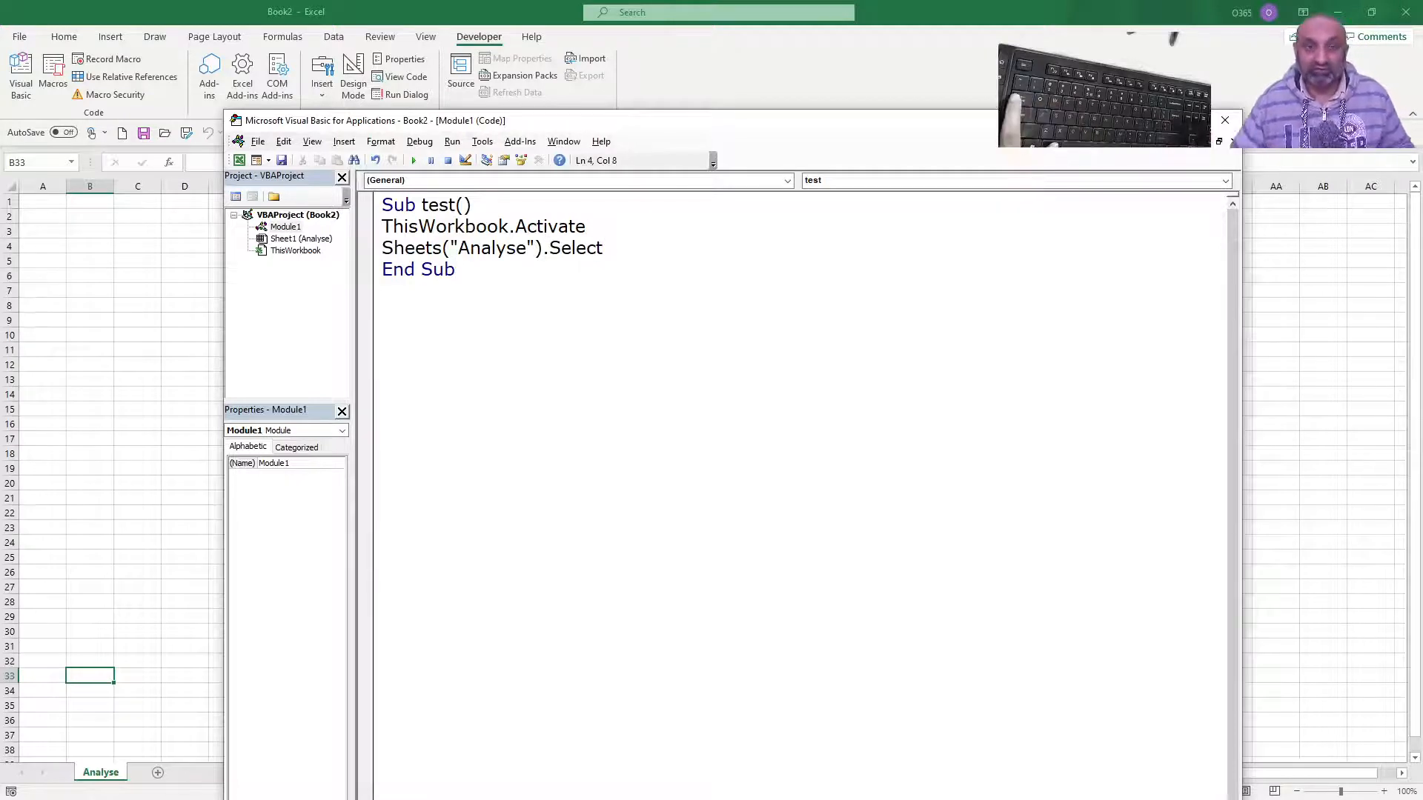
click(1225, 120)
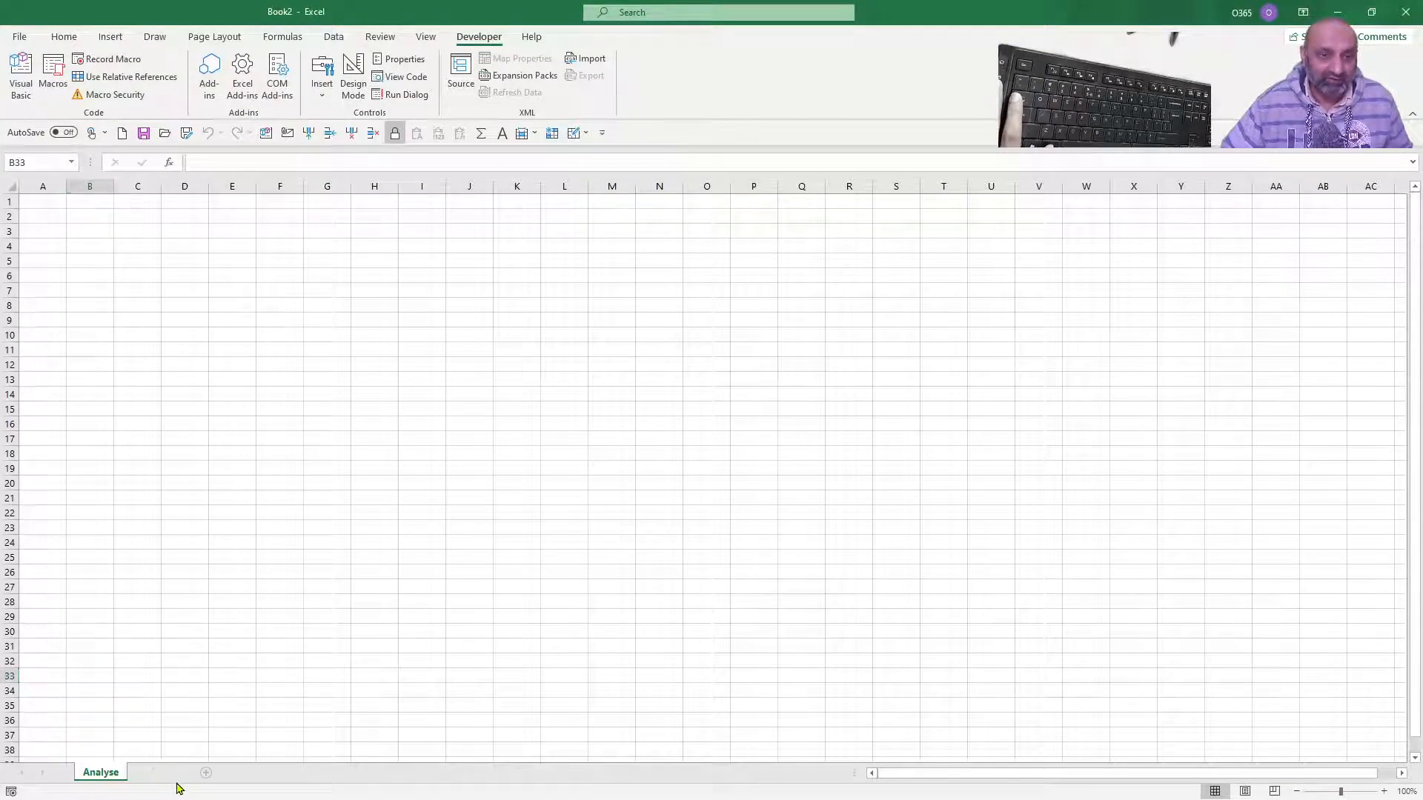
Add new worksheets Sheet2 and Sheet3 beside Analyse.
click(205, 772)
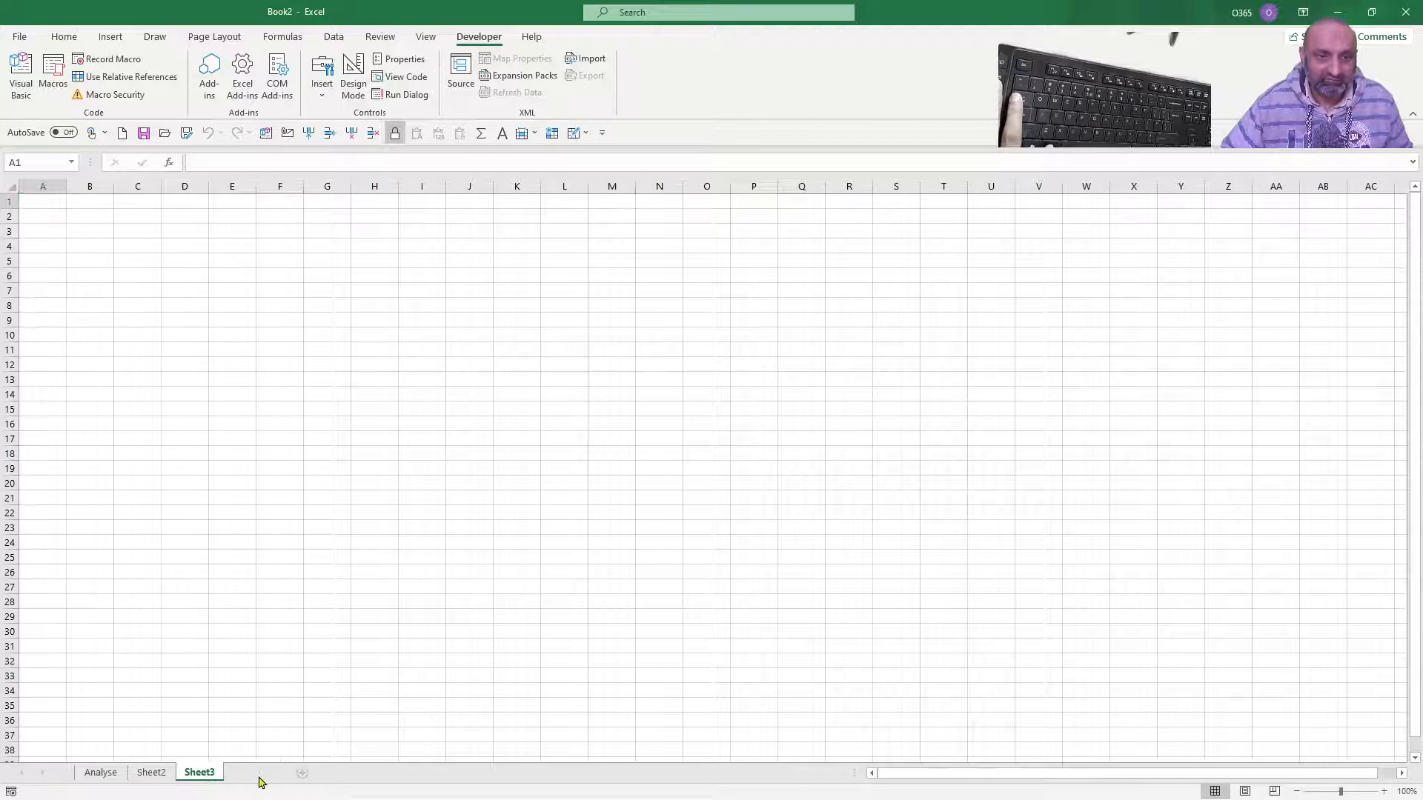
click(300, 772)
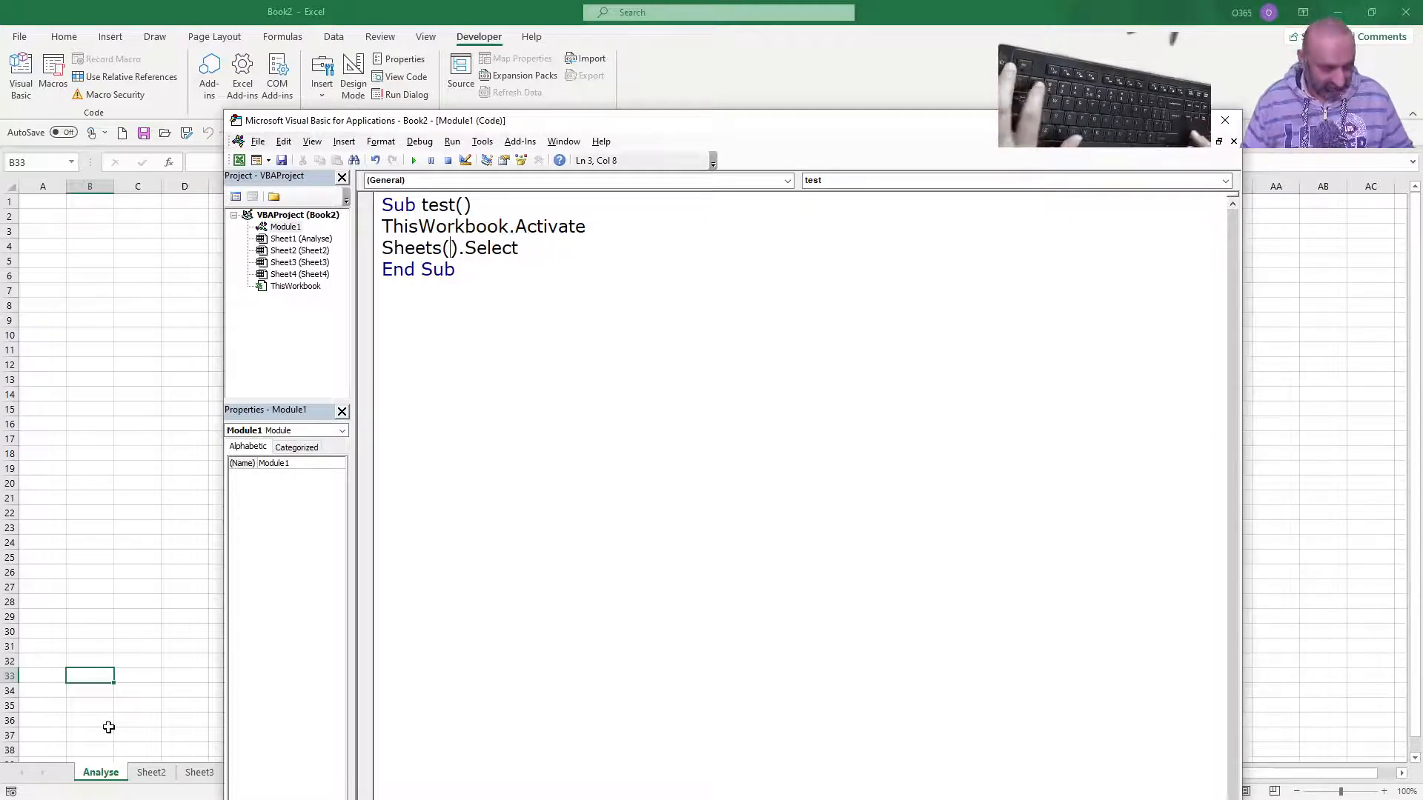
Make the macro select Sheets(2) and bring the code back into view.
text(2)
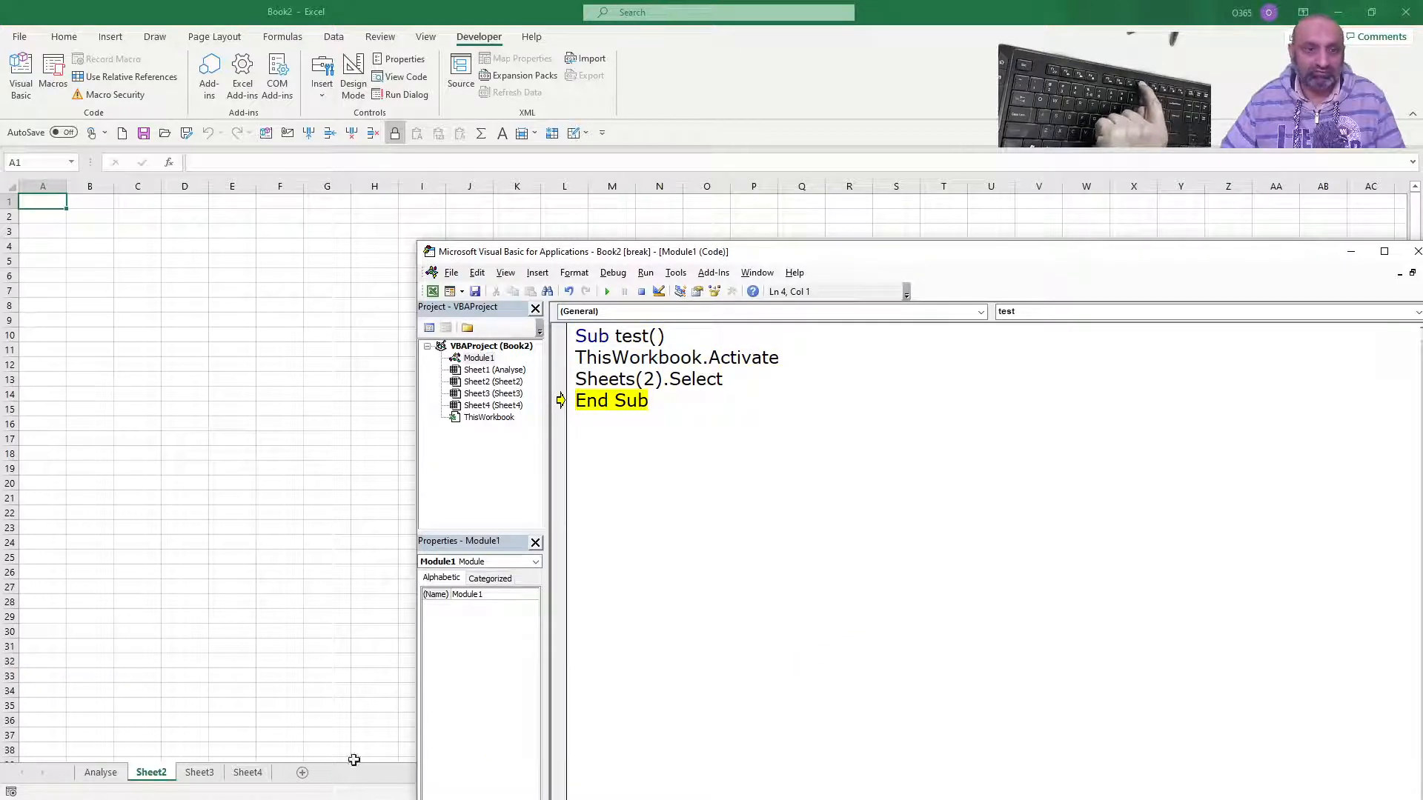
mouse_move(111, 779)
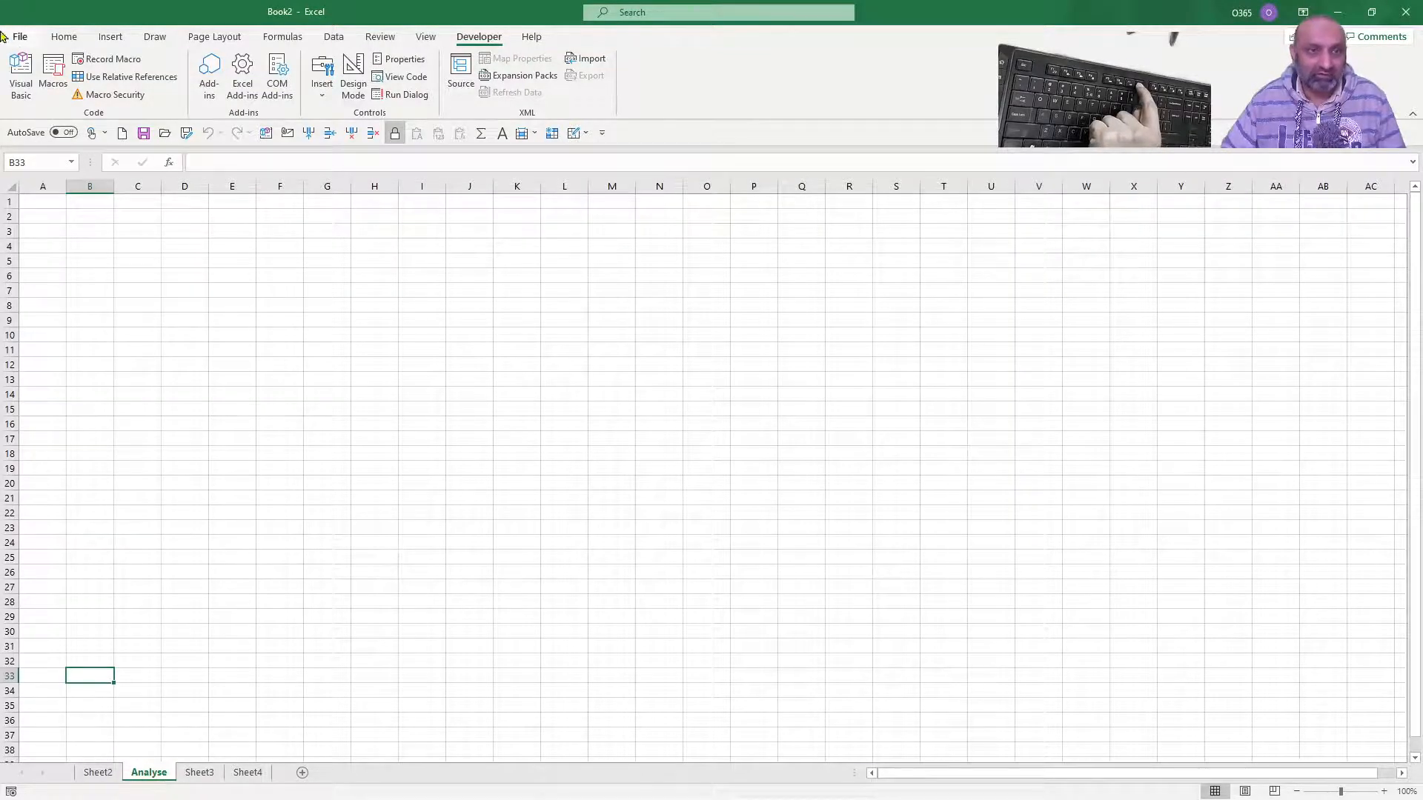
click(247, 772)
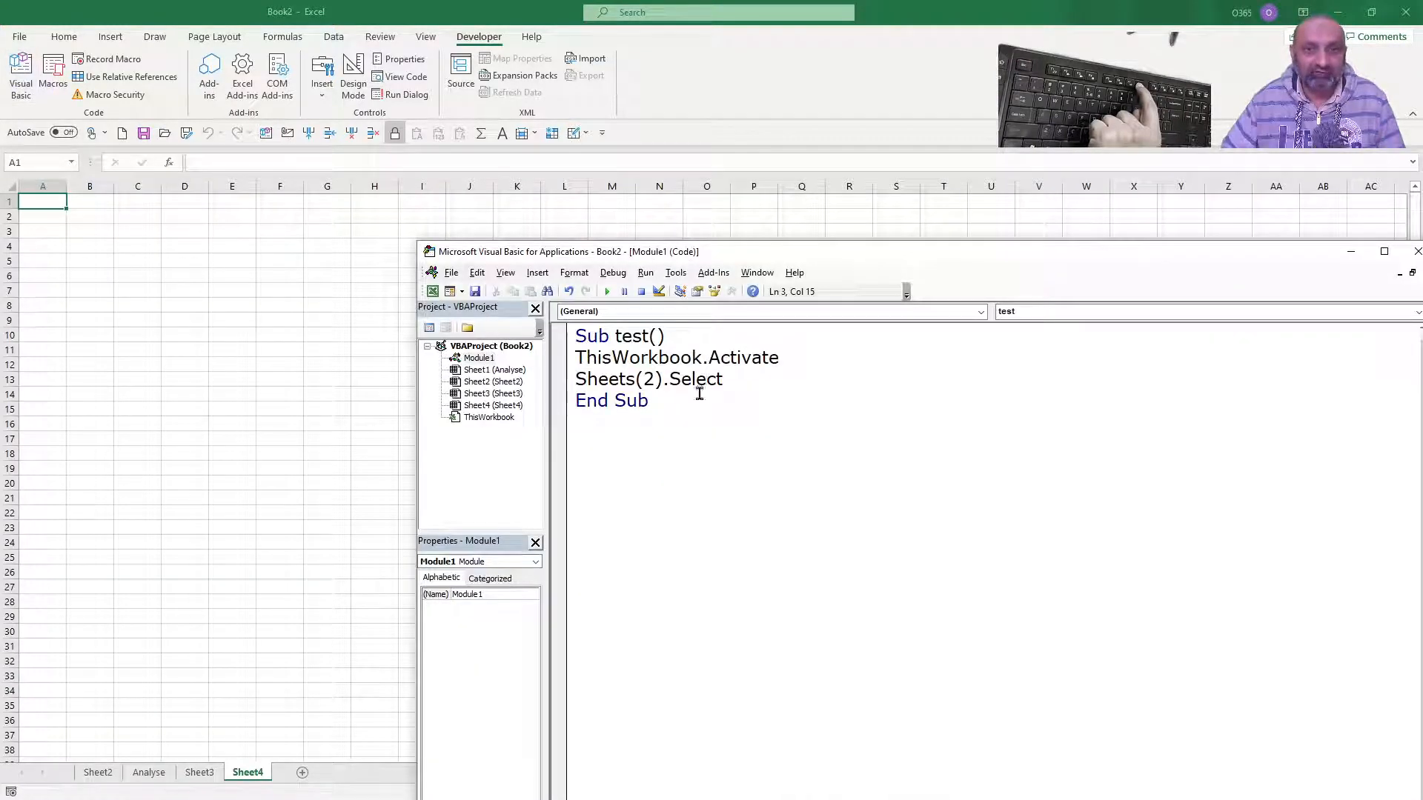
Run the macro selecting Sheets(2), then change it to Sheets(3) and rerun.
key(F8)
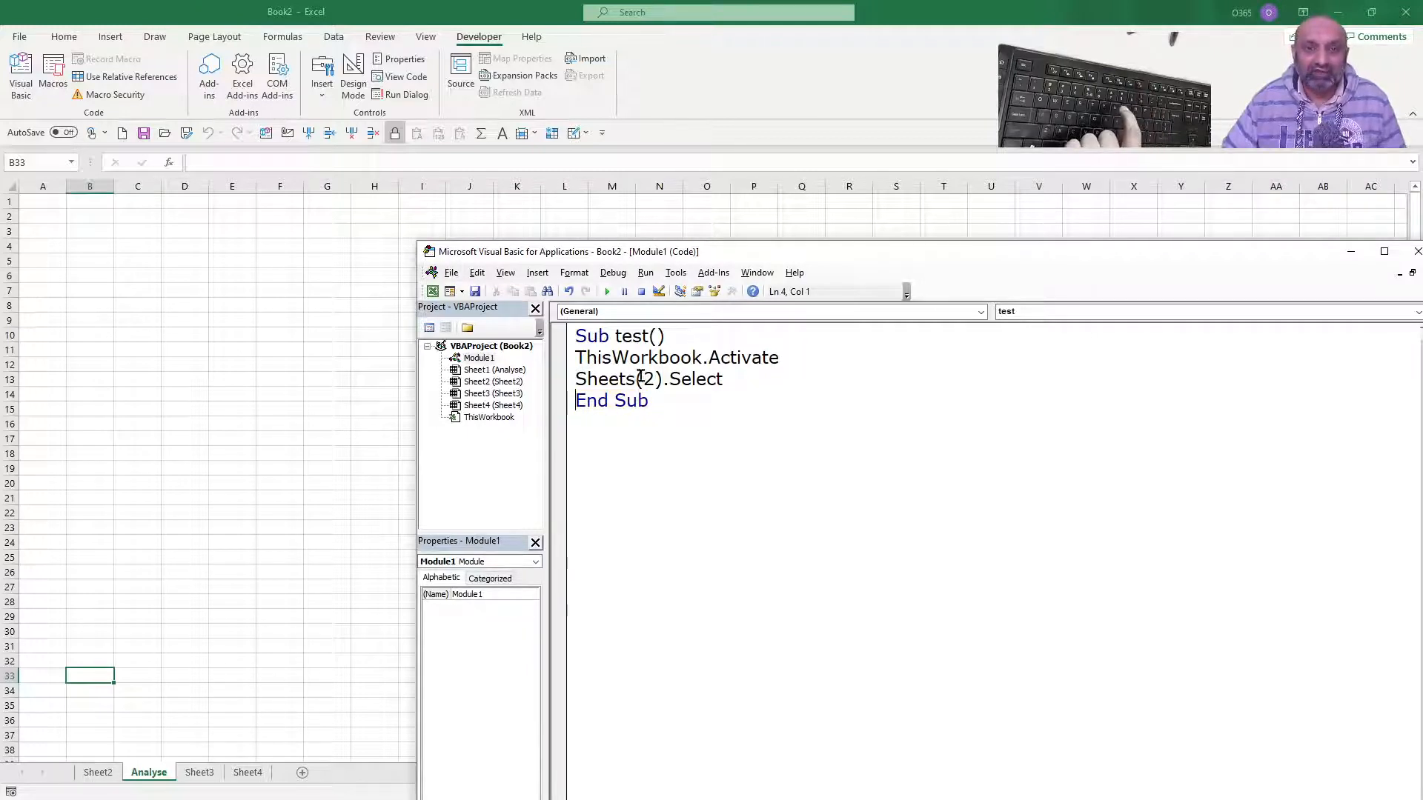
key(Backspace)
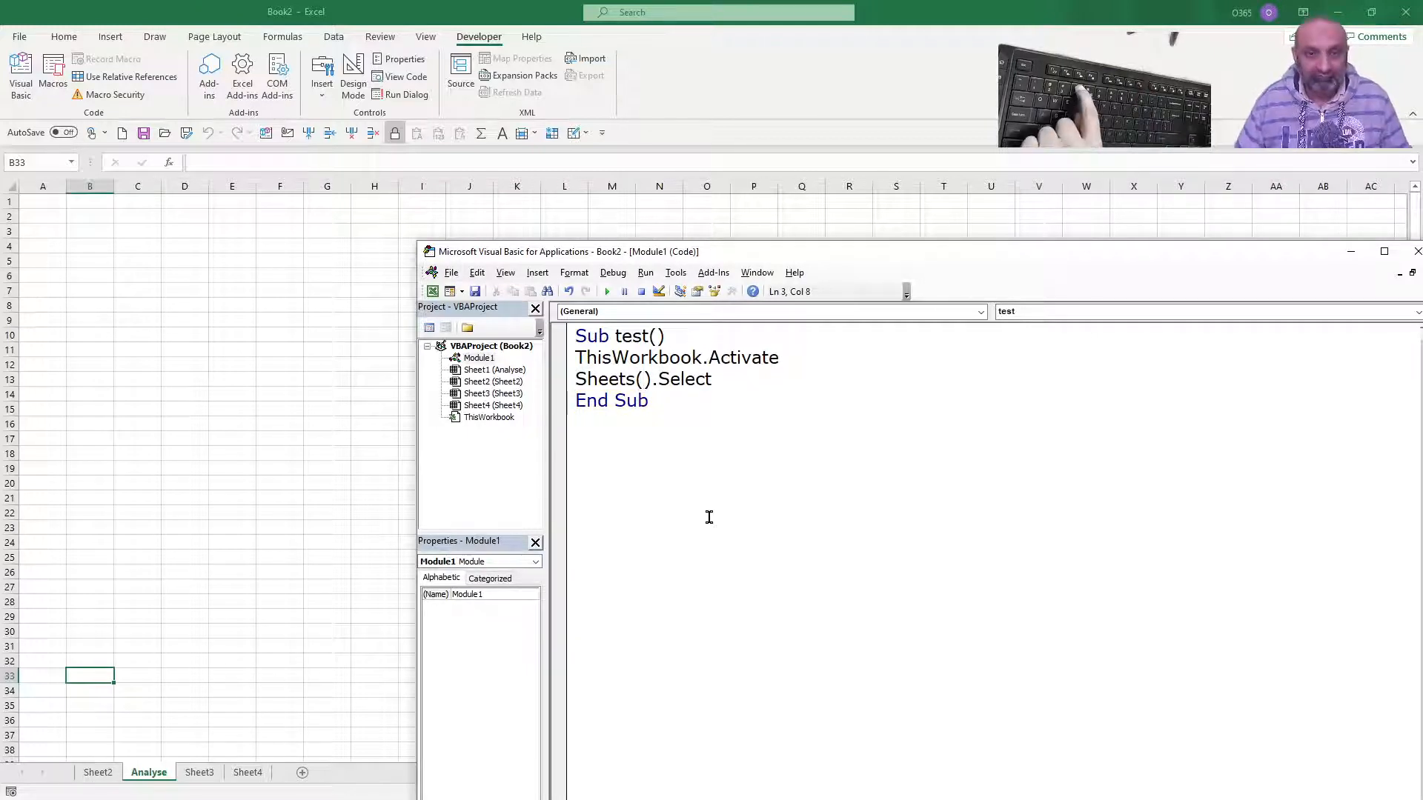
text(3)
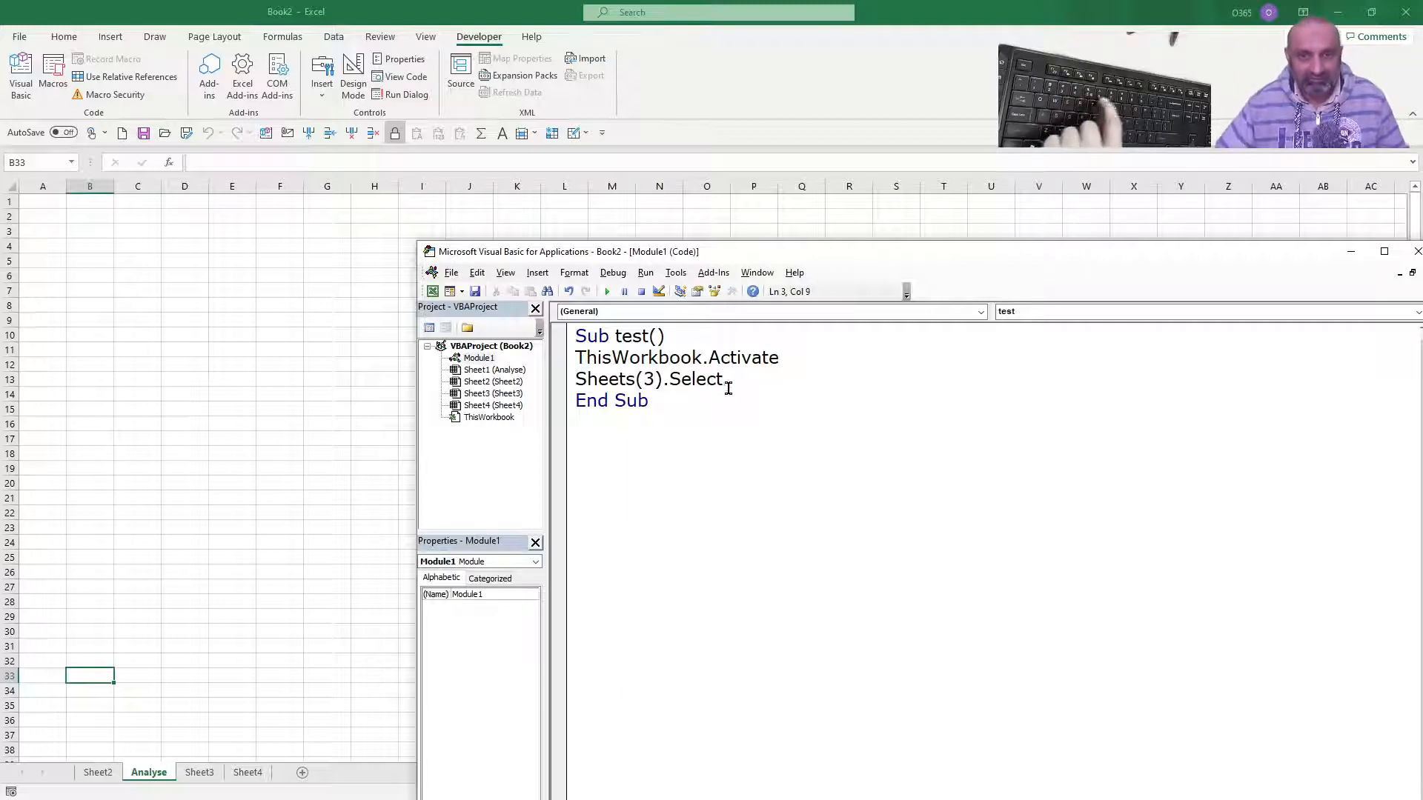
key(F8)
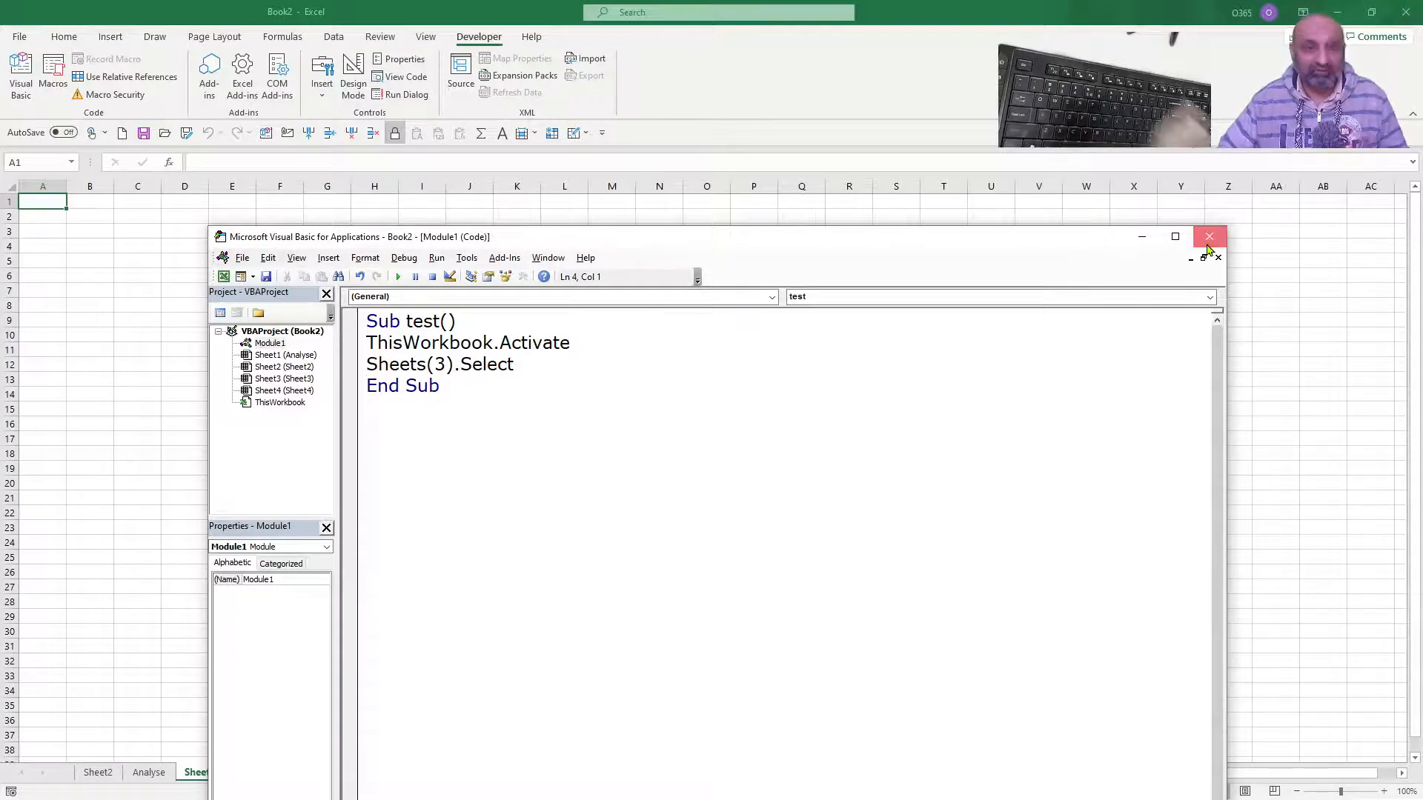
Close the VBA editor, leaving Book2's Sheet3 active.
click(1210, 237)
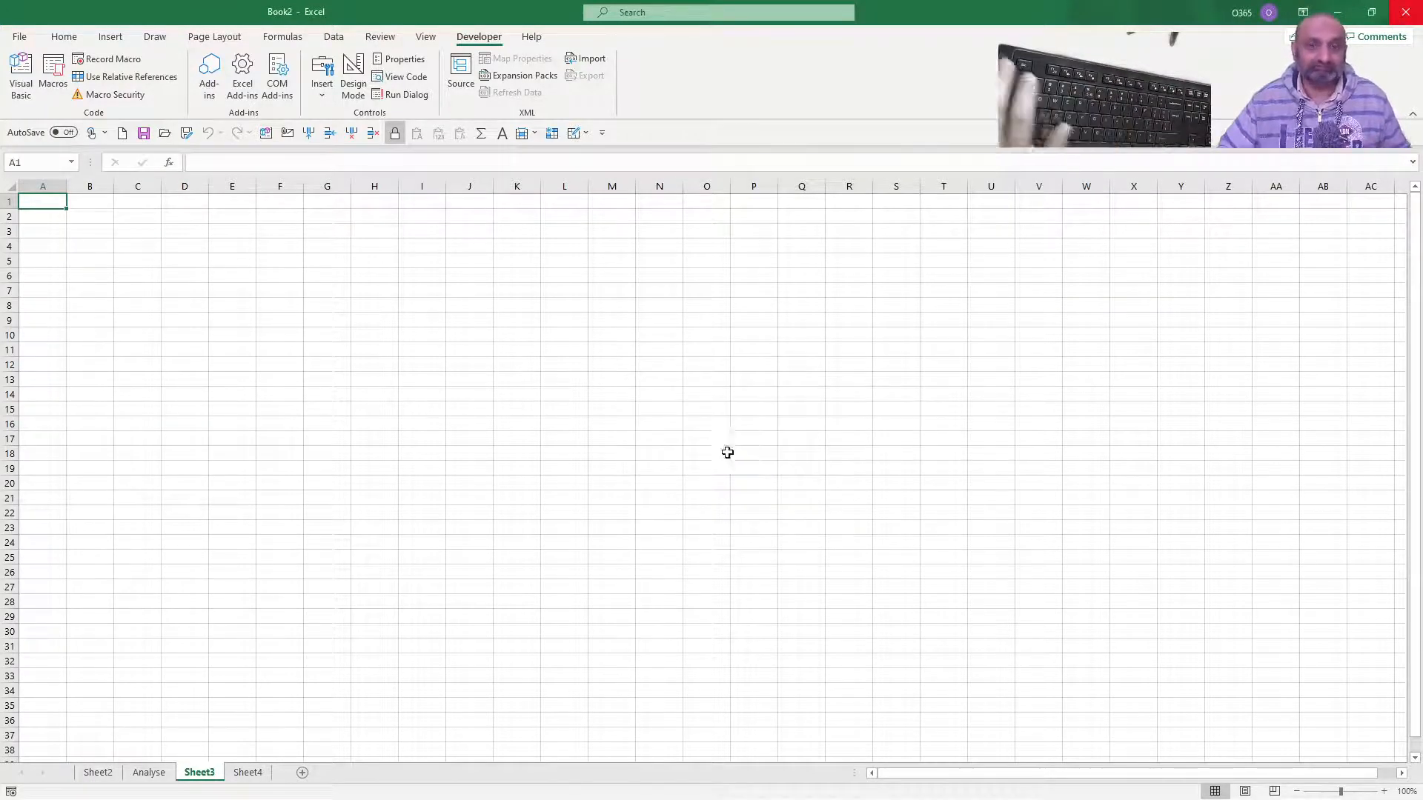
click(18, 67)
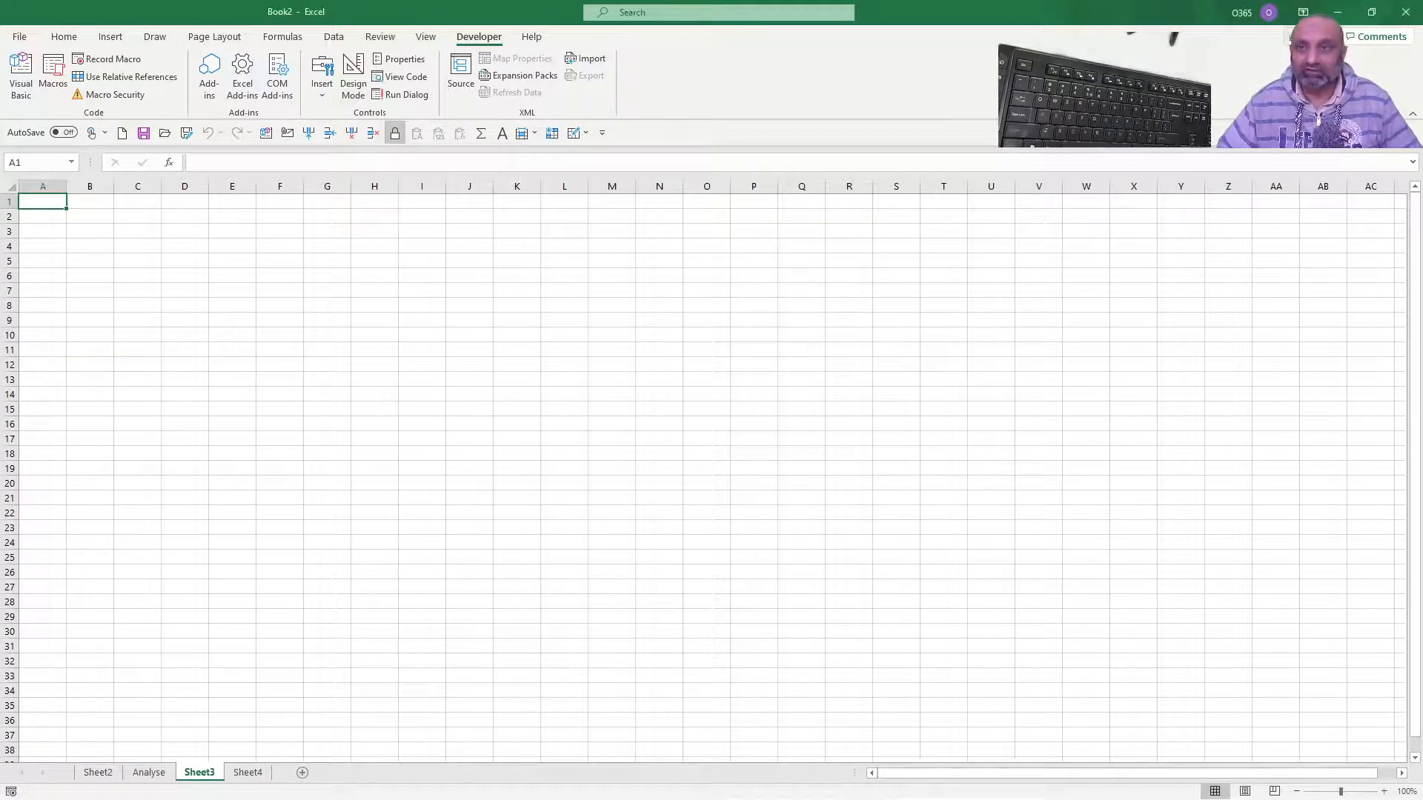
mouse_move(1339, 13)
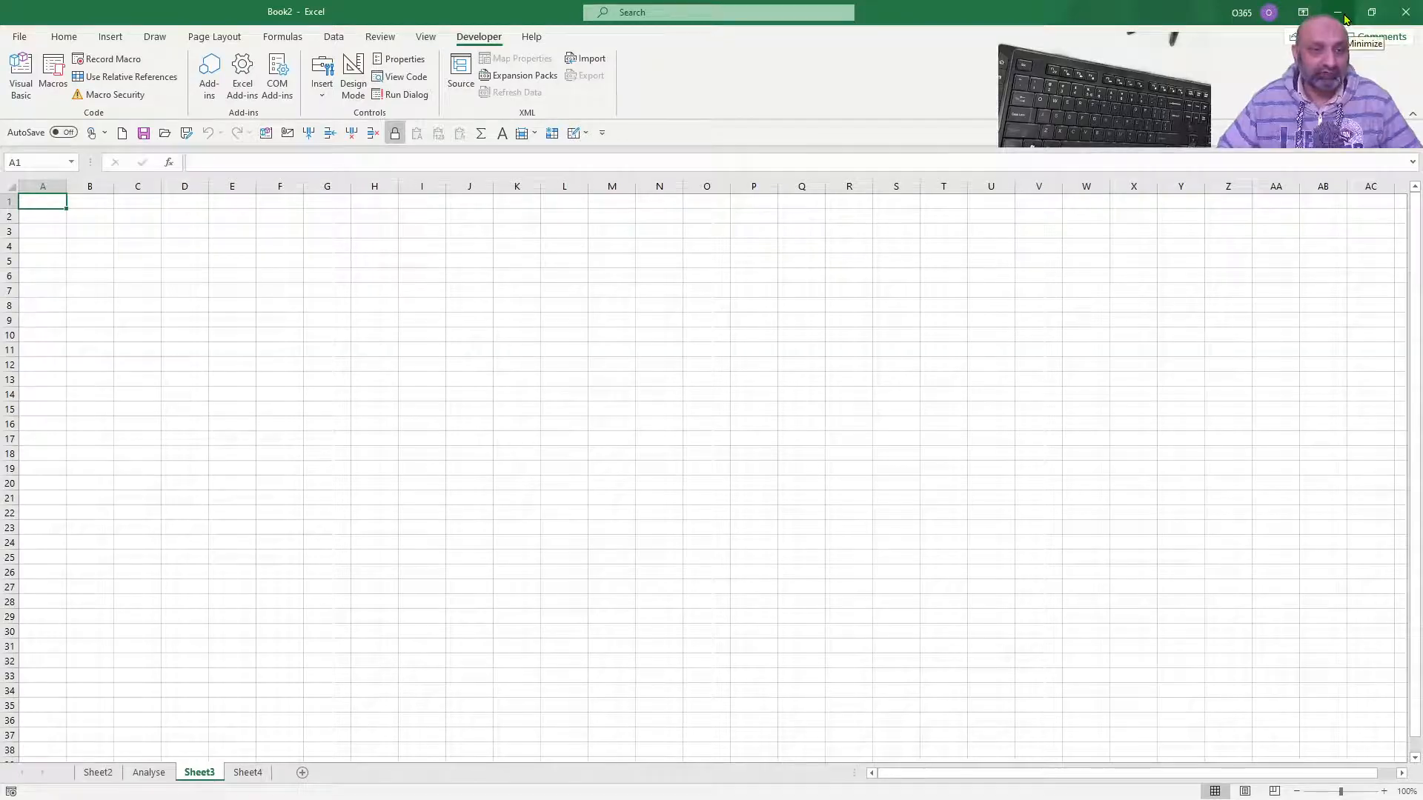